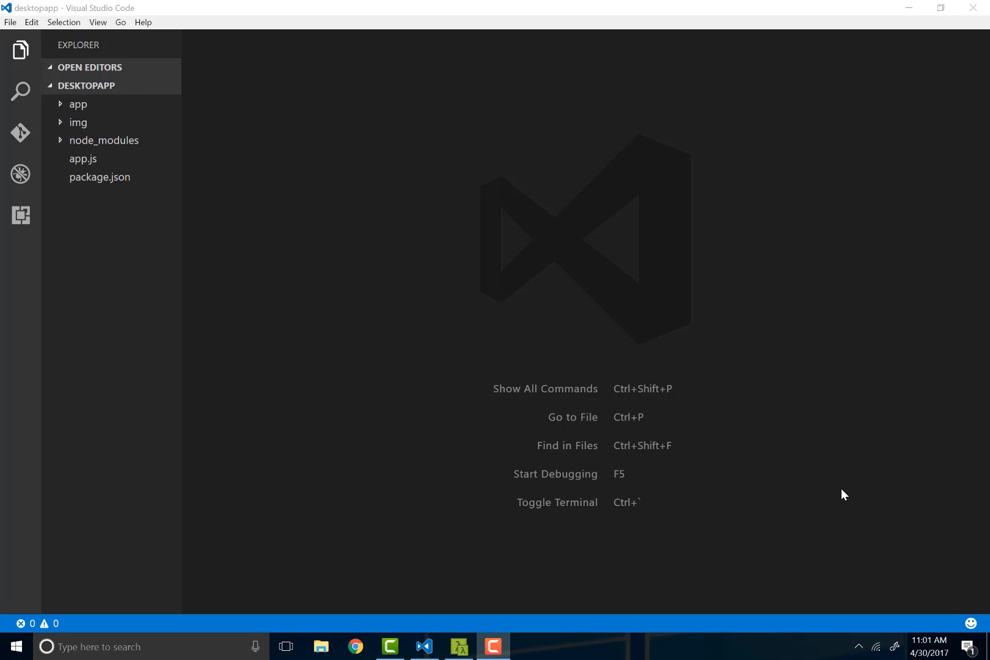
pyautogui.moveTo(781, 133)
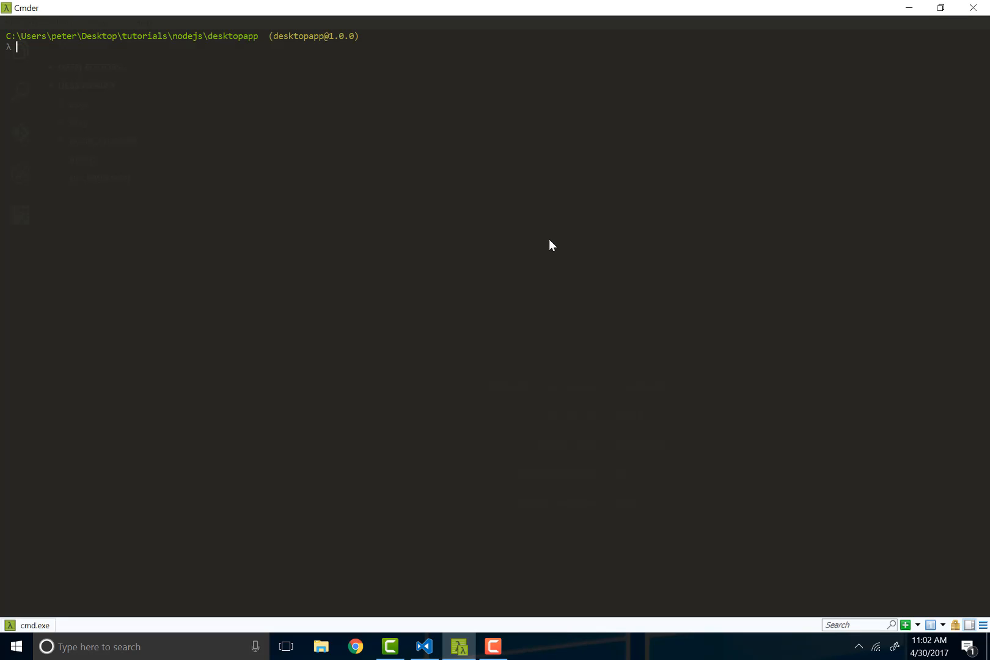
pyautogui.moveTo(530, 190)
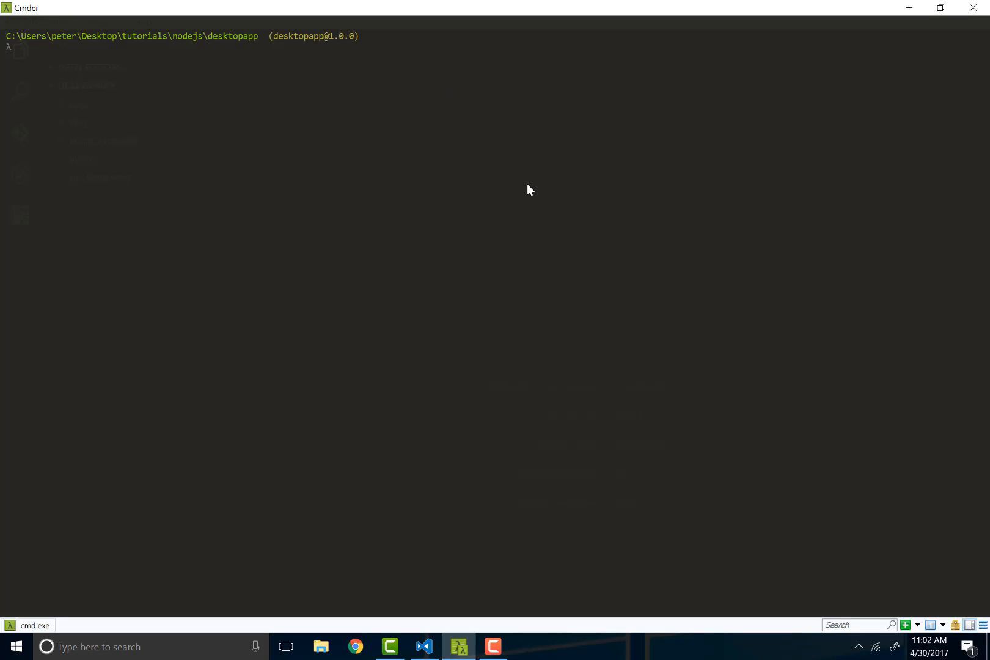
# - Run npm start in Cmder to launch the Fancy Electron App, then close its window
pyautogui.write('npm start')
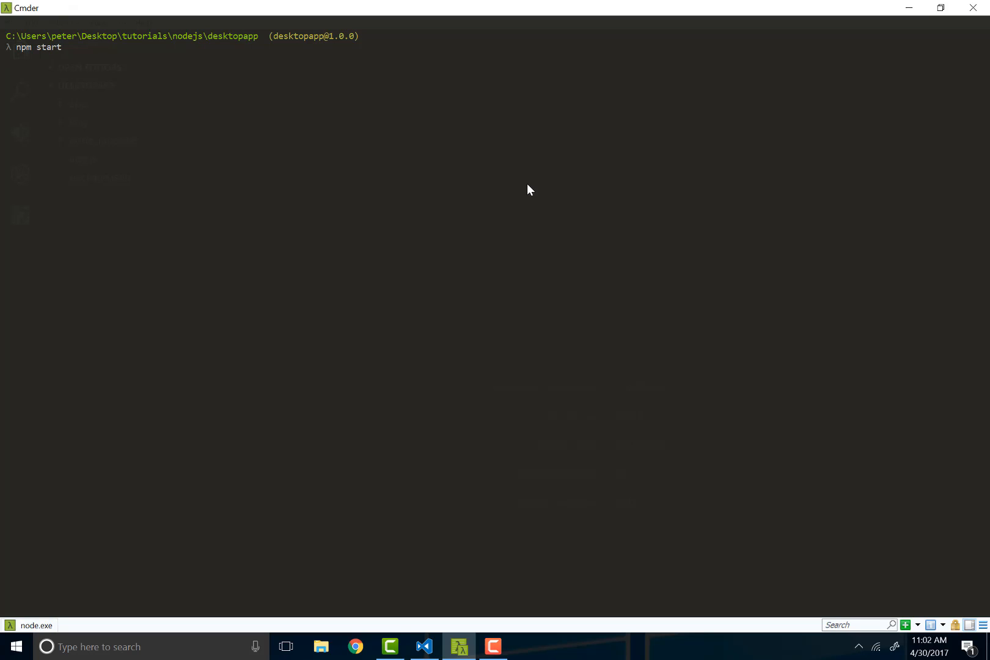
pyautogui.press('Return')
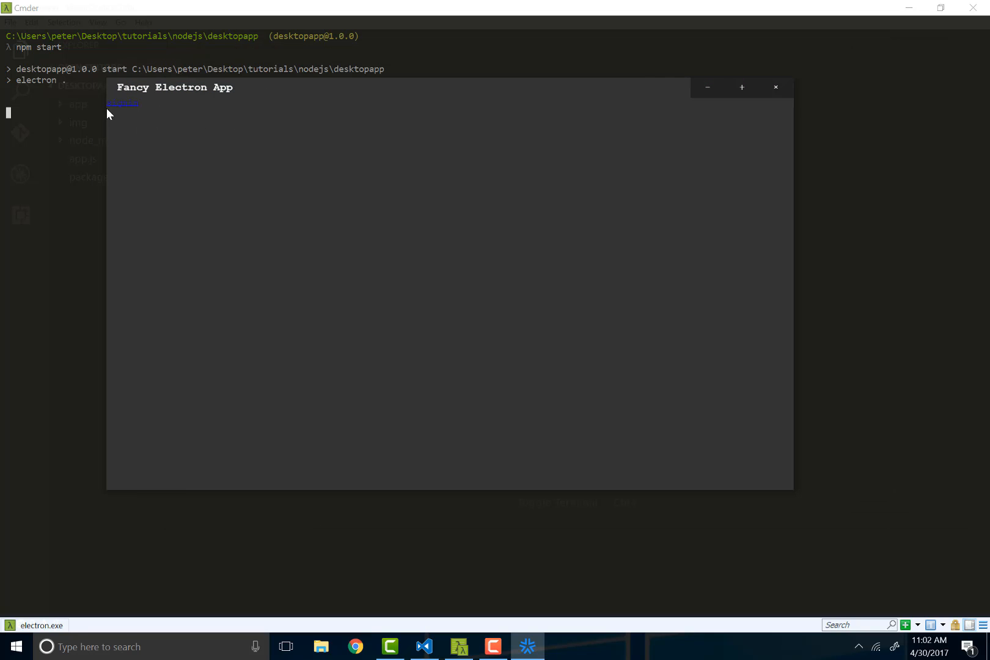
pyautogui.click(776, 88)
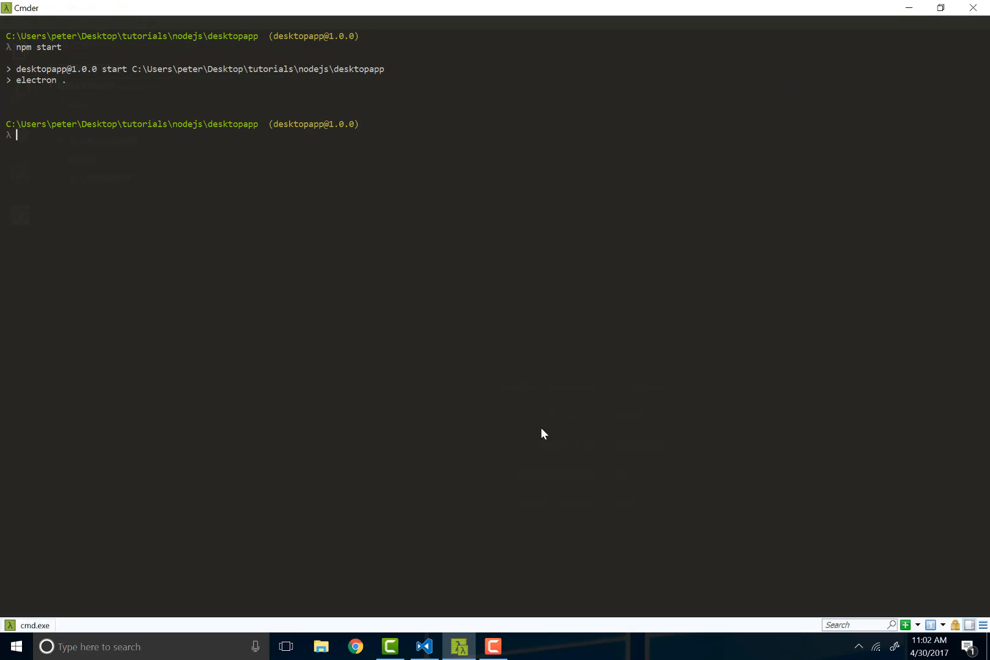
# - Expand the app and js folders and open index.html in the editor
pyautogui.click(424, 647)
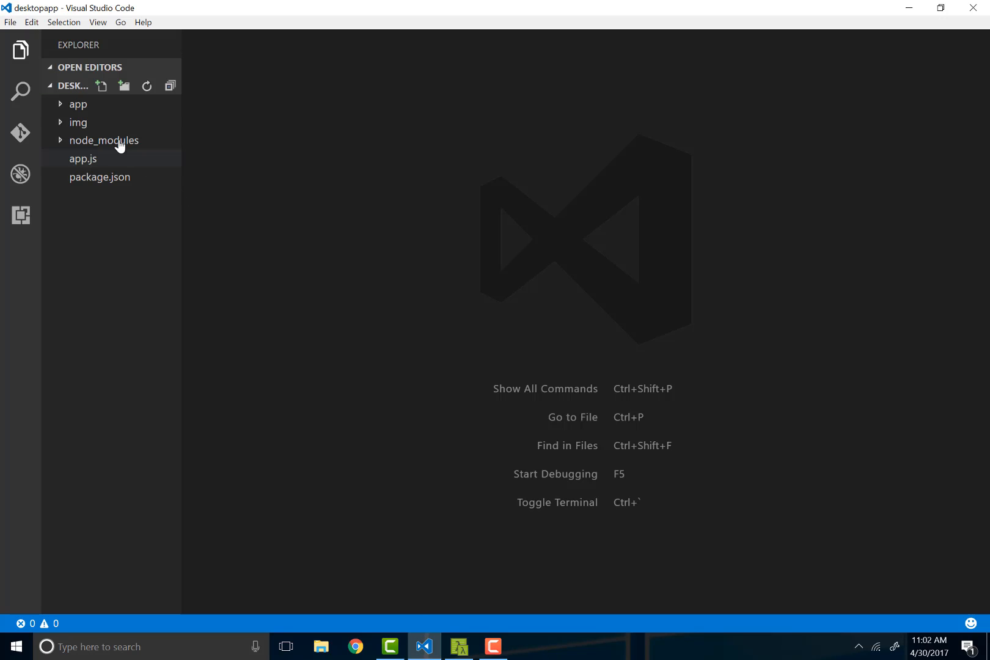
pyautogui.click(78, 104)
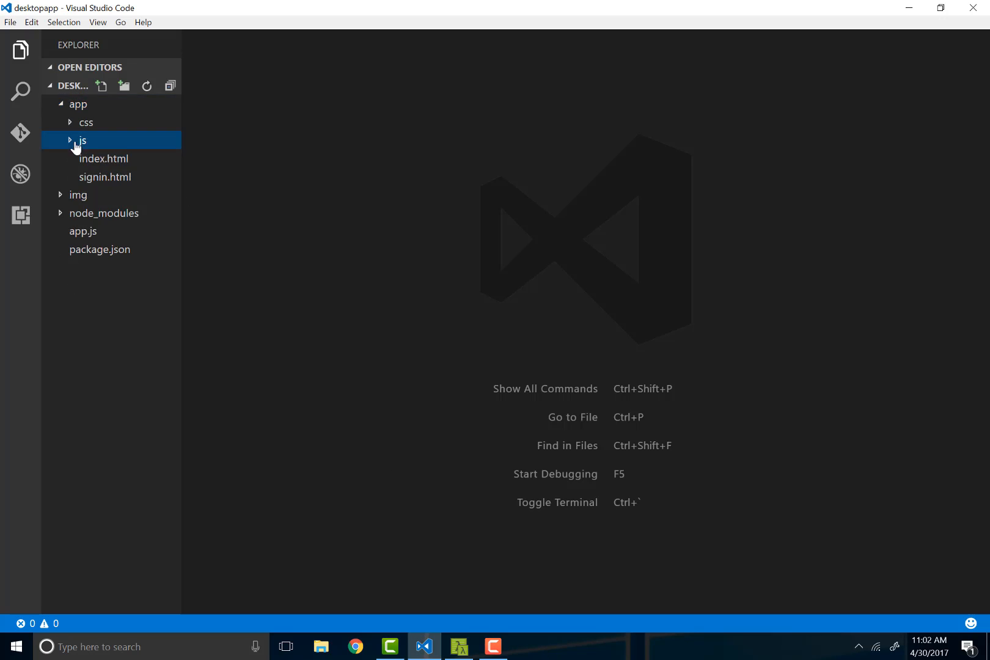
pyautogui.click(82, 140)
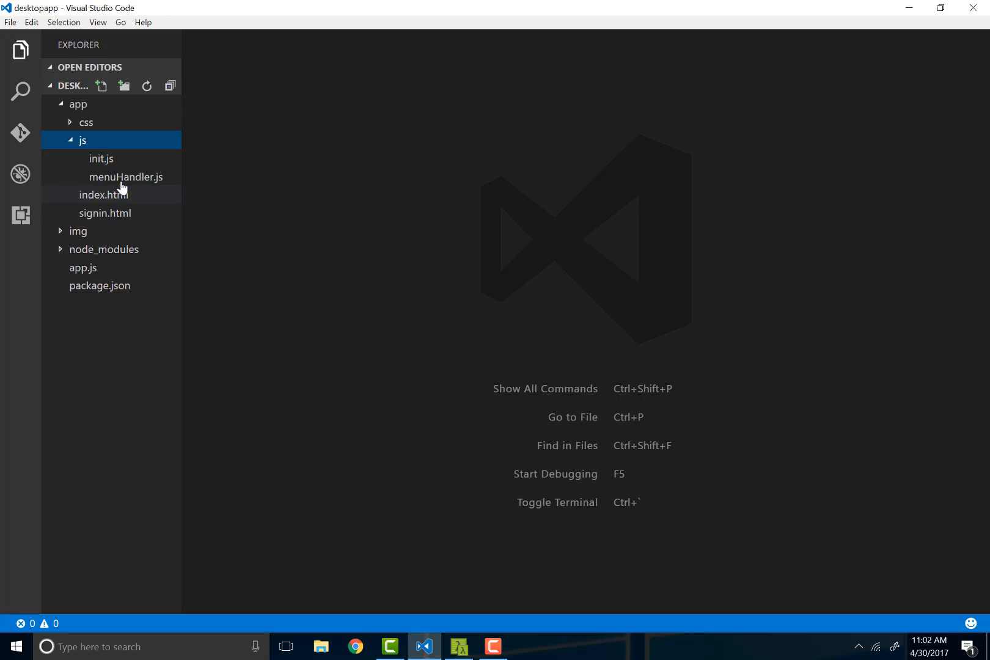
pyautogui.moveTo(138, 198)
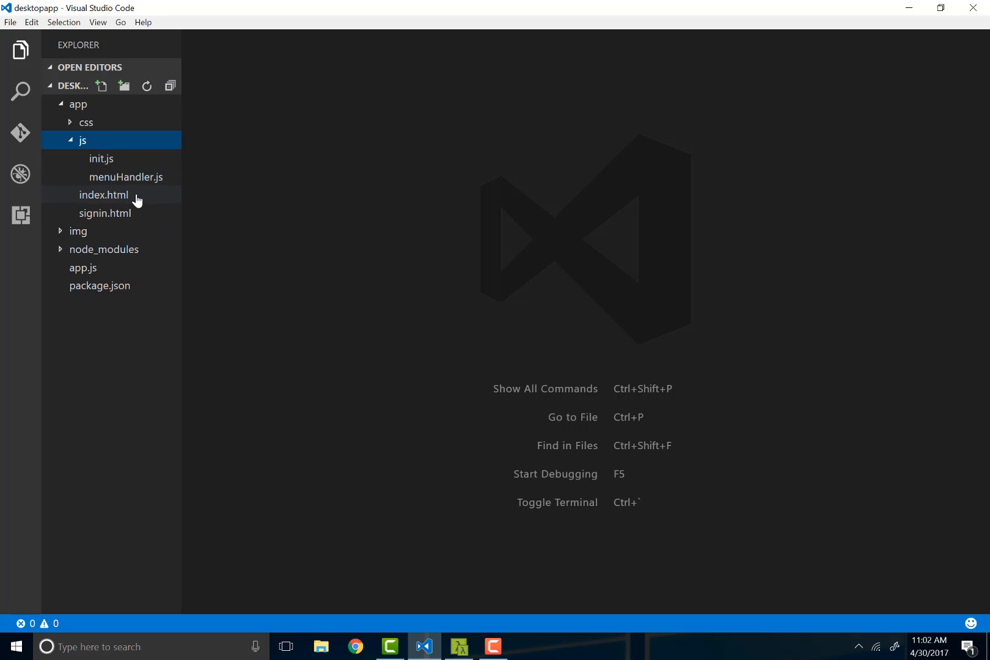
pyautogui.click(102, 195)
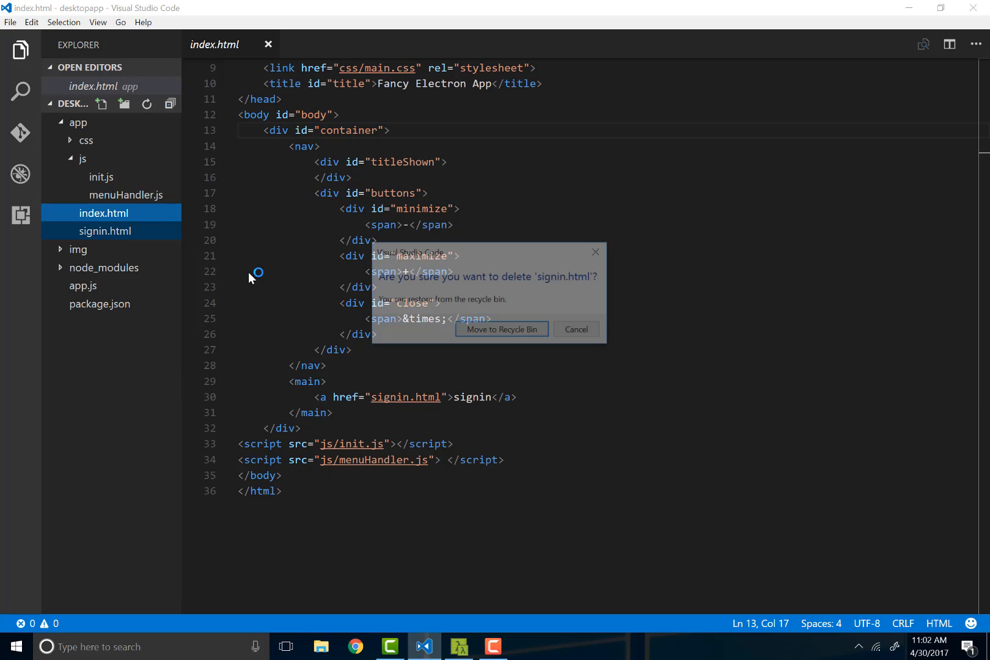
# - Delete signin.html, remove its link from index.html, and save
pyautogui.click(501, 329)
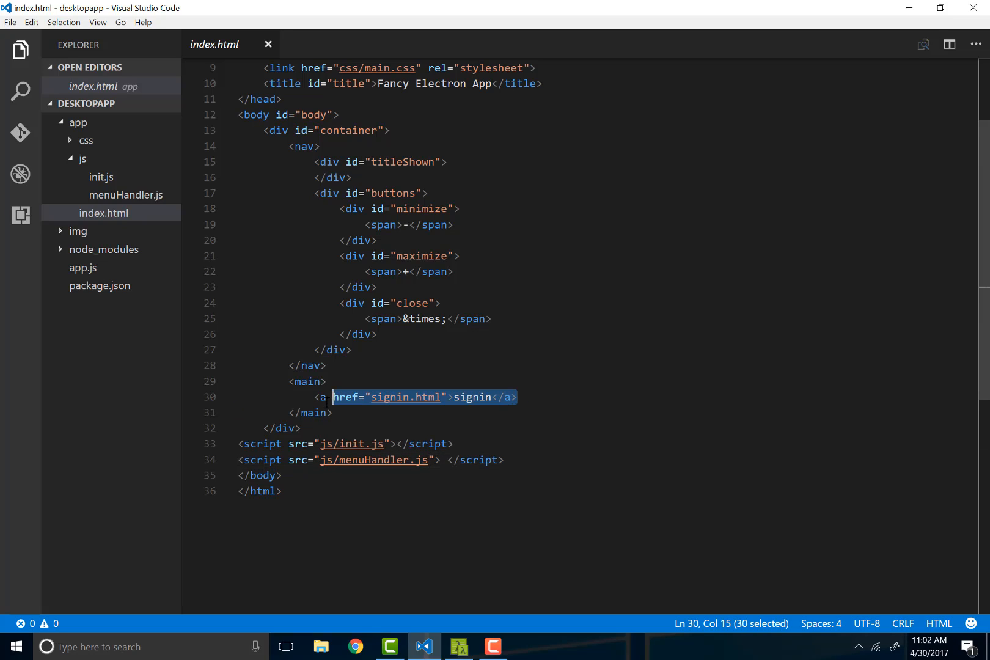
pyautogui.press('Delete')
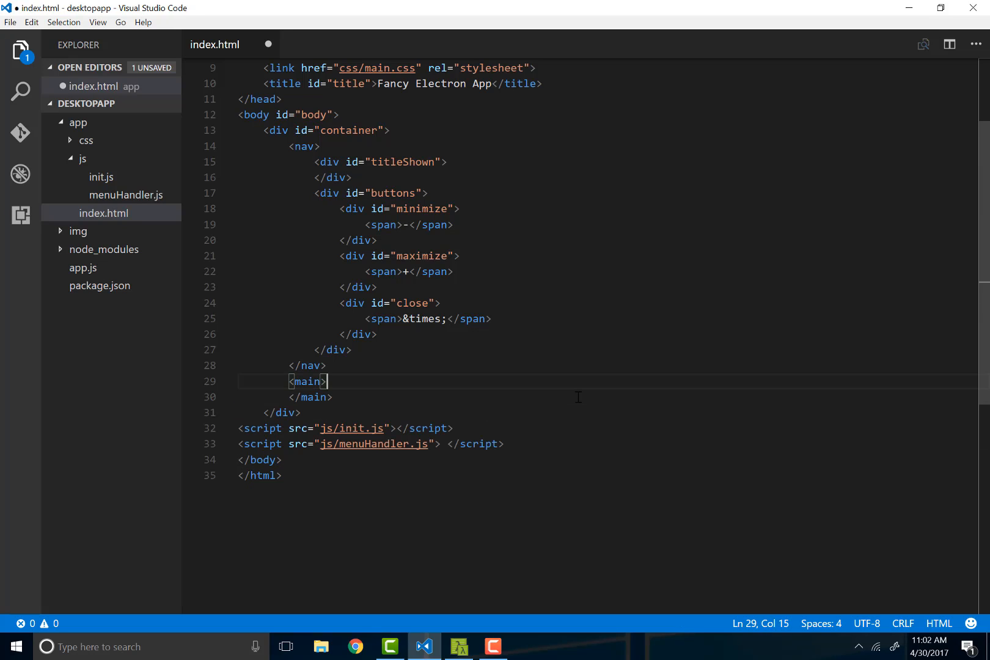
pyautogui.press('ctrl+s')
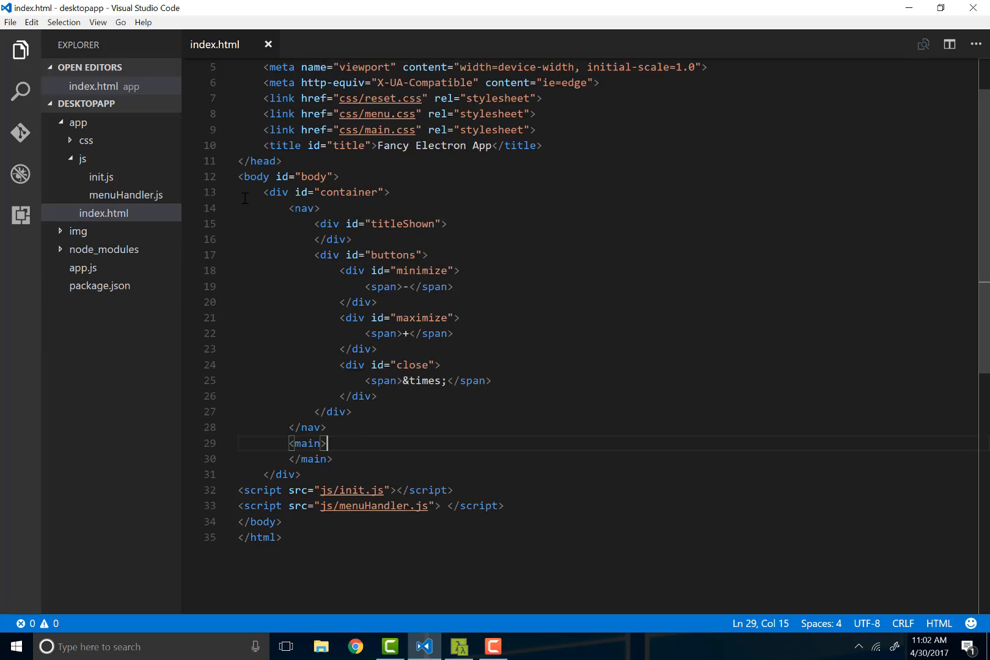
pyautogui.scroll(3)
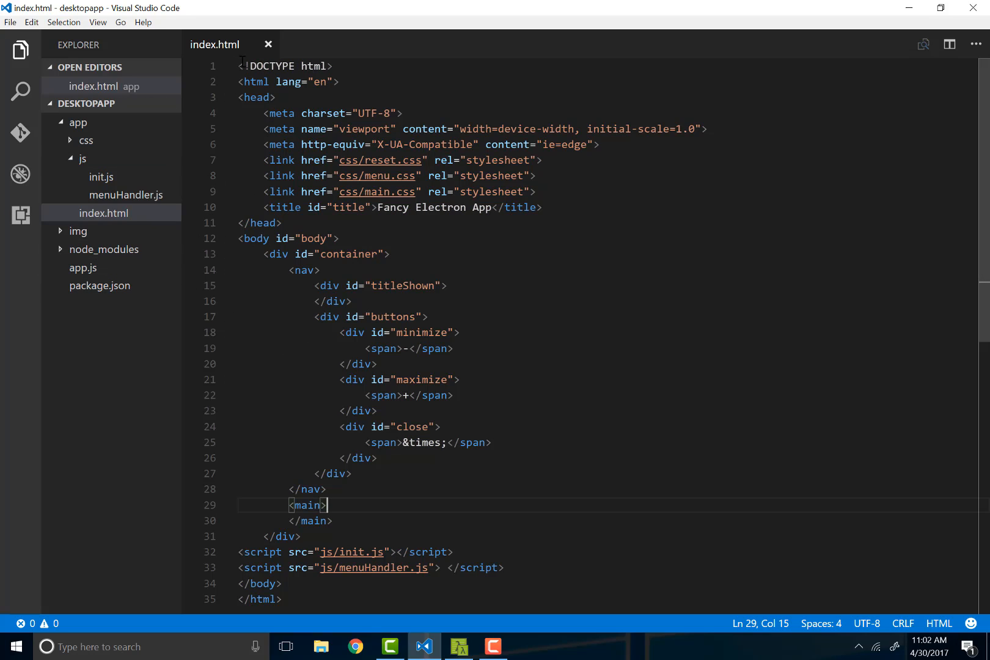
# - Clear all markup from index.html and start a new template.js entry in app
pyautogui.press('ctrl+a')
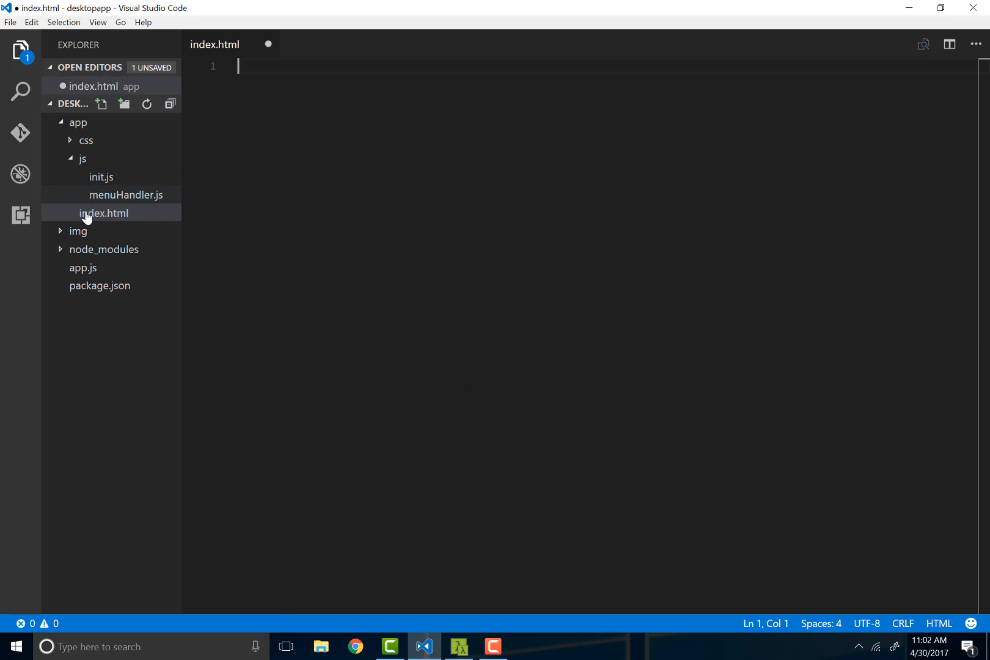
pyautogui.moveTo(106, 221)
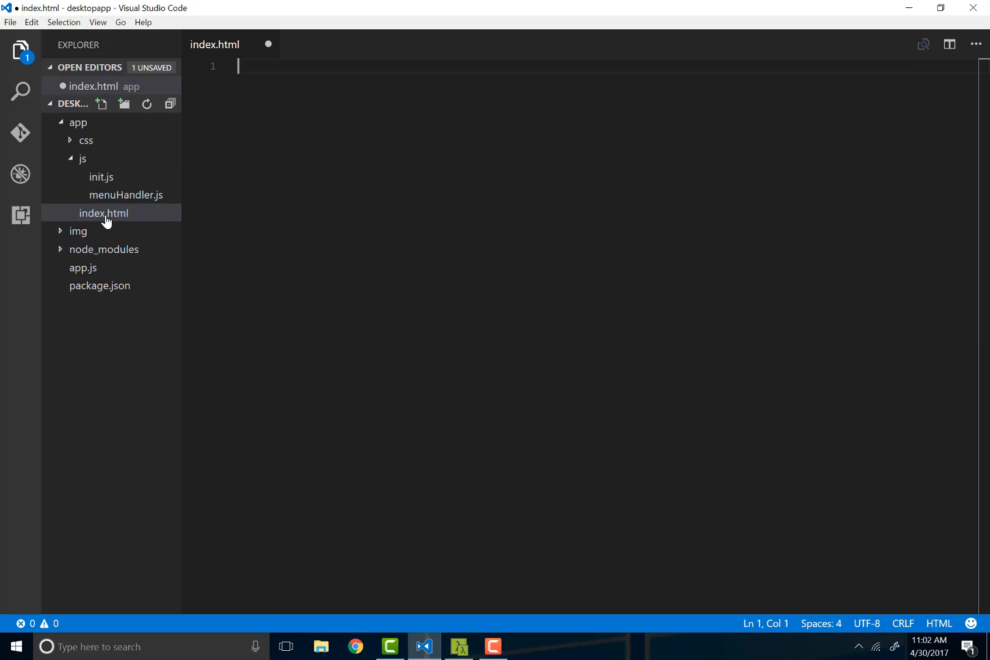
pyautogui.moveTo(79, 178)
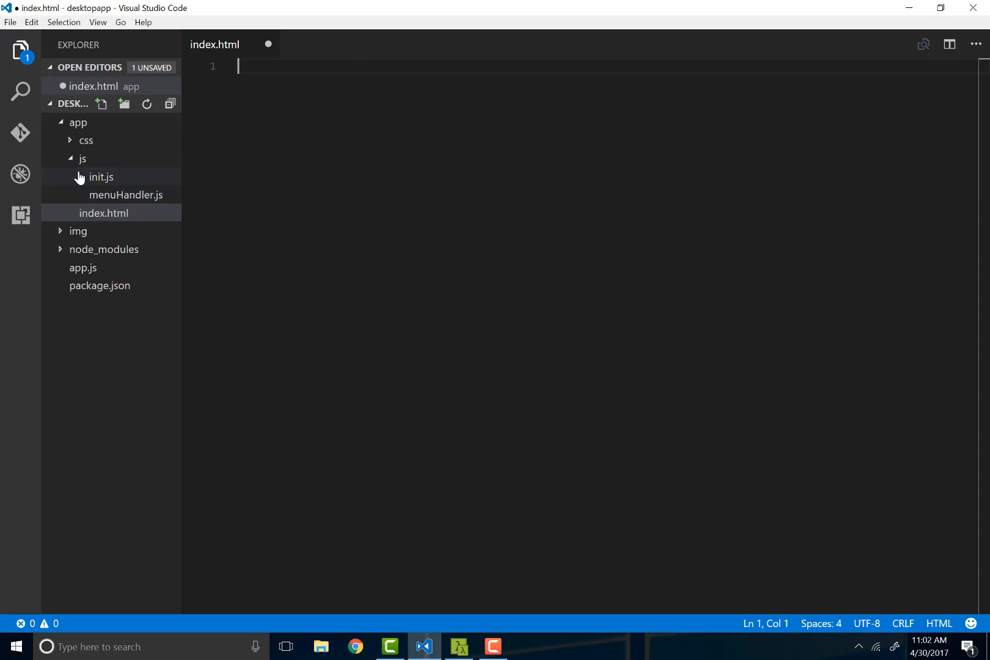
pyautogui.click(101, 103)
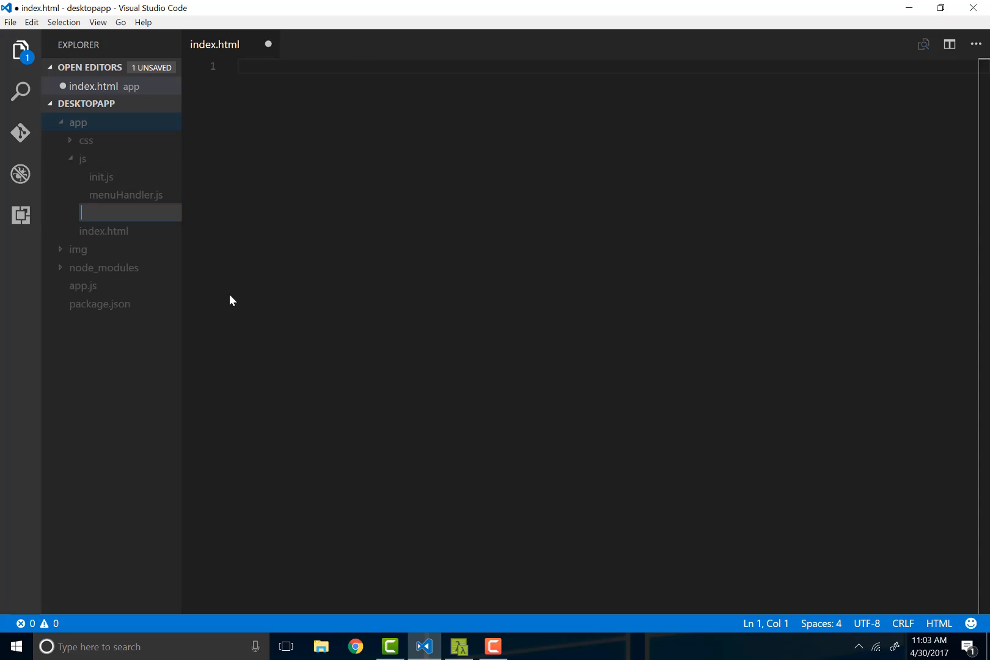
pyautogui.write('templat')
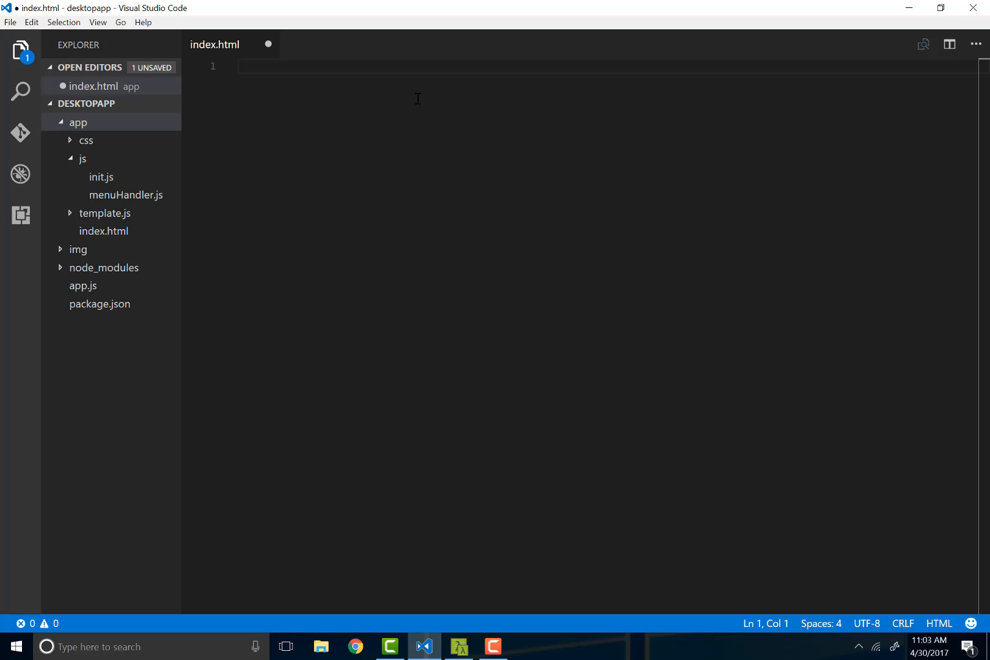
pyautogui.write('func')
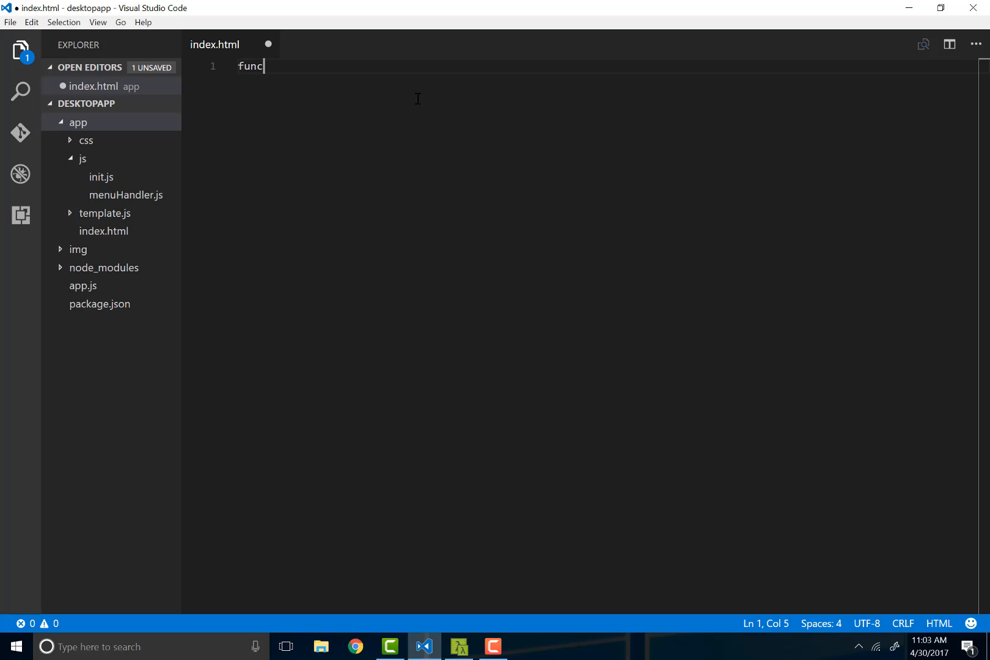
pyautogui.write('tion')
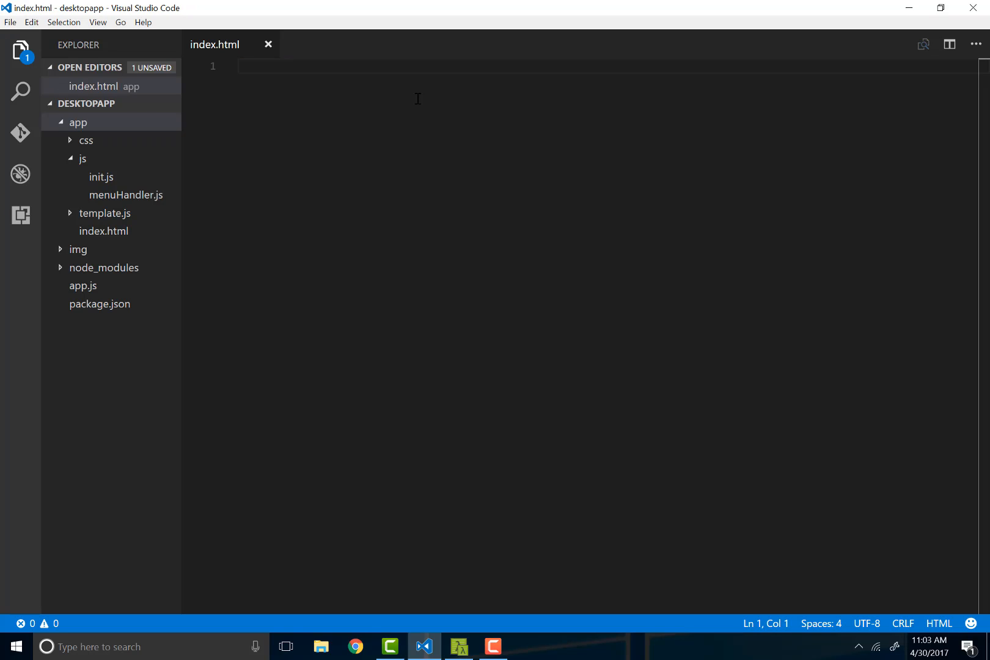
# - Delete the mistakenly created template.js folder and create the template.js file
pyautogui.click(106, 213)
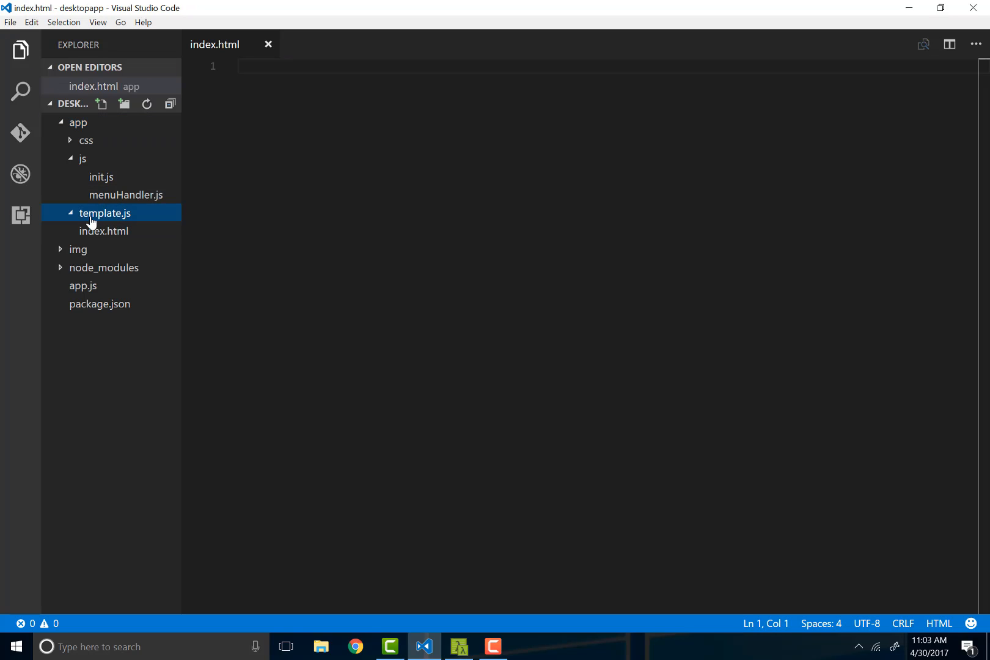
pyautogui.press('Delete')
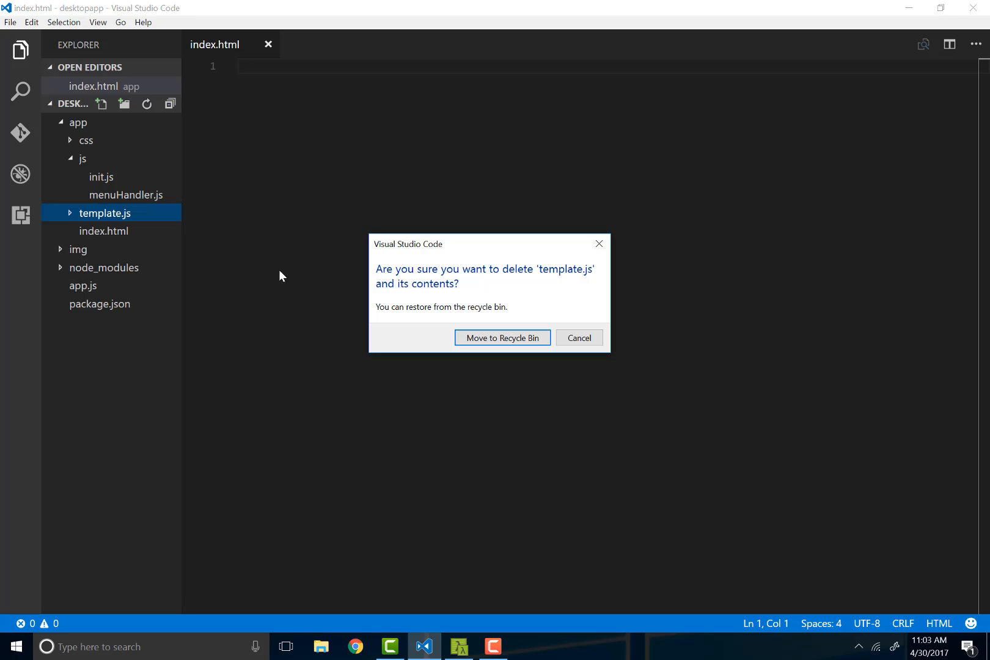
pyautogui.click(502, 337)
pyautogui.write('templa')
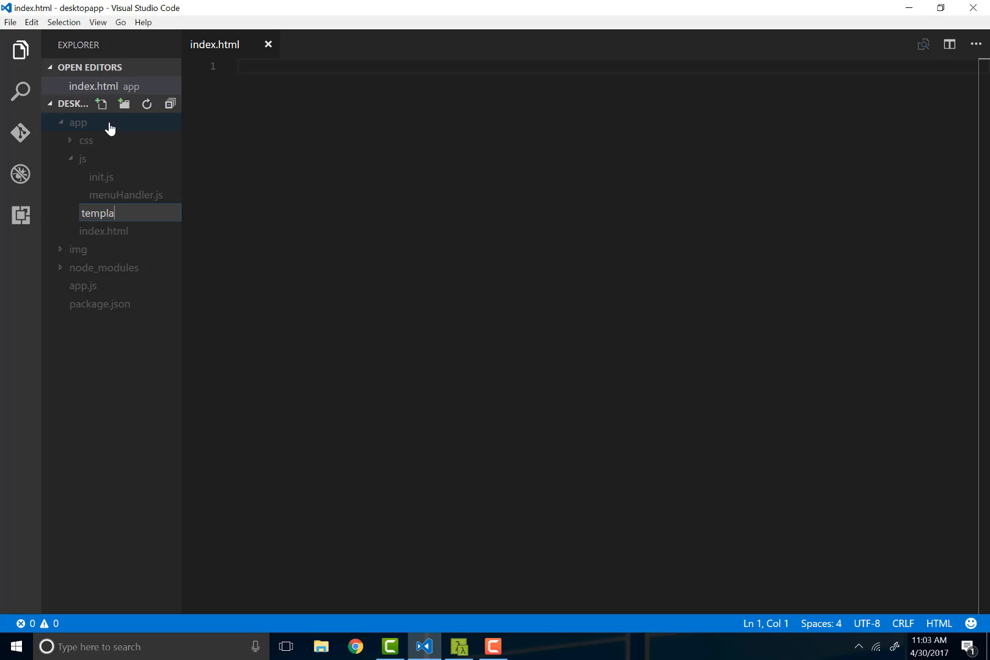
pyautogui.press('Enter')
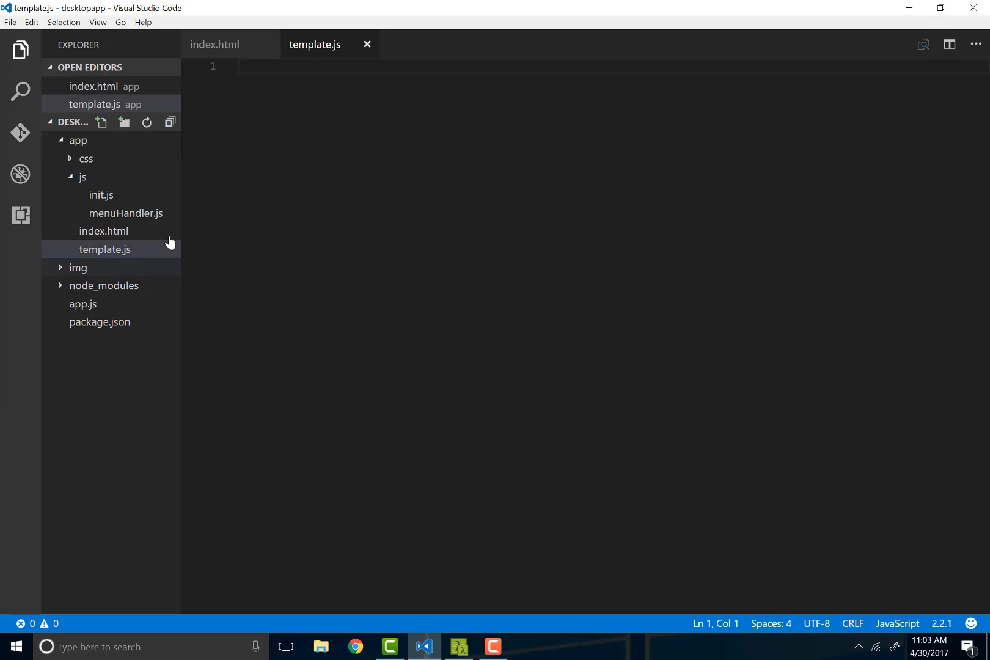
# - Write a createPage(title, head, body) function in template.js
pyautogui.click(433, 221)
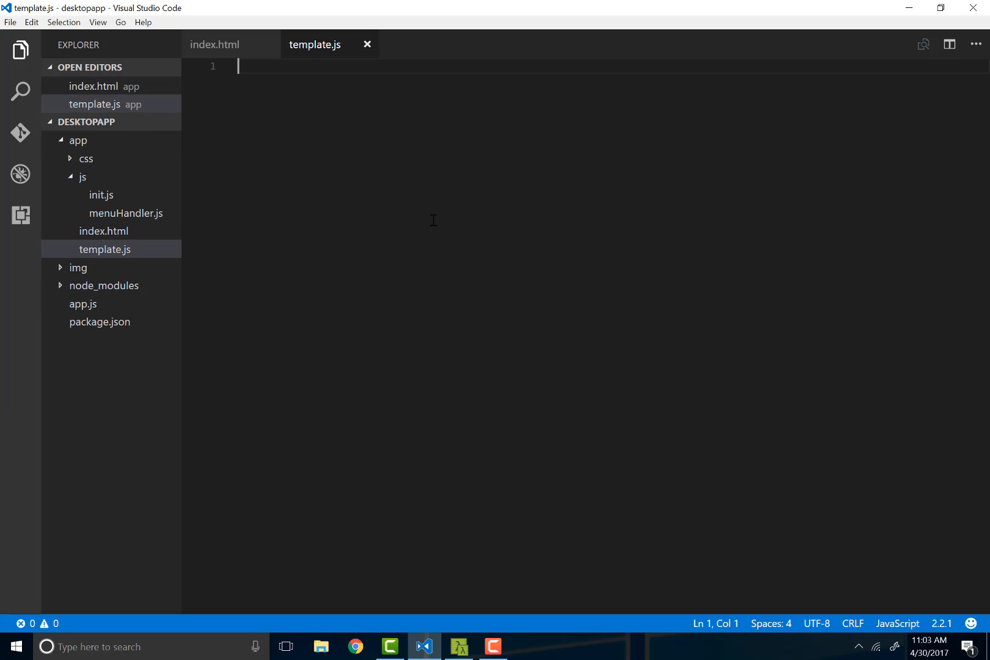
pyautogui.write('function')
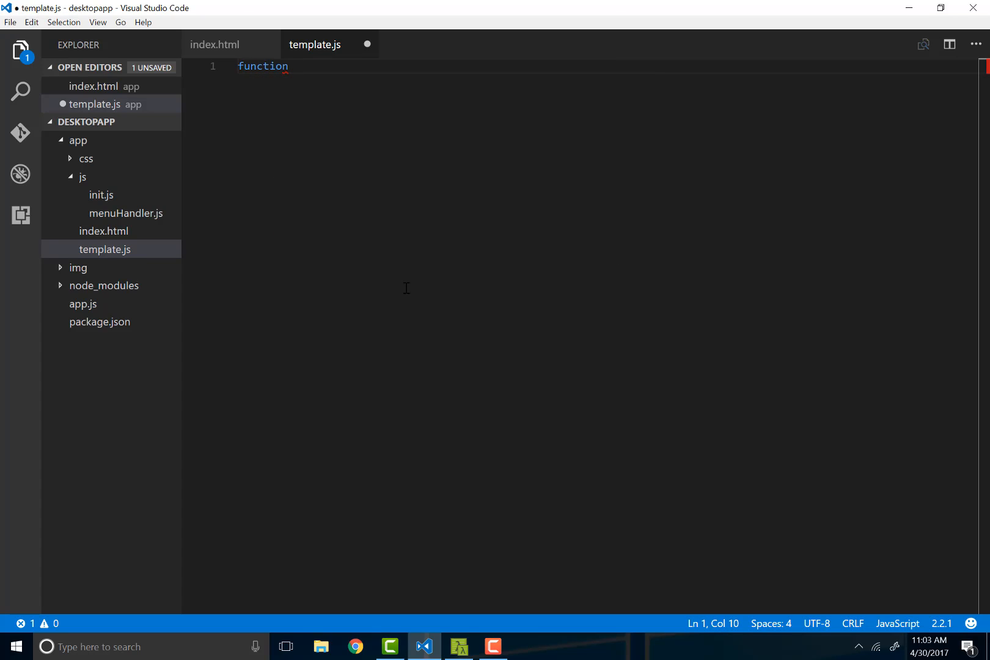
pyautogui.write('createPage')
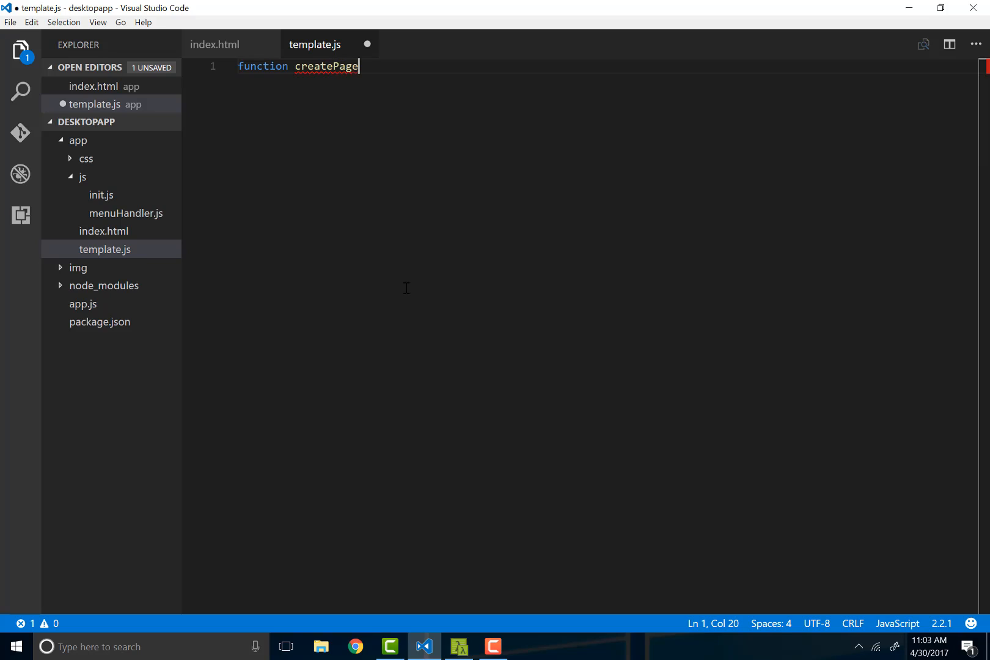
pyautogui.write('(){')
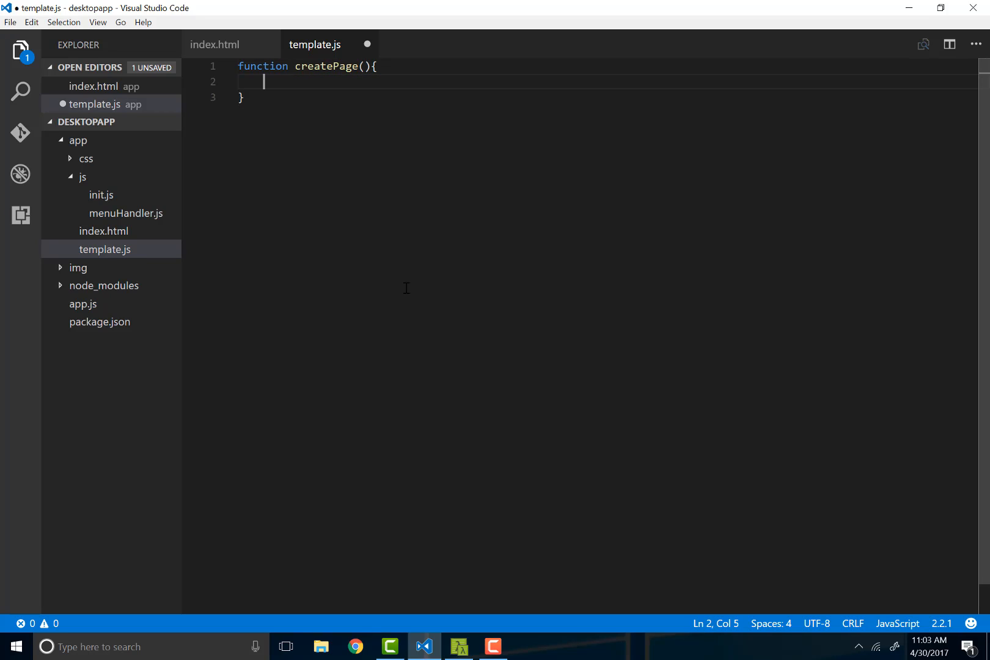
pyautogui.click(365, 65)
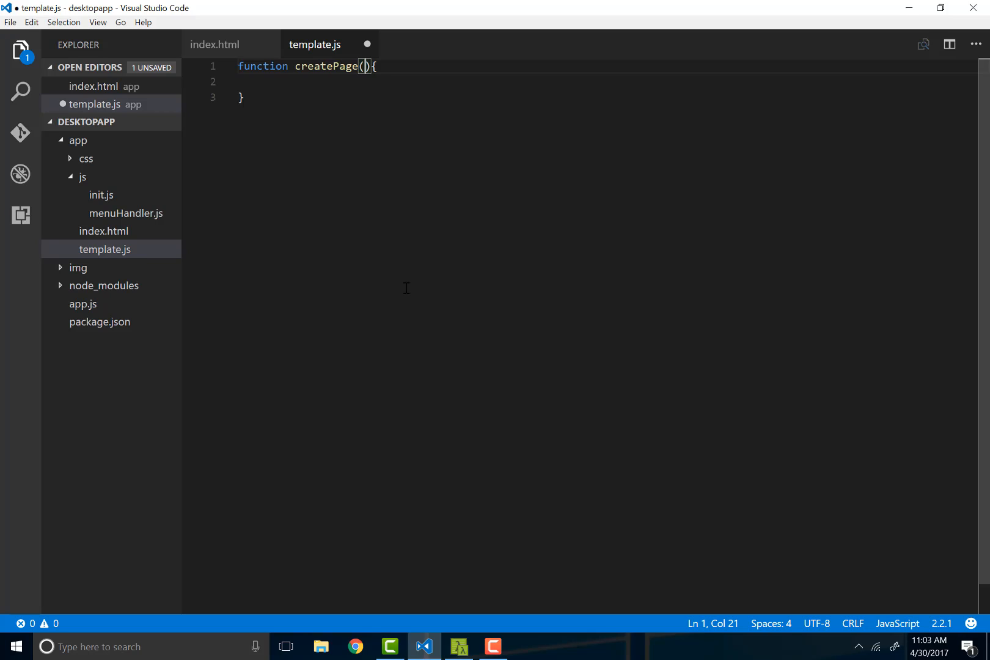
pyautogui.write('t')
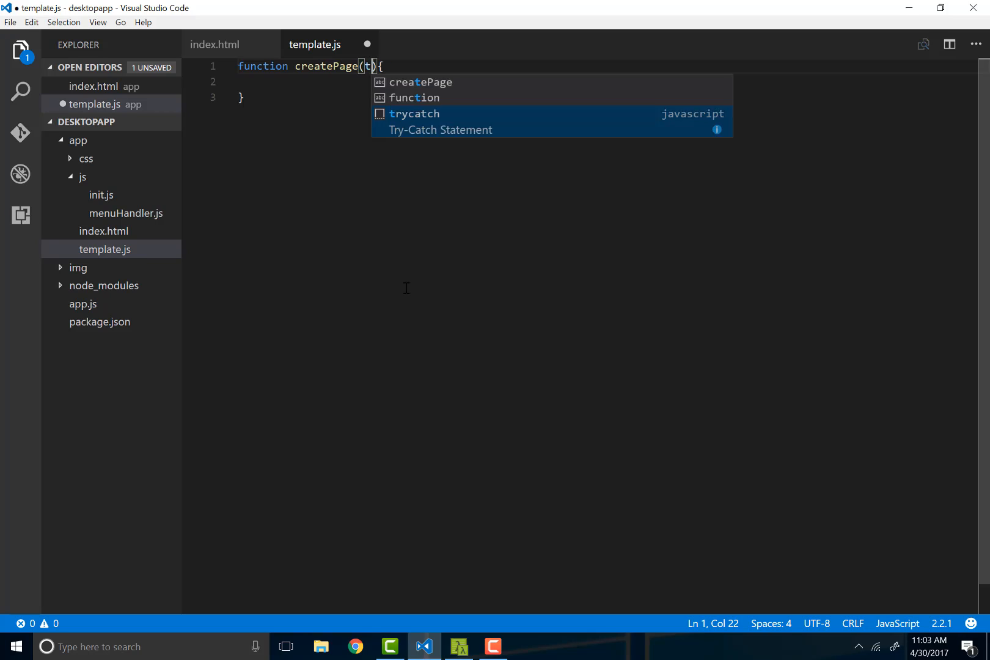
pyautogui.write('itle,')
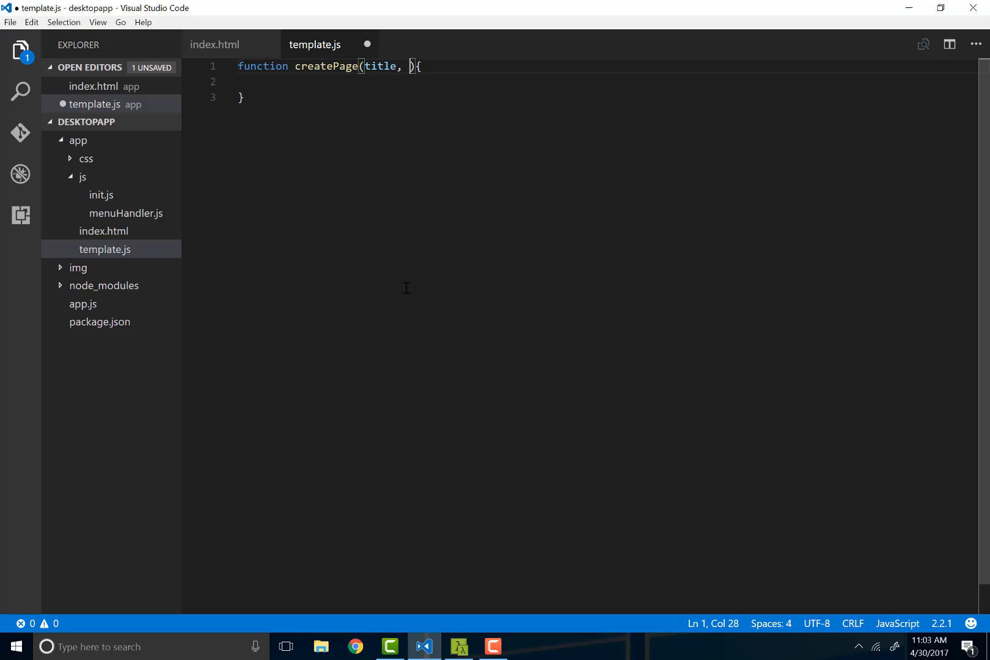
pyautogui.write('src')
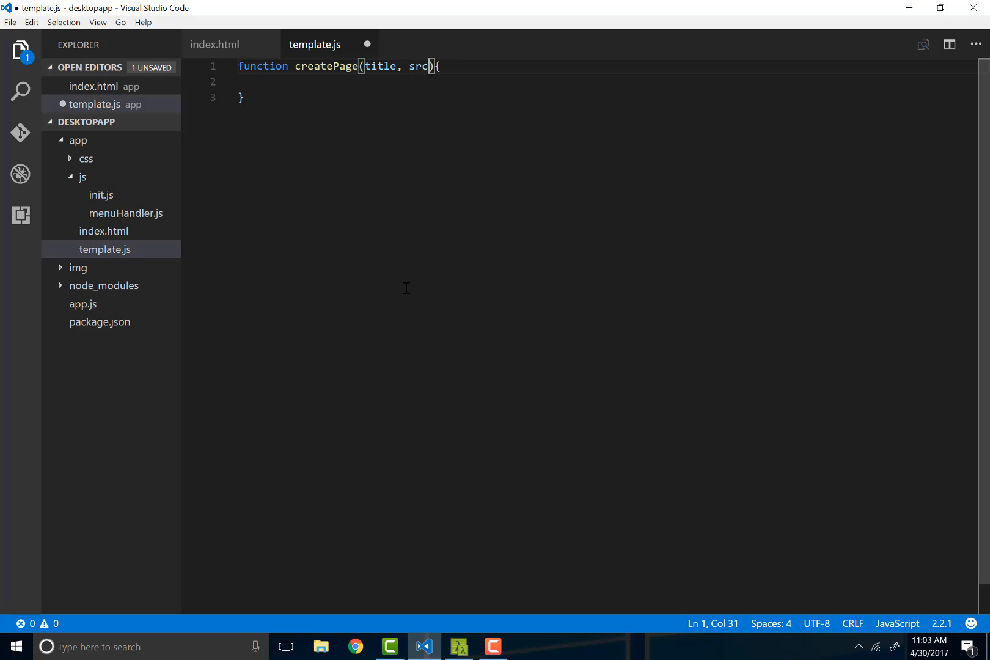
pyautogui.write('h')
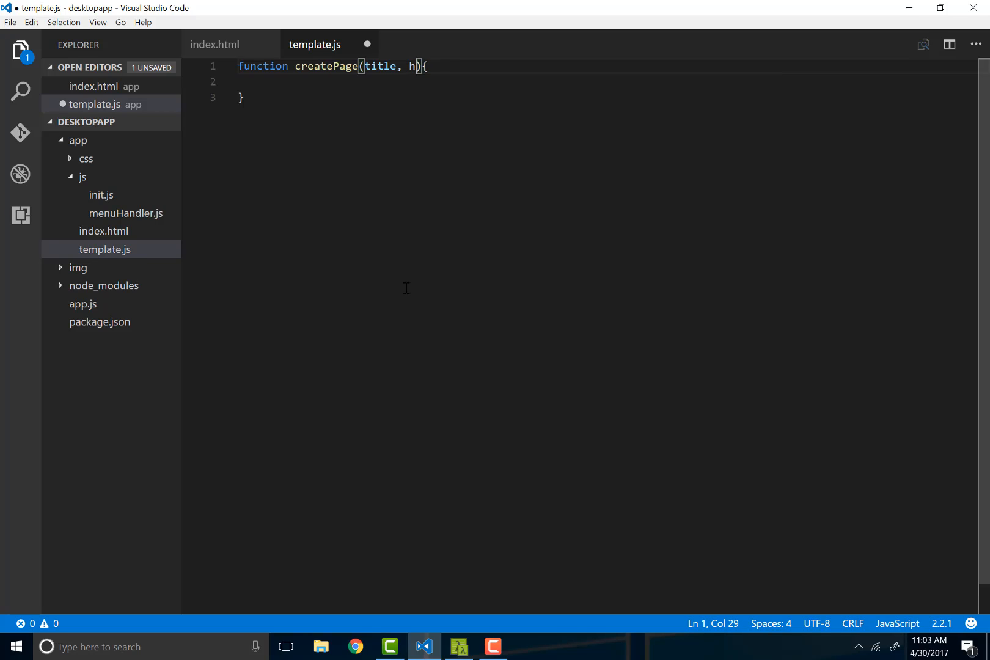
pyautogui.write('ead,')
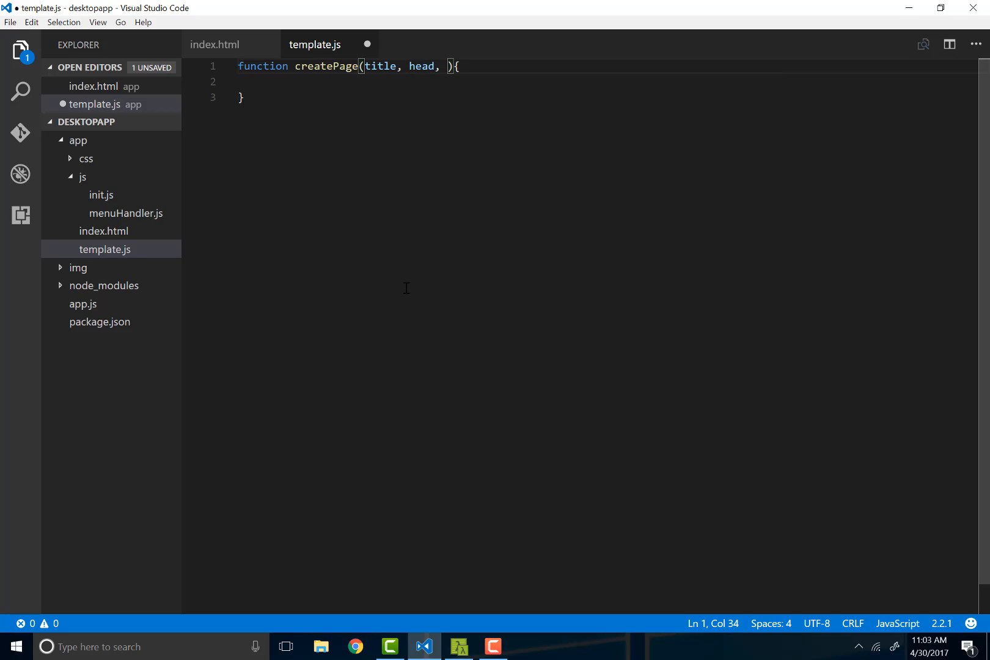
pyautogui.write('bod')
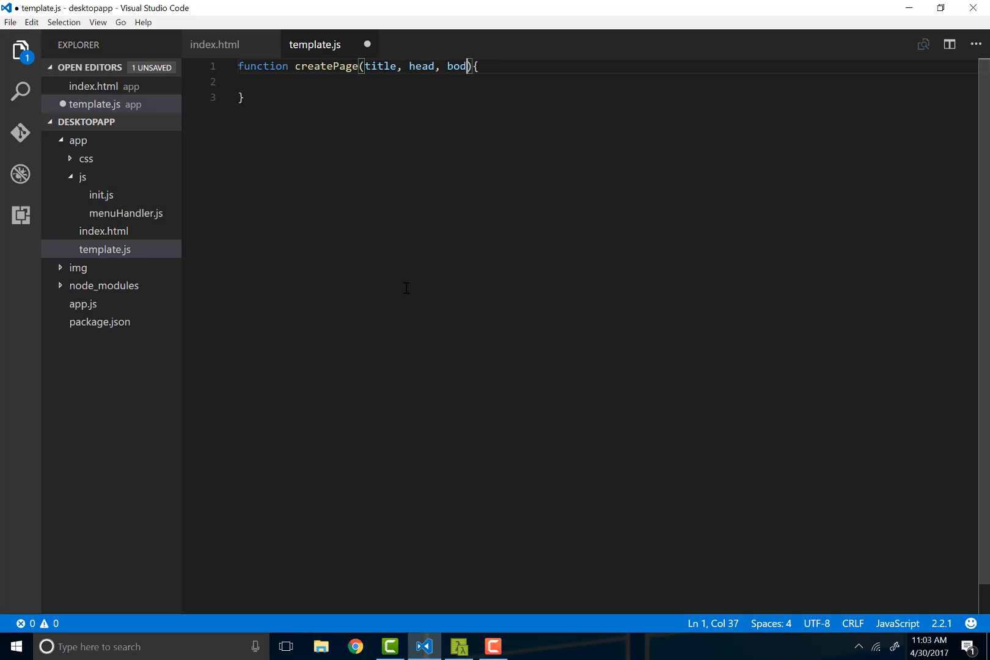
pyautogui.write('y,')
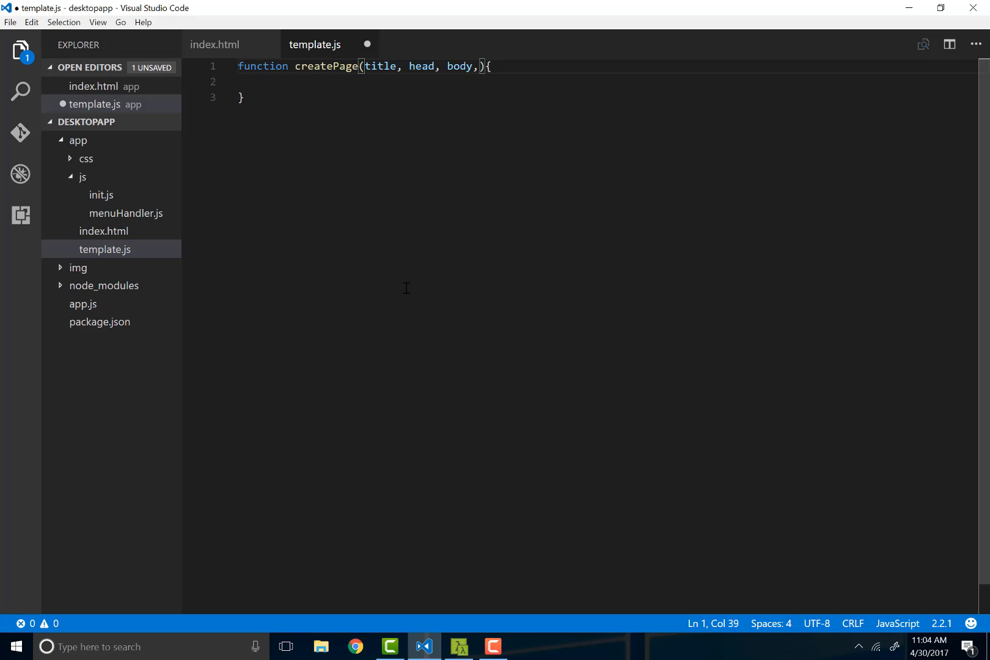
pyautogui.press('Backspace')
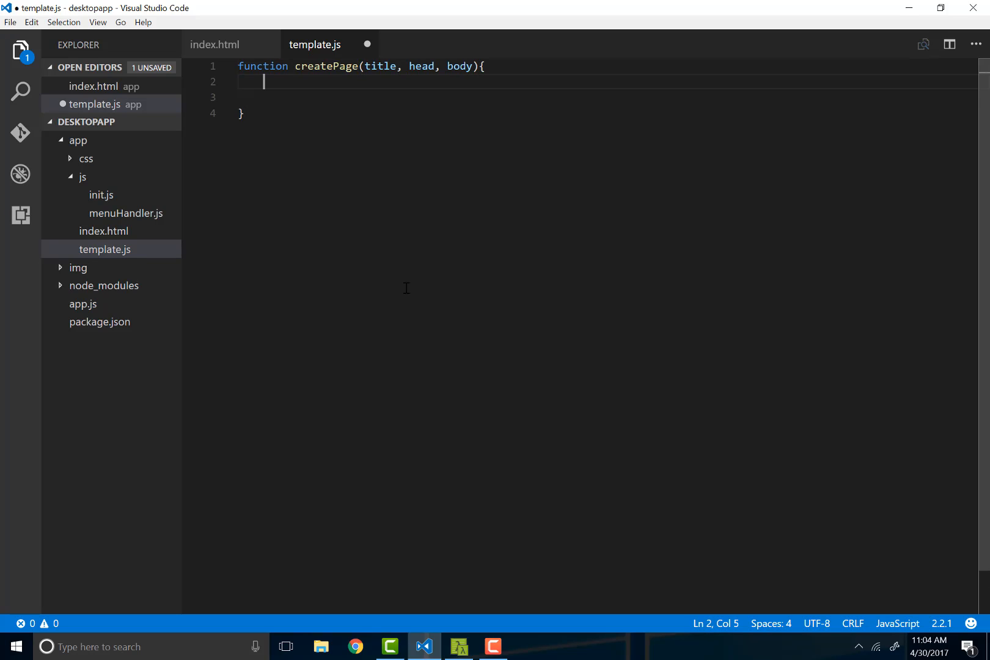
# - Add var page = ` and paste the full page HTML into the template string
pyautogui.press('Enter')
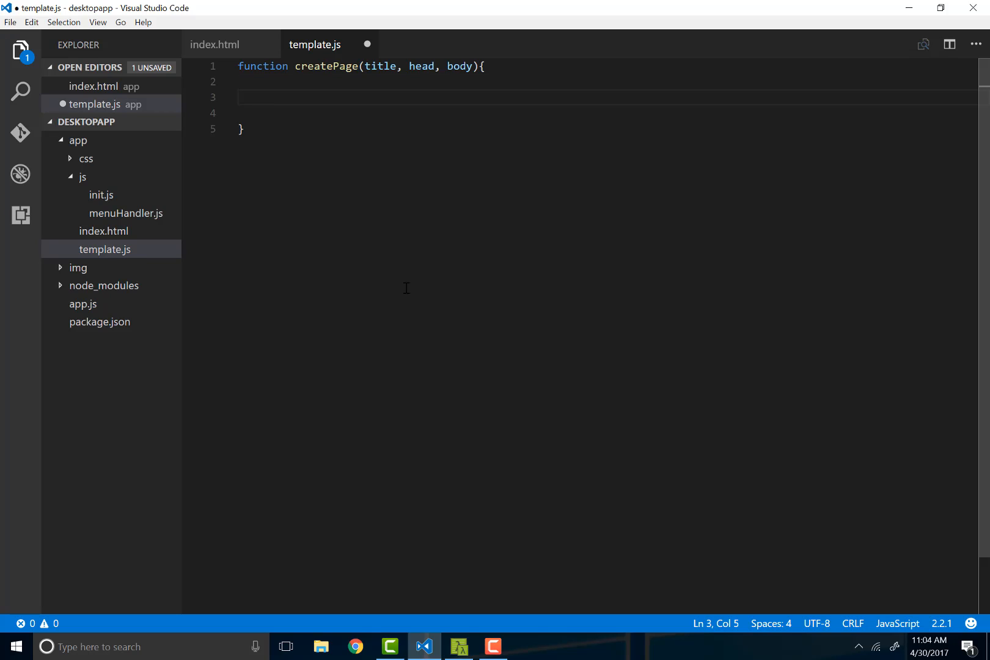
pyautogui.write('var')
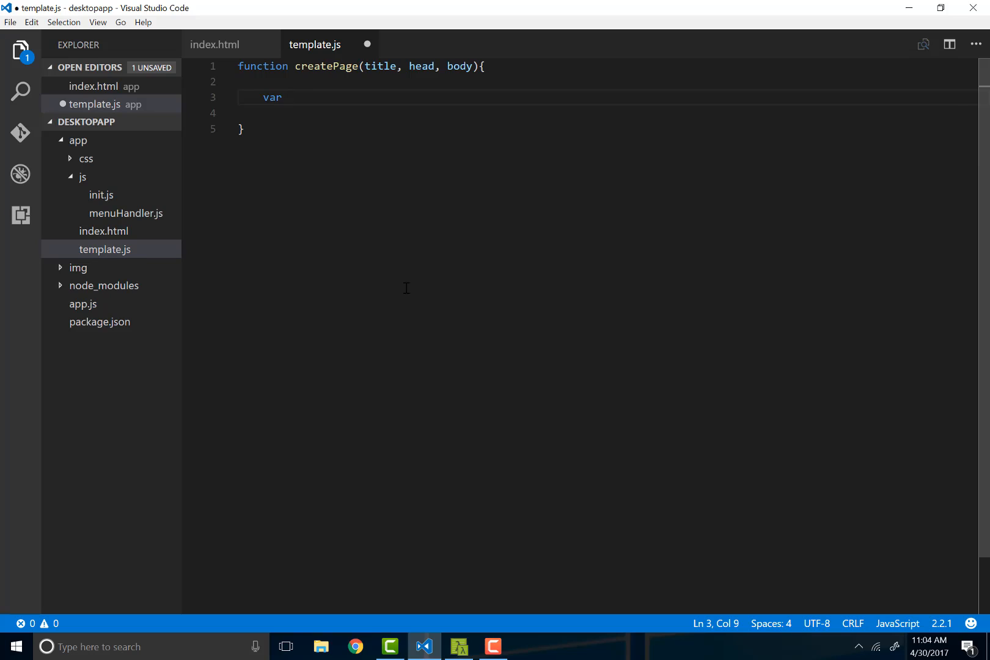
pyautogui.write('page')
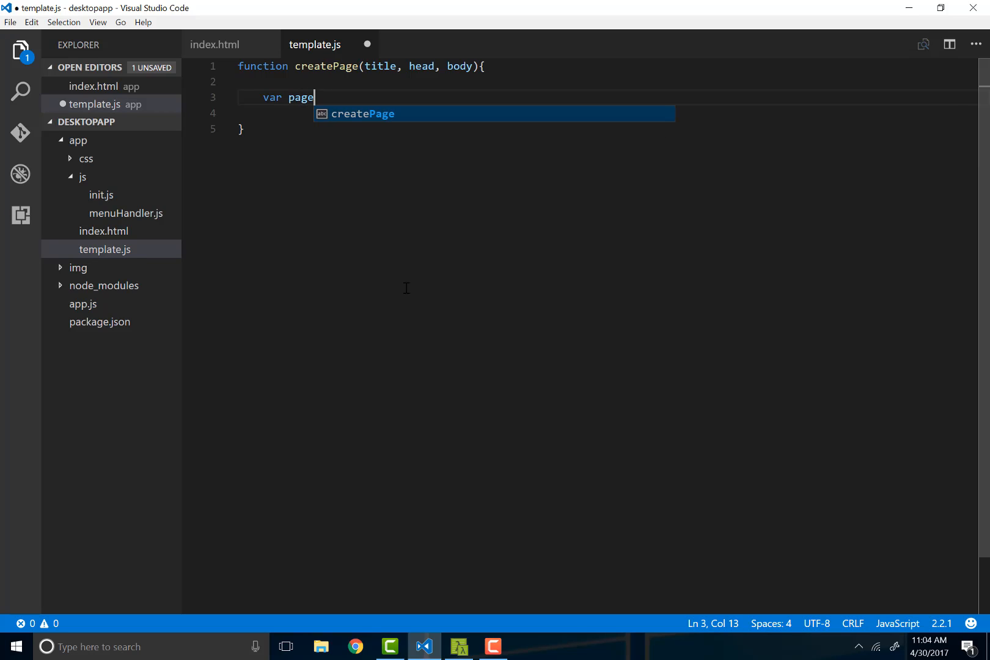
pyautogui.write('=')
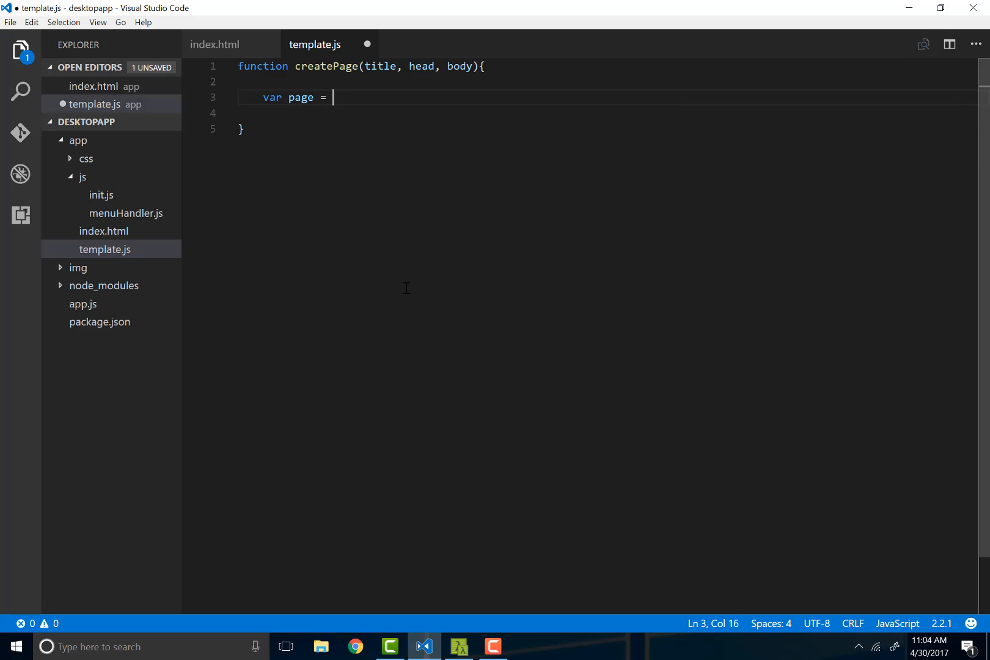
pyautogui.write('`')
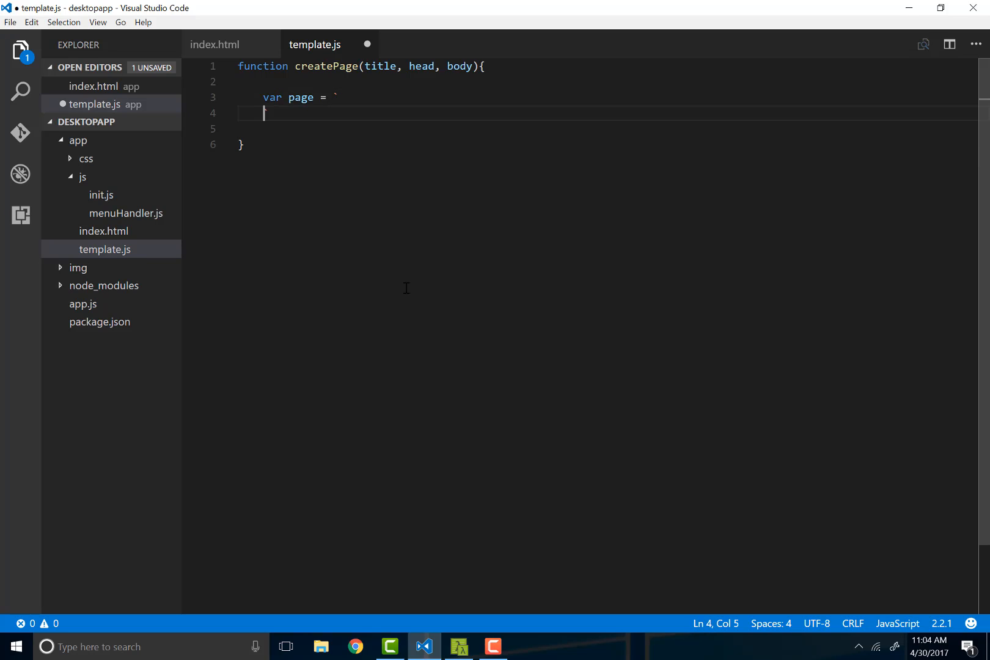
pyautogui.press('enter')
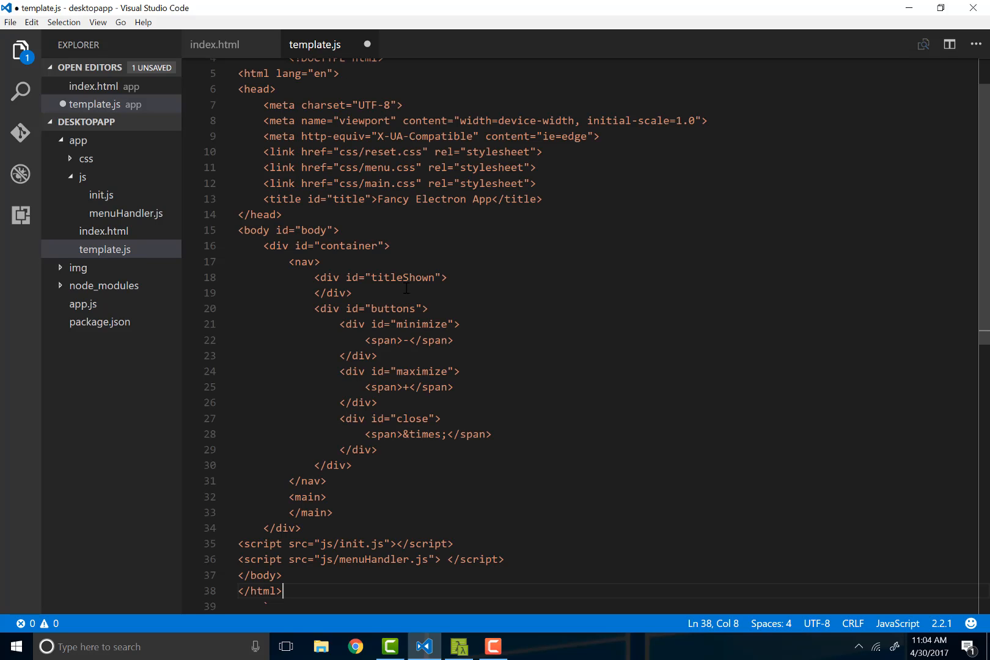
# - Insert a ${body} placeholder inside the page template's main element
pyautogui.scroll(3)
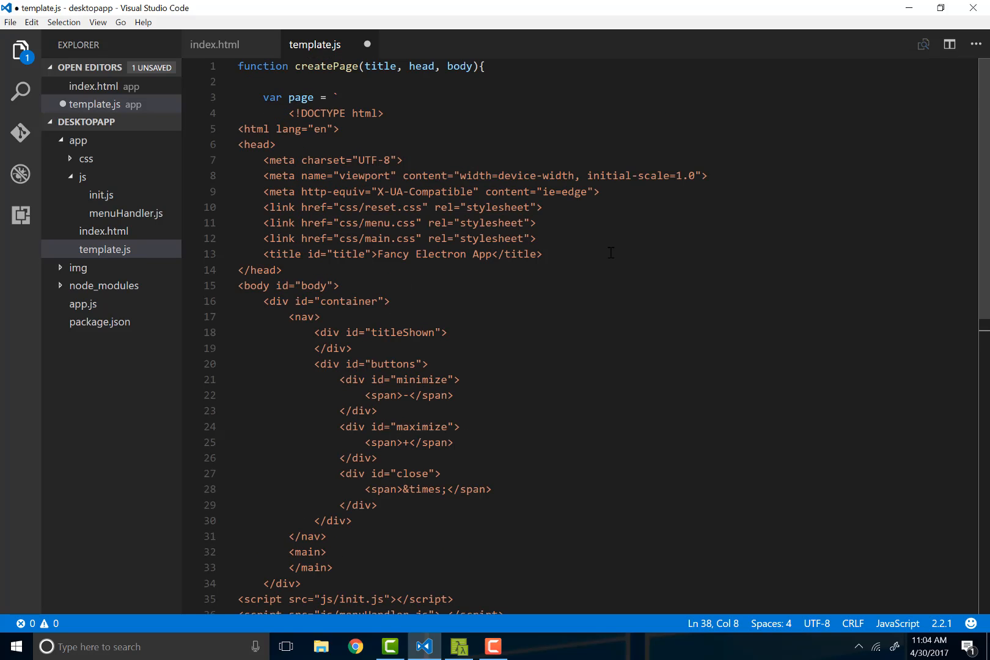
pyautogui.scroll(-3)
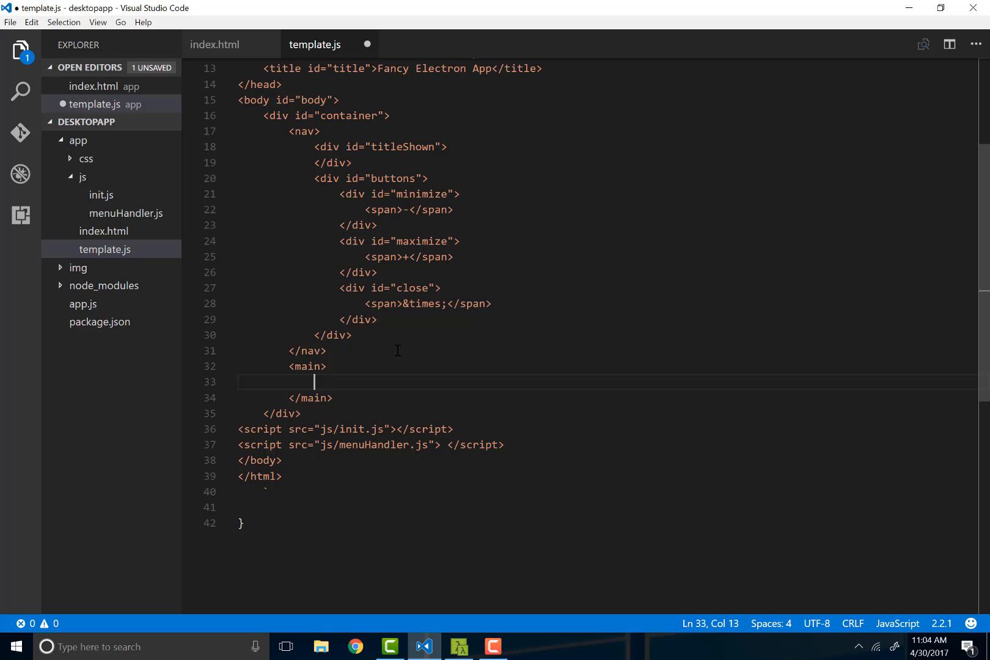
pyautogui.write('{}')
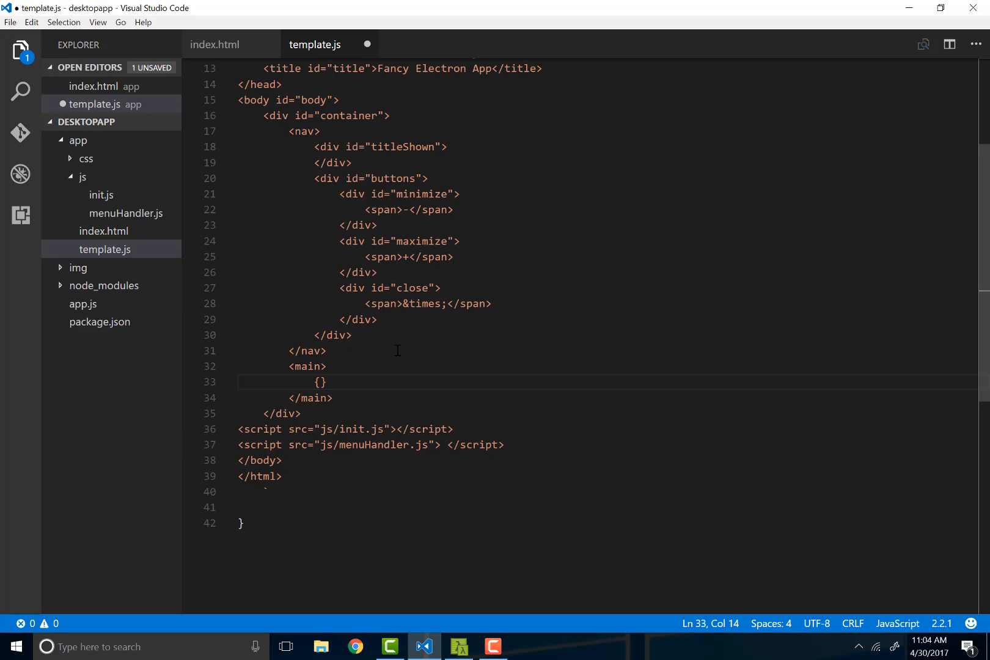
pyautogui.click(321, 382)
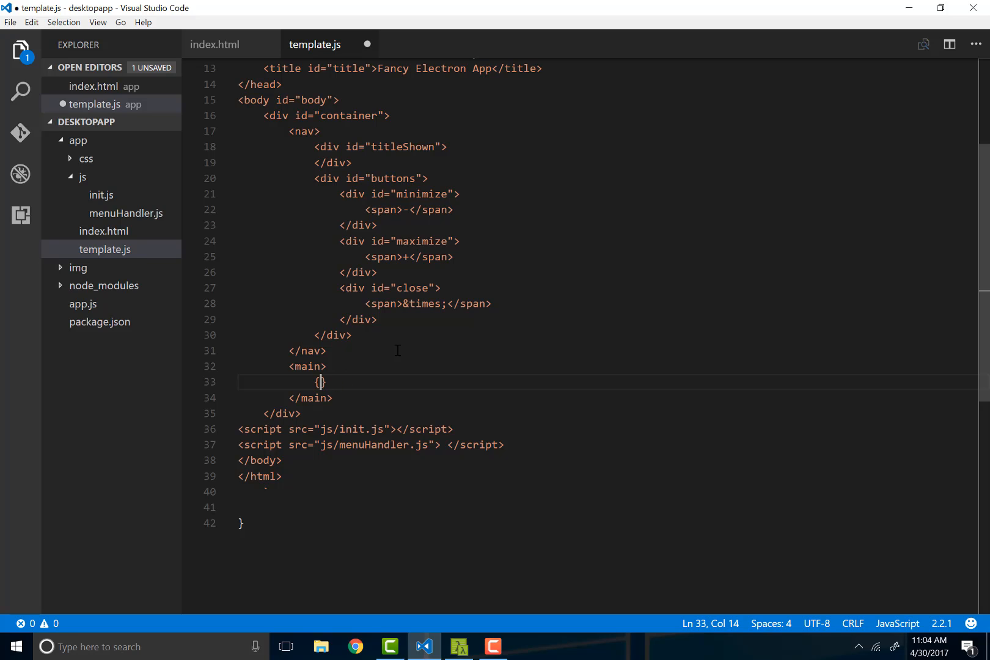
pyautogui.write('$')
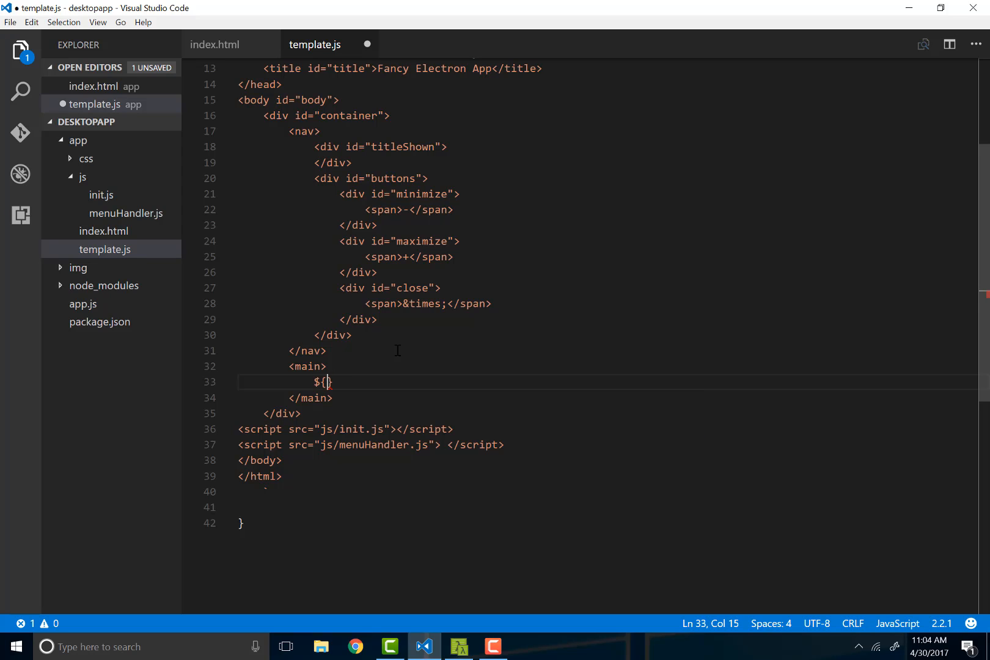
pyautogui.doubleClick(319, 382)
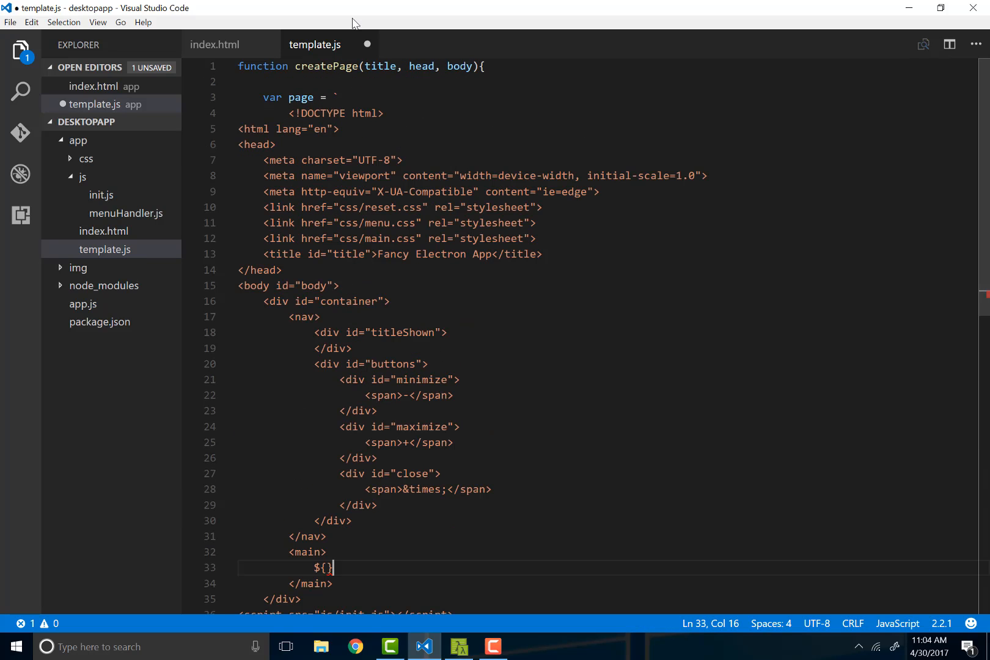
pyautogui.scroll(-3)
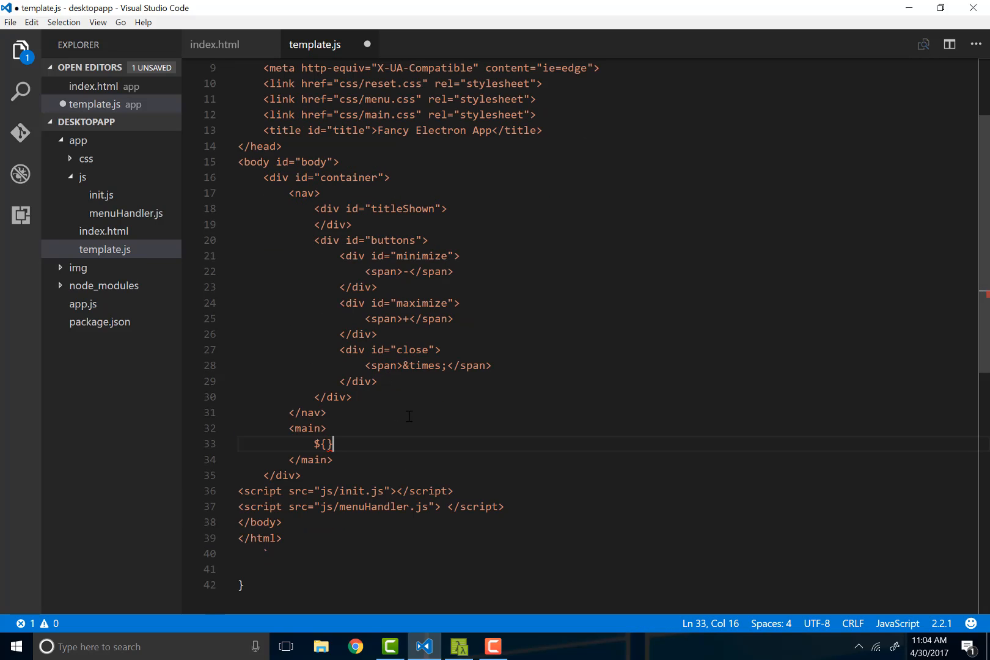
pyautogui.write('body')
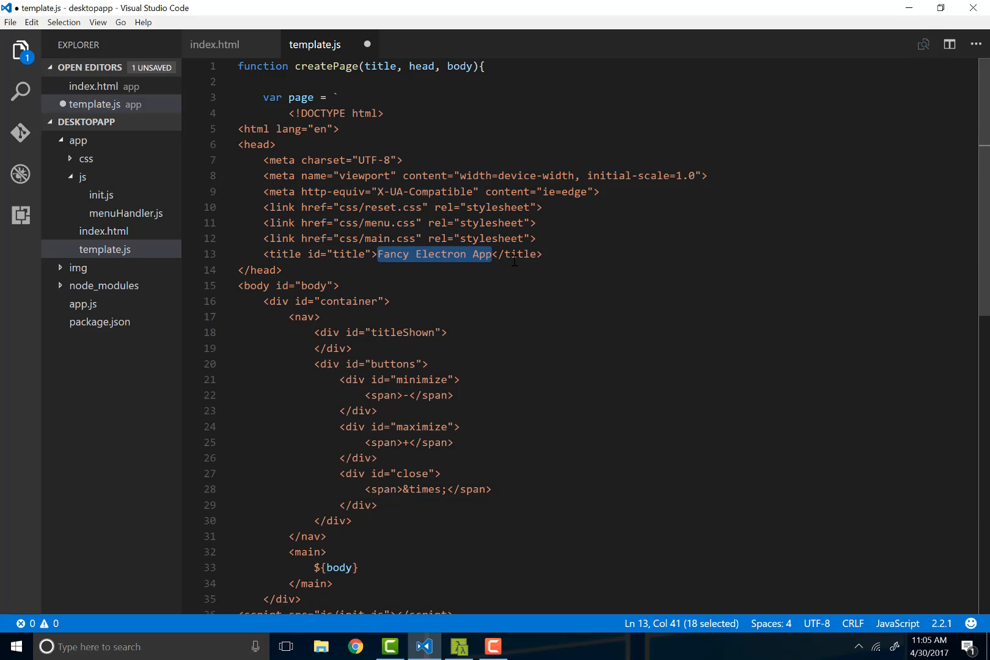
# - Add ${title} inside the title element and a ${head} placeholder in the head section
pyautogui.write('${{}')
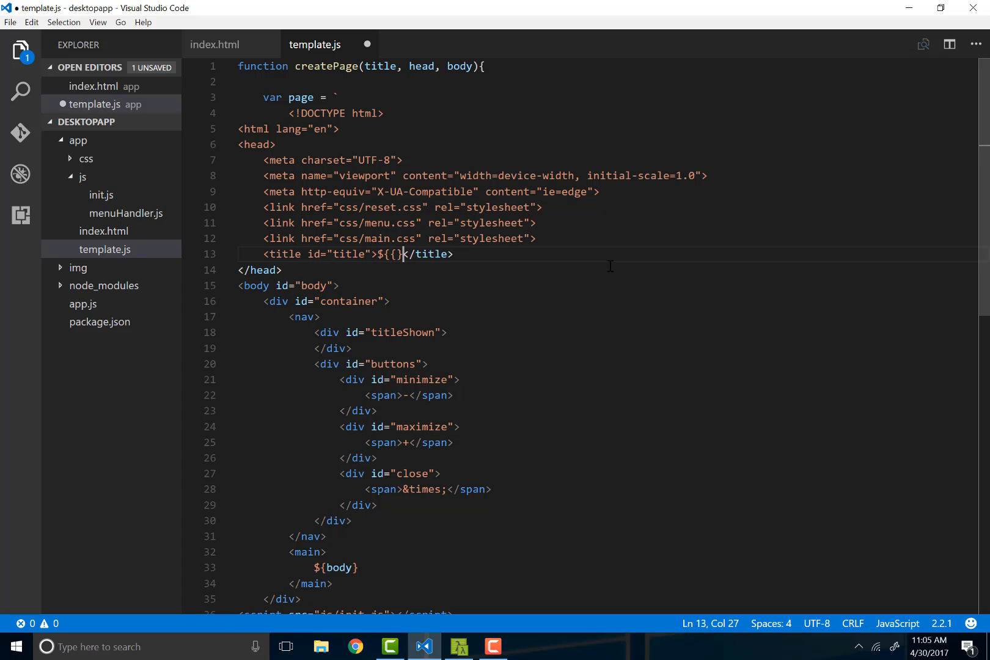
pyautogui.press('Backspace')
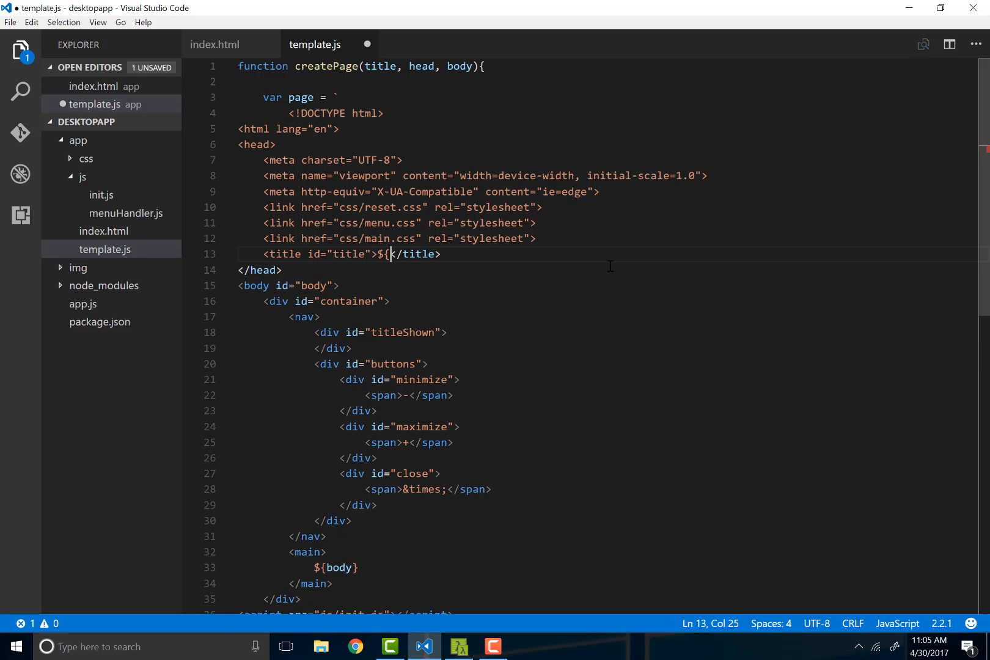
pyautogui.write('title}')
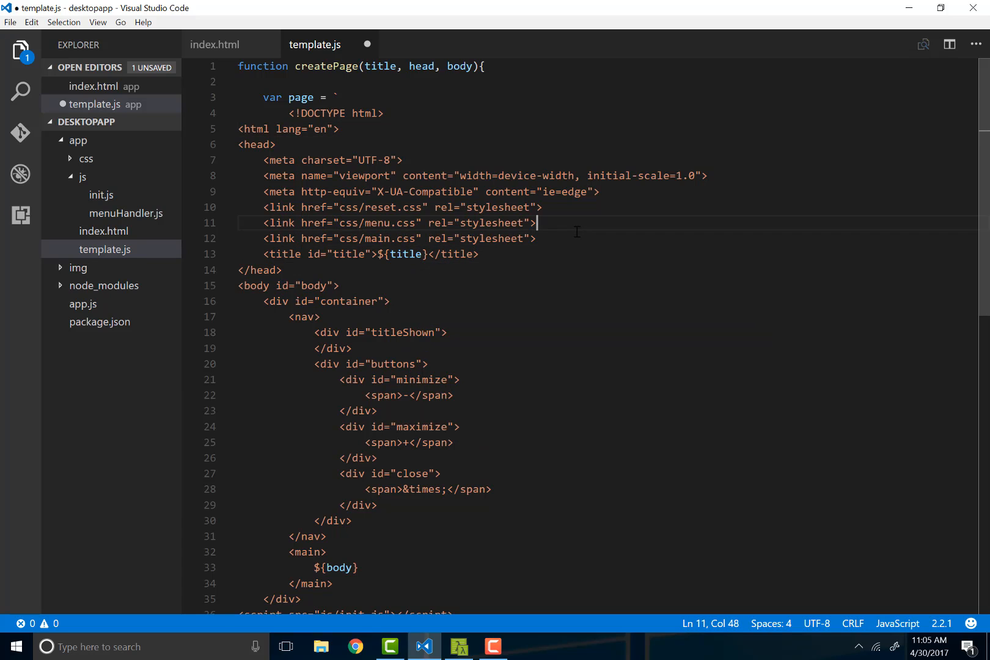
pyautogui.press('Enter')
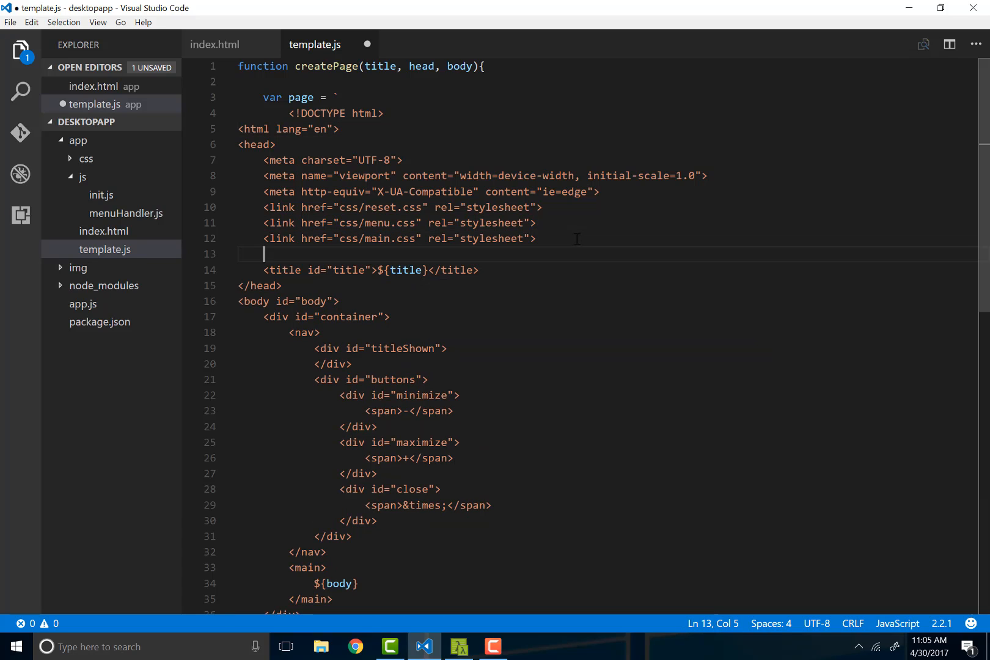
pyautogui.write('${')
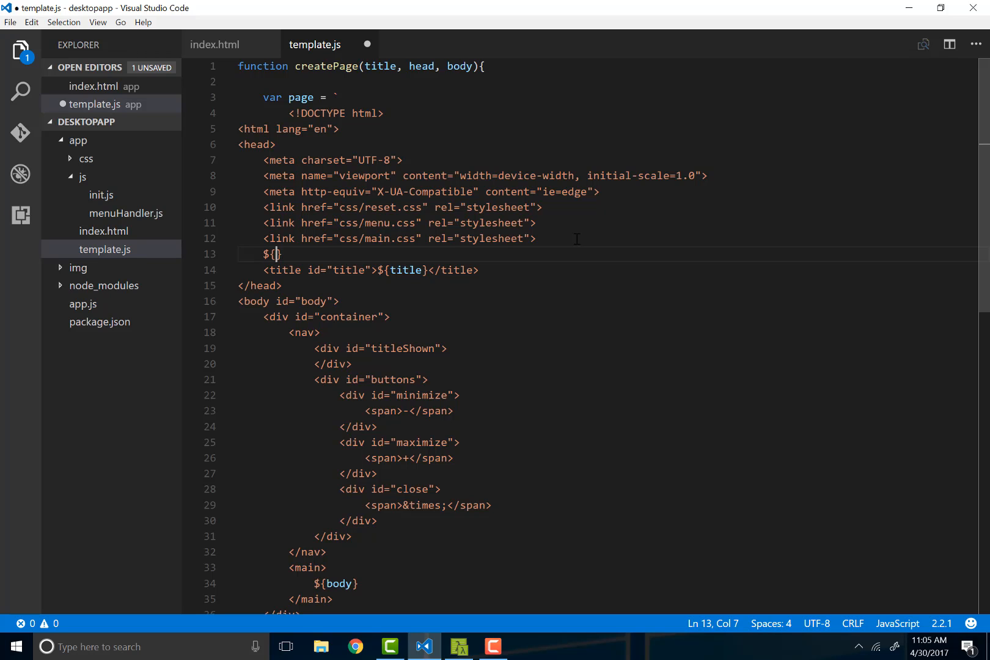
pyautogui.write('head')
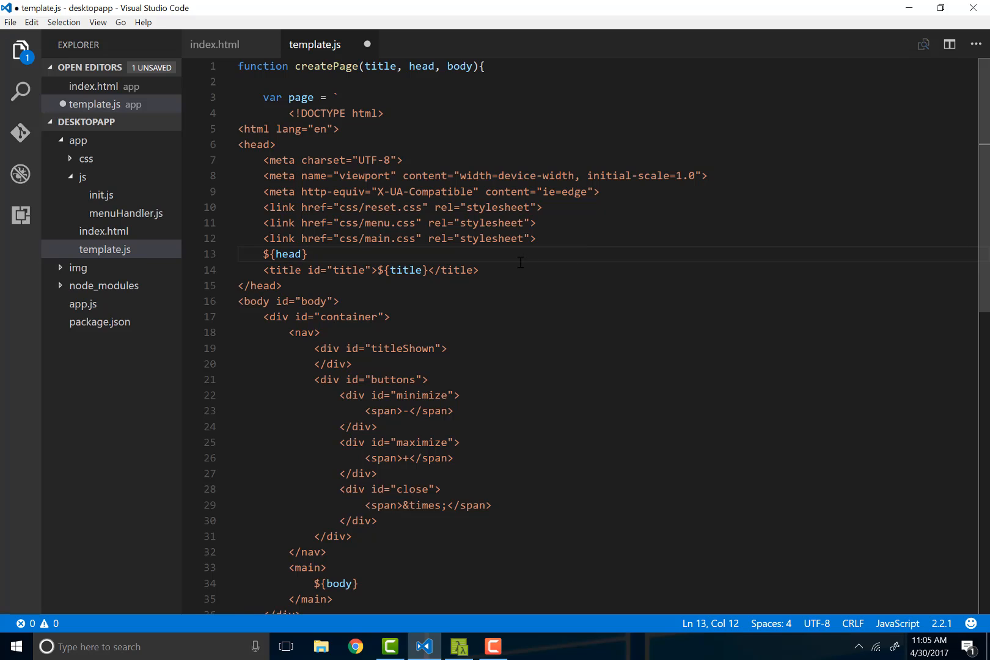
pyautogui.scroll(-3)
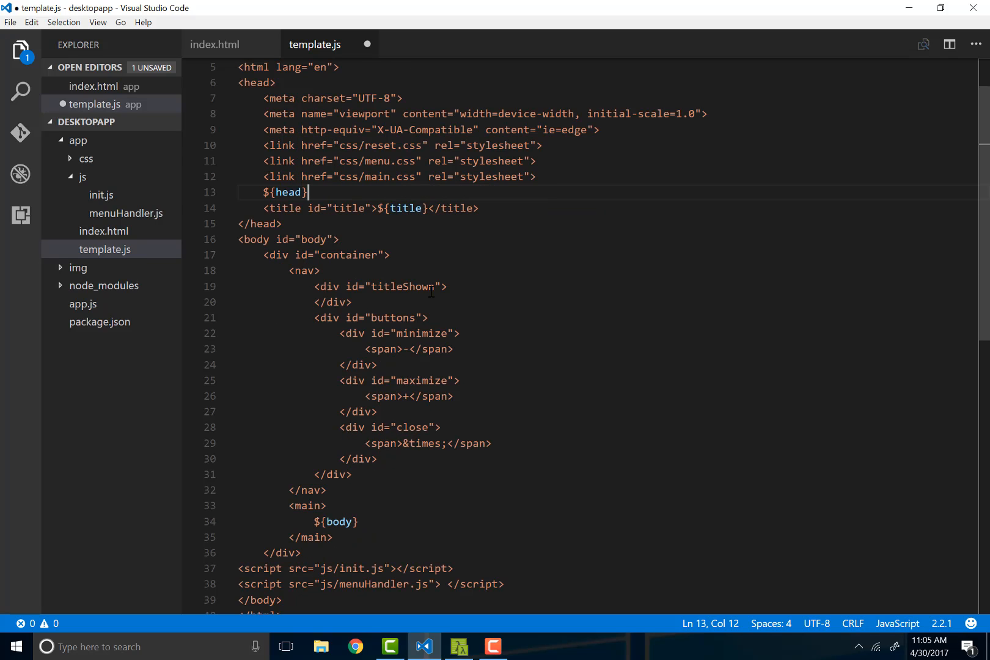
pyautogui.scroll(3)
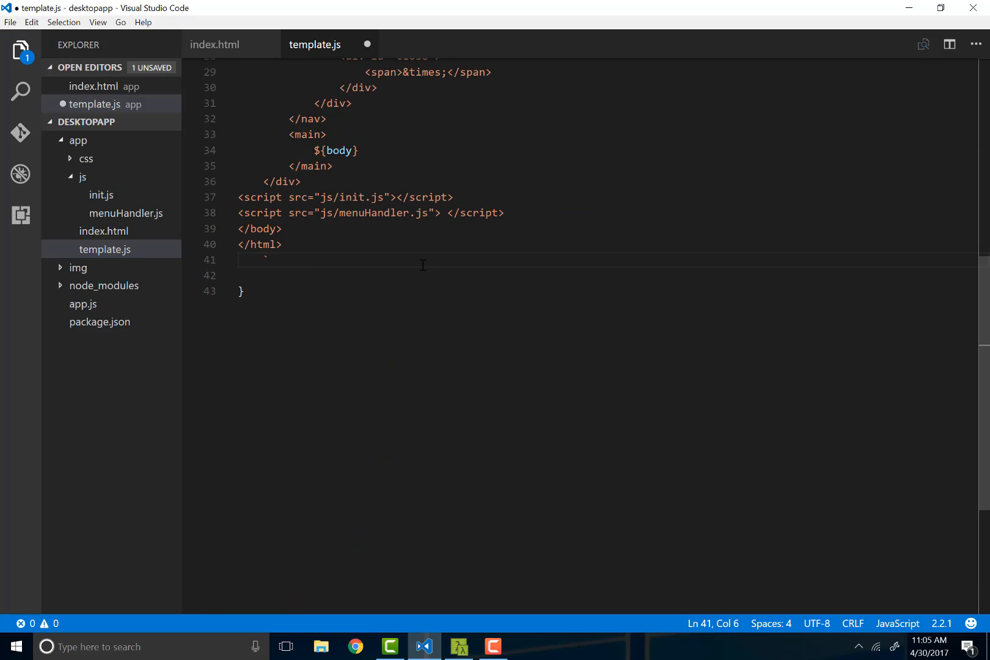
# - Add document.write(page); after the page template string in template.js
pyautogui.write('document.write(')
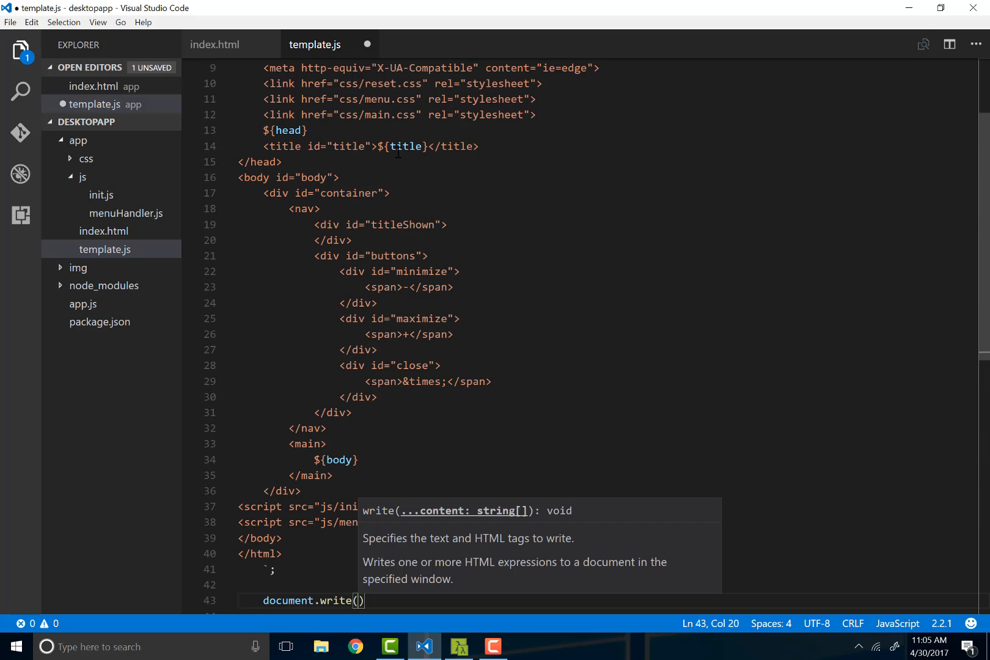
pyautogui.scroll(-3)
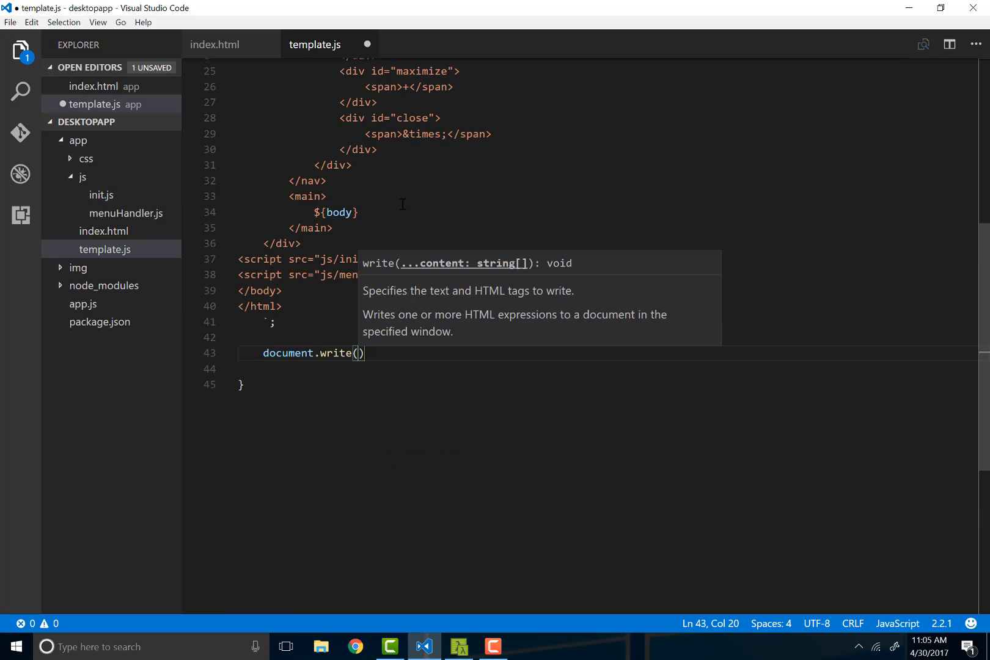
pyautogui.write('page);')
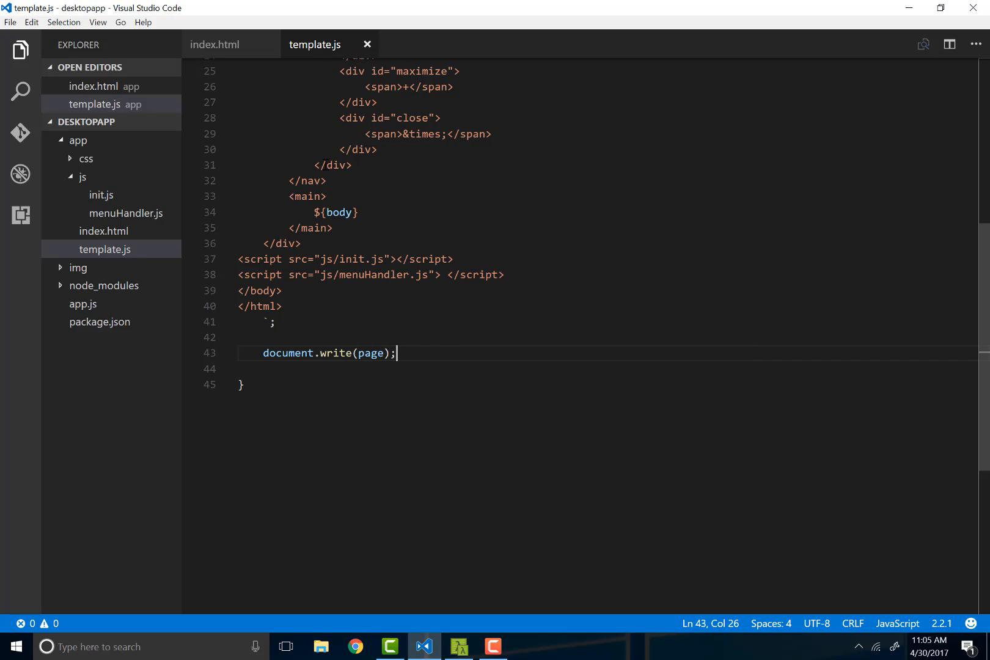
pyautogui.click(215, 44)
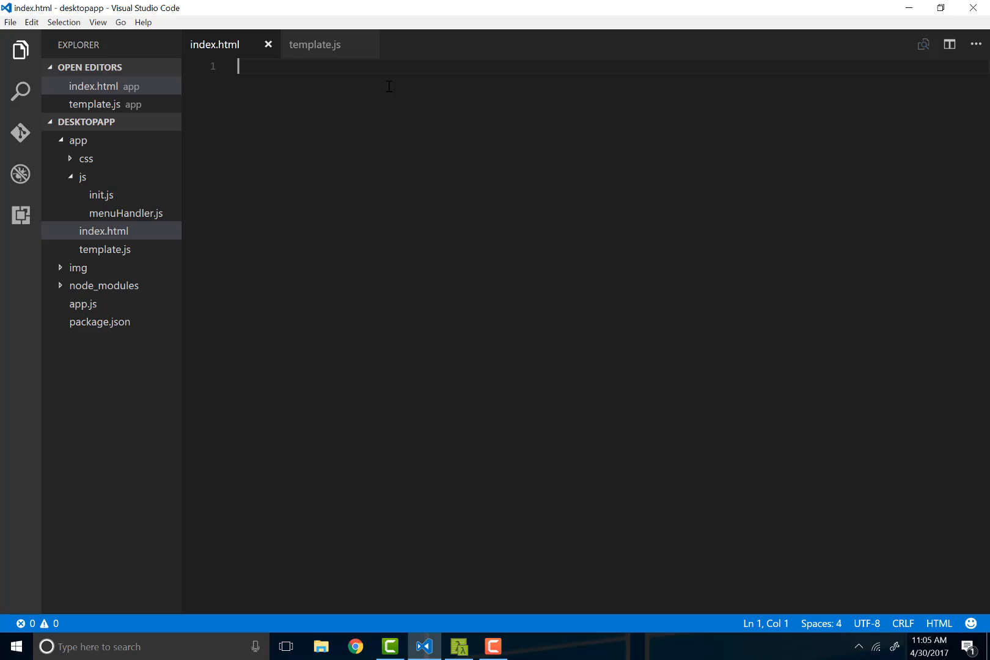
# - Add a <script> block to index.html that requires './template.js'
pyautogui.write('require()')
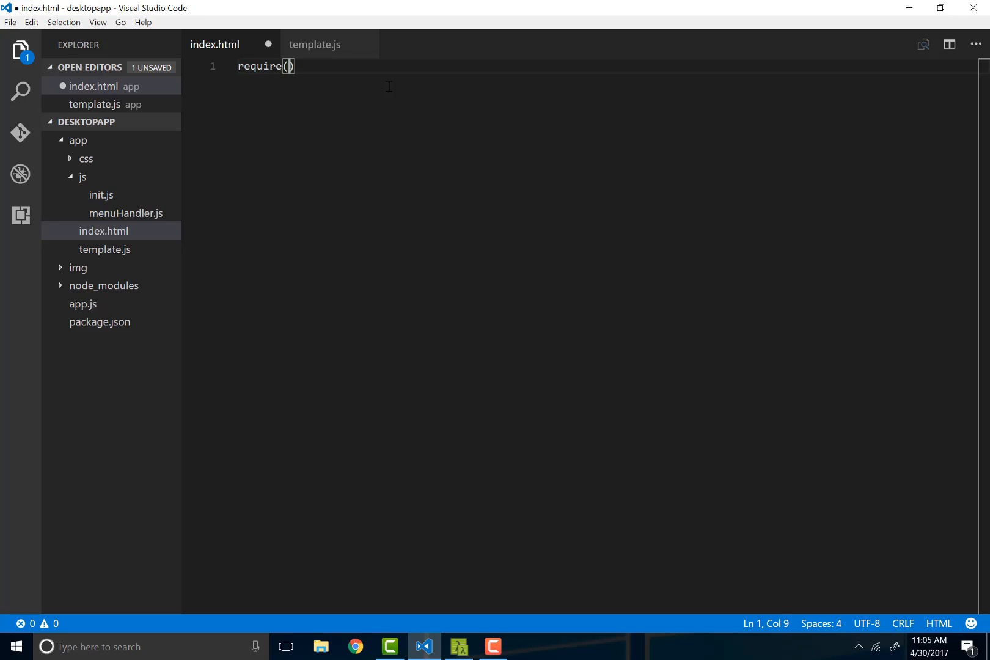
pyautogui.write('<script>')
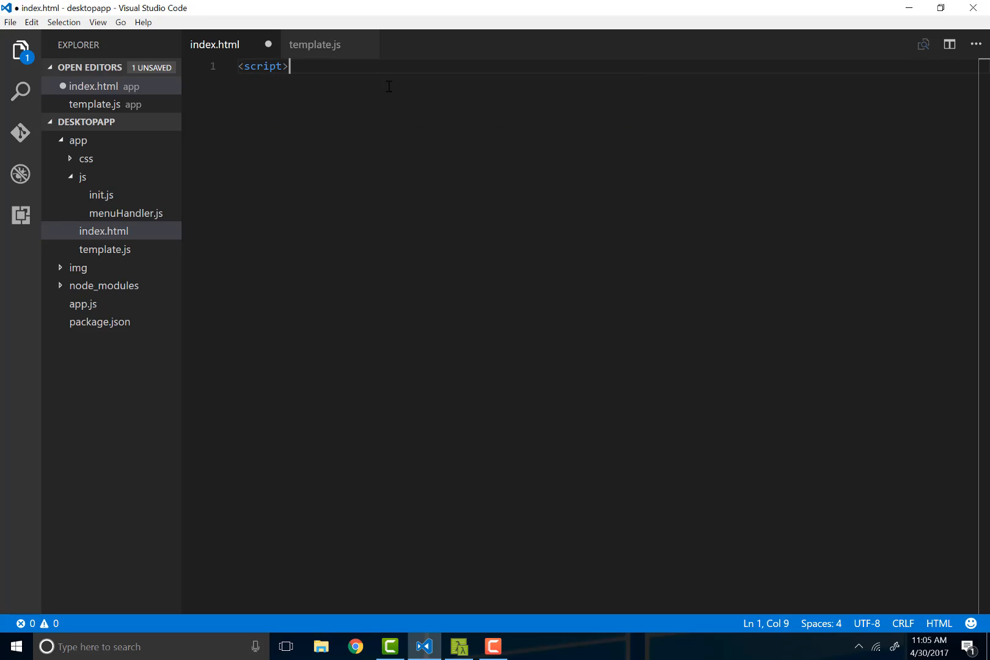
pyautogui.write('</script>')
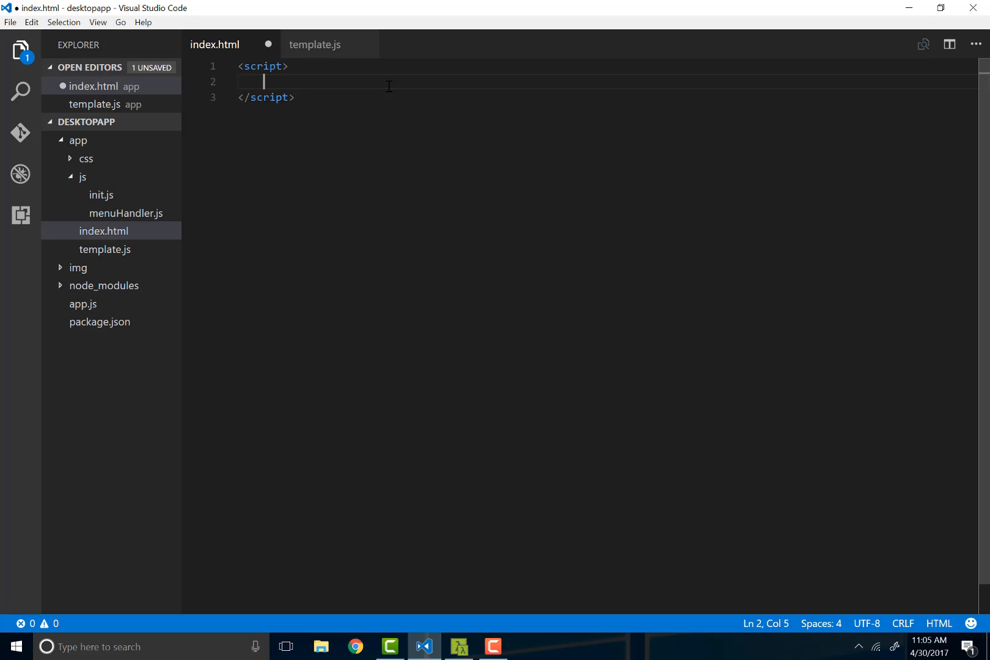
pyautogui.write('require()')
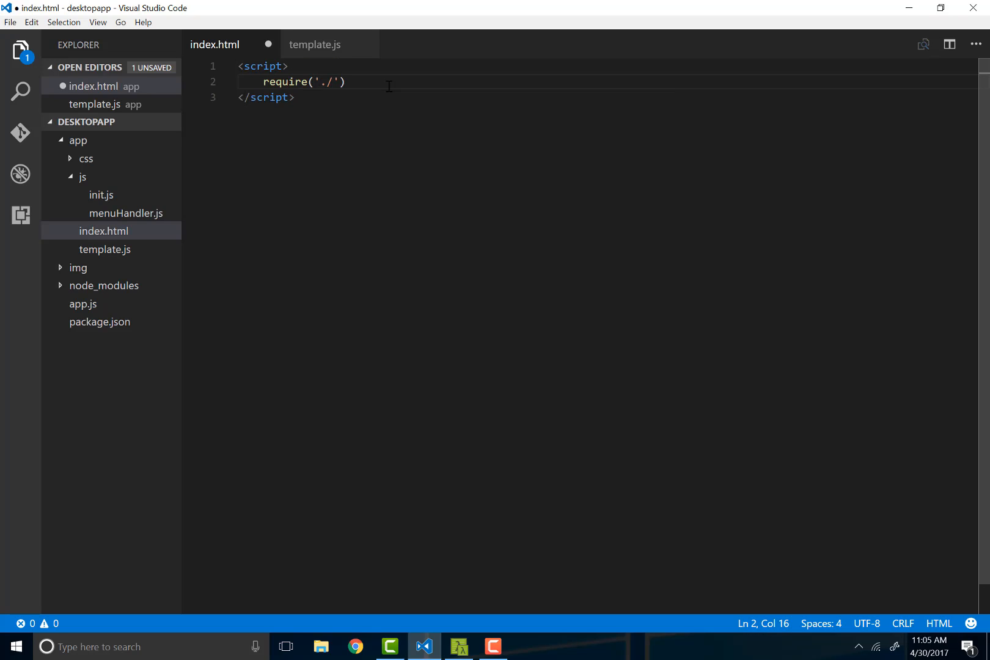
pyautogui.write('template.')
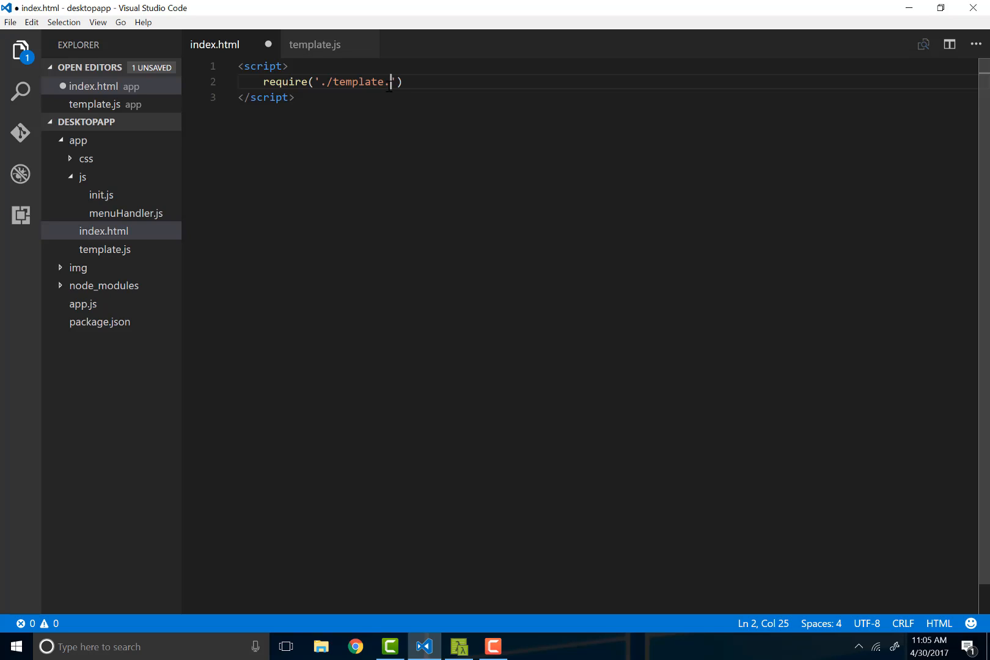
pyautogui.write("js';")
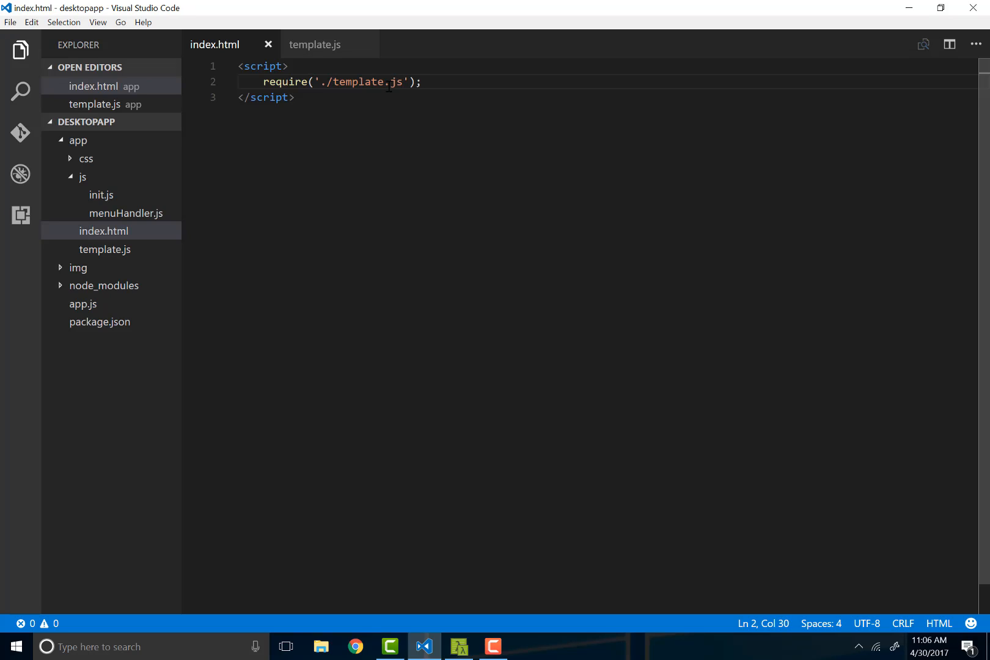
# - Declare var title = "Index Page" in the script and begin the next variable
pyautogui.write('cr')
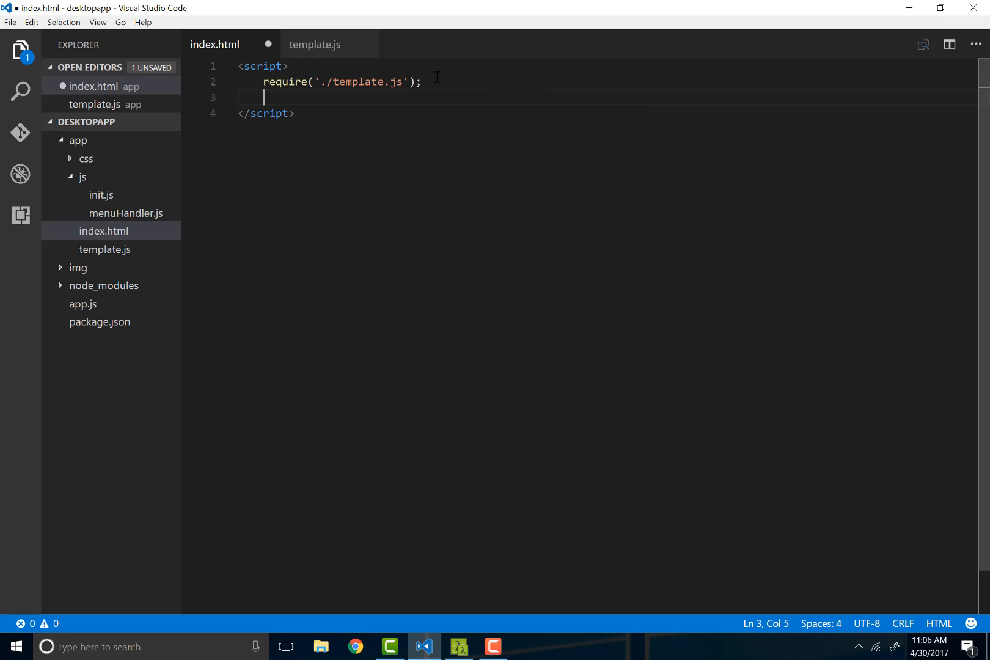
pyautogui.write('var title,')
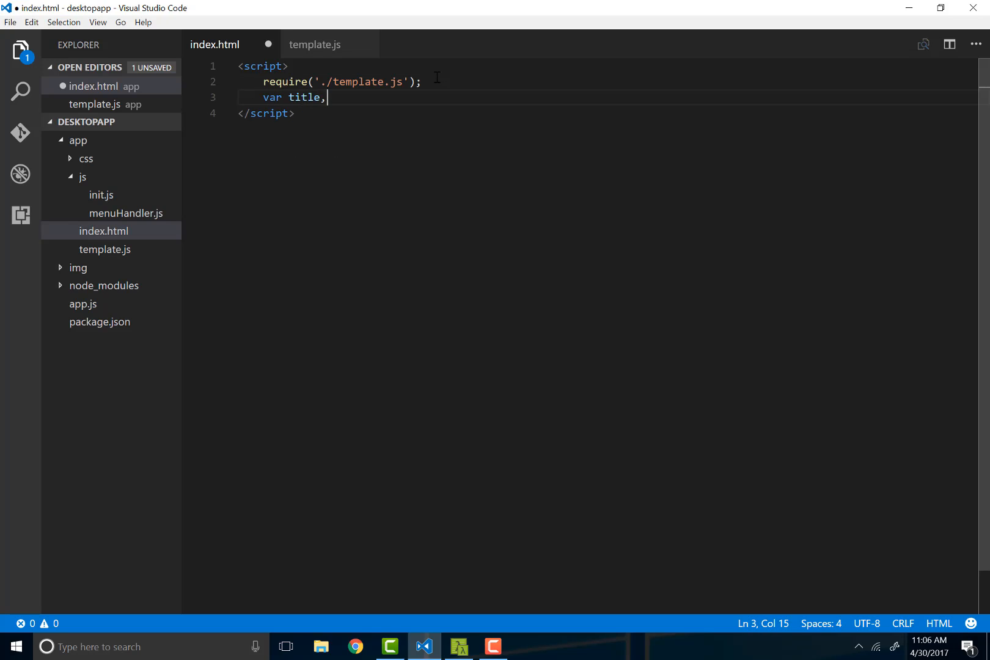
pyautogui.write('= "')
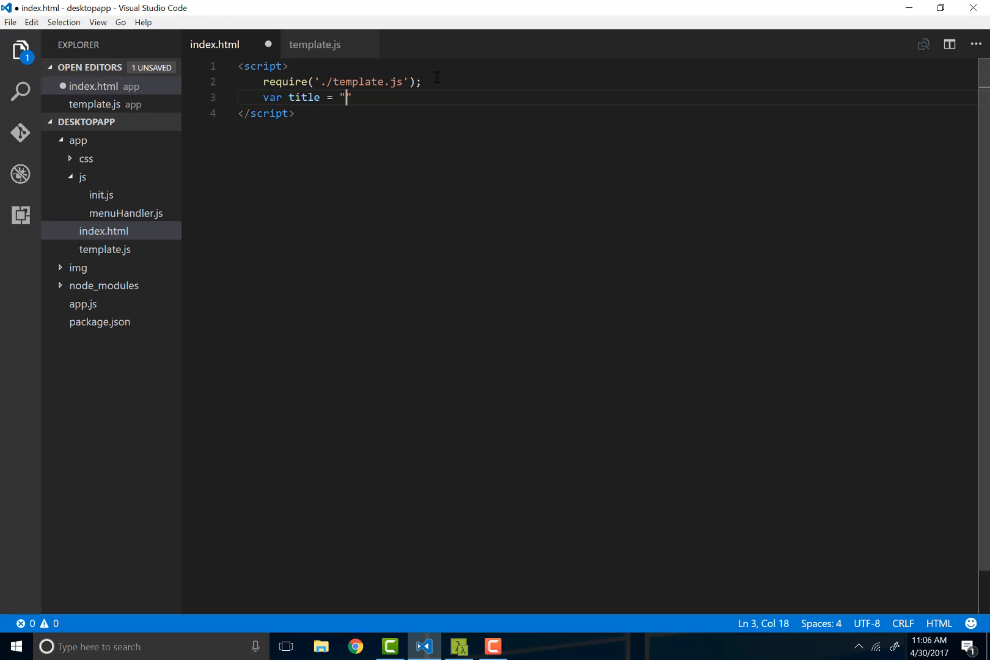
pyautogui.write('I')
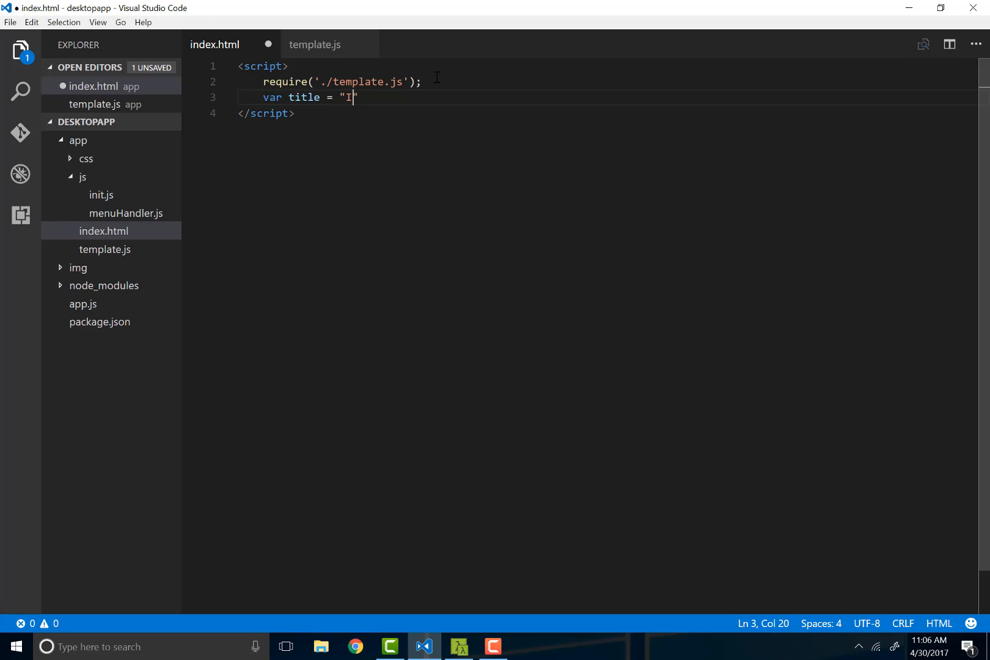
pyautogui.write('ndex Page')
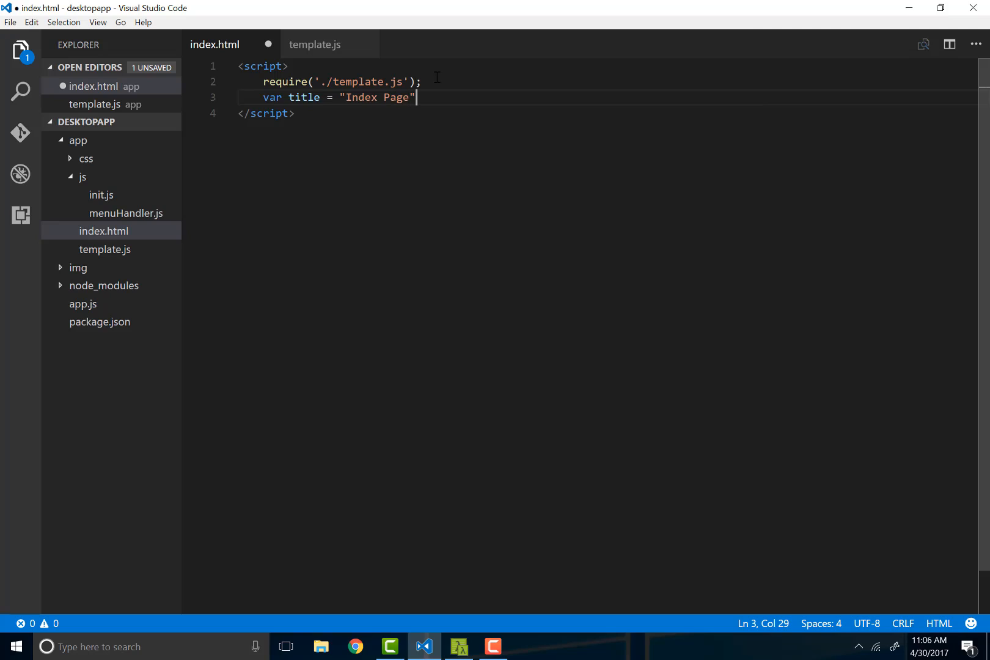
pyautogui.write(';')
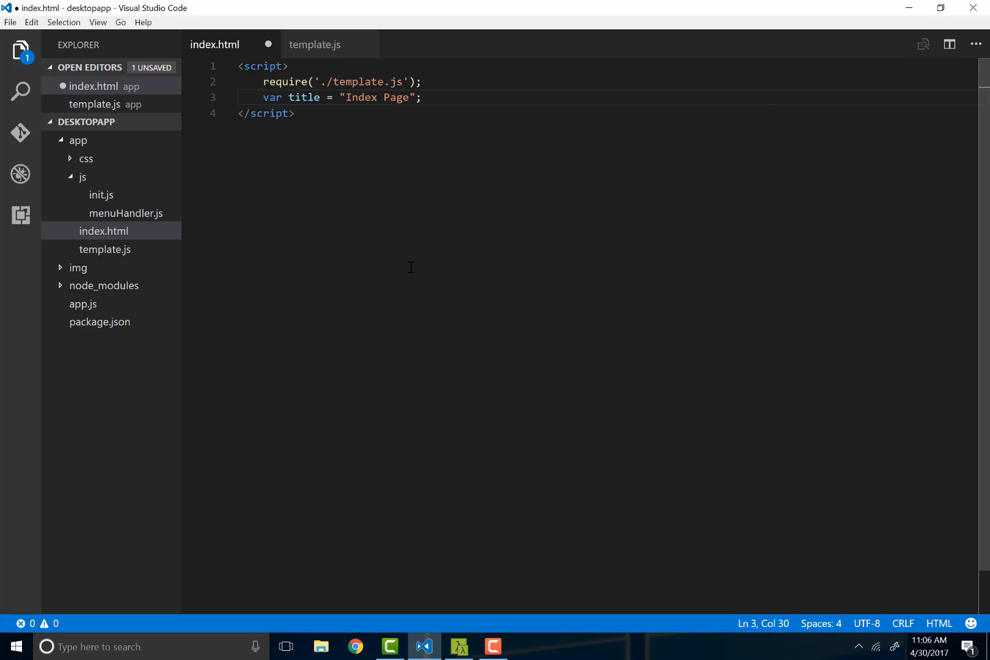
pyautogui.moveTo(647, 281)
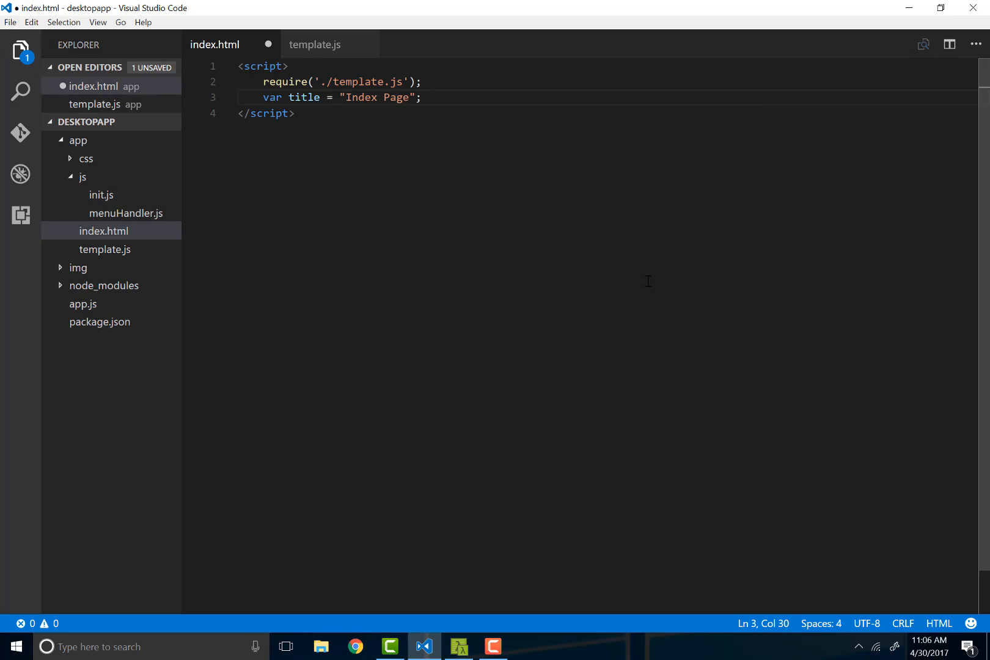
pyautogui.press('Enter')
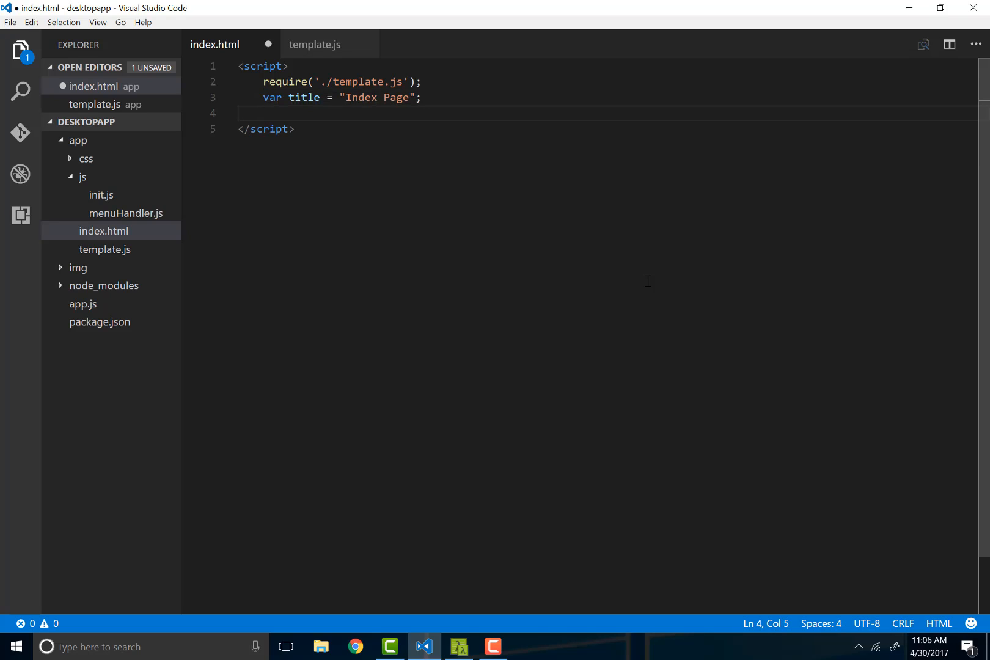
pyautogui.write('var')
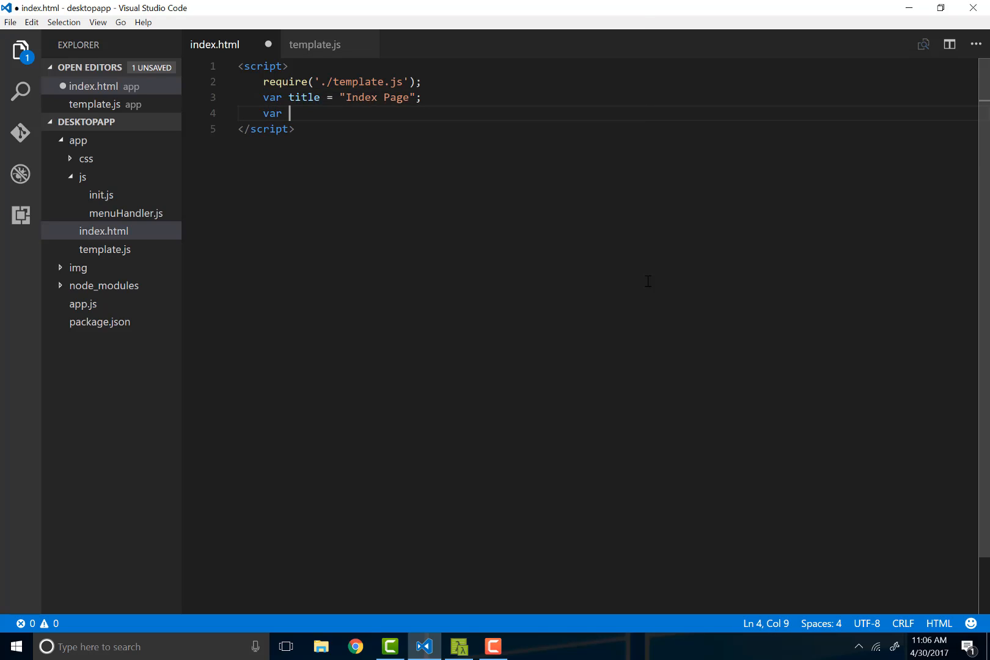
pyautogui.click(315, 44)
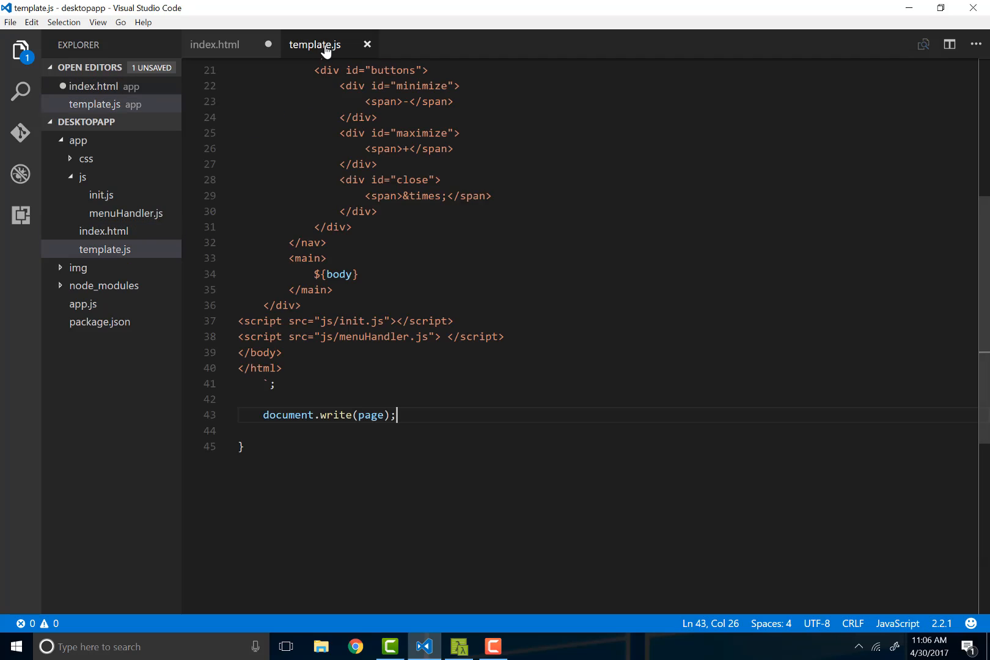
# - Set head to null and declare a body variable as a template string
pyautogui.scroll(3)
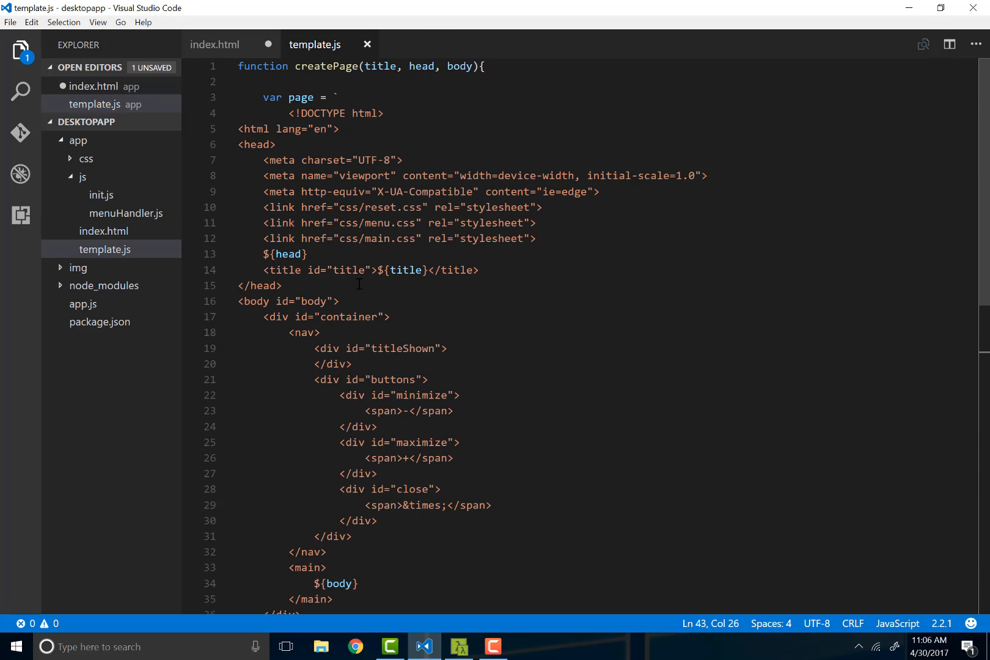
pyautogui.click(282, 285)
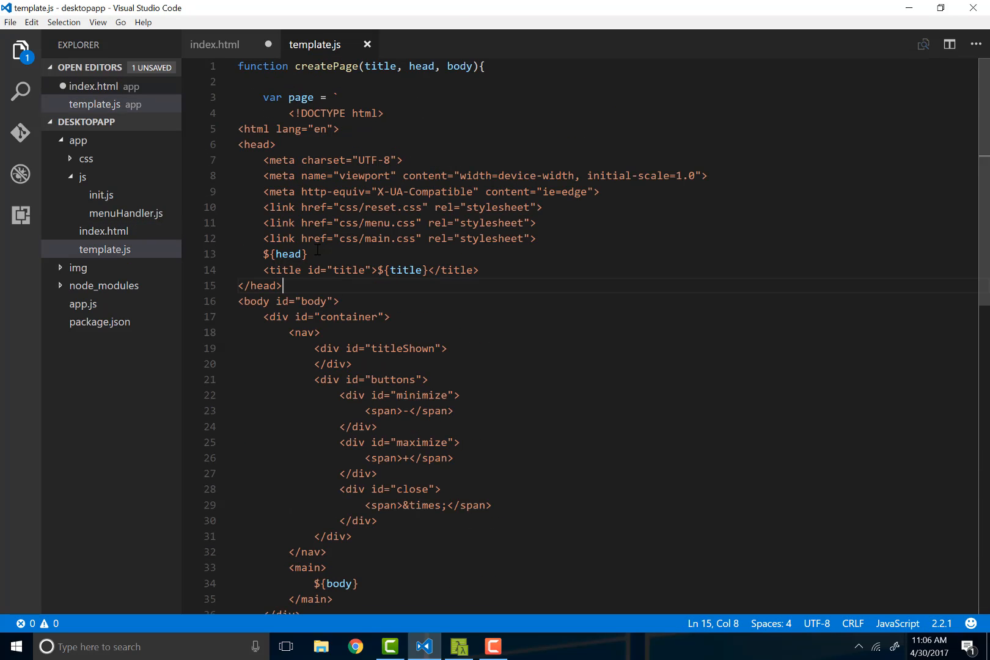
pyautogui.click(215, 44)
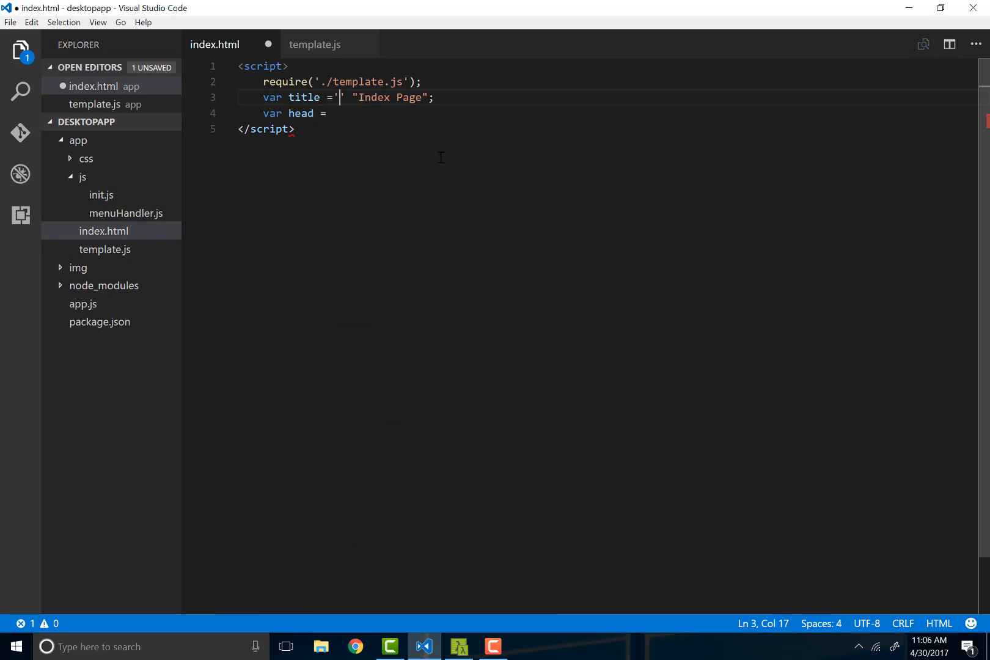
pyautogui.write('null;')
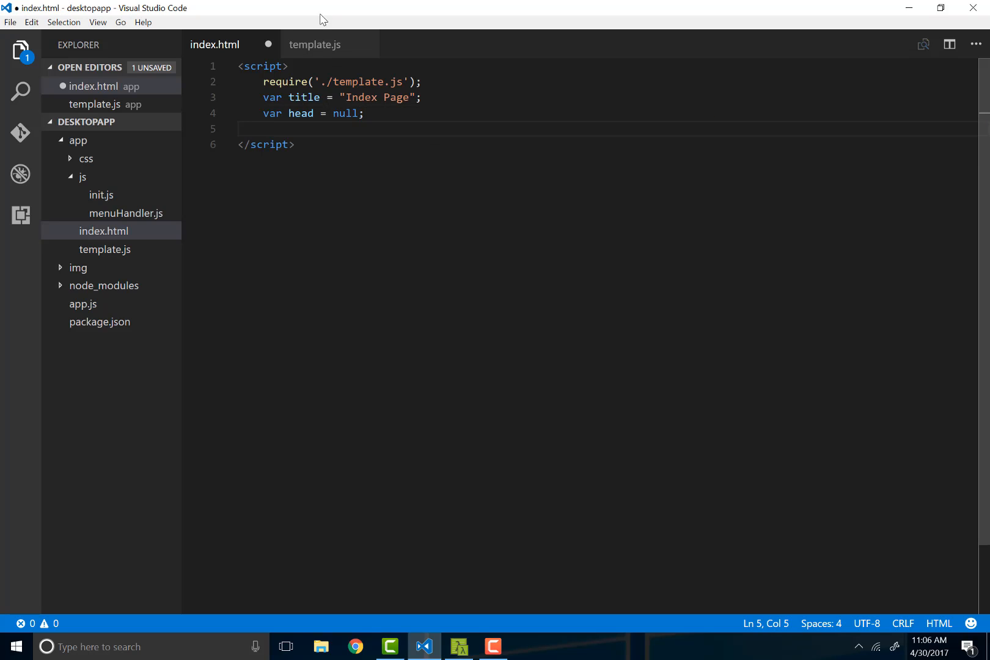
pyautogui.click(313, 44)
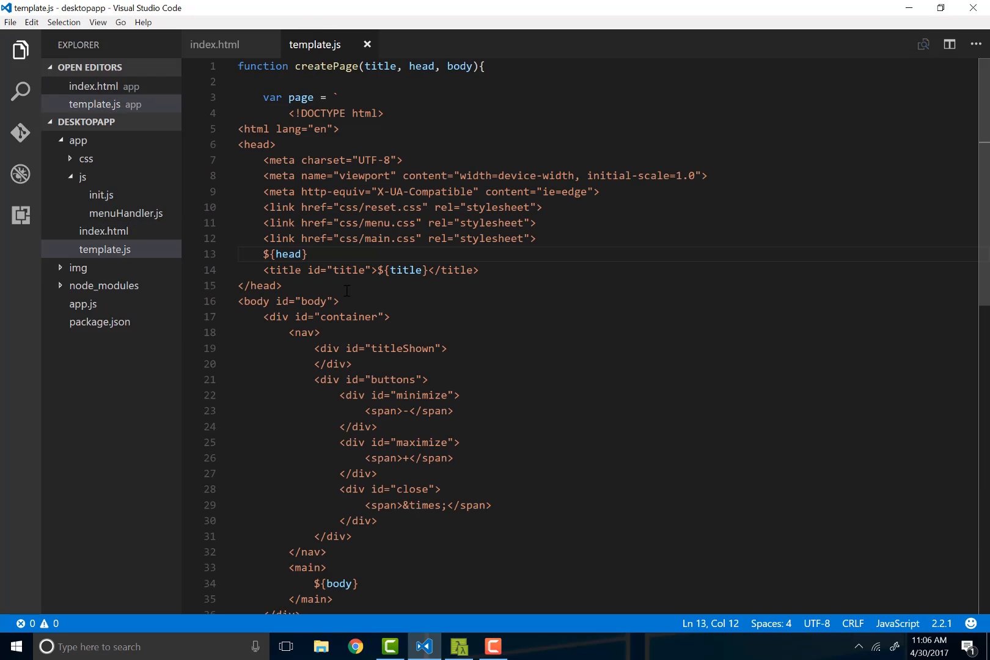
pyautogui.scroll(-3)
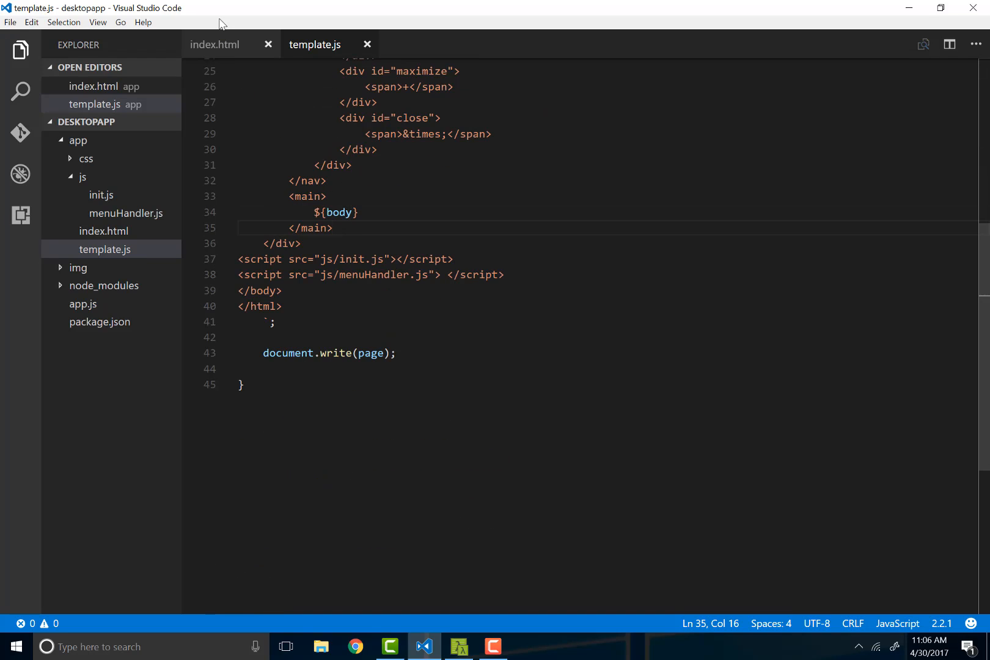
pyautogui.click(214, 44)
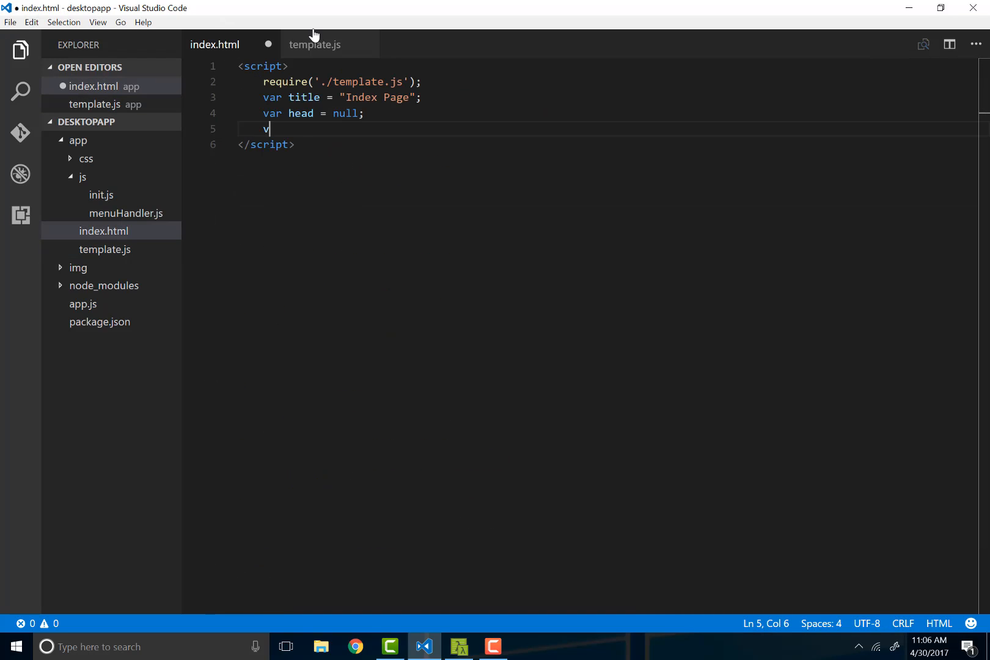
pyautogui.write('ar ba')
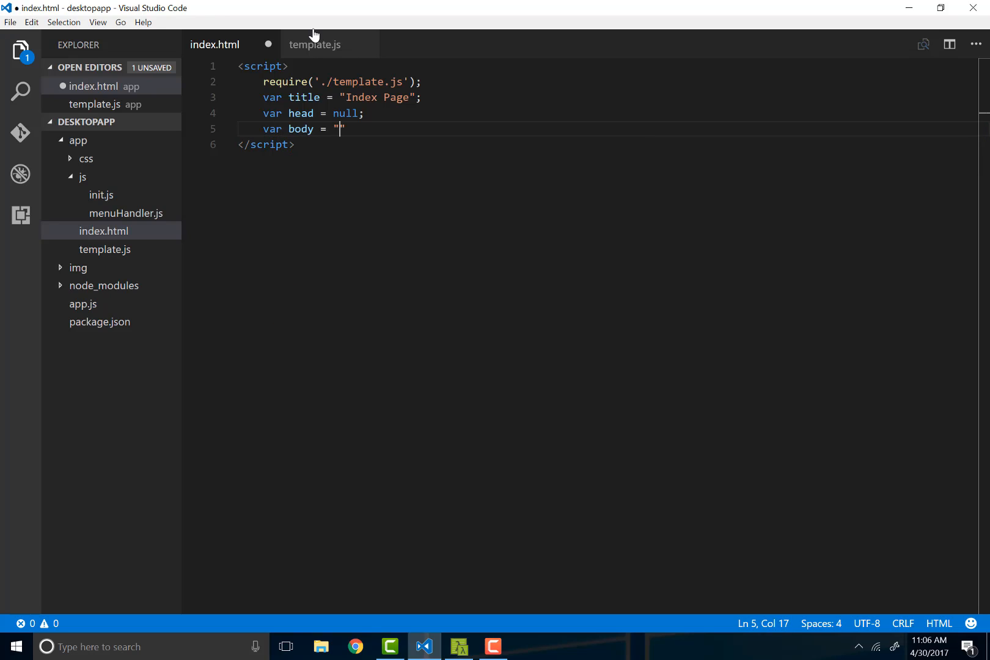
pyautogui.write('`')
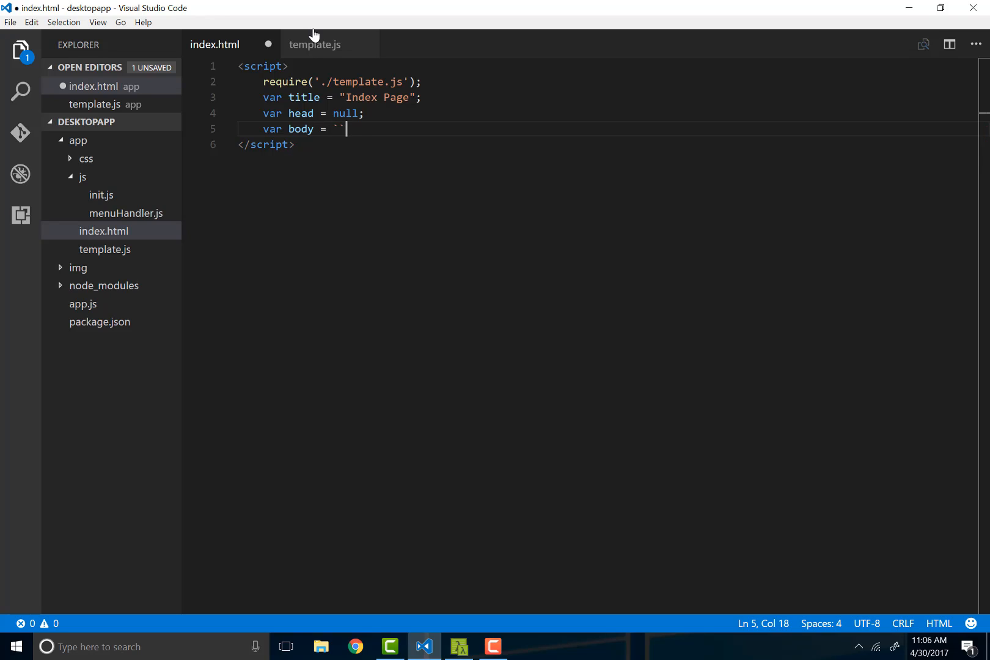
pyautogui.write(';')
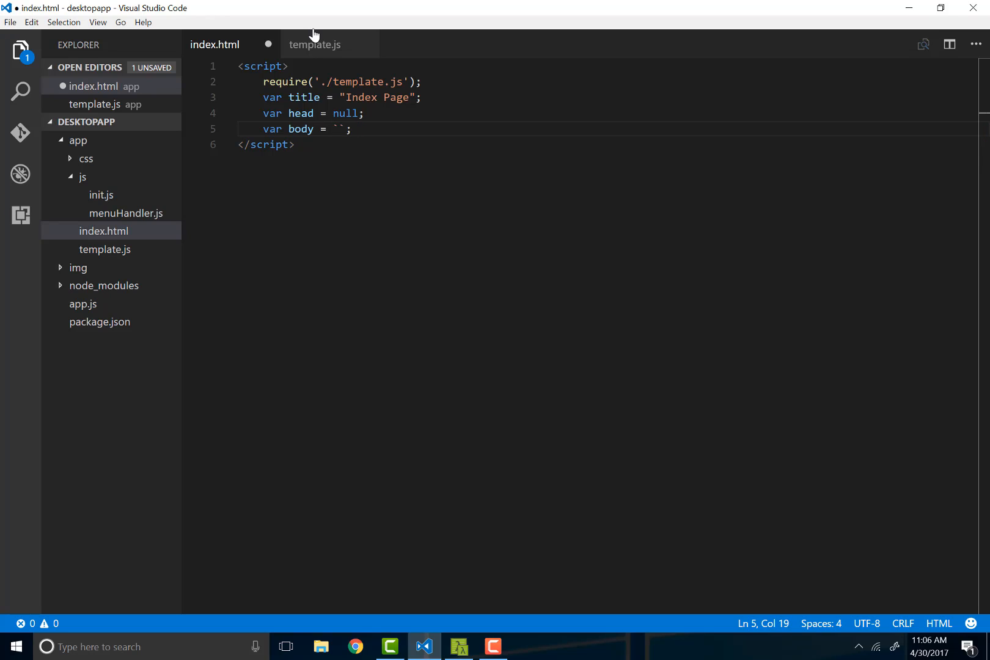
pyautogui.press('Return')
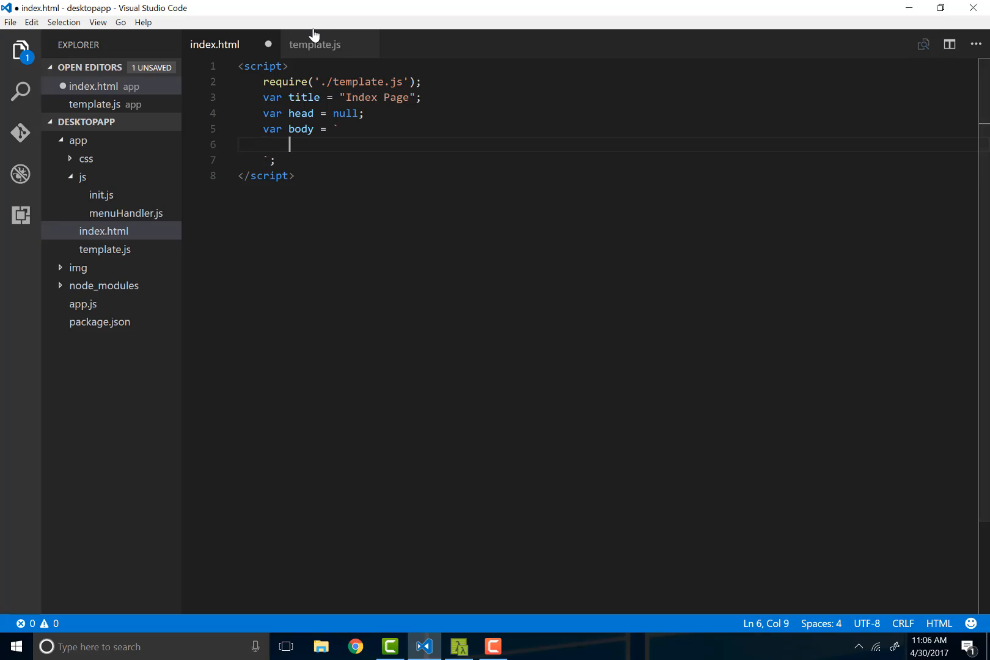
pyautogui.write('<A')
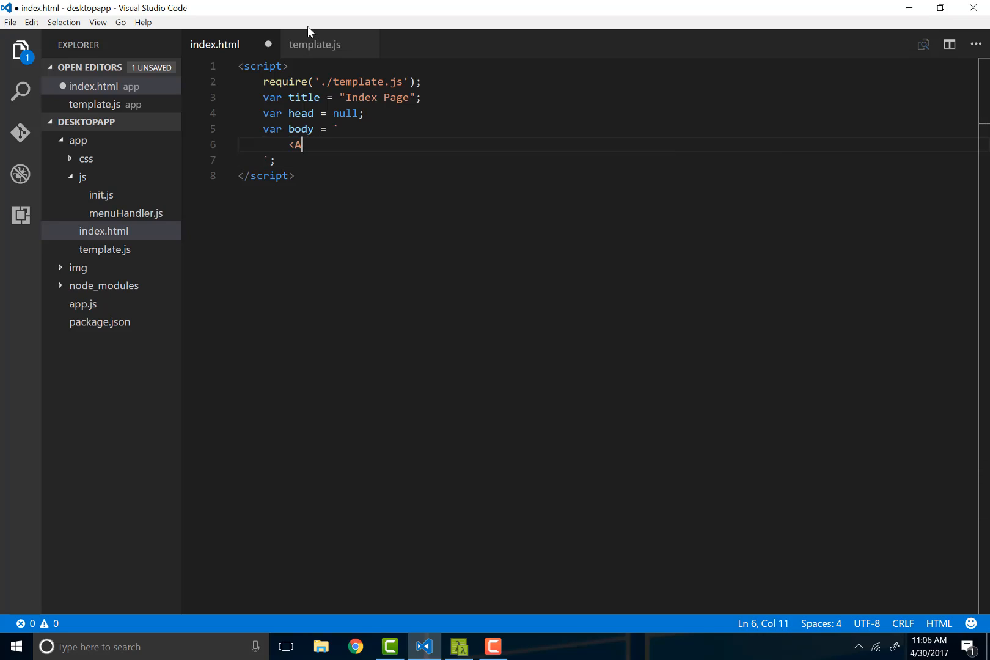
pyautogui.write('href')
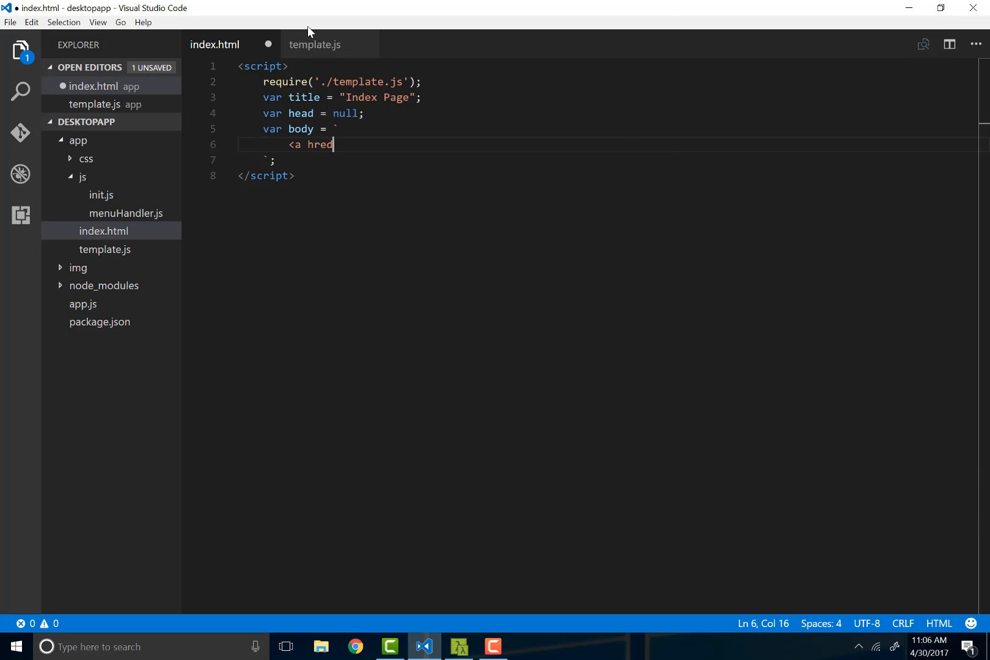
pyautogui.write('=')
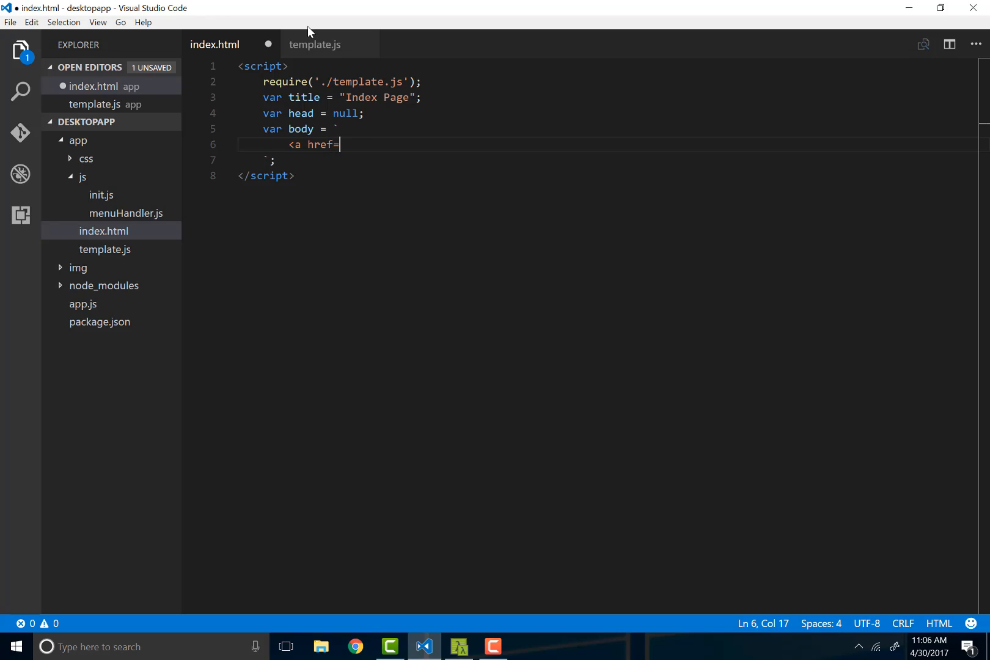
pyautogui.write("'htt")
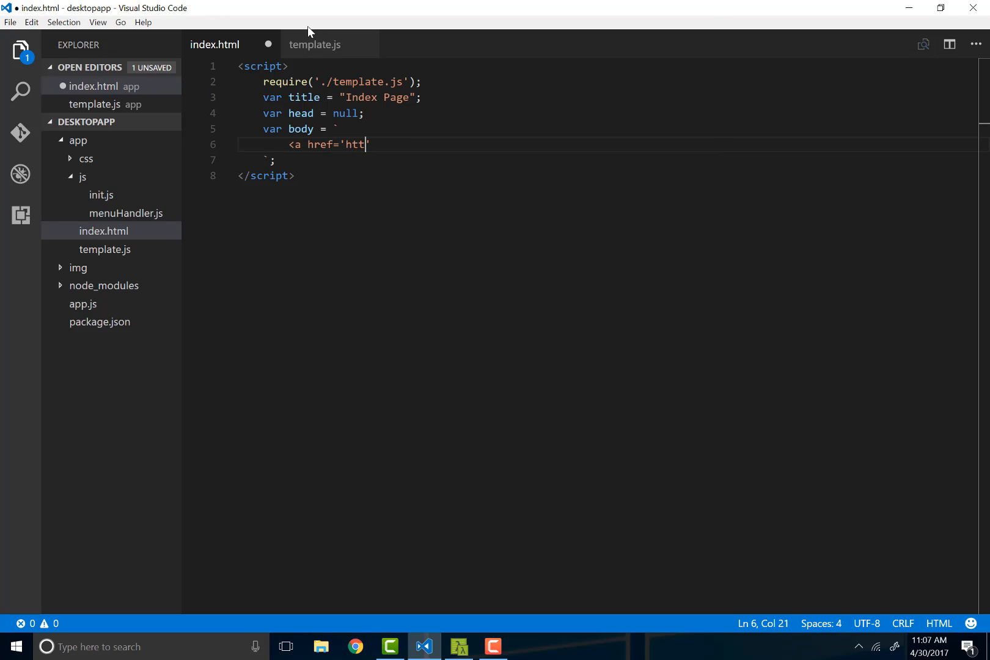
pyautogui.write('ps://google.com')
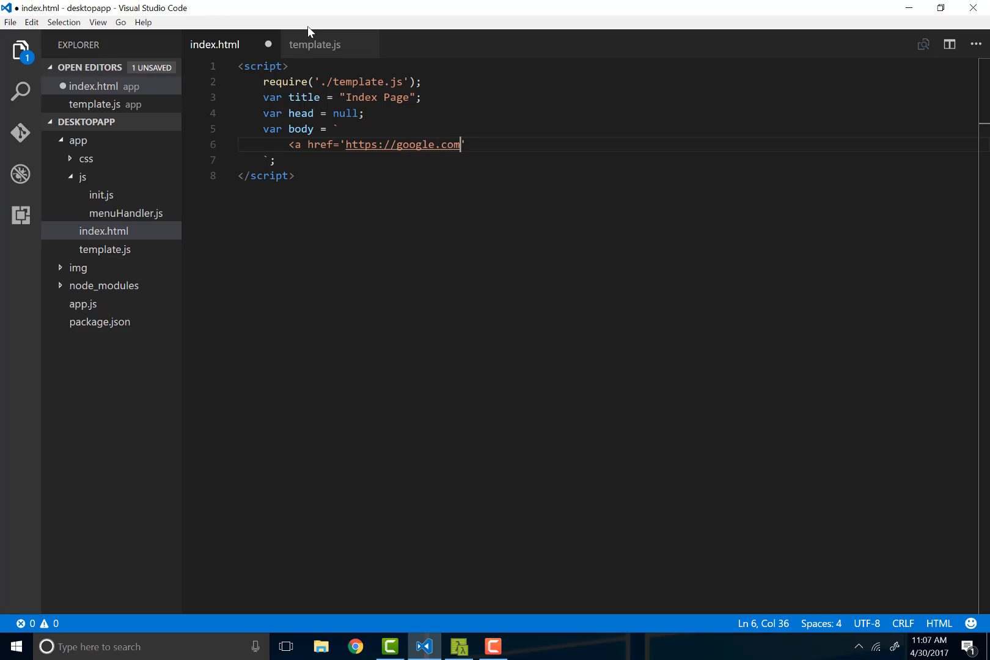
pyautogui.write("'><")
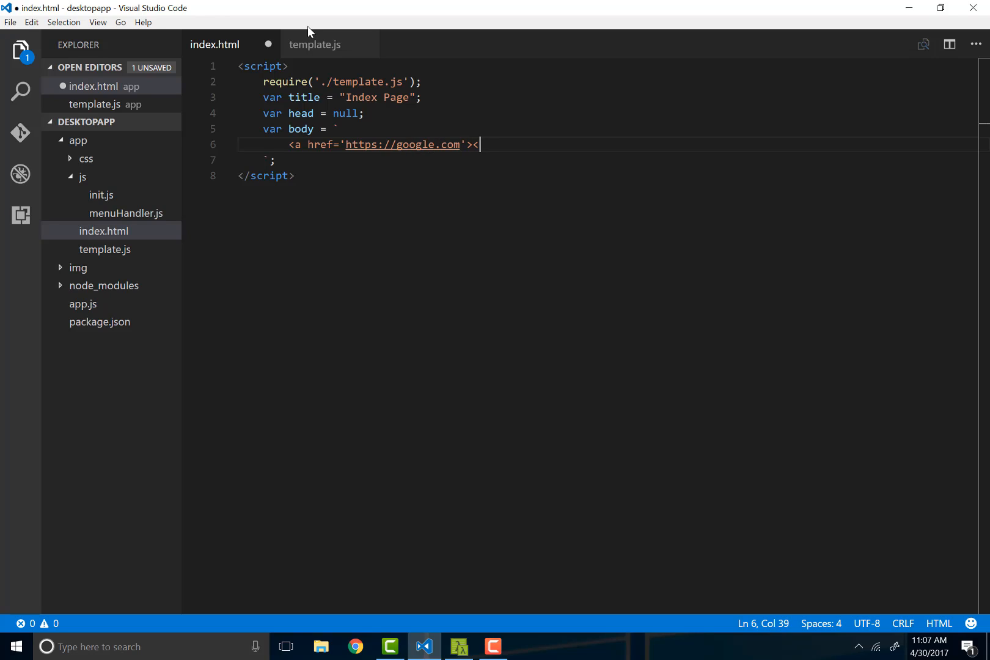
pyautogui.write('L')
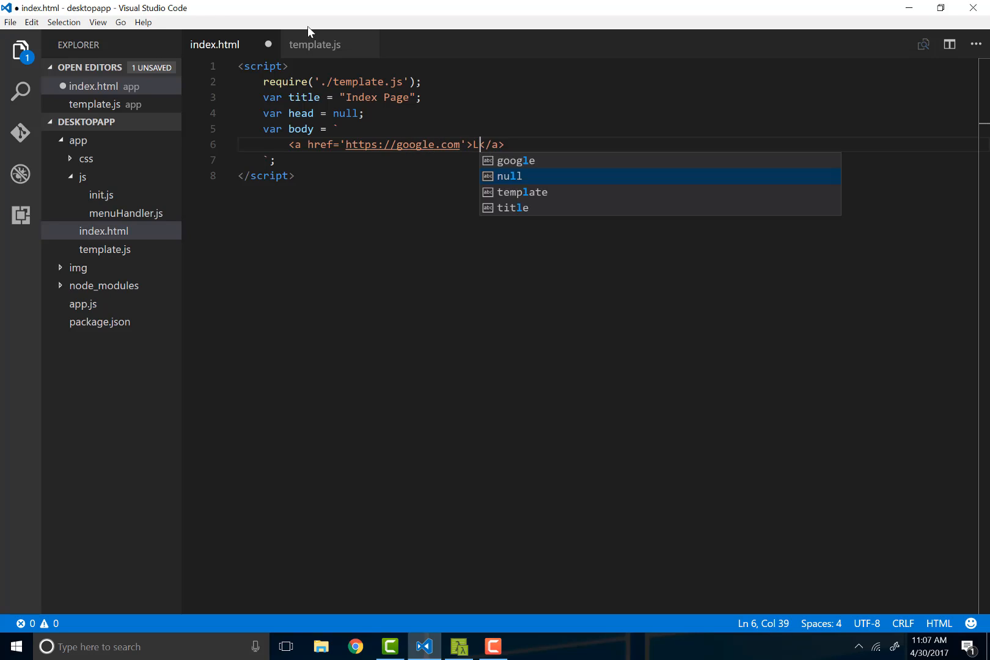
pyautogui.write('ink to gogle.c')
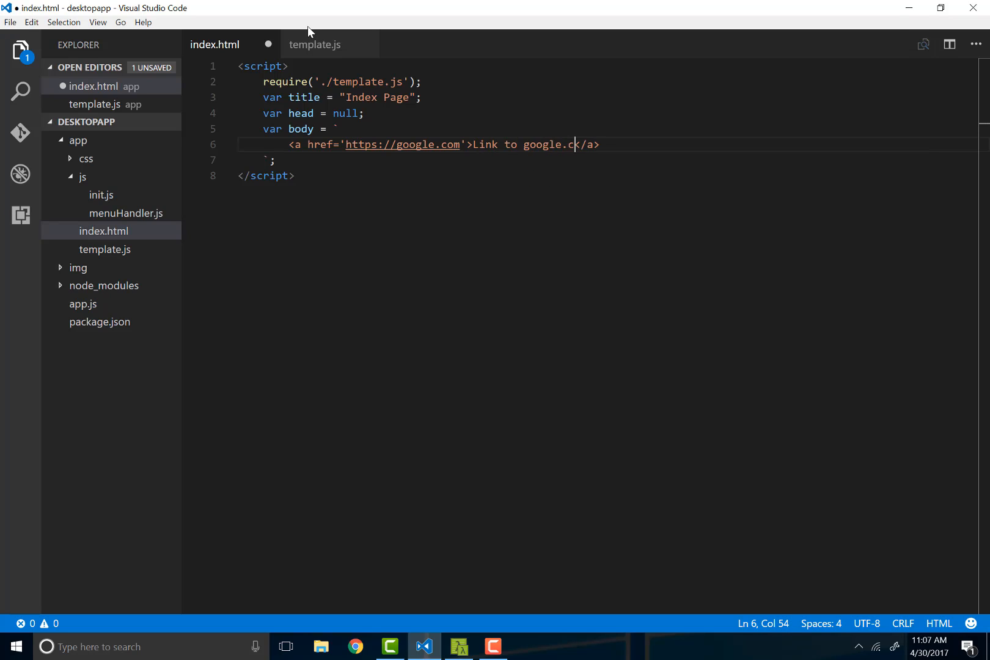
pyautogui.write('om')
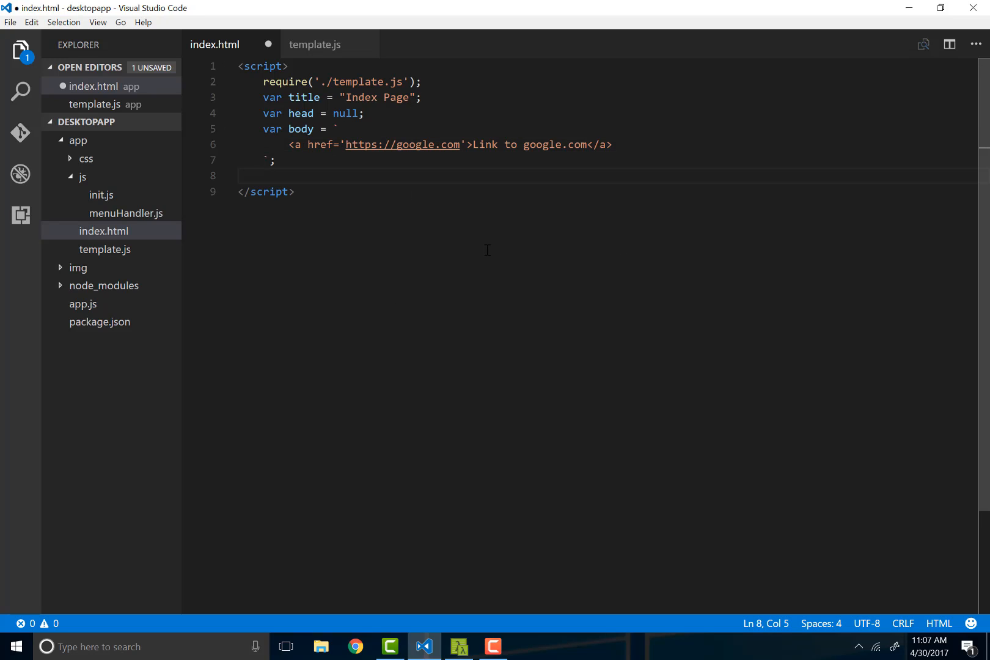
# - Add createPage(title,head,body); after the body variable in the index.html script
pyautogui.write('create')
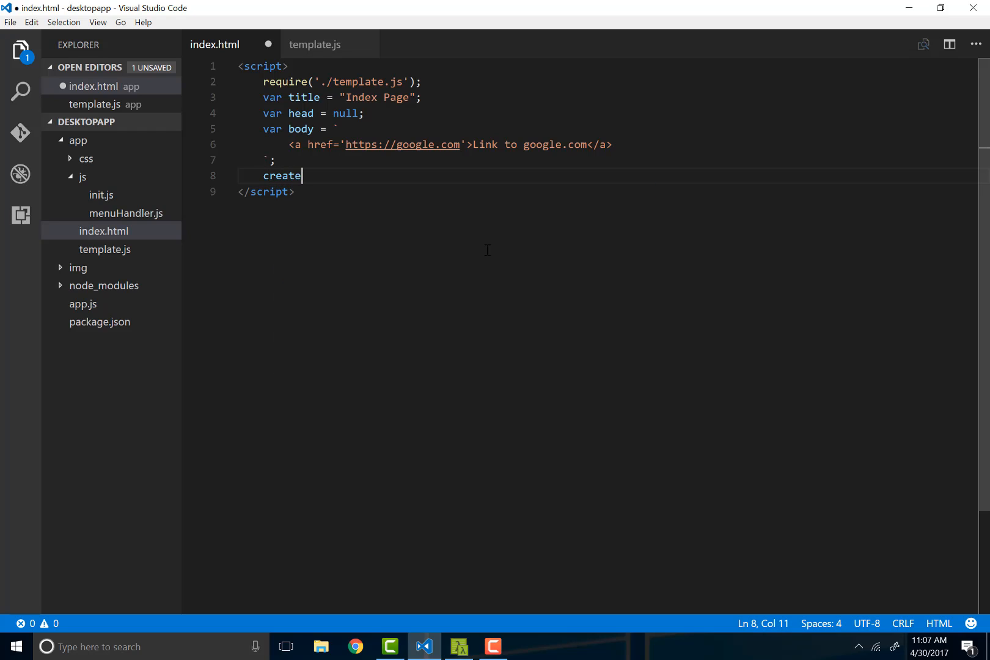
pyautogui.write('Page()')
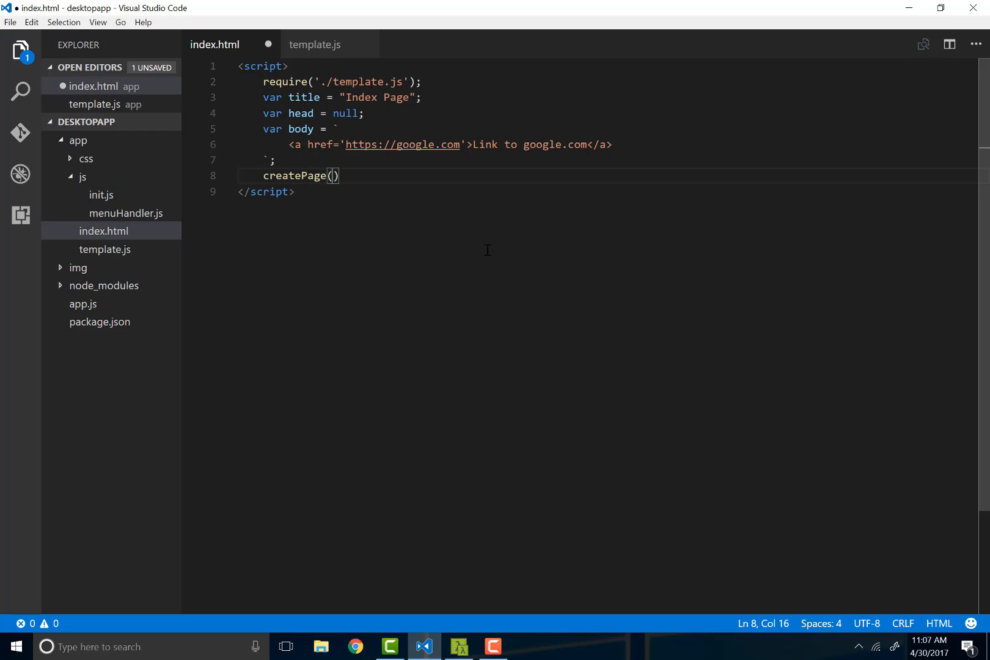
pyautogui.write('title,')
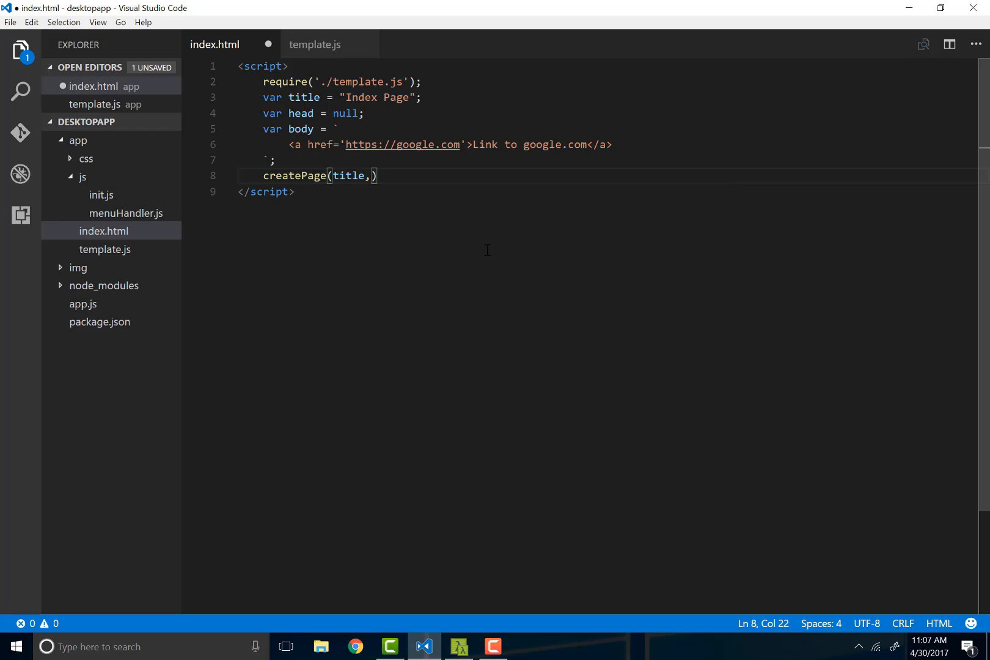
pyautogui.write('head,')
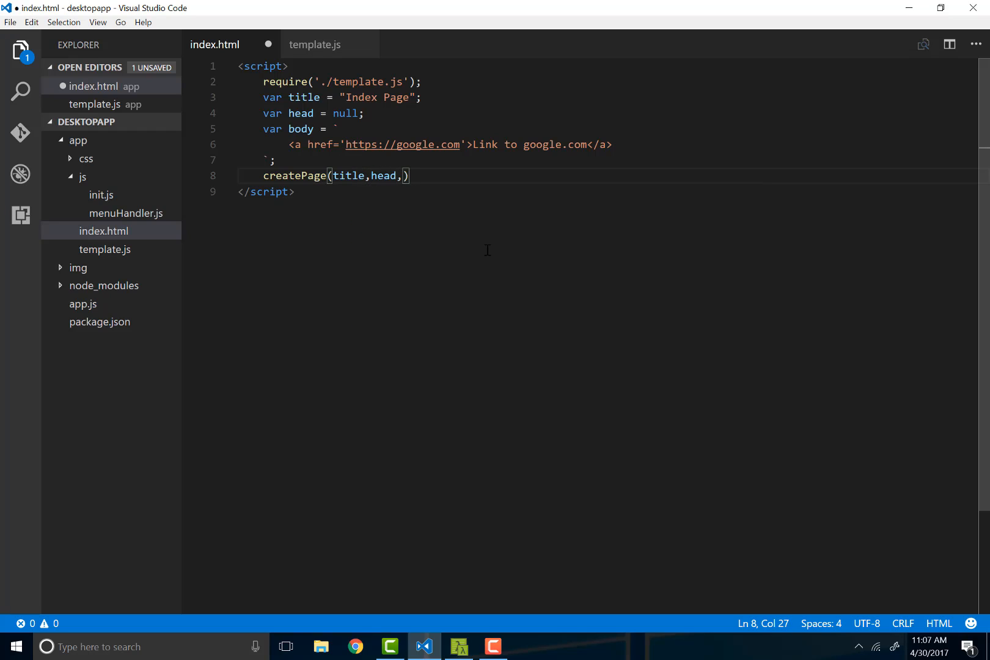
pyautogui.write('body);')
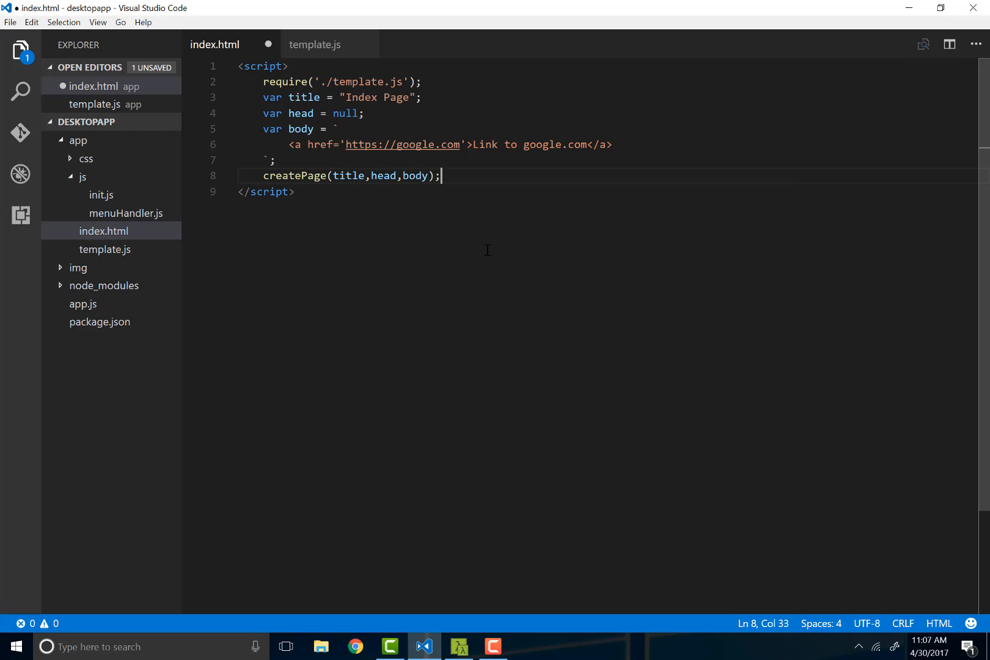
pyautogui.click(314, 44)
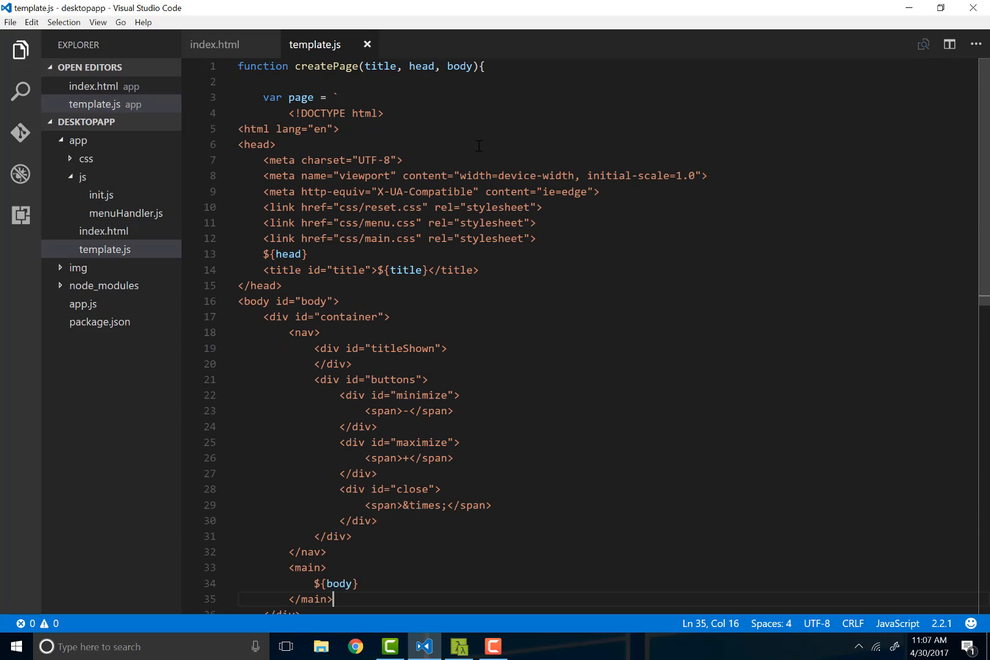
pyautogui.scroll(-3)
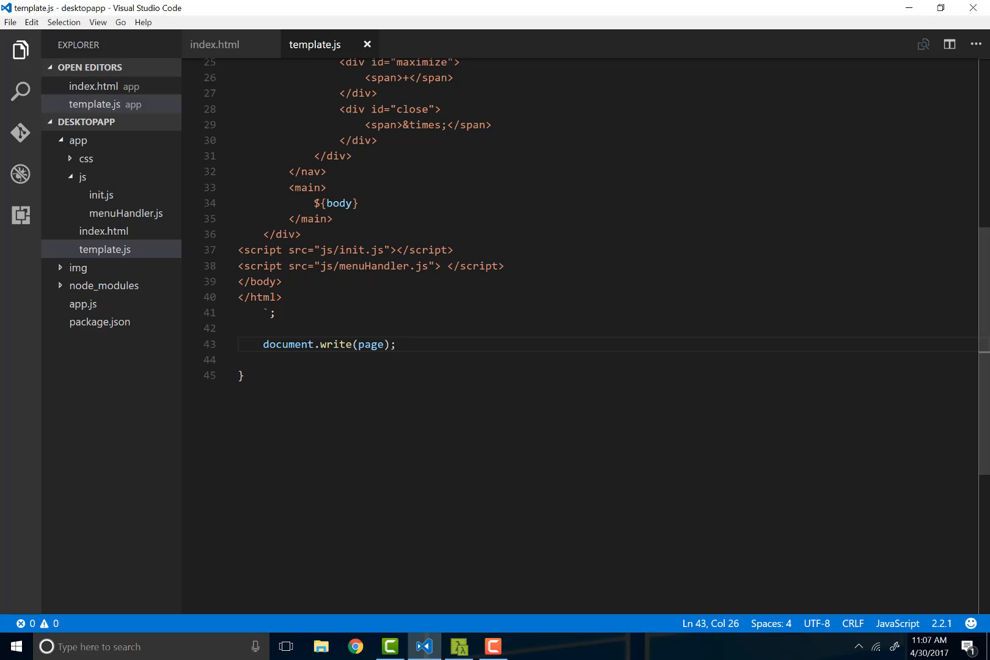
pyautogui.scroll(3)
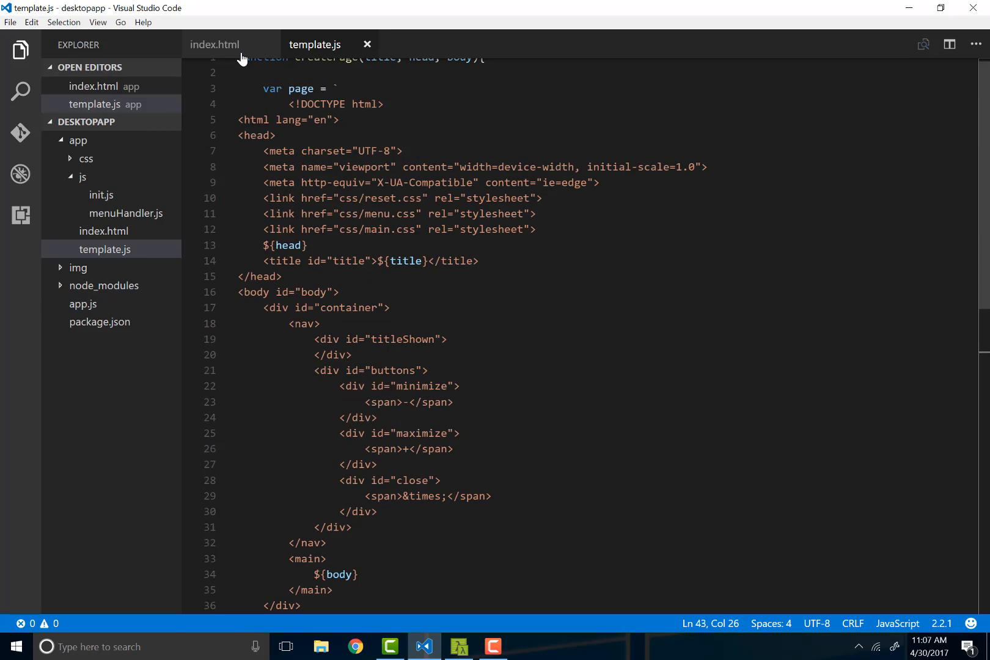
pyautogui.click(214, 44)
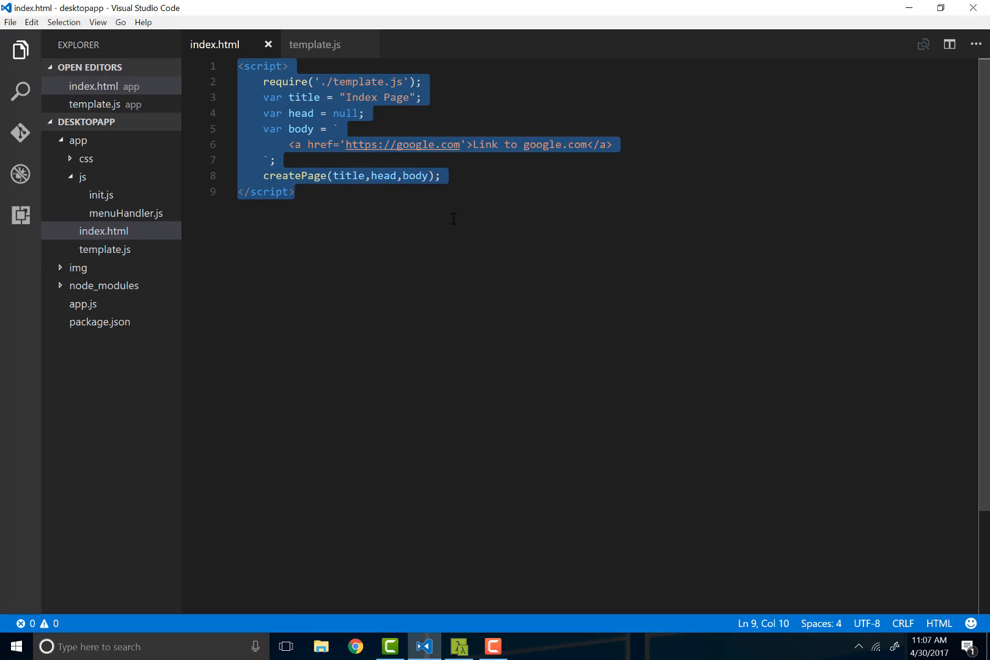
pyautogui.click(314, 44)
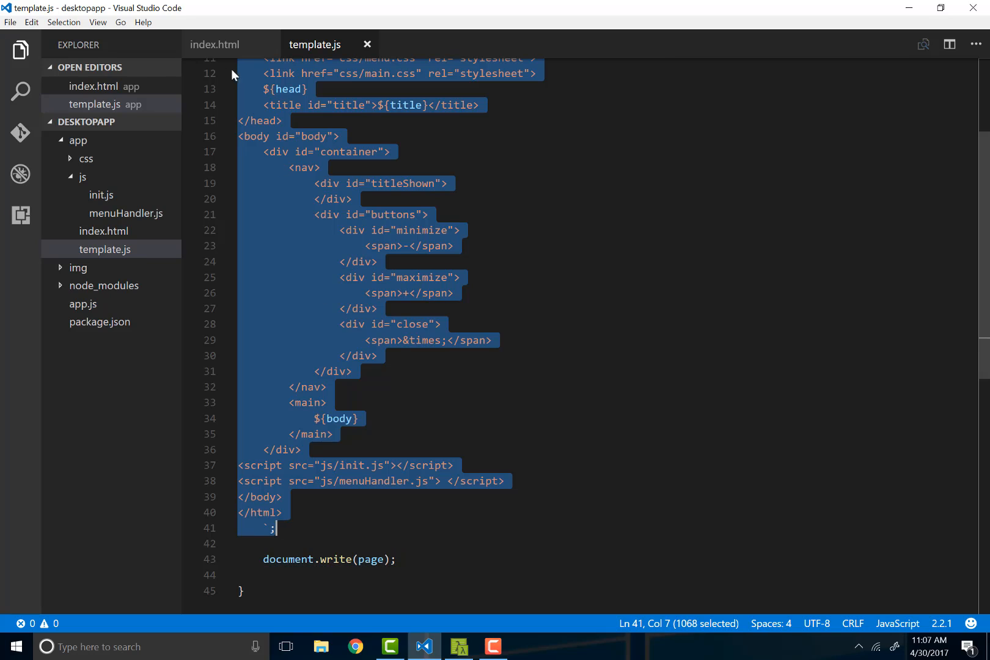
pyautogui.click(215, 44)
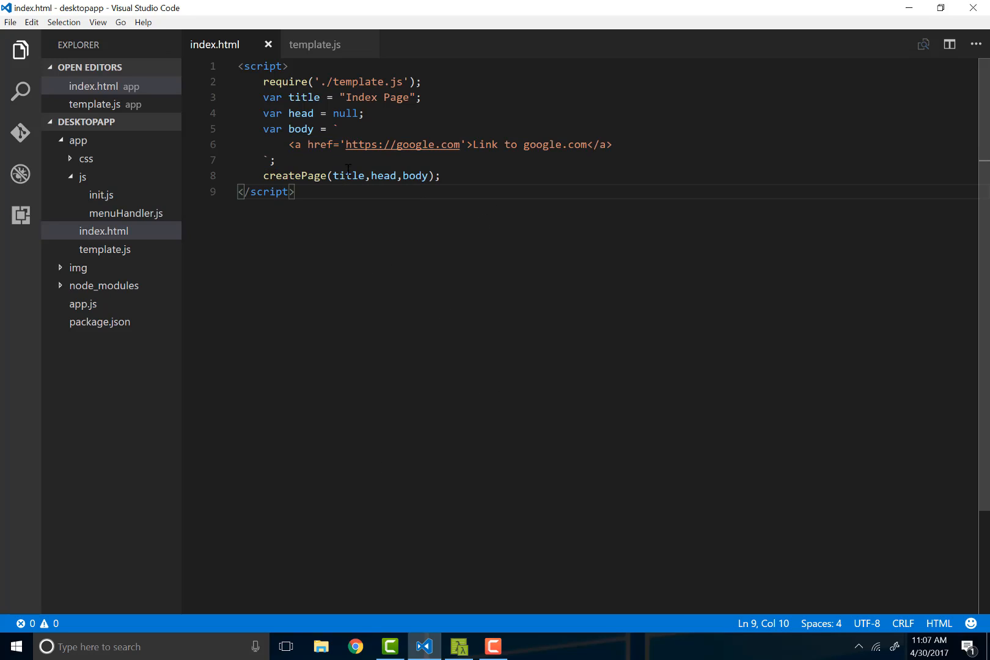
pyautogui.moveTo(348, 176)
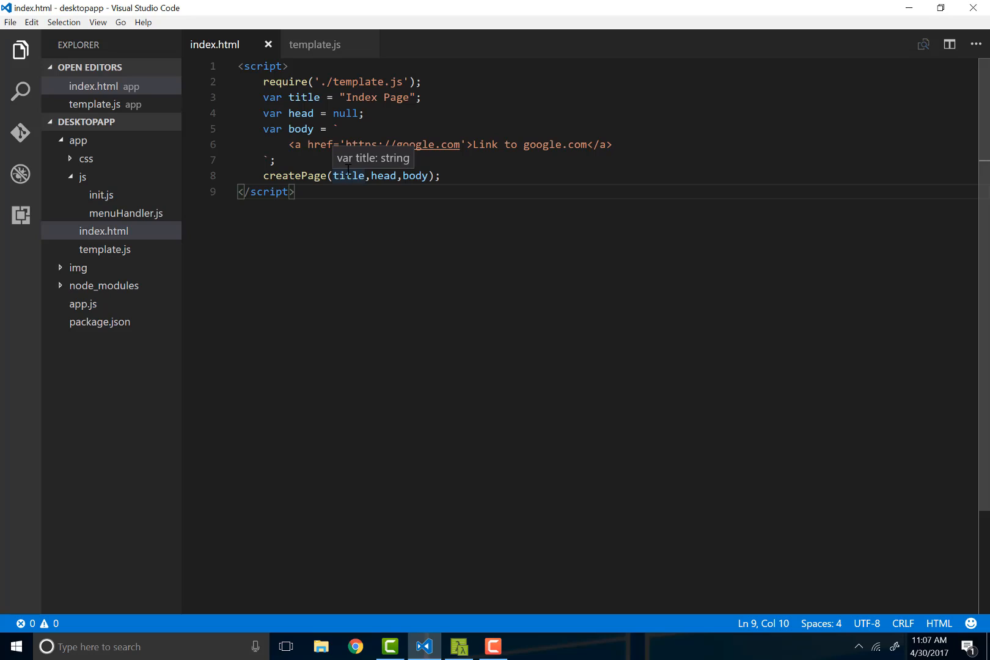
pyautogui.moveTo(304, 147)
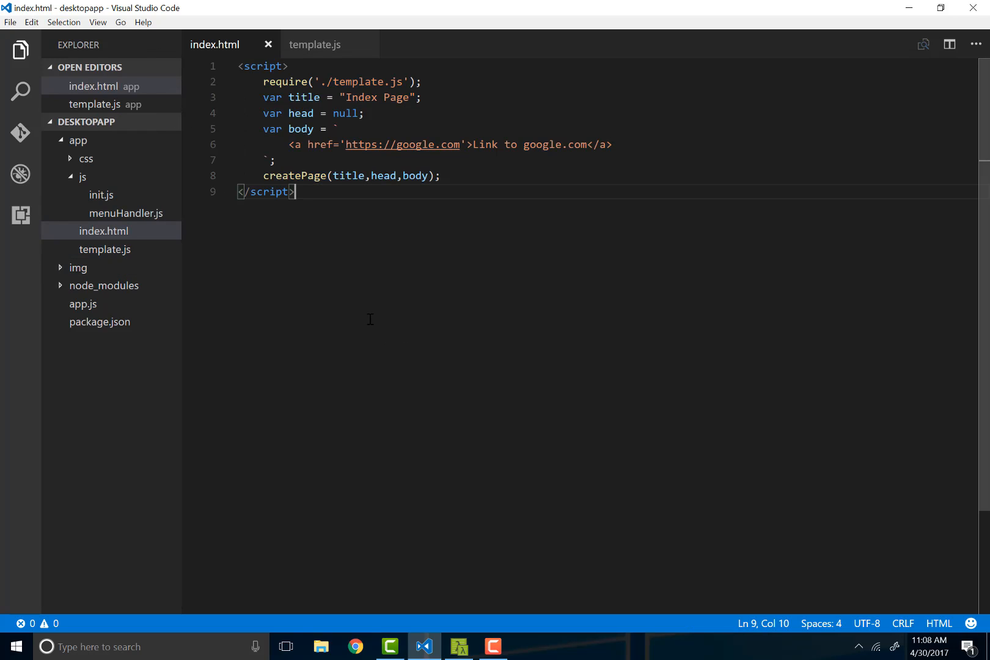
pyautogui.moveTo(353, 449)
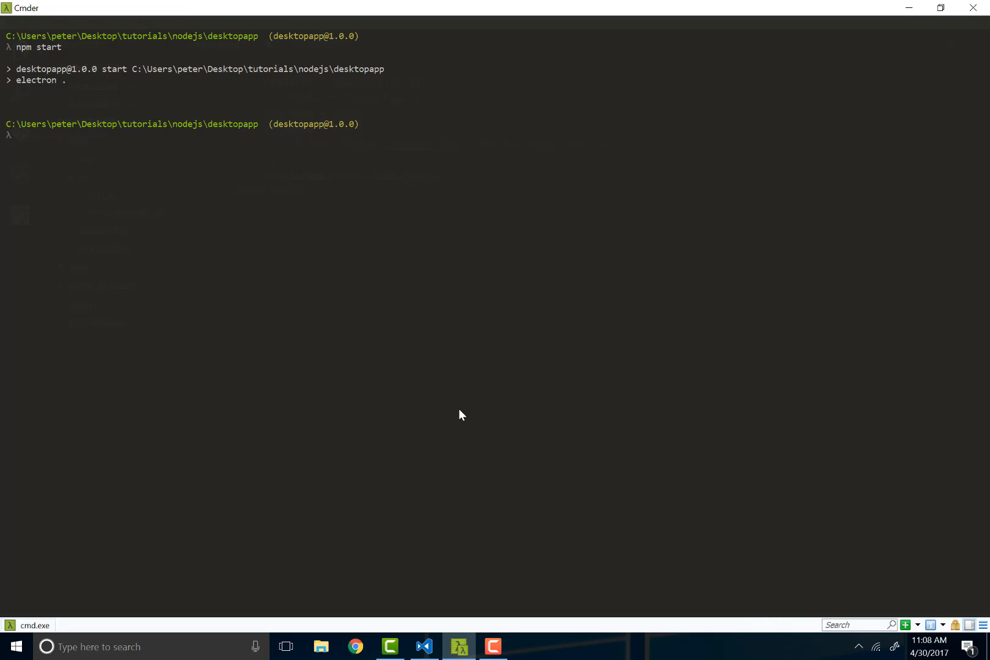
# - Relaunch with npm start, inspect the 'createPage is not defined' error, and close the app
pyautogui.write('npm start')
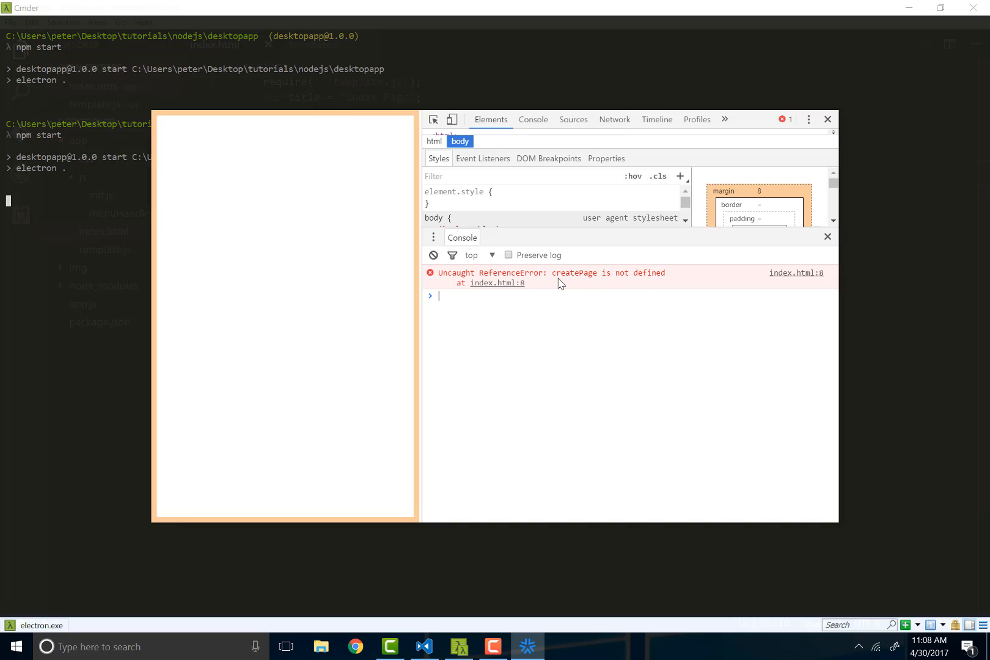
pyautogui.moveTo(653, 279)
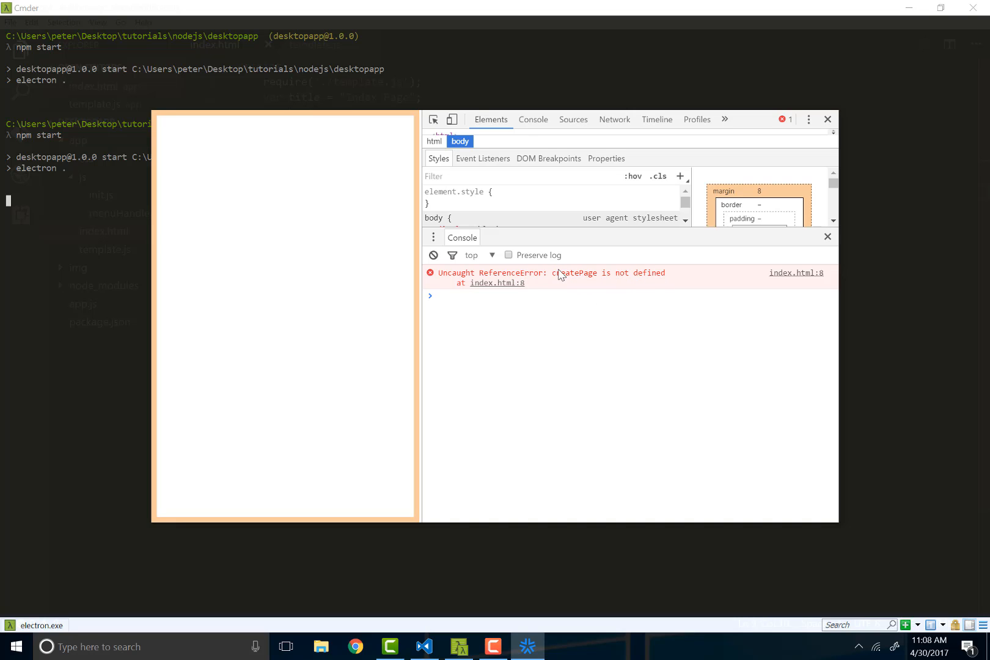
pyautogui.doubleClick(575, 272)
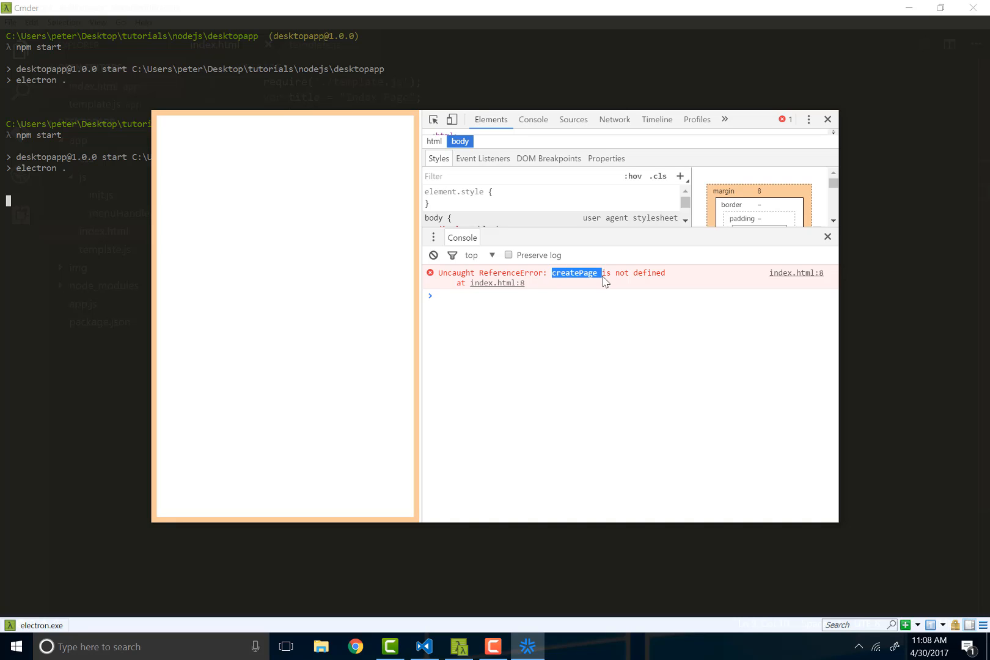
pyautogui.moveTo(826, 119)
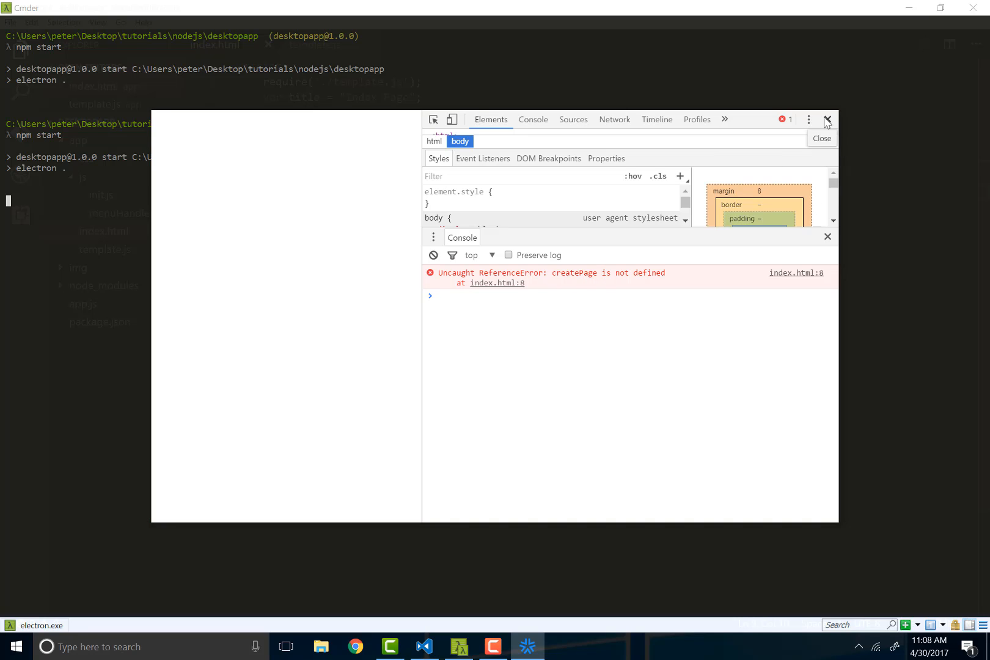
pyautogui.click(827, 120)
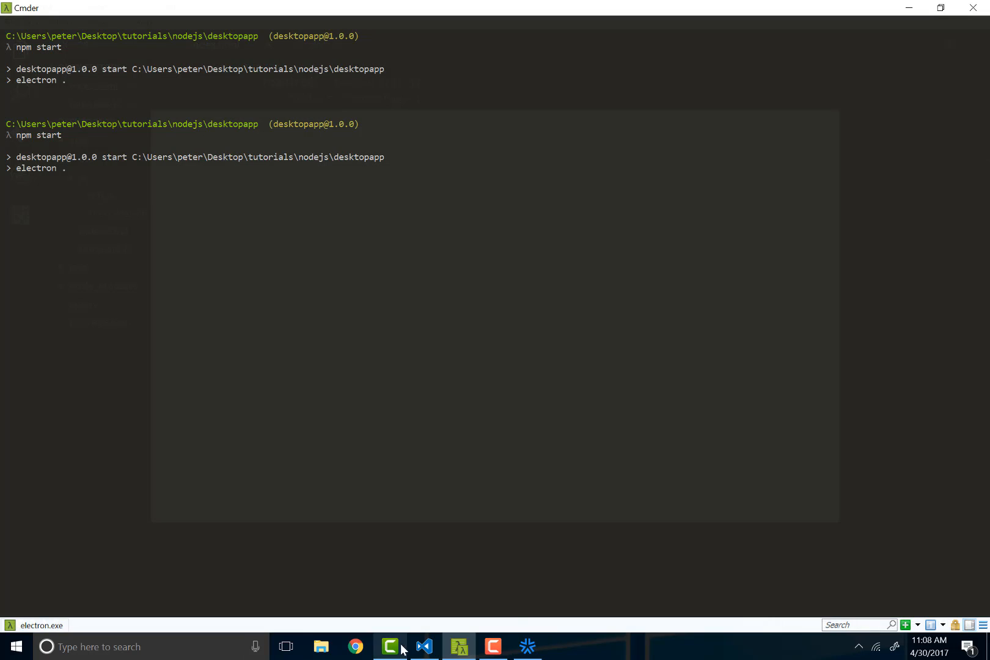
# - Compare template.js's createPage definition with the createPage call in index.html
pyautogui.click(424, 647)
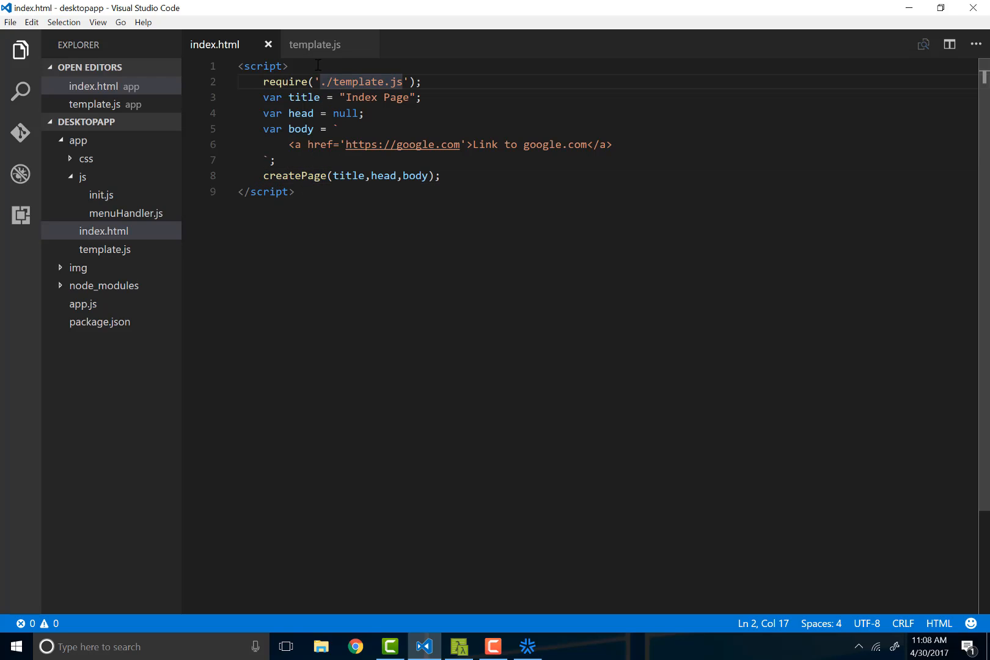
pyautogui.click(315, 44)
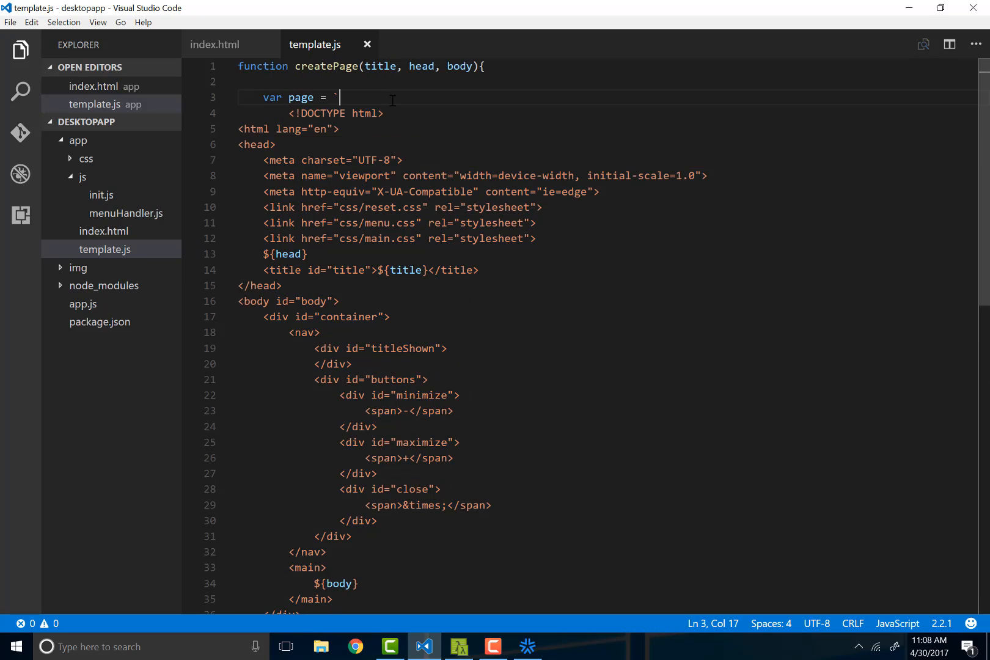
pyautogui.scroll(-3)
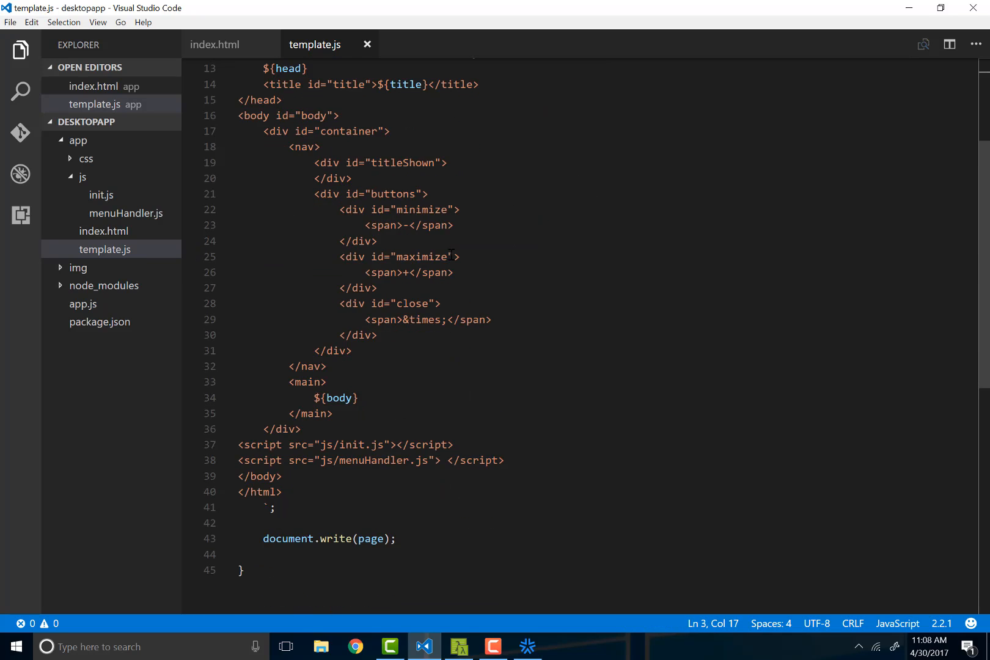
pyautogui.scroll(-3)
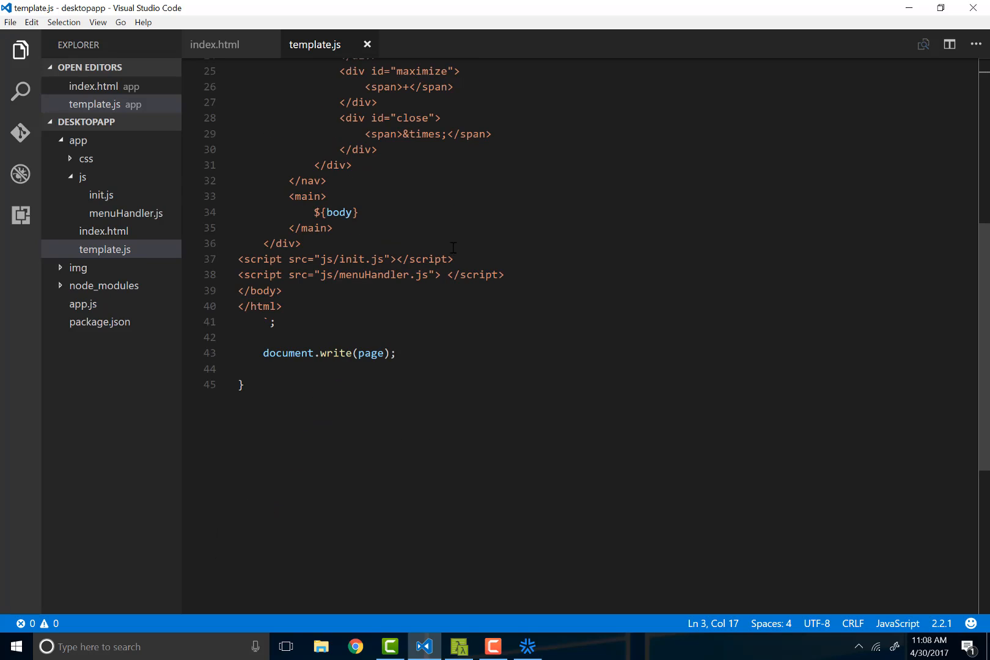
pyautogui.scroll(3)
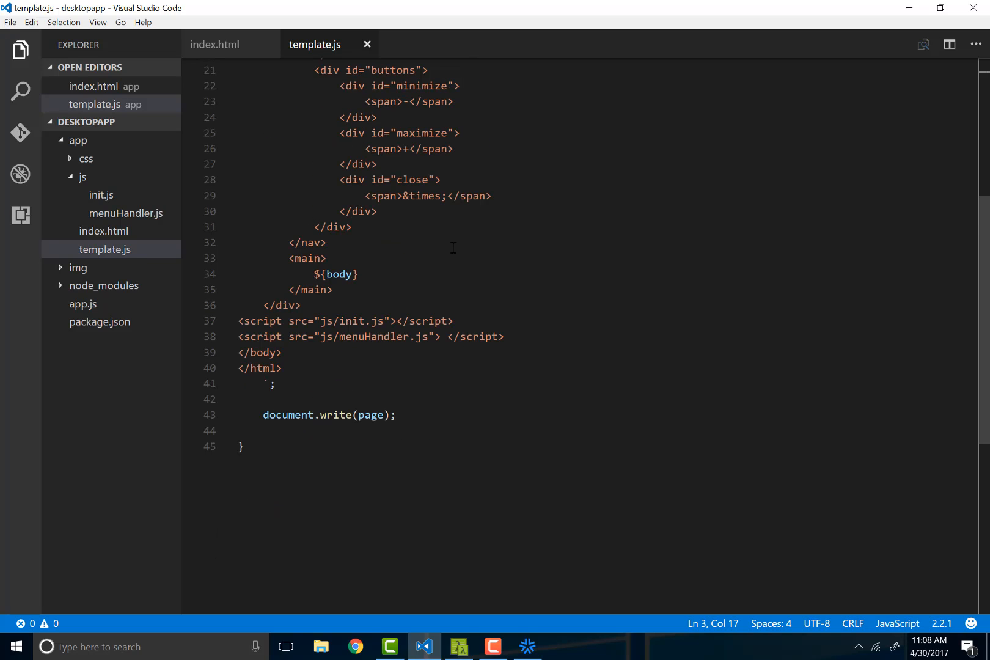
pyautogui.click(216, 44)
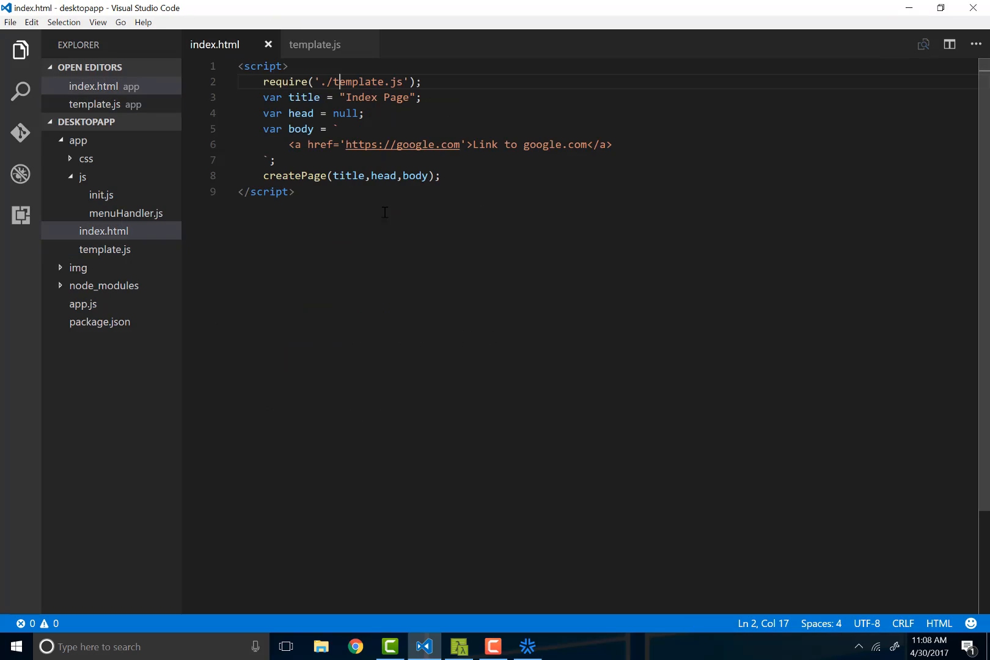
pyautogui.click(297, 192)
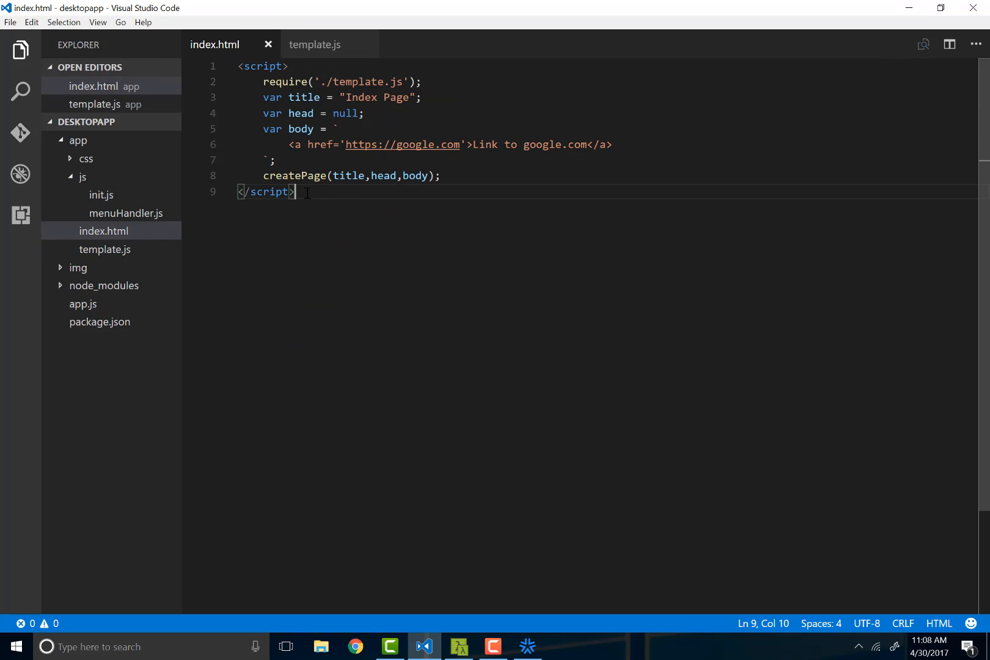
pyautogui.click(274, 159)
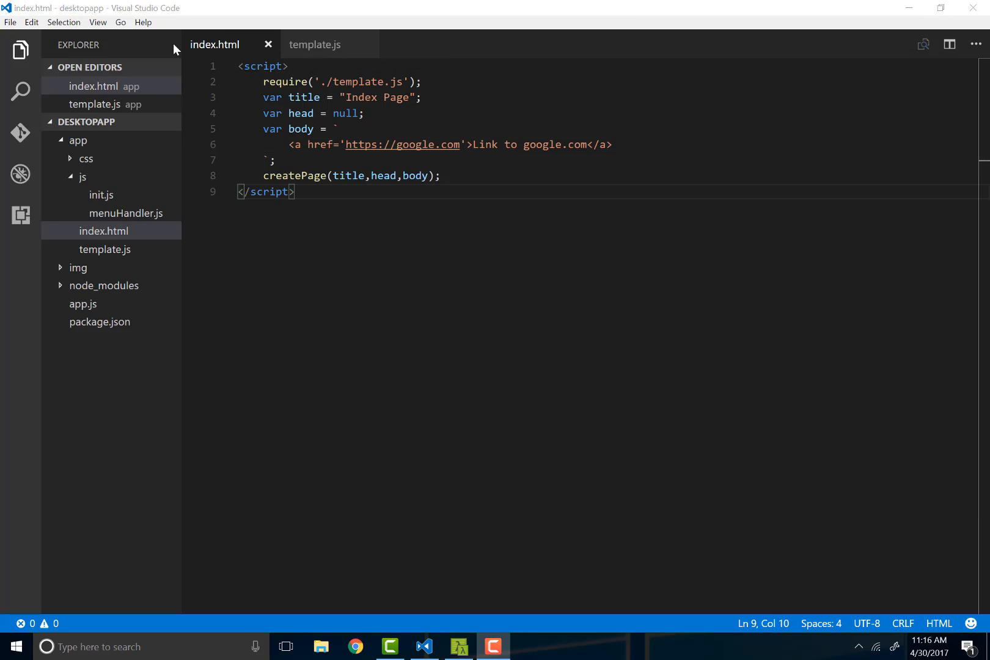
# - Review createPage rewritten as 'var createPage = function(...)' and return to template.js
pyautogui.click(315, 44)
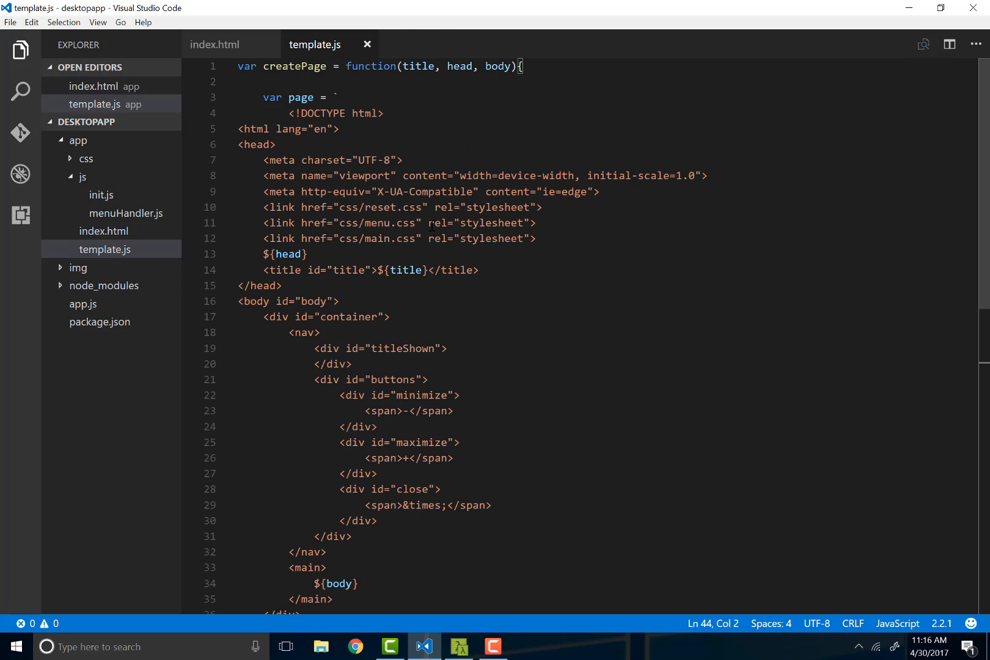
pyautogui.scroll(-3)
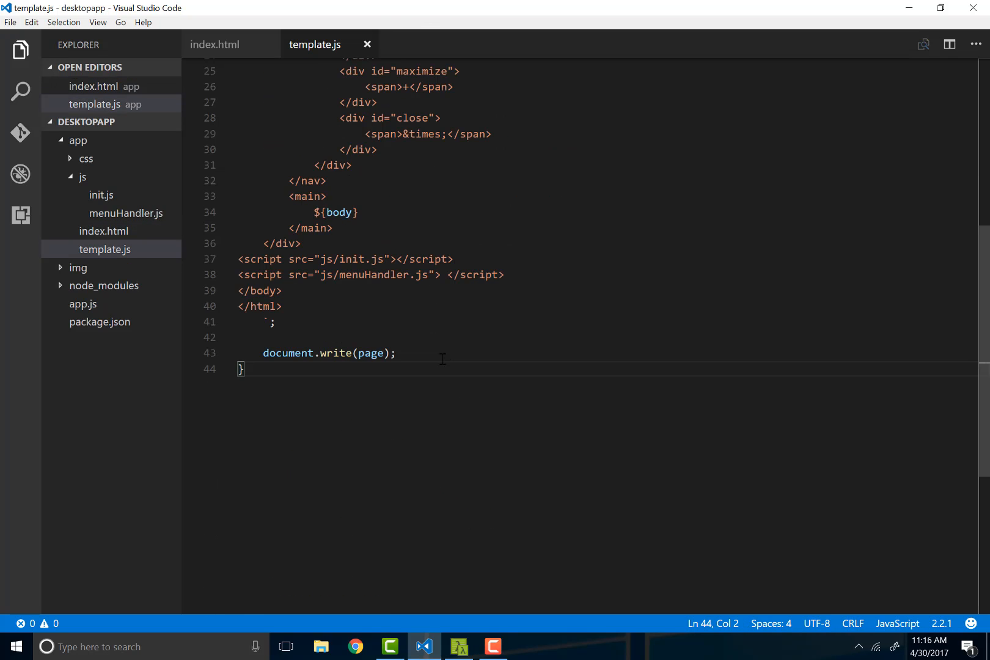
pyautogui.press('ctrl+Home')
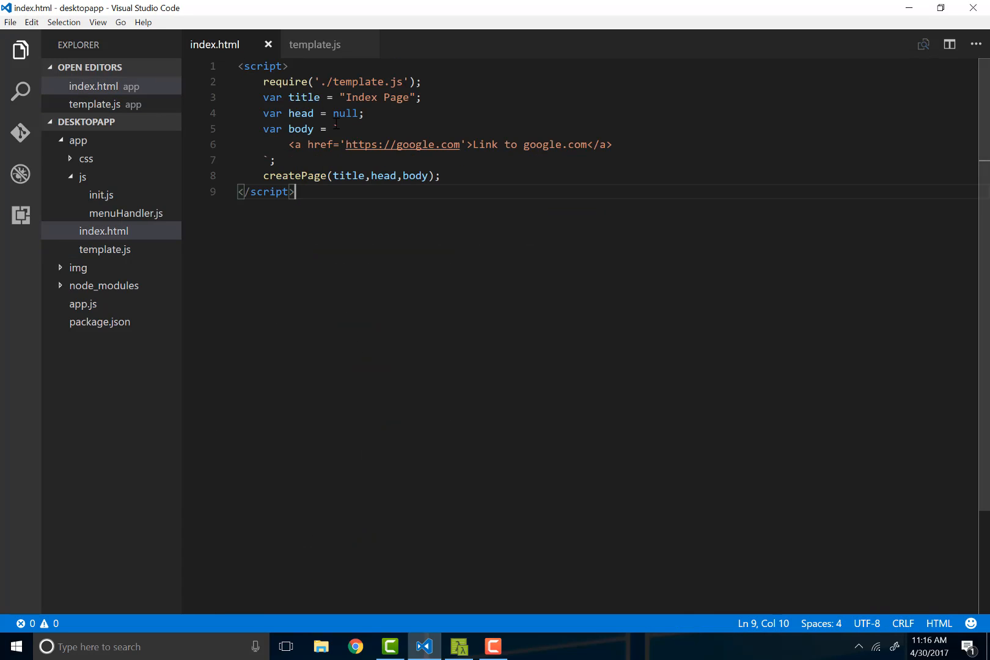
pyautogui.press('ctrl+a')
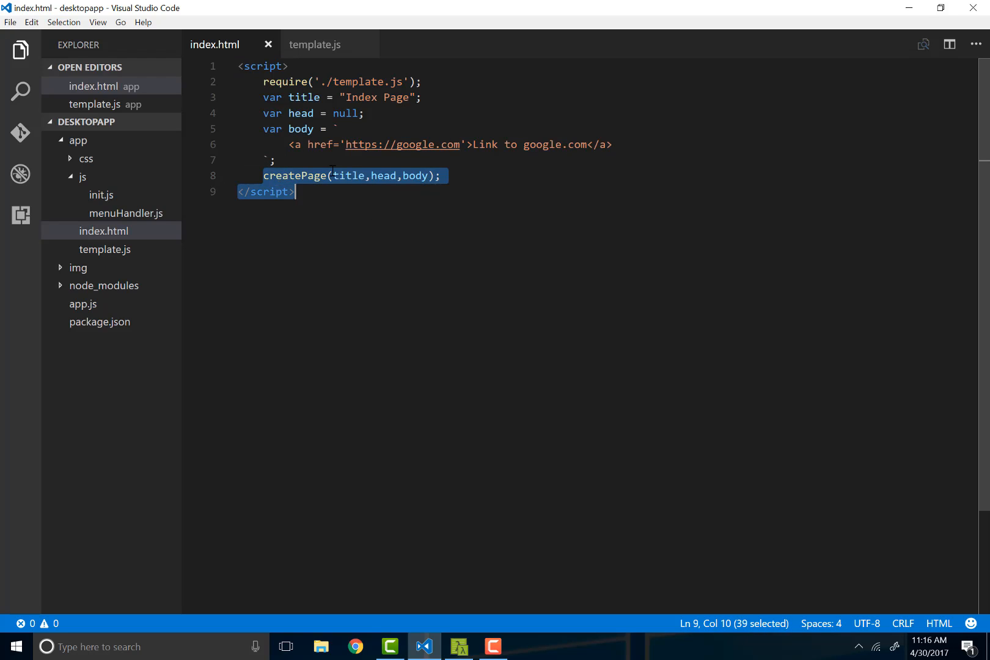
pyautogui.click(264, 176)
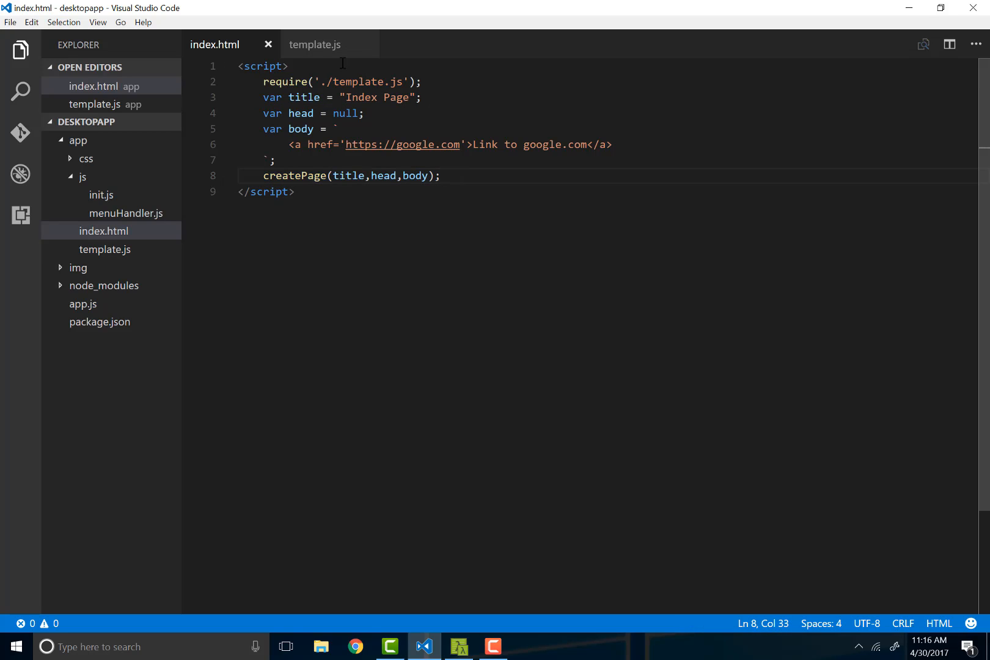
pyautogui.click(314, 44)
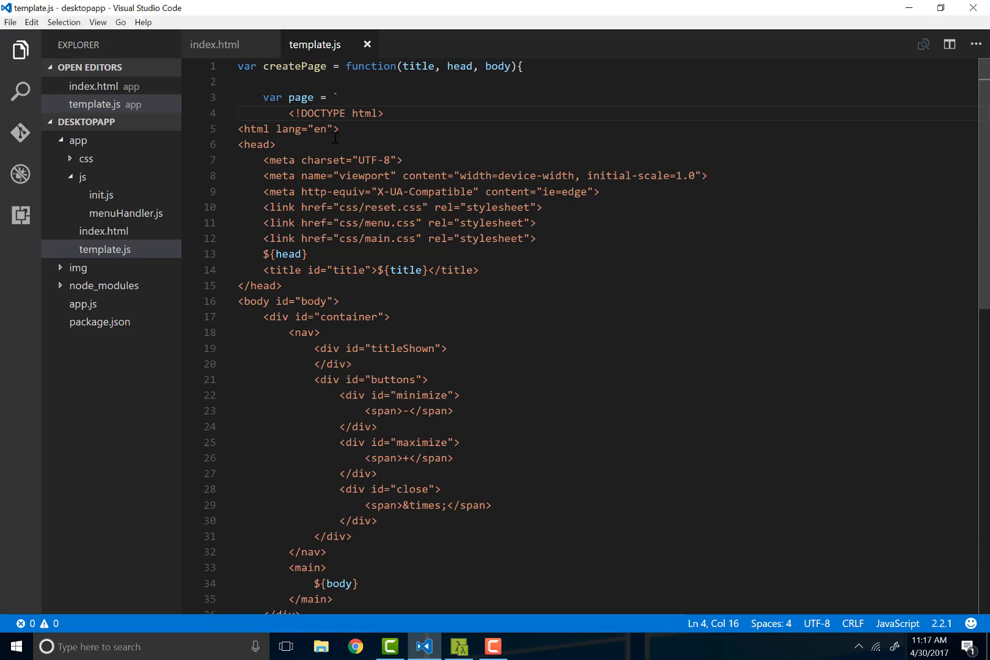
# - Append 'module.exports.createPage = createPage;' to template.js, fixing the typo, and save
pyautogui.scroll(-3)
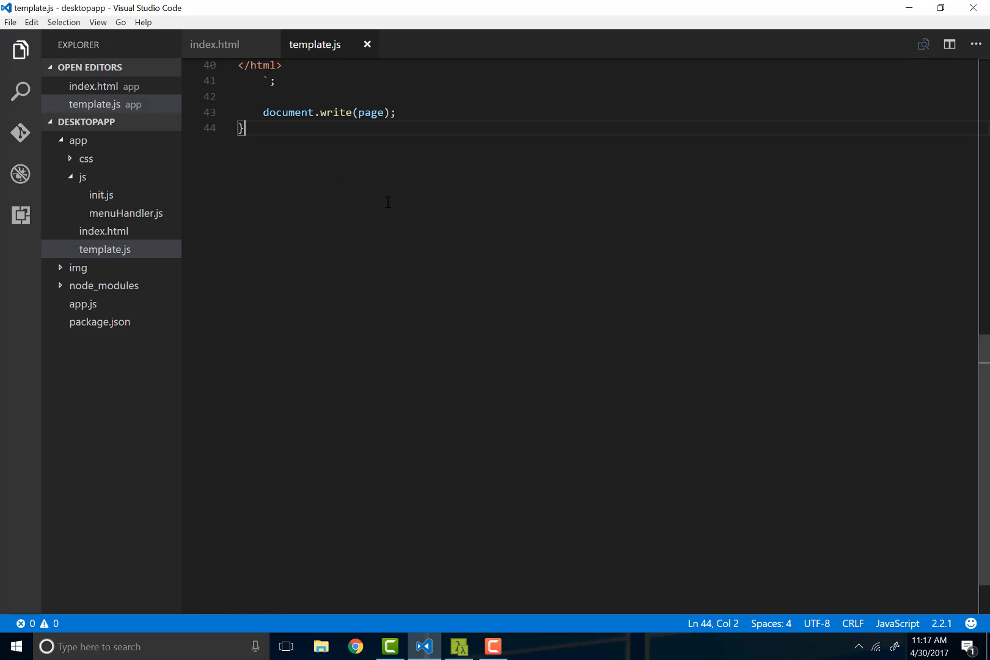
pyautogui.write('module.')
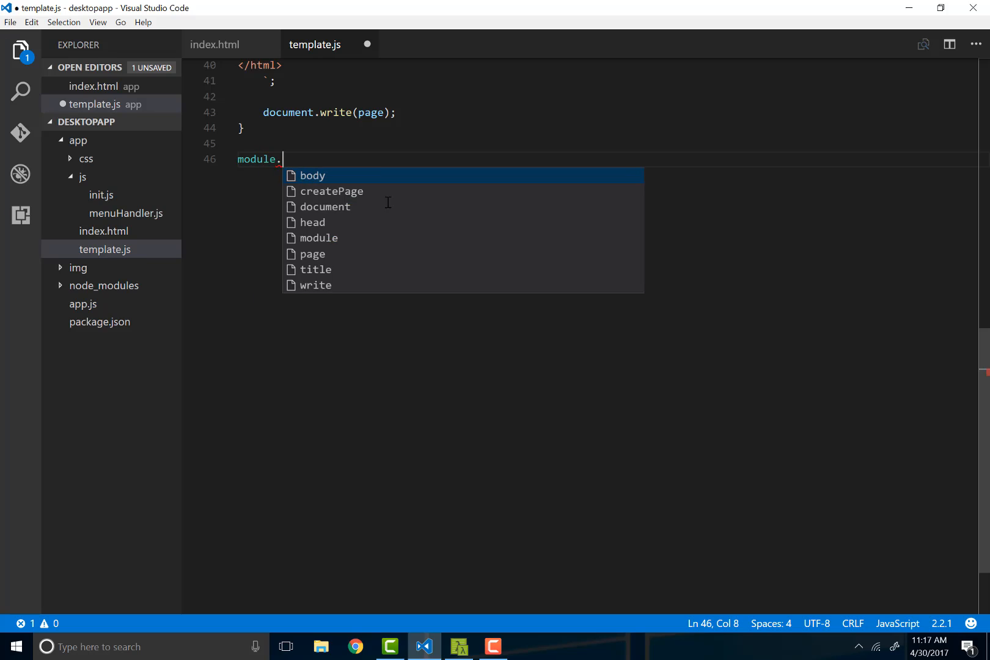
pyautogui.write('exports = [')
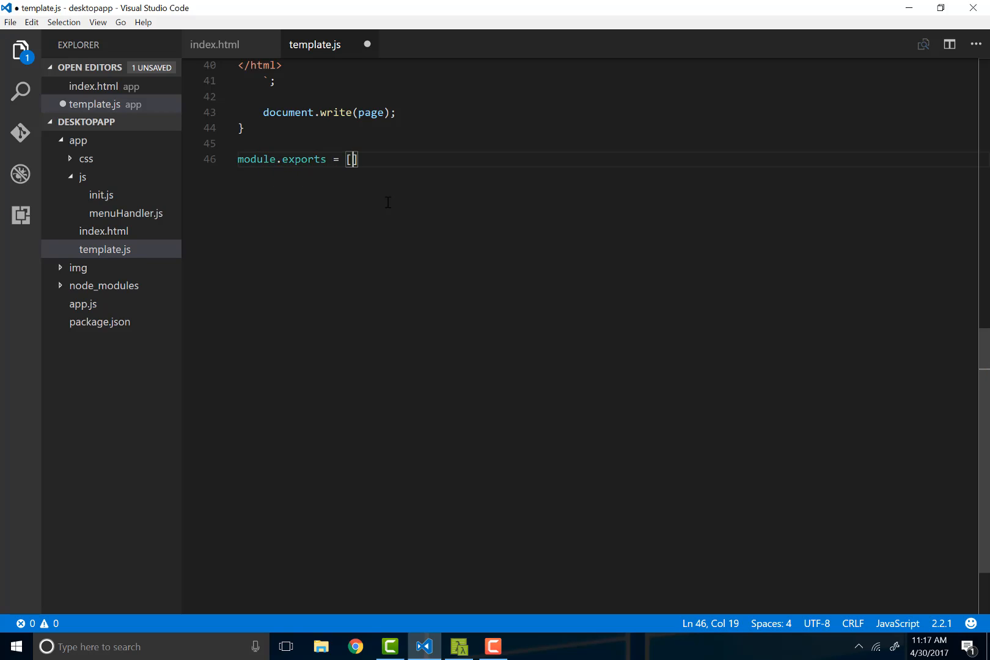
pyautogui.write('{;')
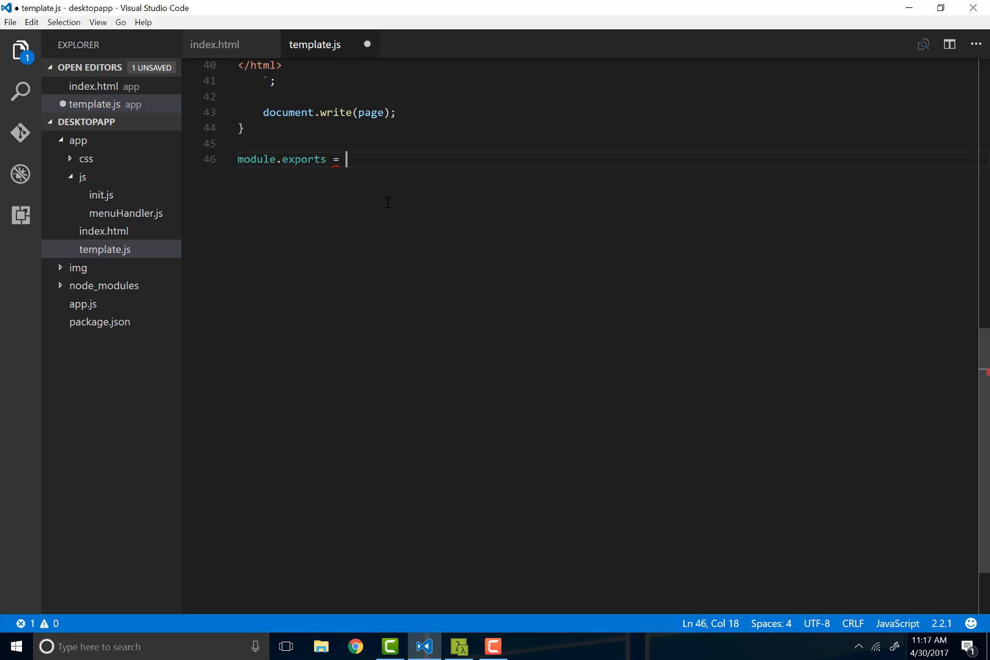
pyautogui.write('.createPaghe')
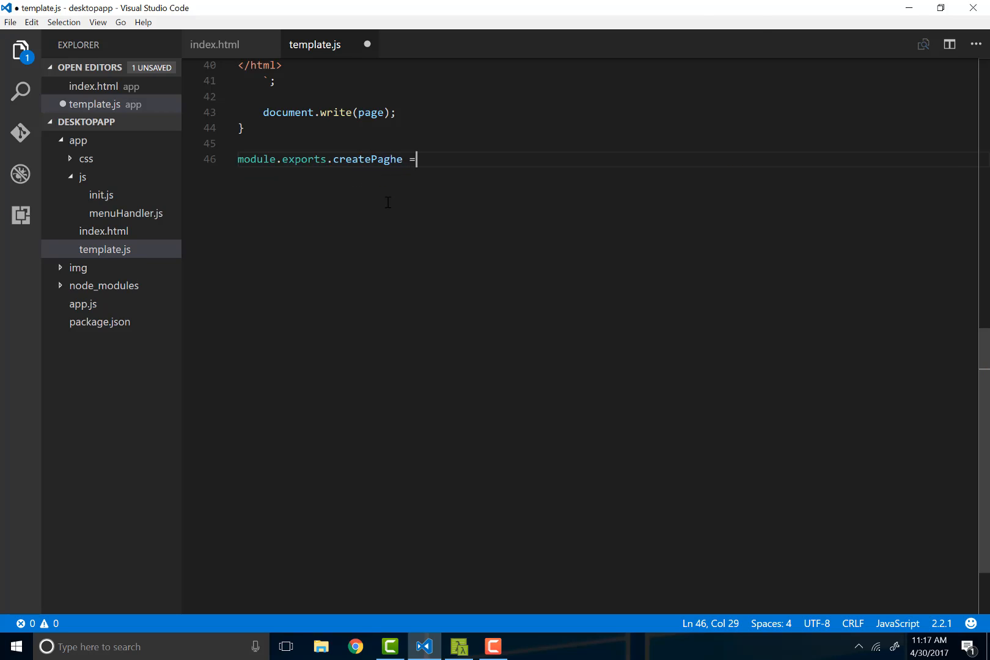
pyautogui.press('Backspace')
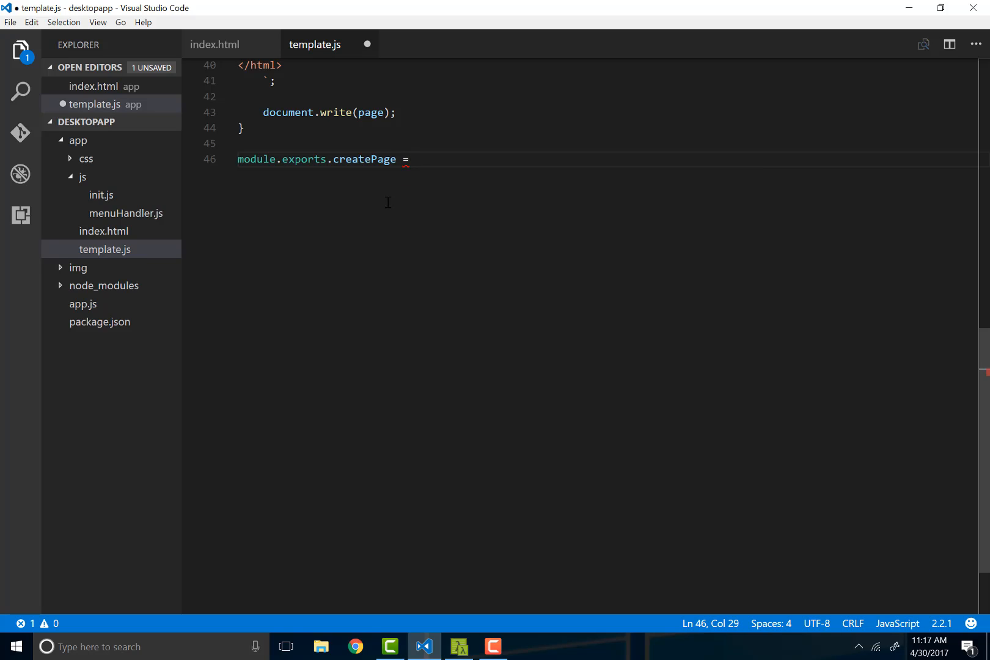
pyautogui.write('createPage;')
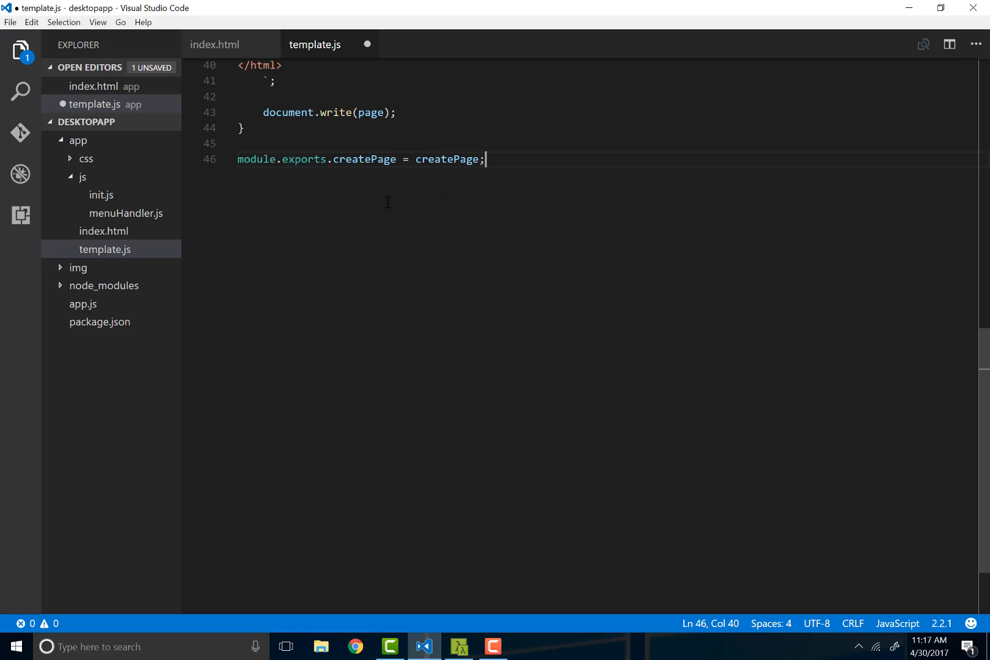
pyautogui.press('ctrl+s')
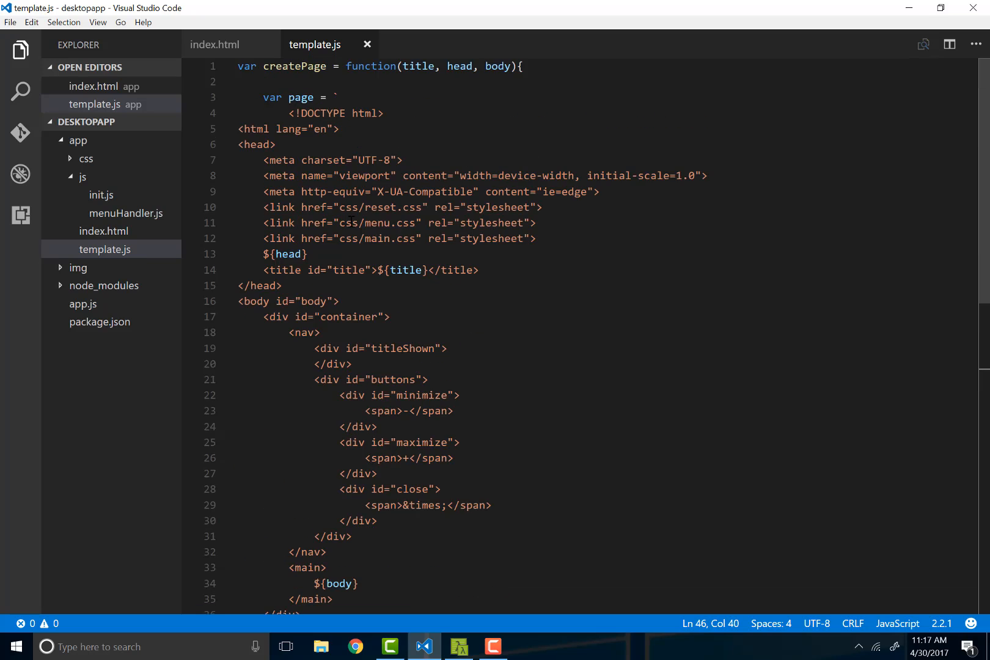
# - Change index.html line 2 to const template = require('./template.js') and save
pyautogui.click(216, 44)
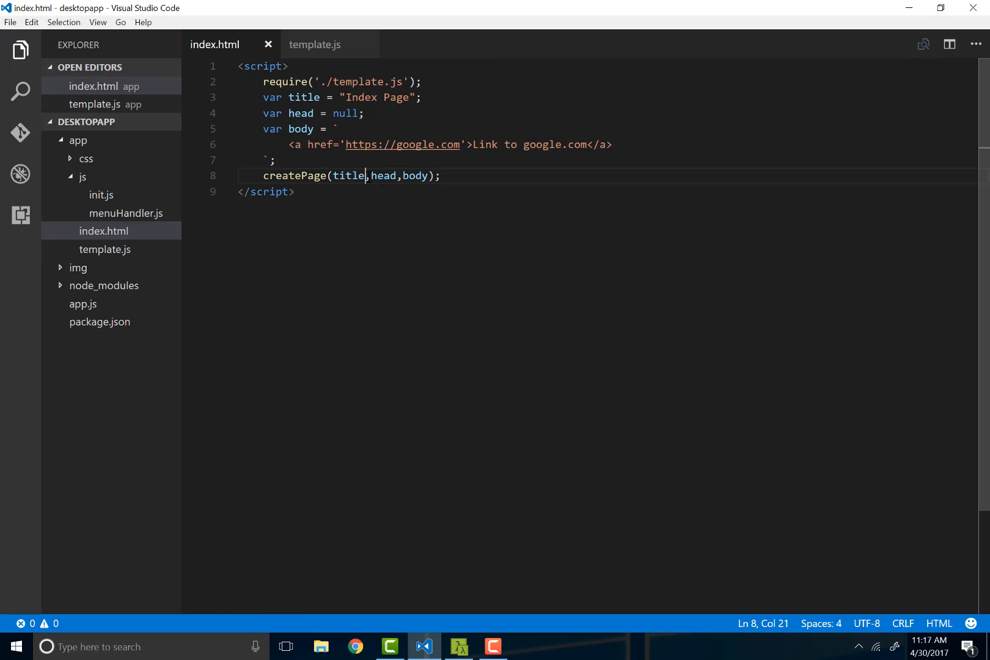
pyautogui.click(259, 176)
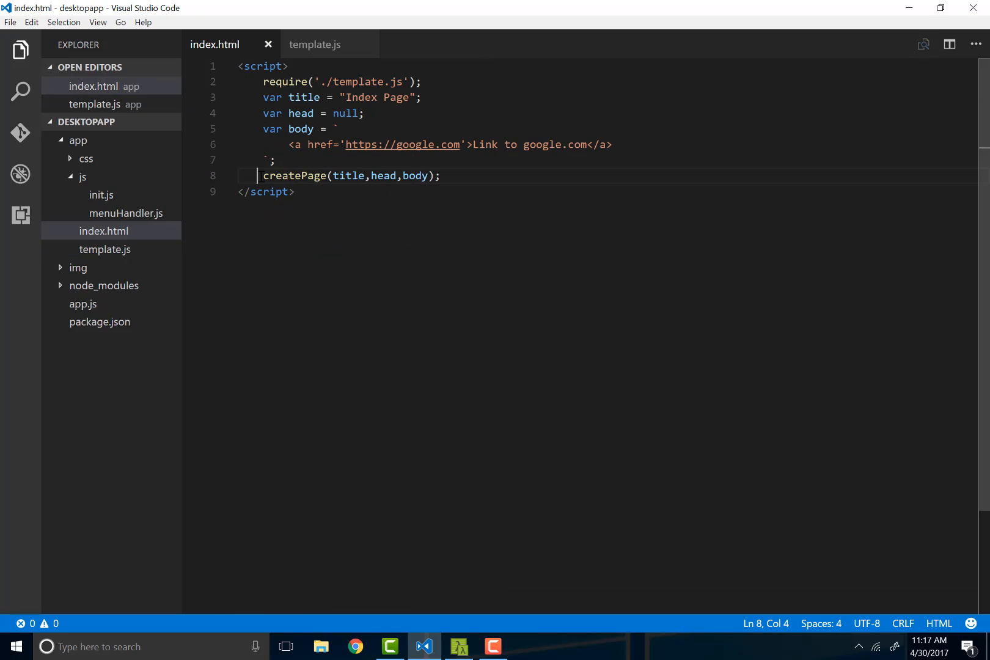
pyautogui.click(422, 82)
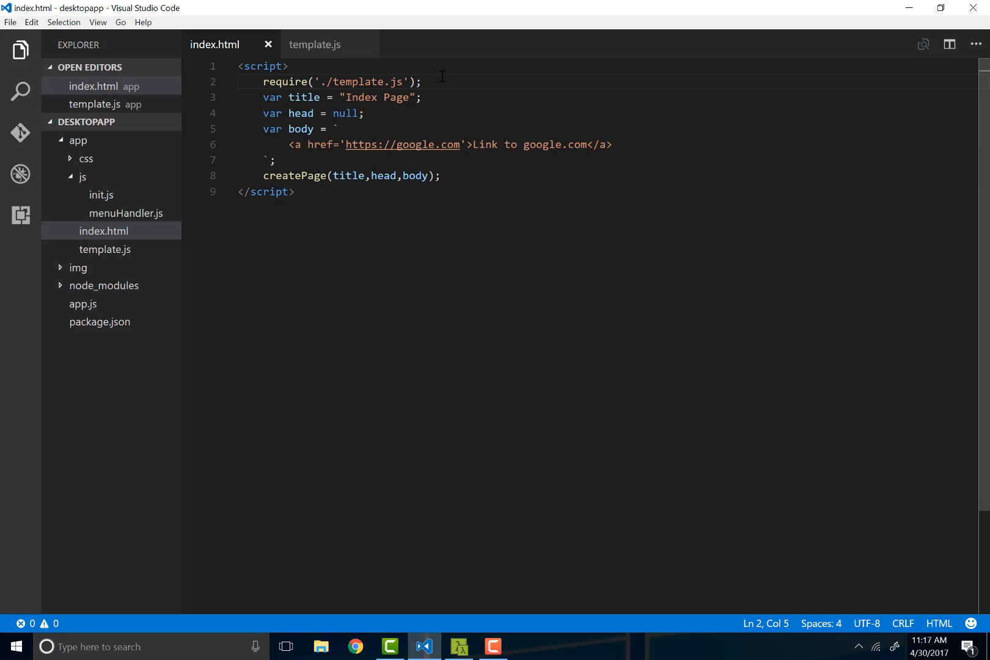
pyautogui.write('const')
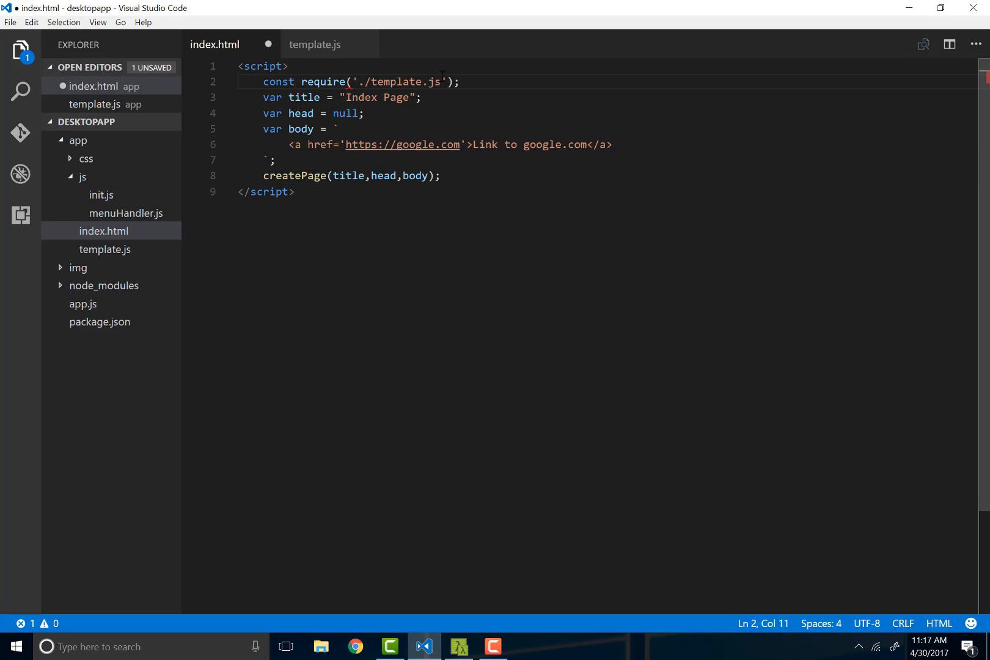
pyautogui.write('templa')
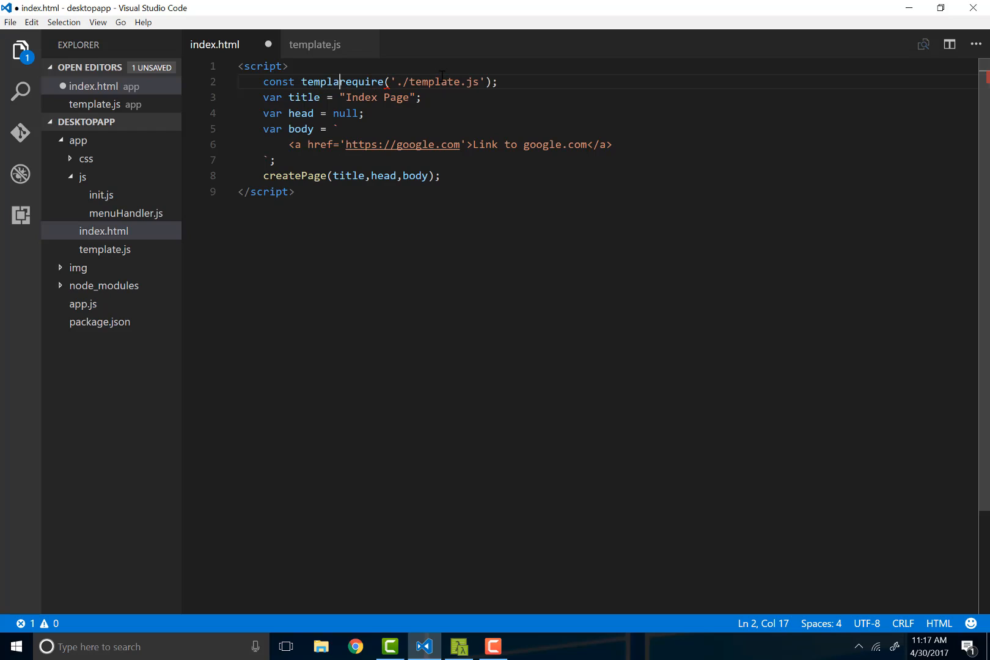
pyautogui.write('=')
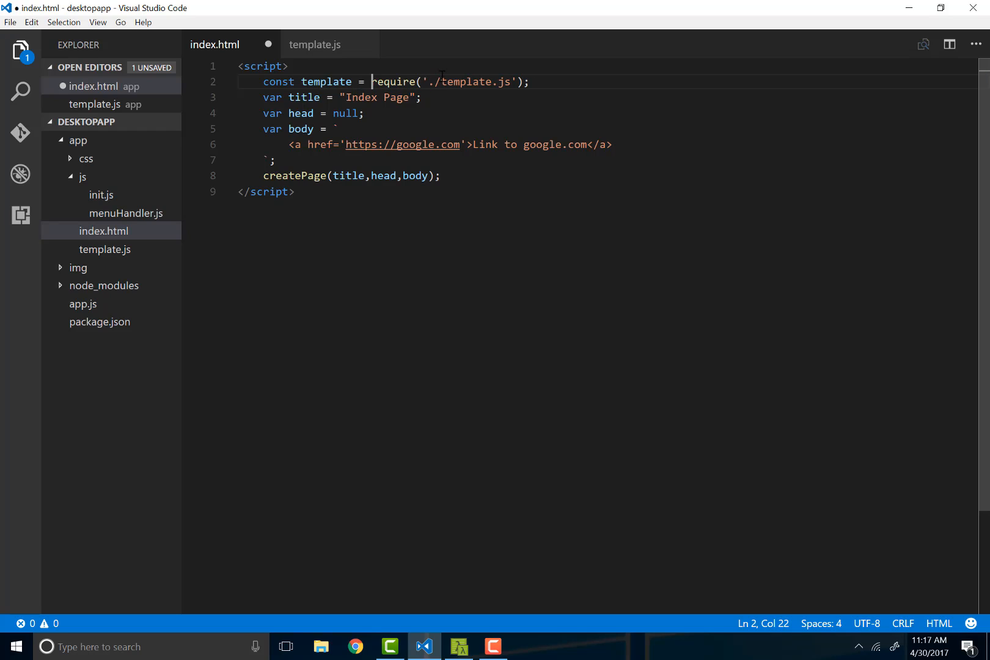
pyautogui.press('ctrl+s')
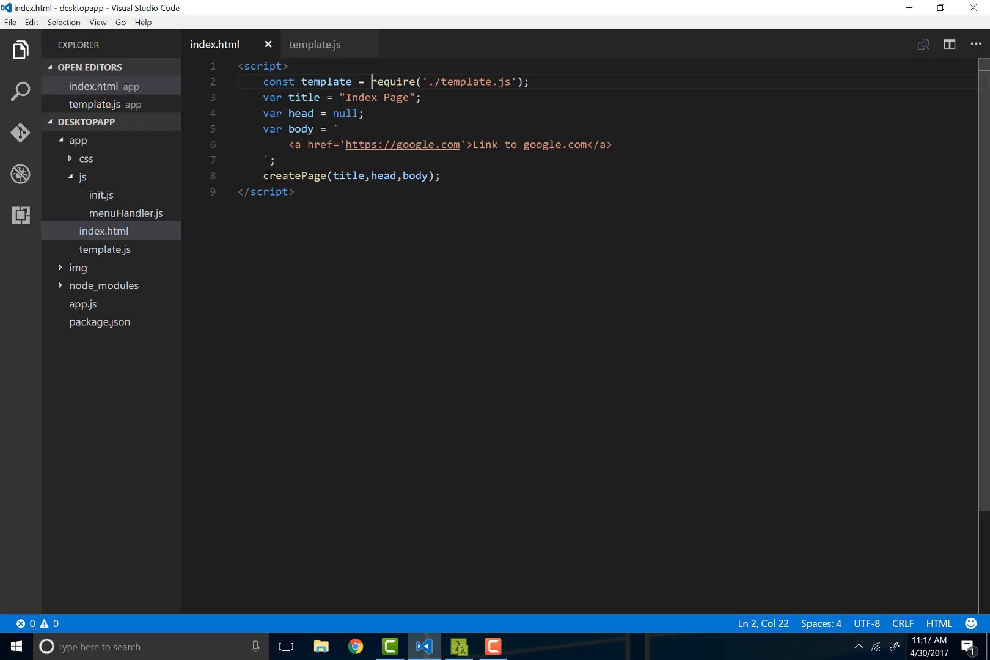
# - Change the call to template.createPage(title,head,body) and save
pyautogui.write('tem,p[')
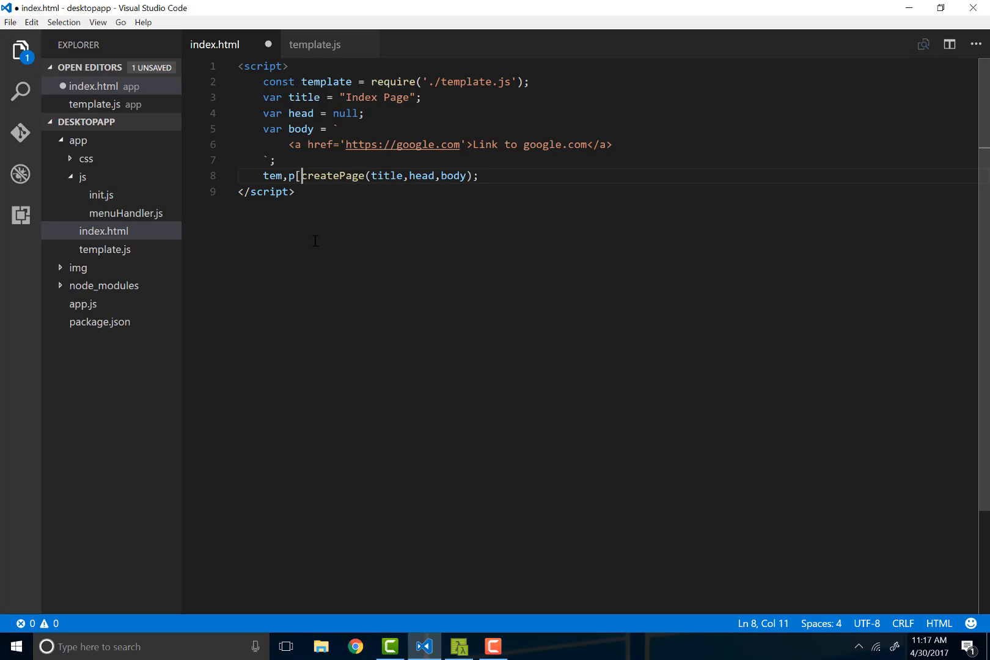
pyautogui.write('template.')
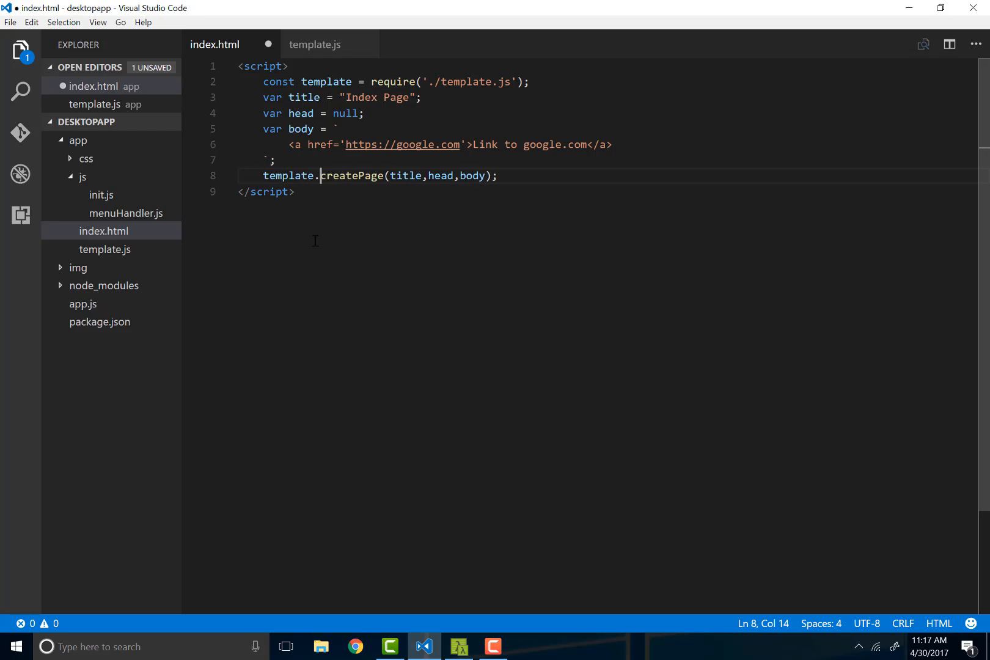
pyautogui.press('ctrl+s')
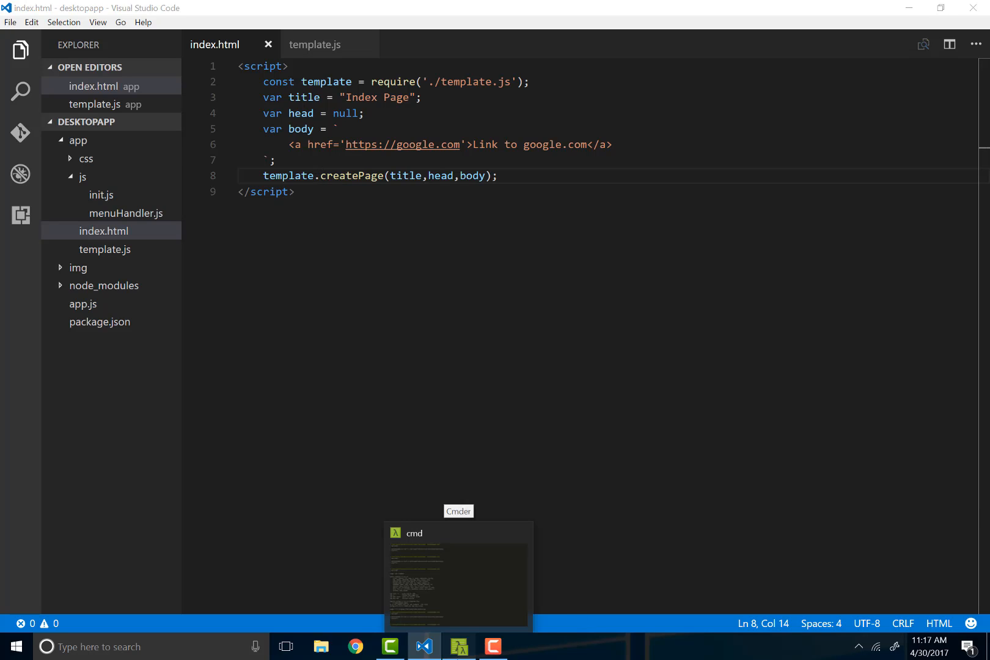
# - Check the Electron Index Page with its Google link, close it, and return to VS Code
pyautogui.click(457, 575)
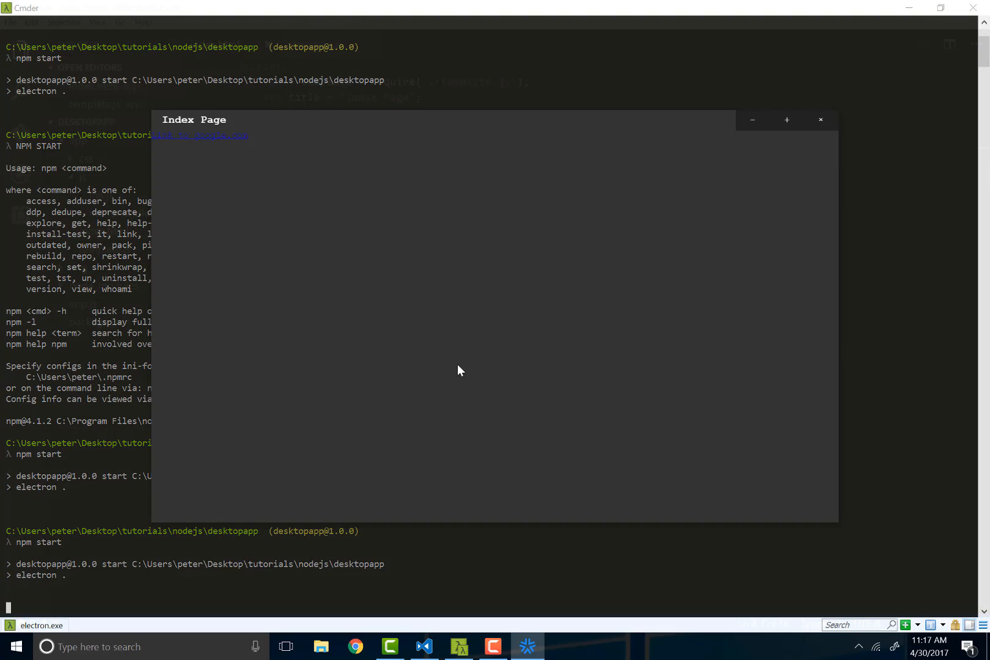
pyautogui.moveTo(821, 120)
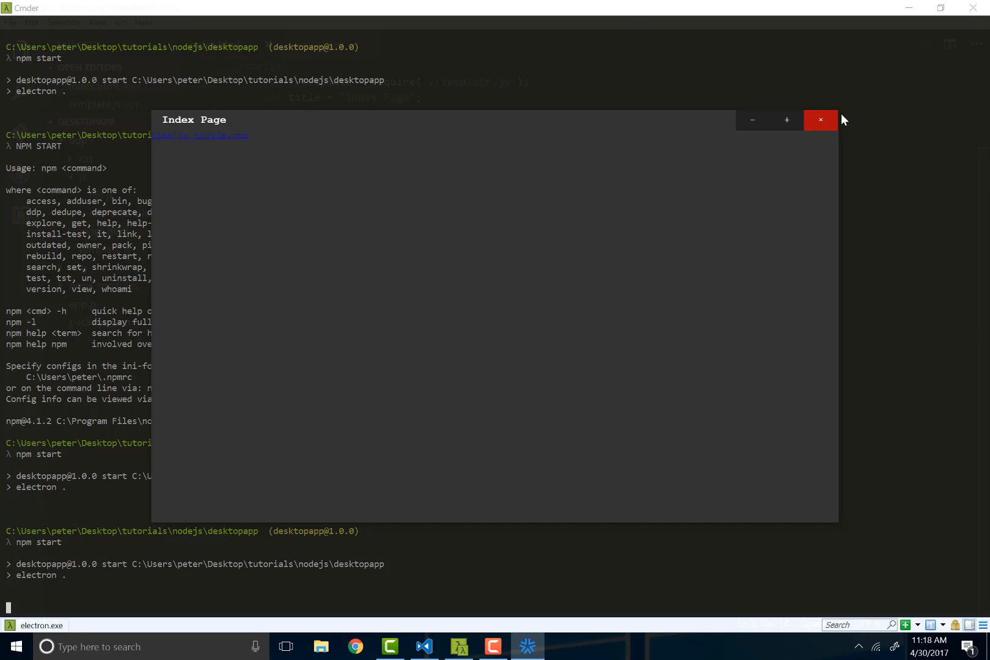
pyautogui.click(821, 120)
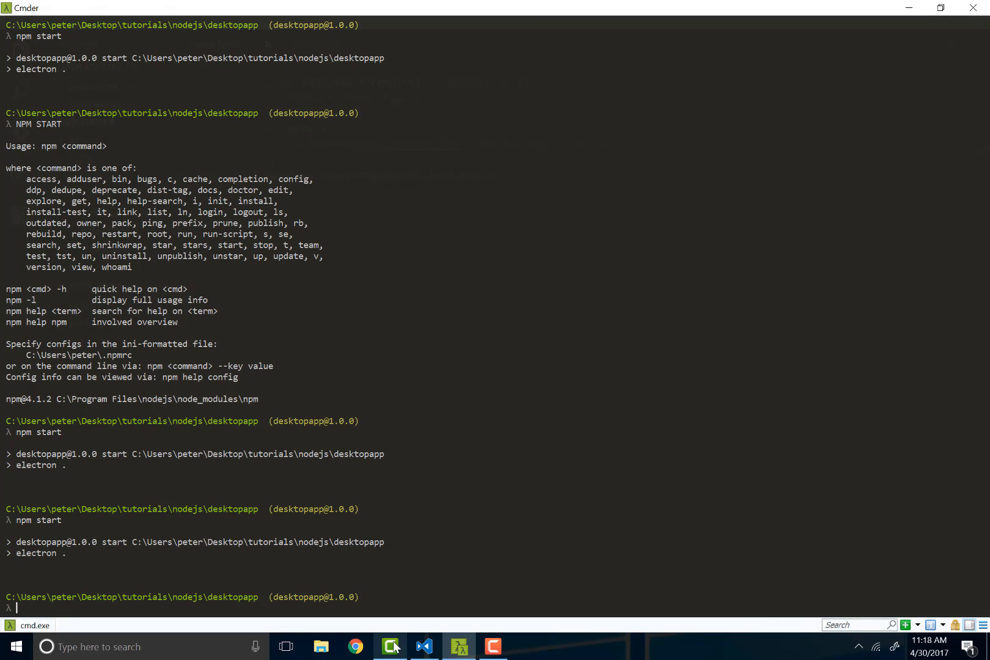
pyautogui.click(389, 647)
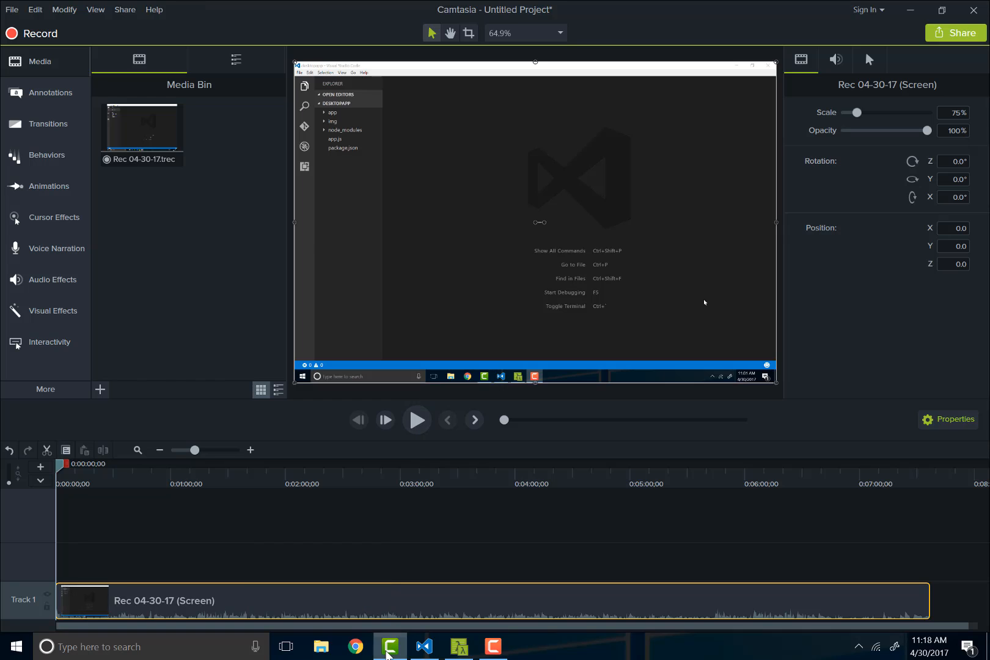
pyautogui.click(423, 646)
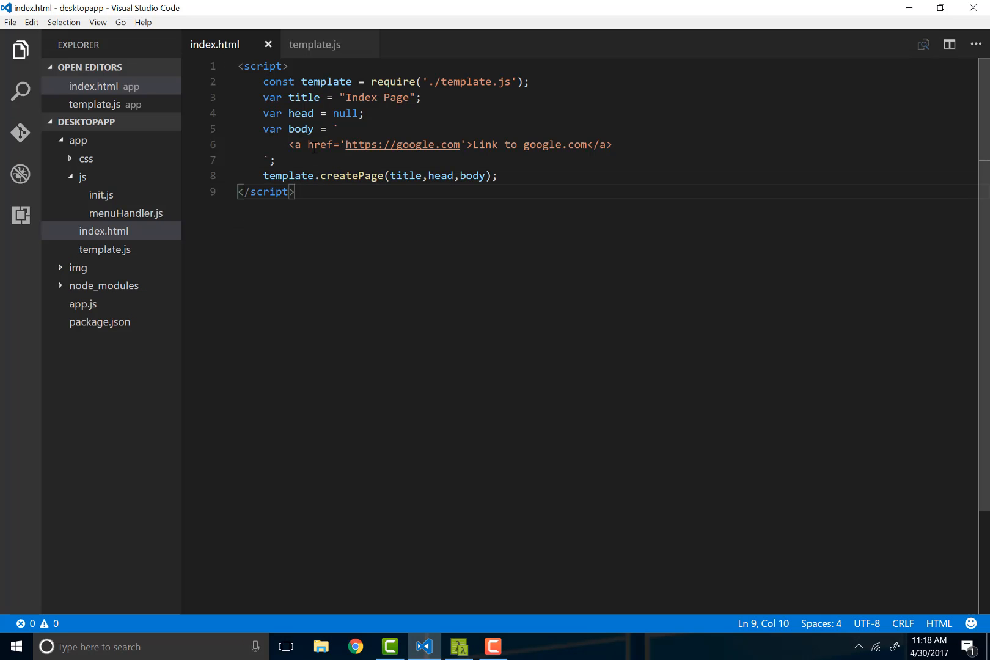
# - Replace the body's Google link with <input type="text"> and save index.html
pyautogui.click(260, 160)
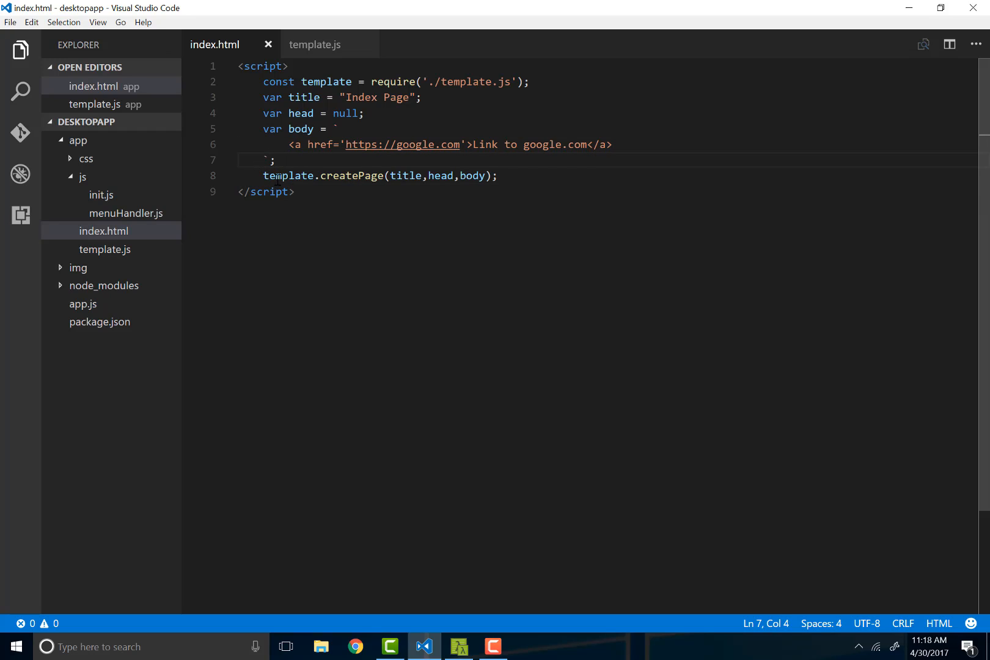
pyautogui.click(347, 145)
pyautogui.write('<input type= >')
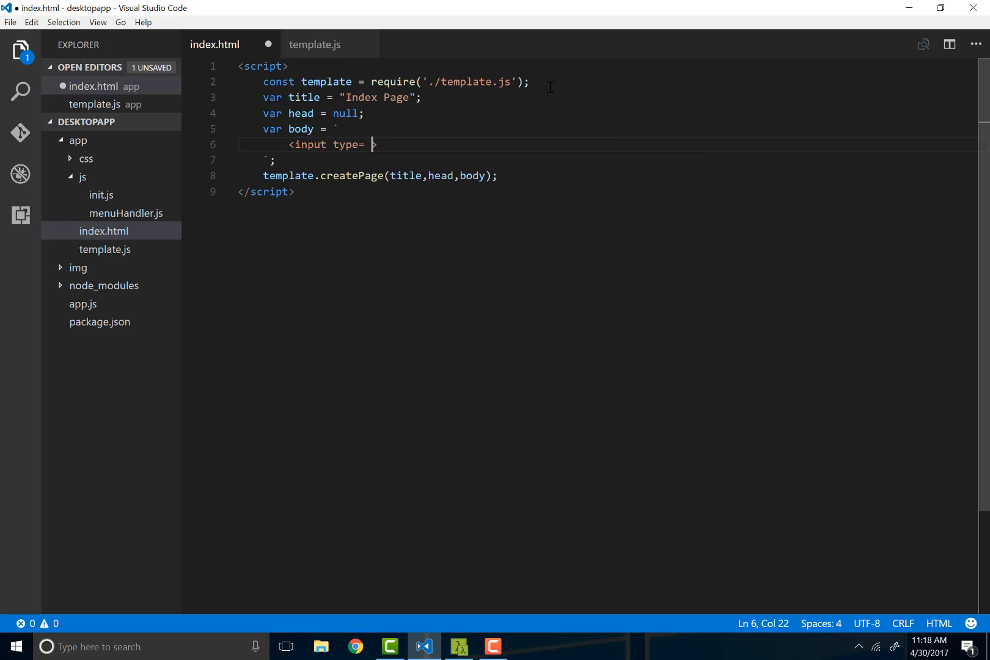
pyautogui.write('"')
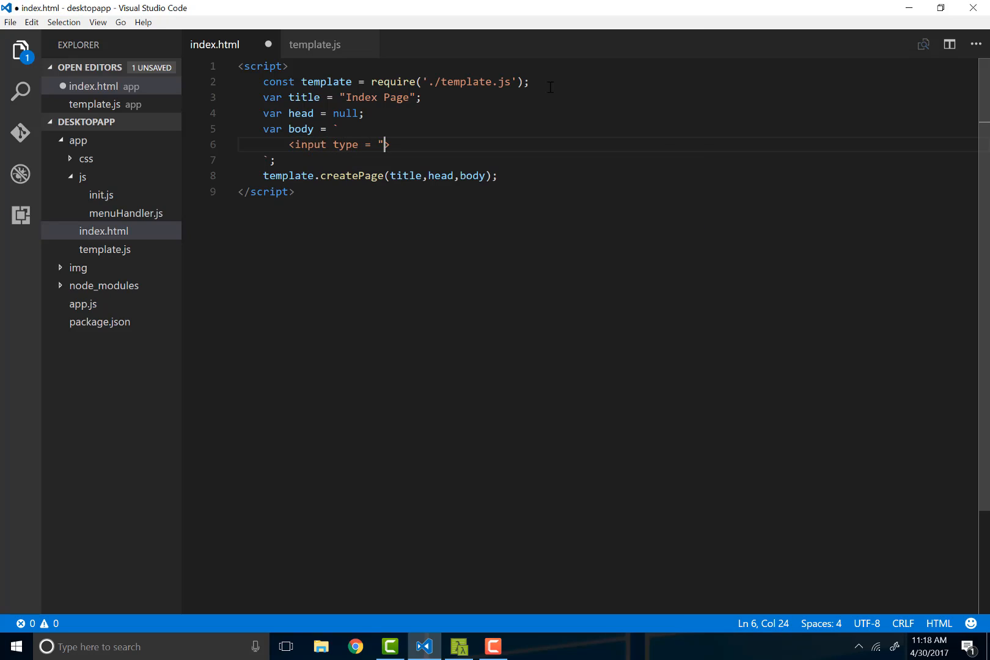
pyautogui.write('text"')
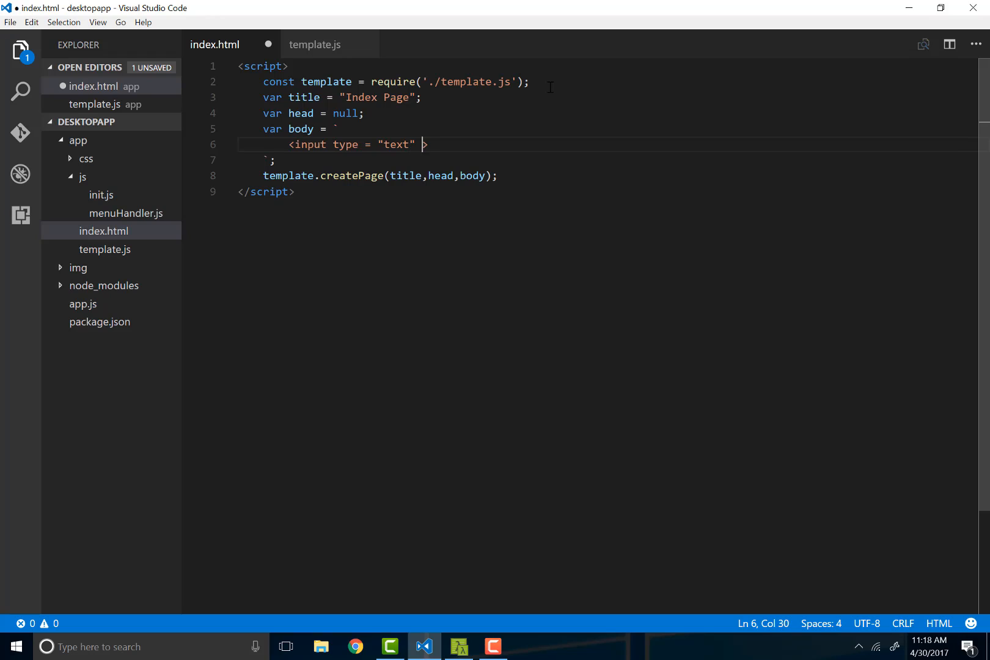
pyautogui.press('BackSpace')
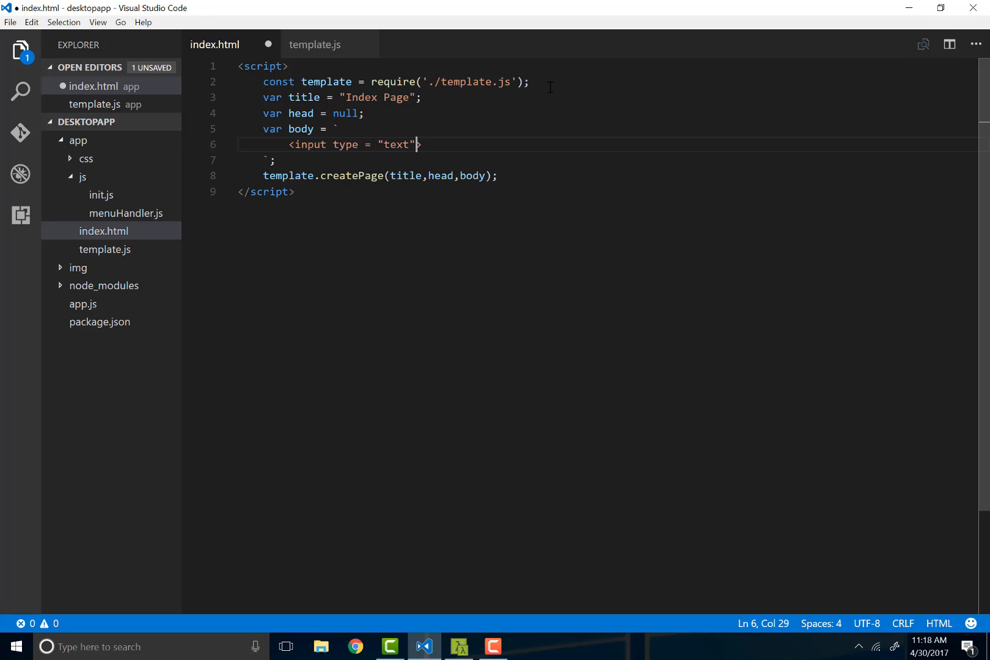
pyautogui.press('ctrl+s')
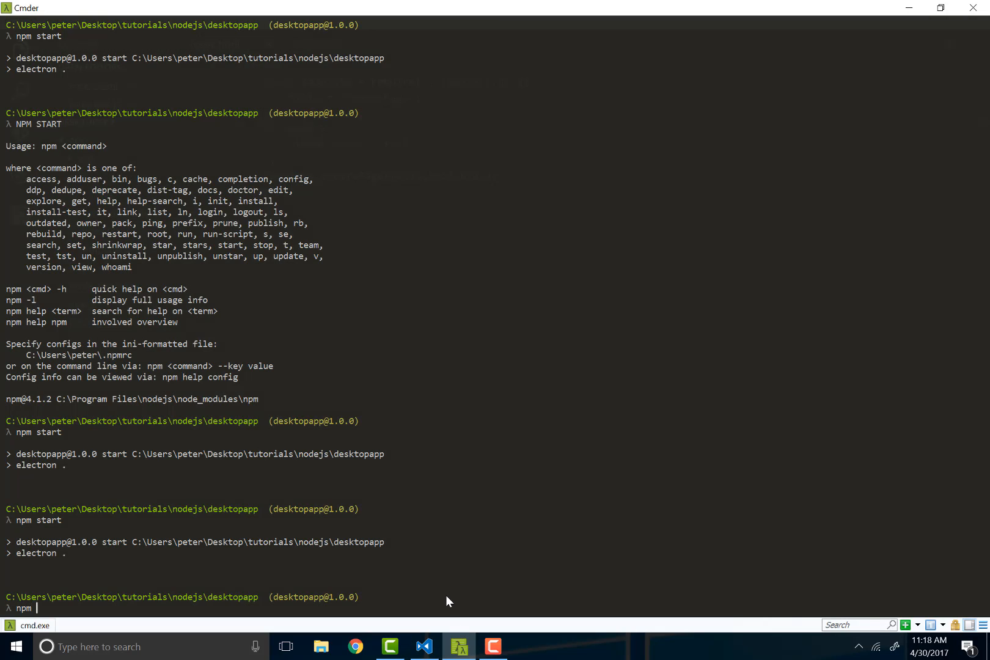
# - Run npm start in Cmder to relaunch the app showing a blank text input
pyautogui.press('Return')
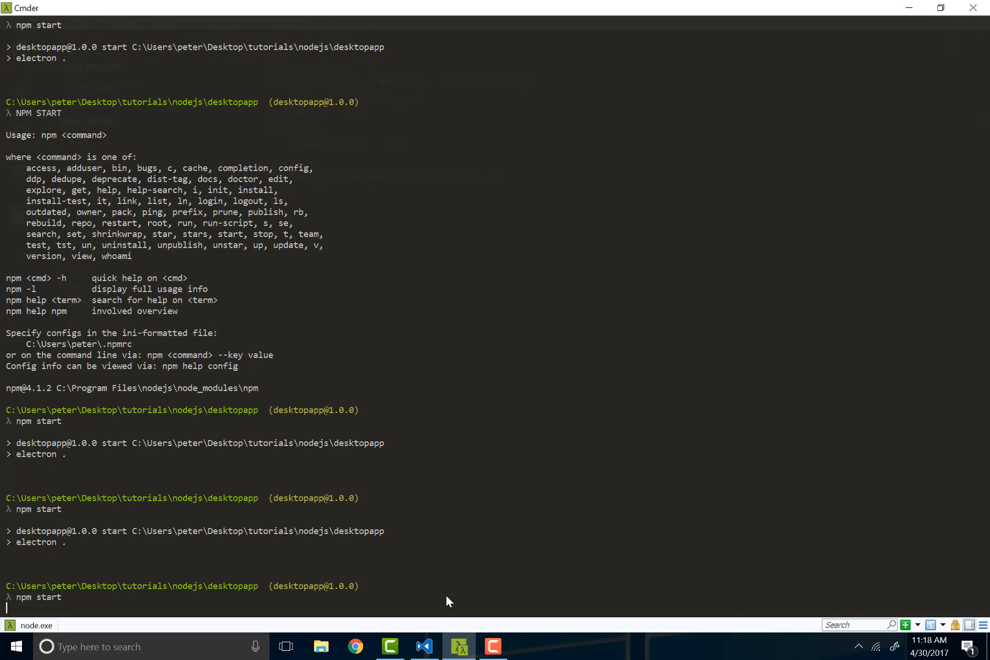
pyautogui.press('Return')
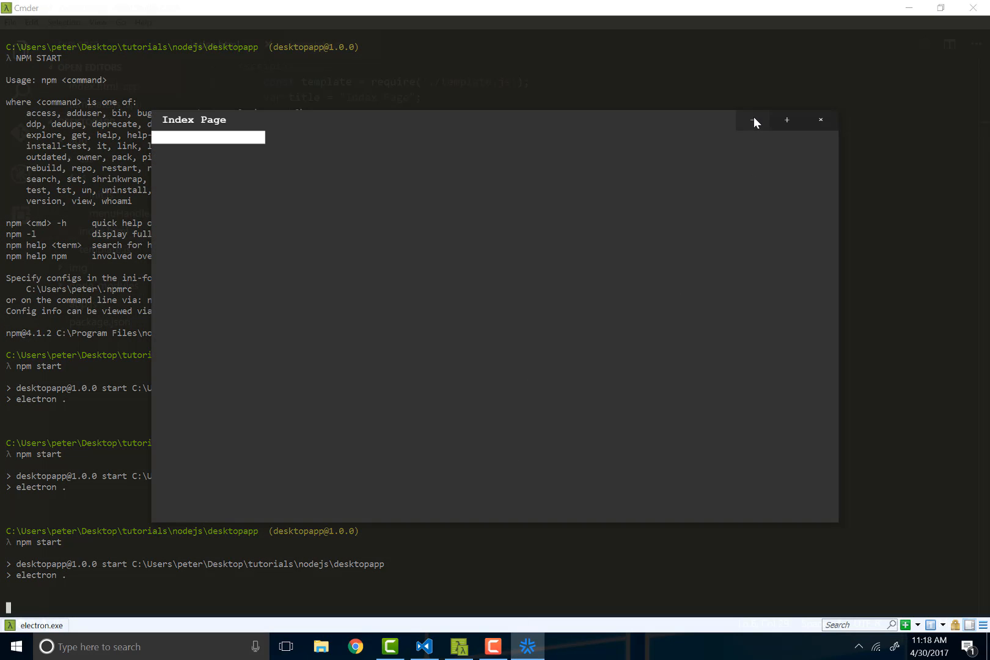
pyautogui.moveTo(821, 120)
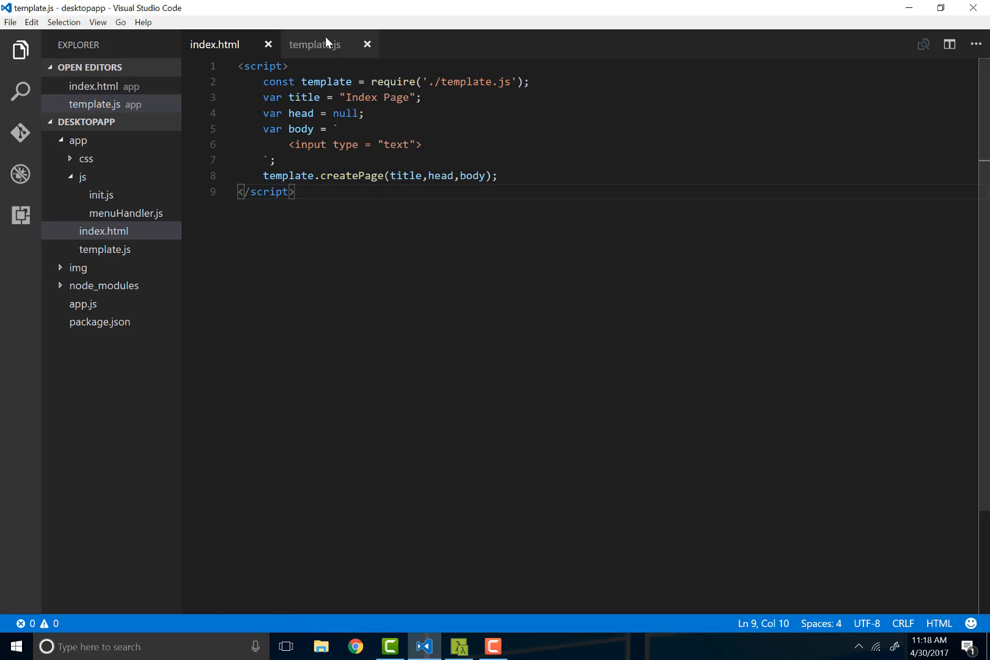
pyautogui.click(314, 44)
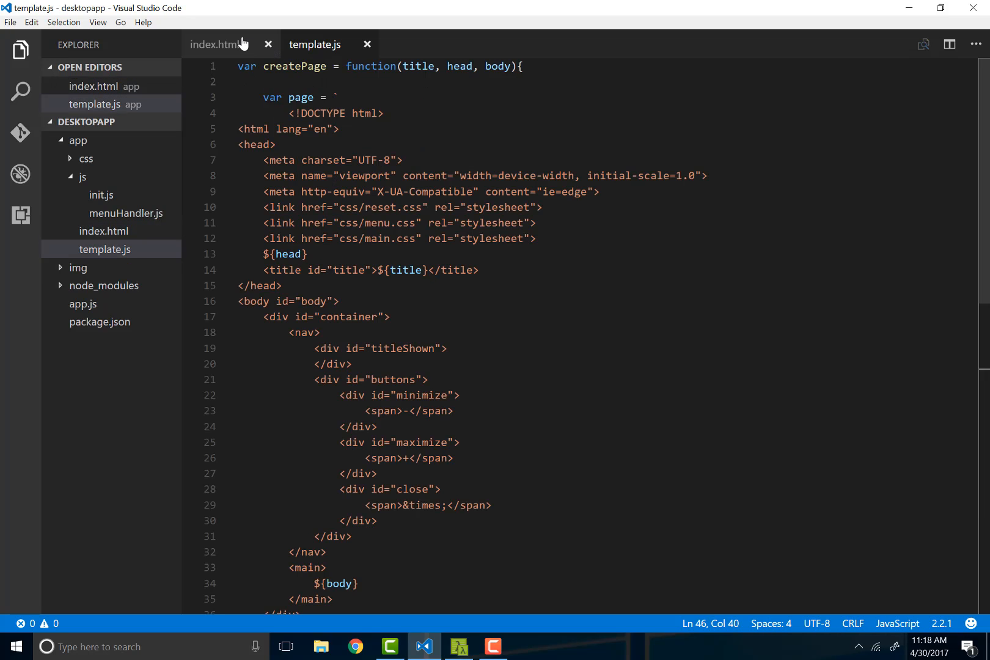
pyautogui.click(224, 44)
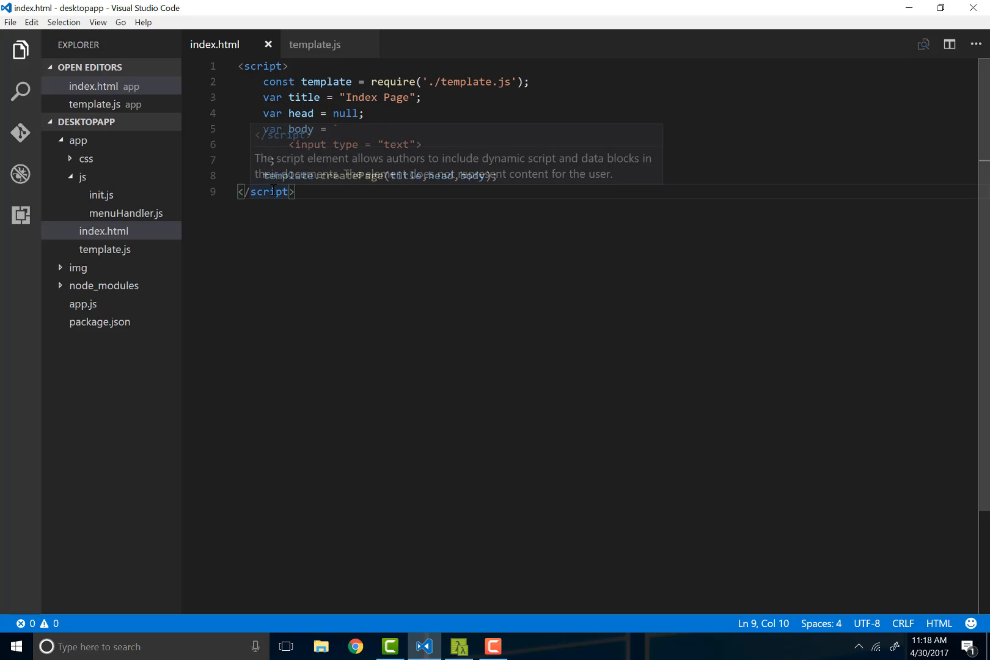
pyautogui.moveTo(338, 192)
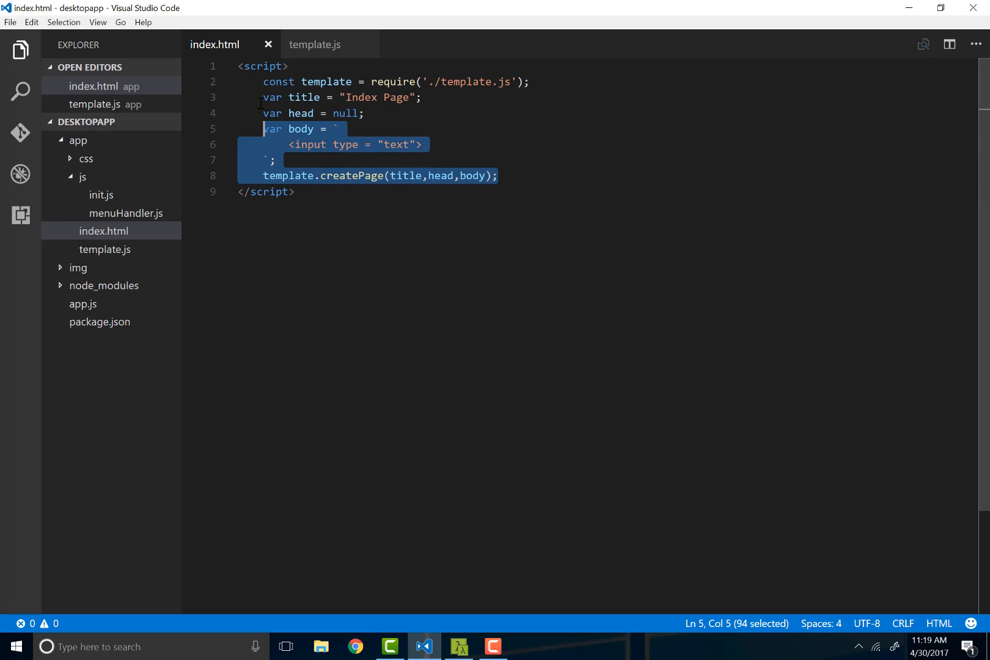
pyautogui.click(296, 192)
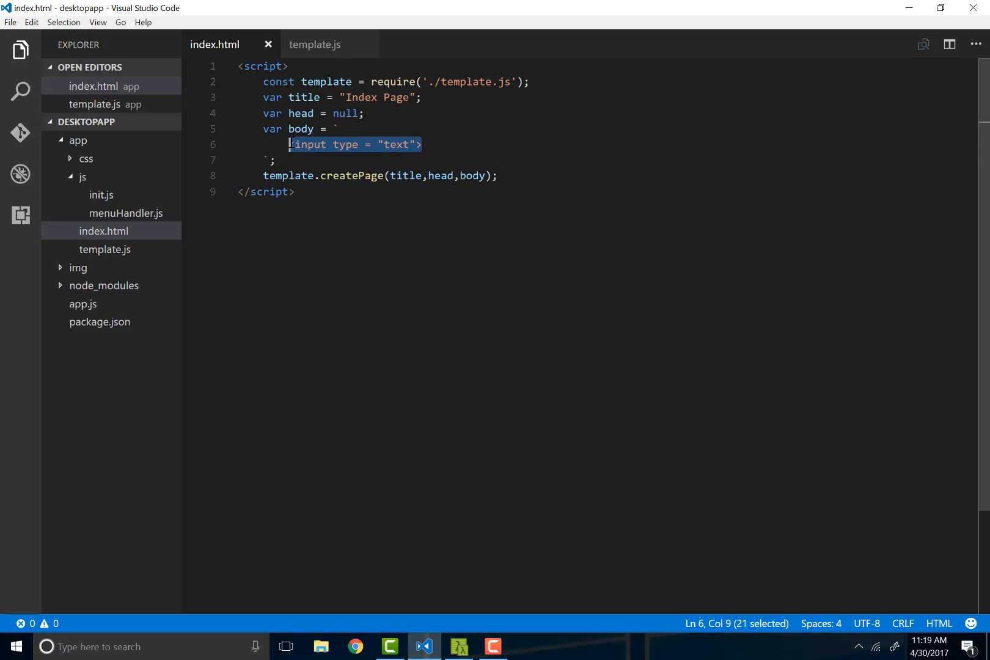
pyautogui.click(421, 144)
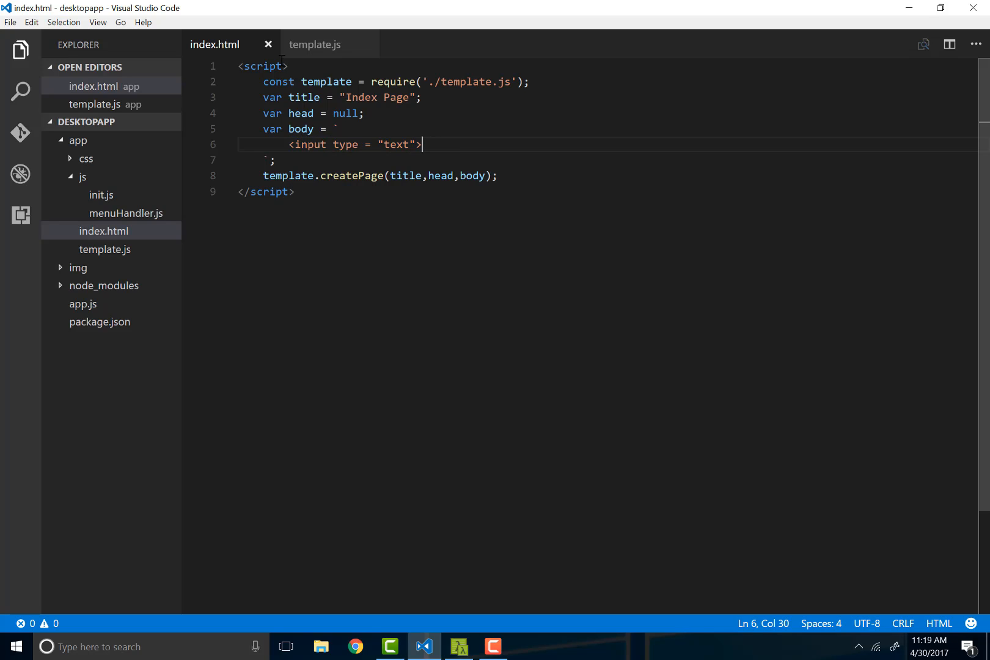
pyautogui.moveTo(399, 278)
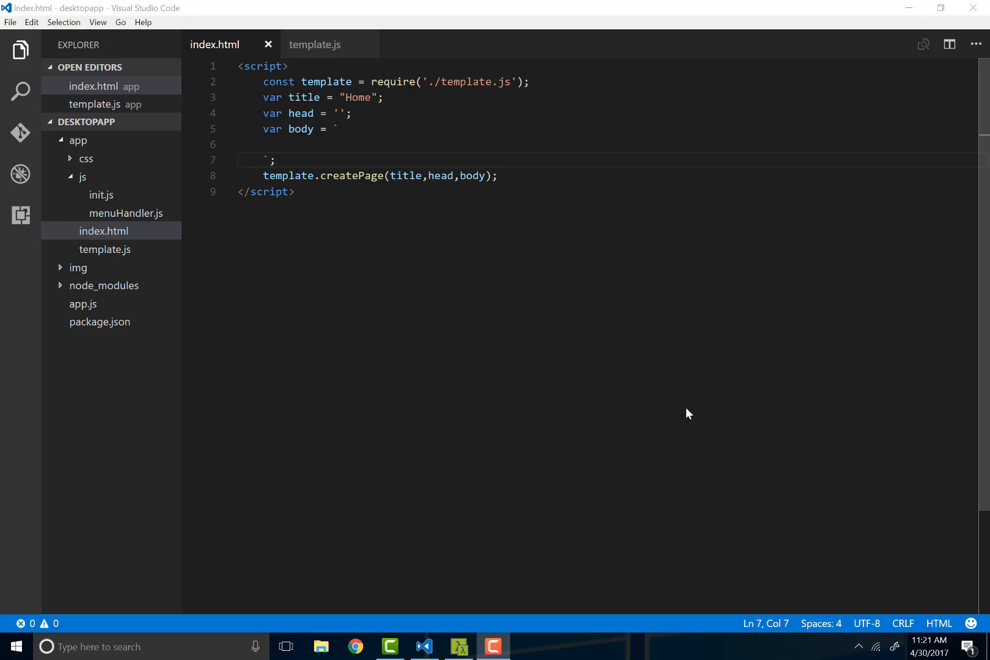
pyautogui.moveTo(359, 122)
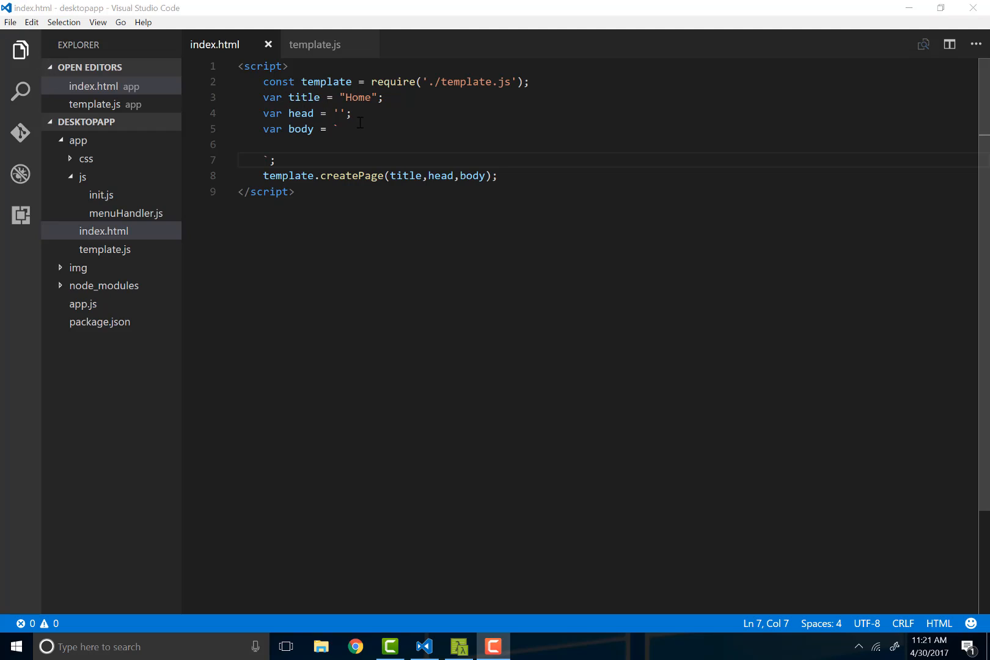
# - Set head to null in index.html and add blank lines below the script block
pyautogui.click(341, 114)
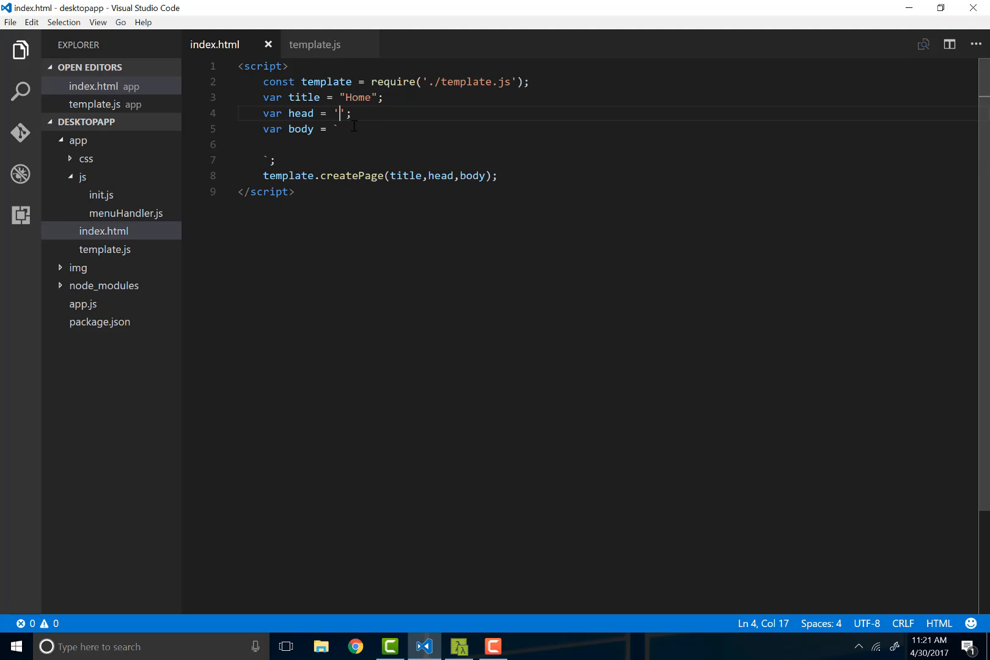
pyautogui.press('BackSpace')
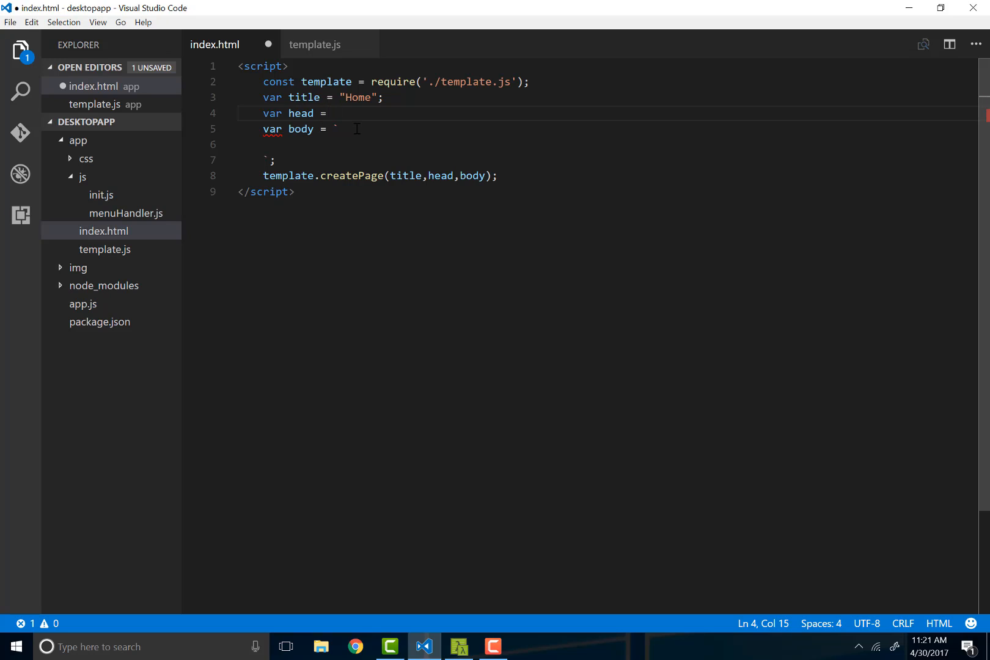
pyautogui.click(327, 114)
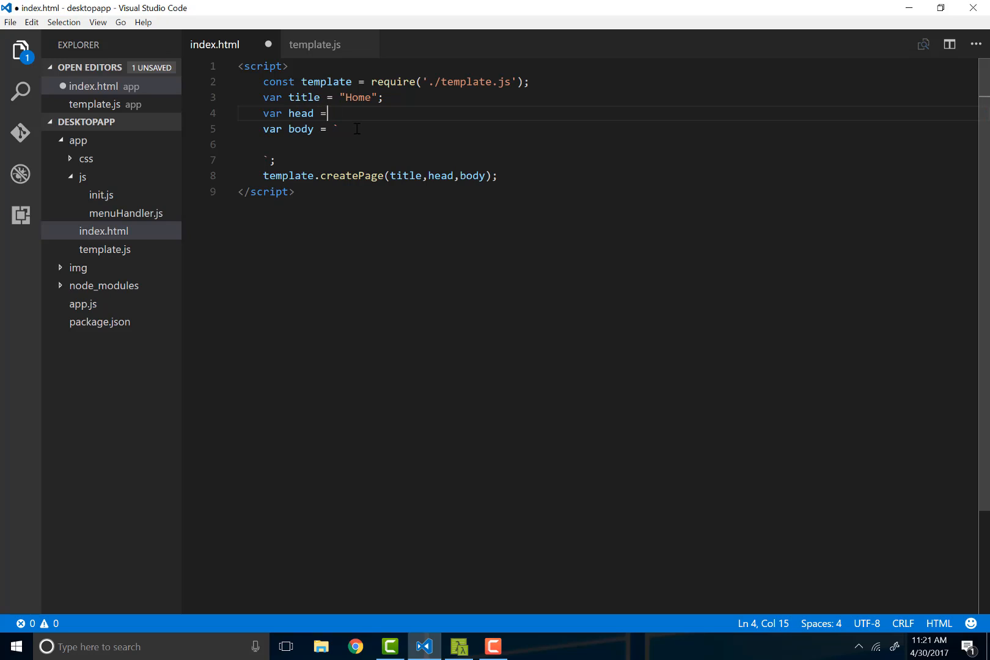
pyautogui.write(';')
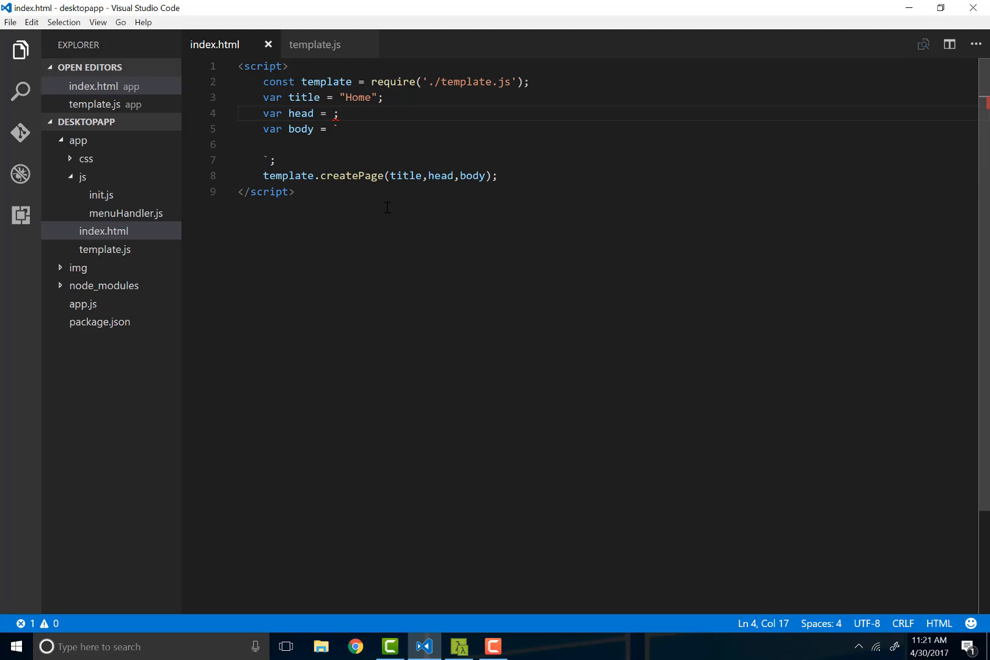
pyautogui.click(335, 114)
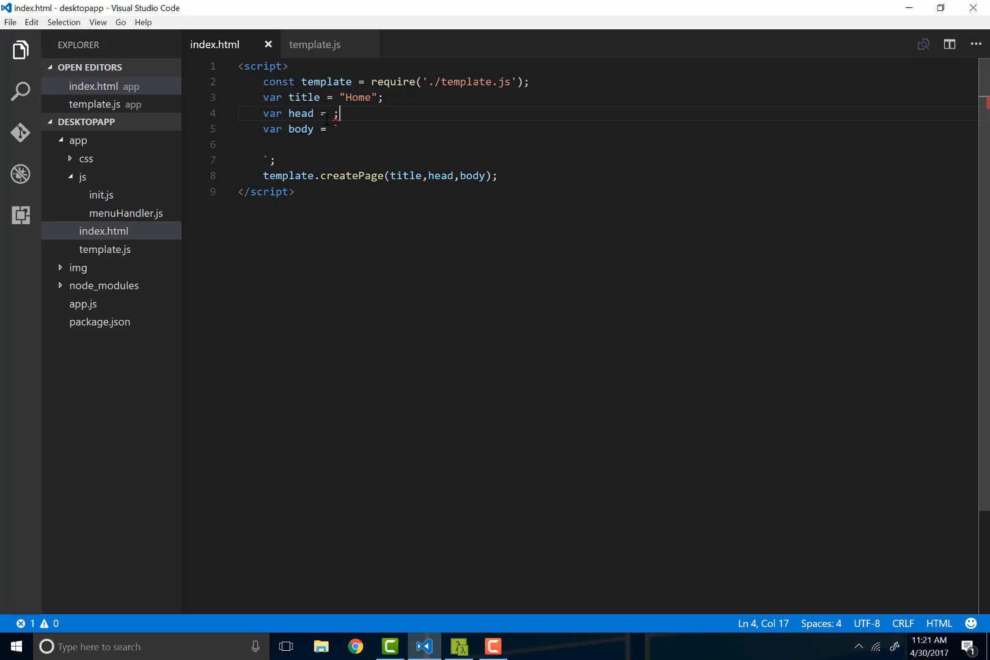
pyautogui.write('null')
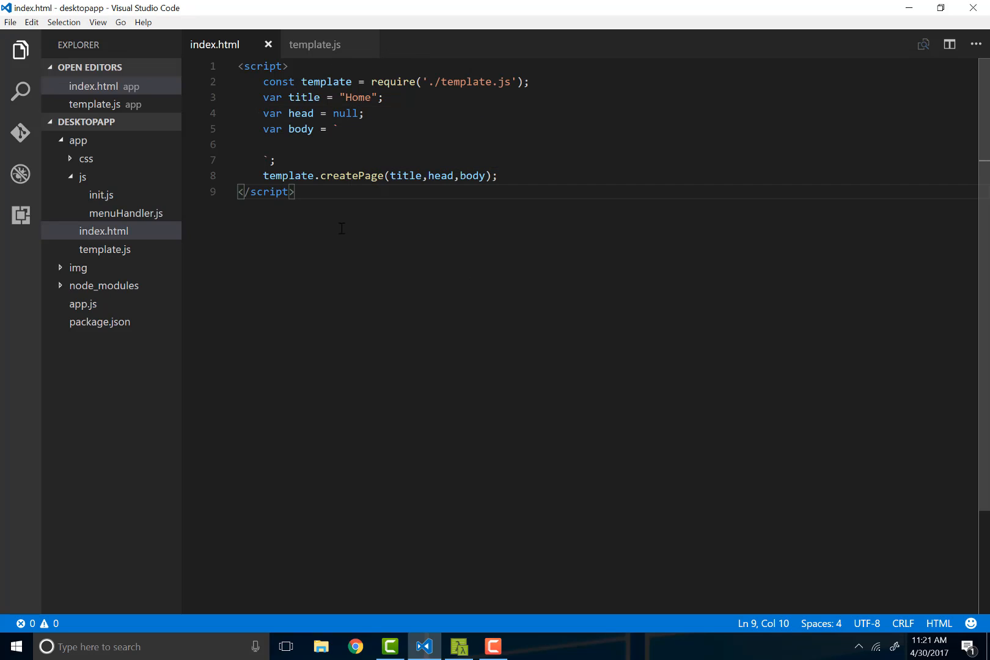
pyautogui.press('Enter')
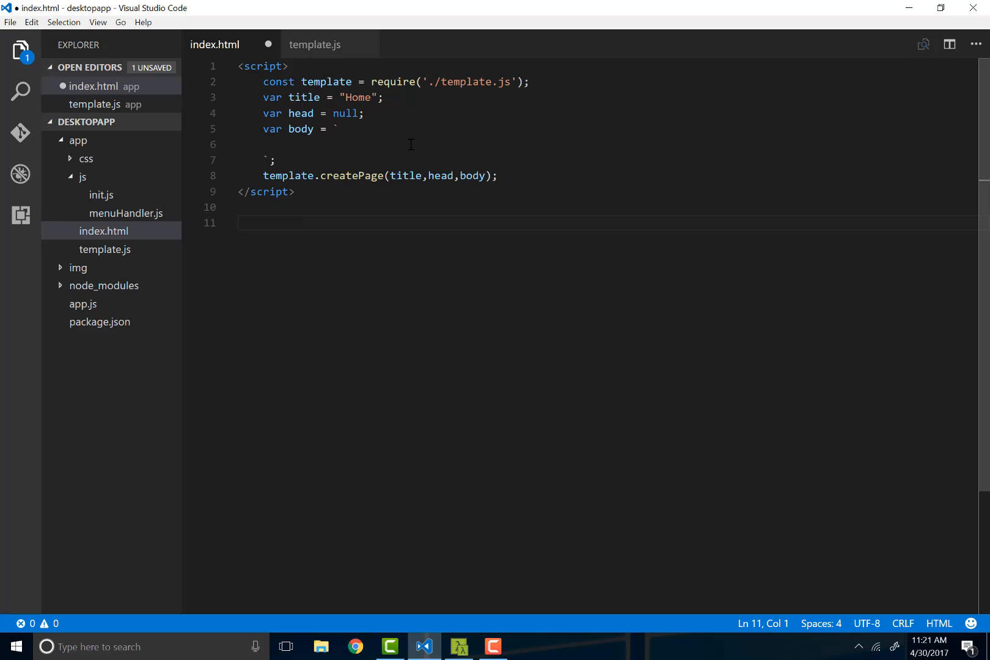
# - Expand the Emmet abbreviation .center.80x100 into a div in the body and save
pyautogui.write('#')
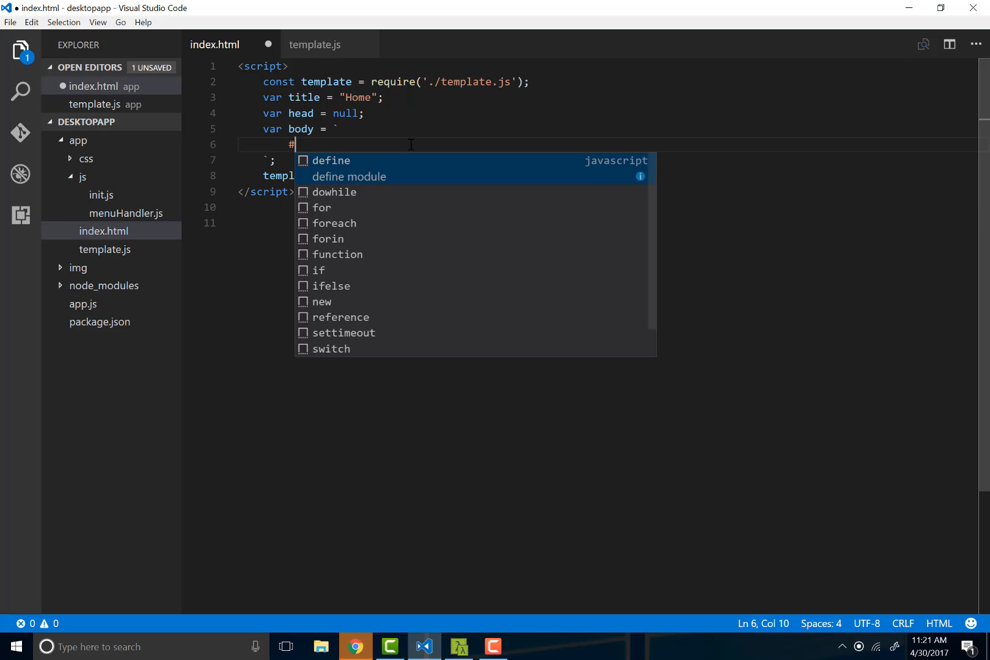
pyautogui.write('.di')
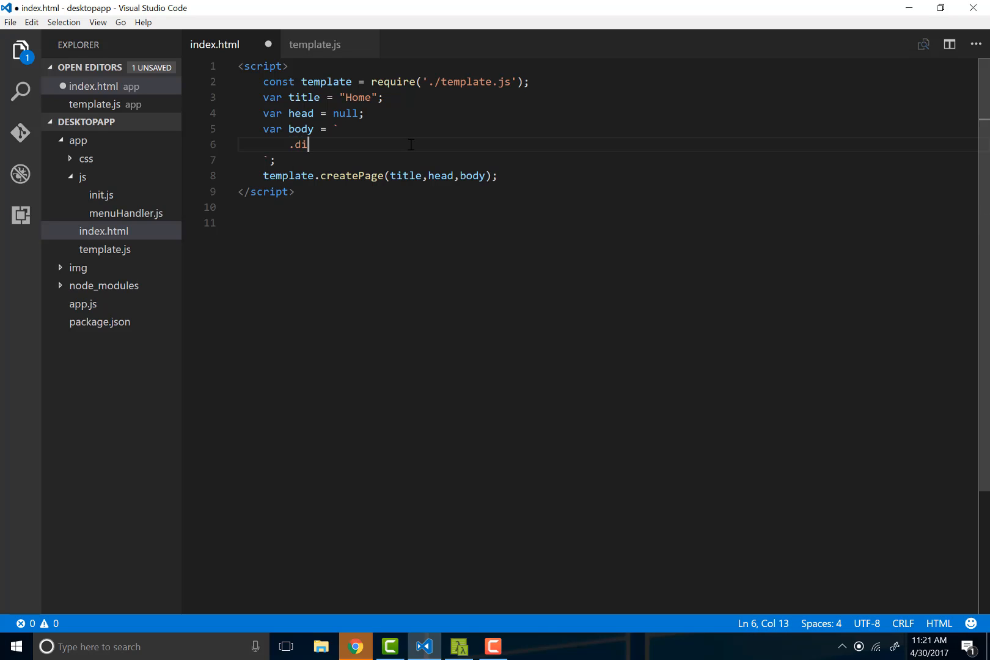
pyautogui.press('Backspace')
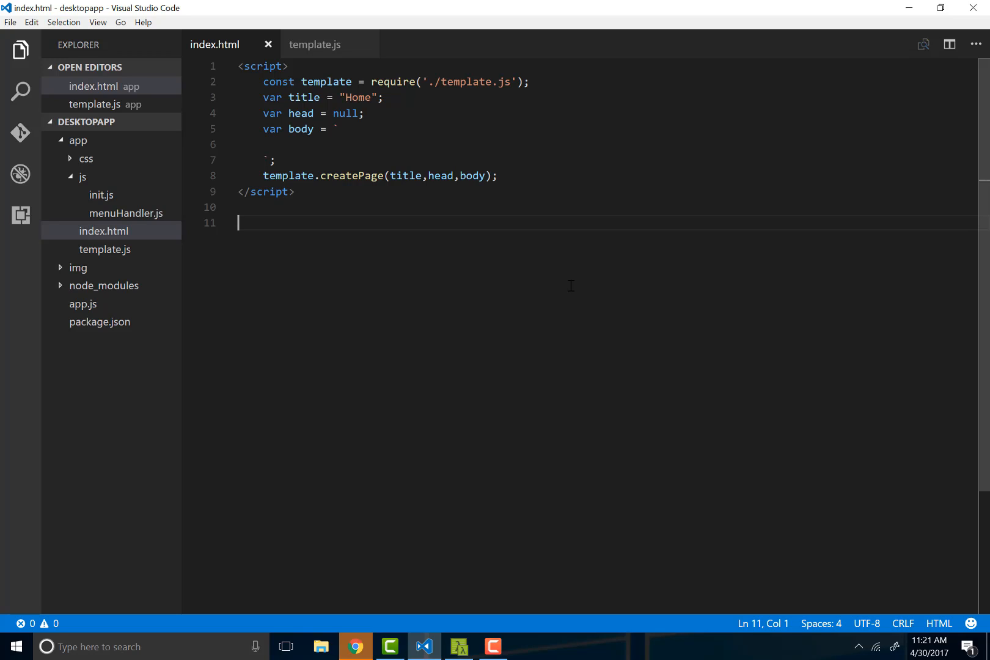
pyautogui.write('.center.')
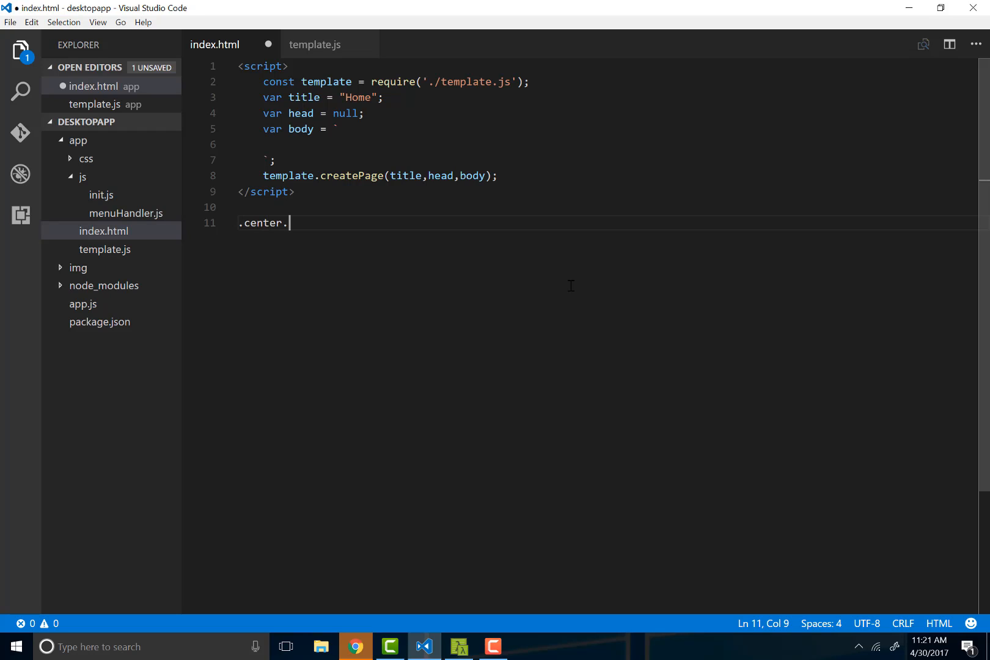
pyautogui.write('80')
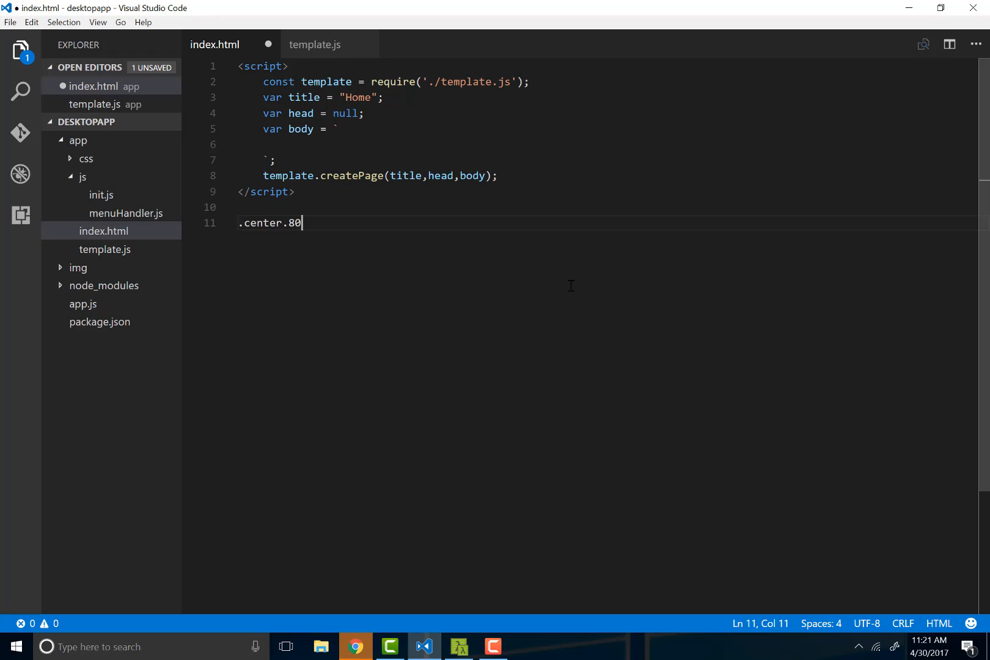
pyautogui.write('x100"></div>')
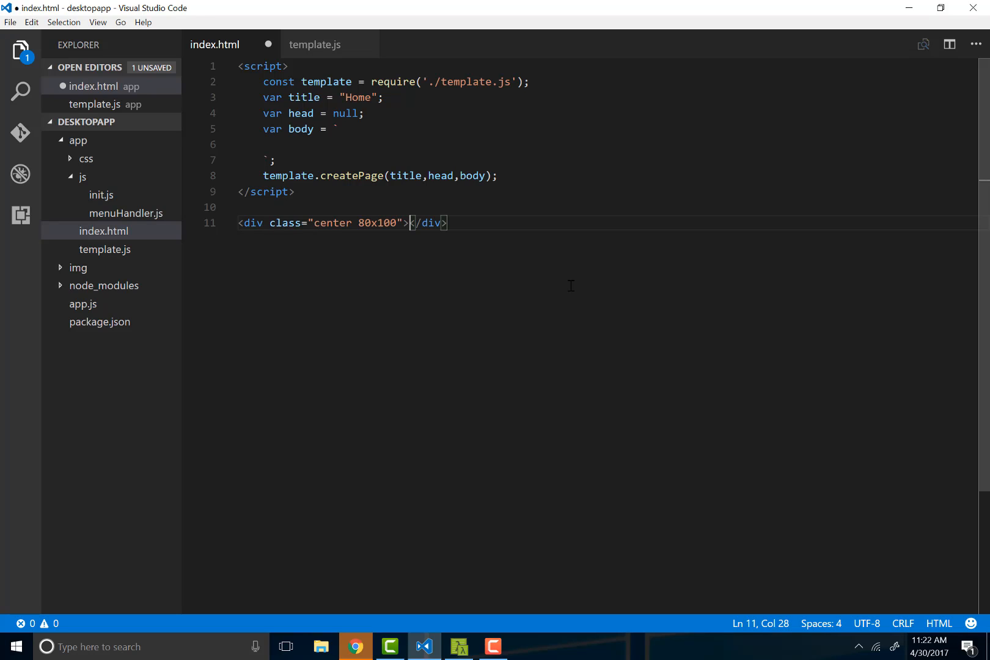
pyautogui.press('Enter')
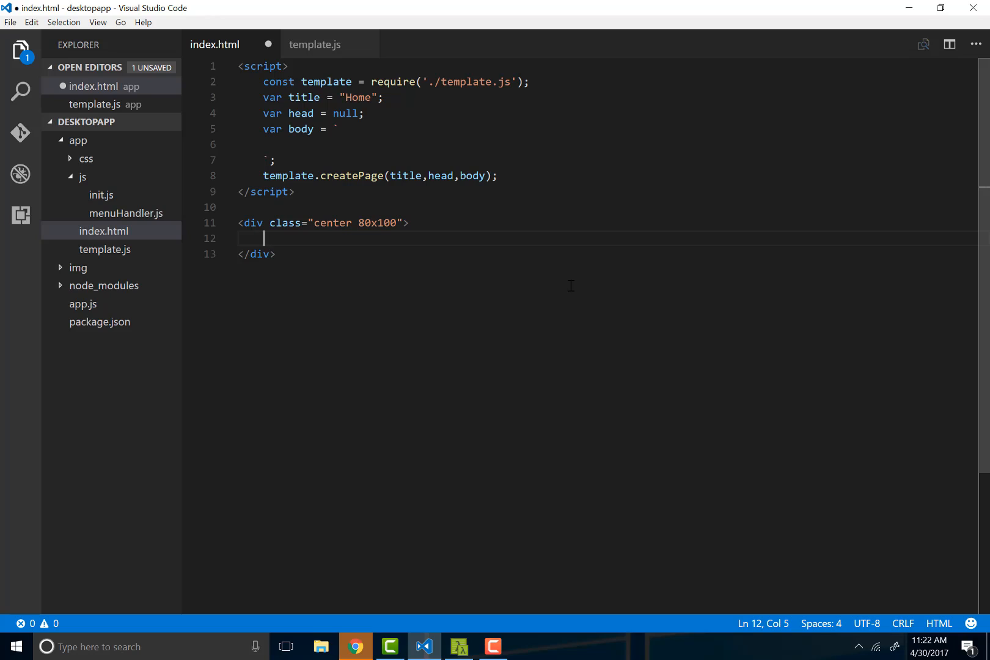
pyautogui.press('ctrl+s')
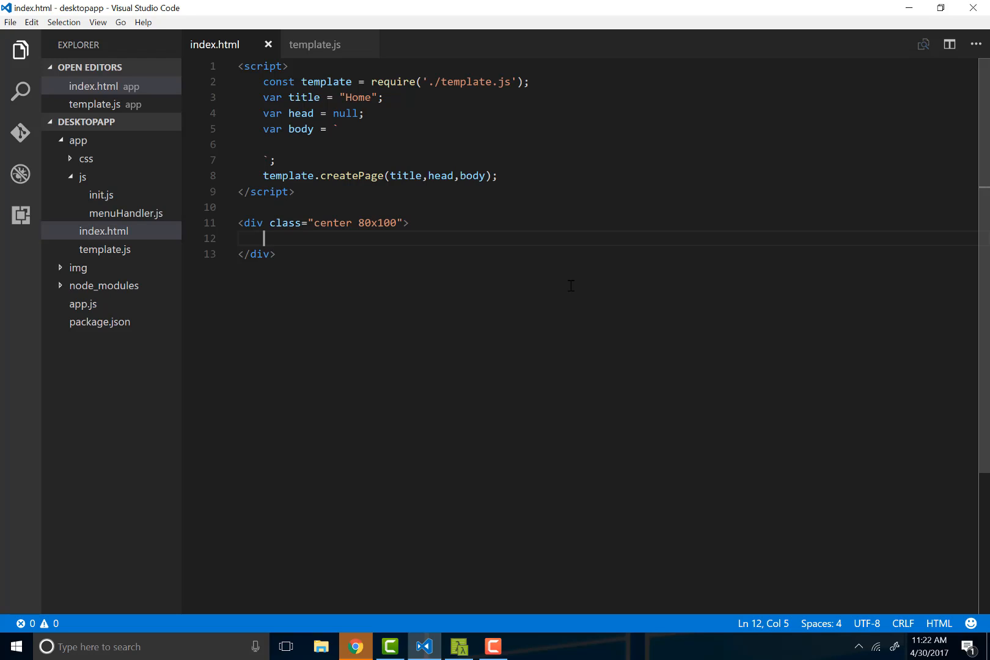
# - Type Hello inside the div and change head from null to ''
pyautogui.write('Hello')
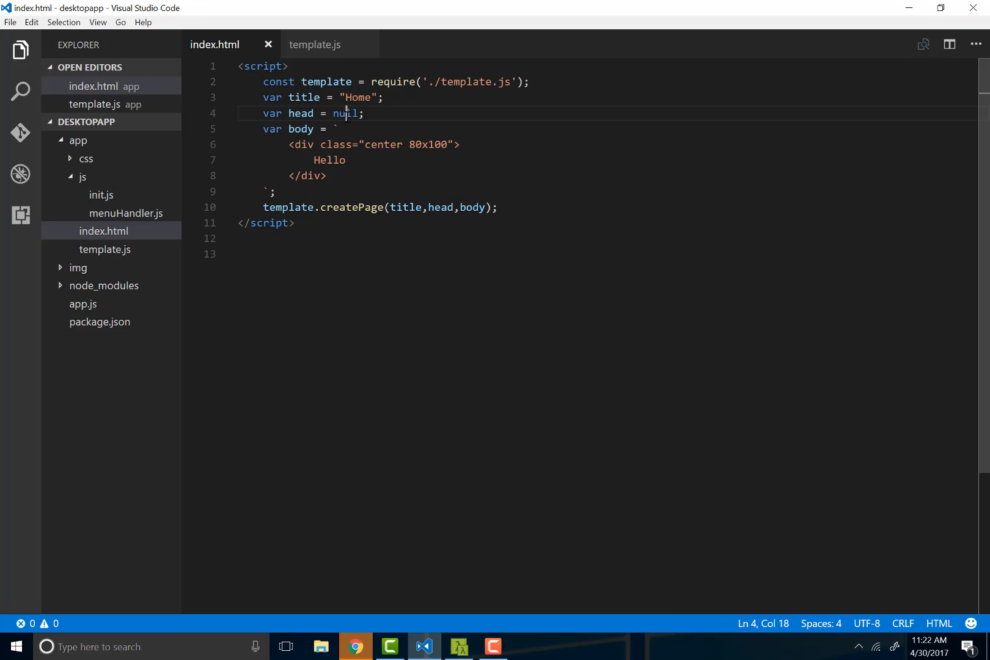
pyautogui.doubleClick(346, 113)
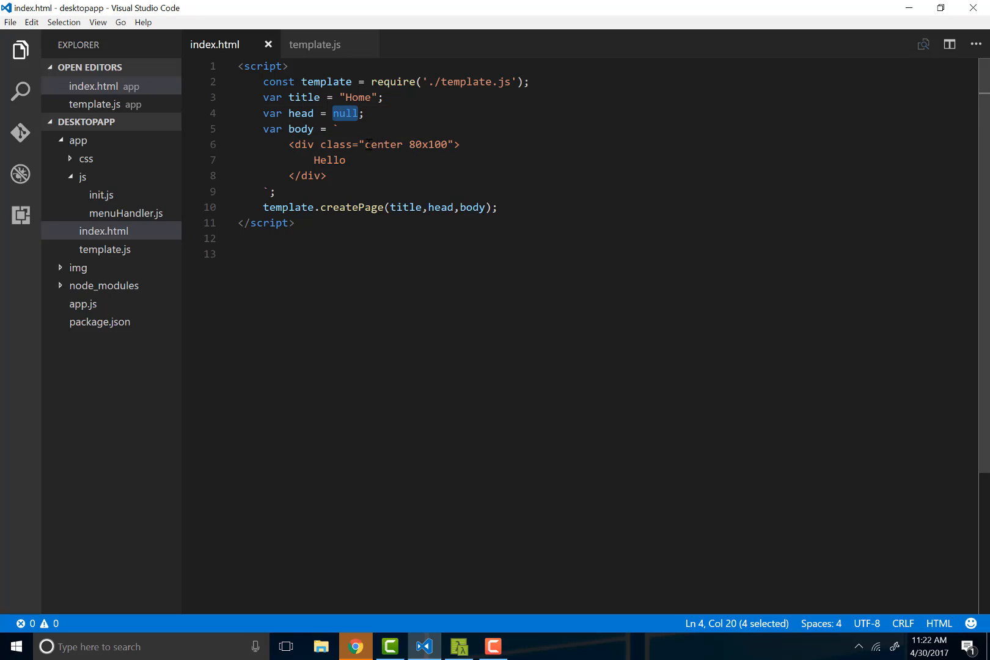
pyautogui.write("''")
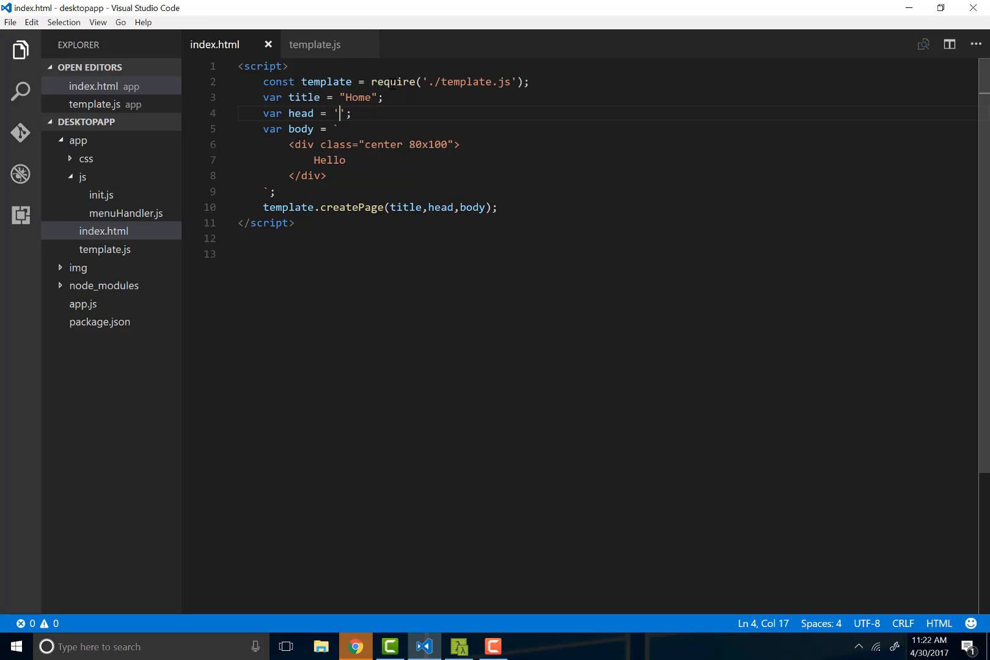
pyautogui.click(495, 299)
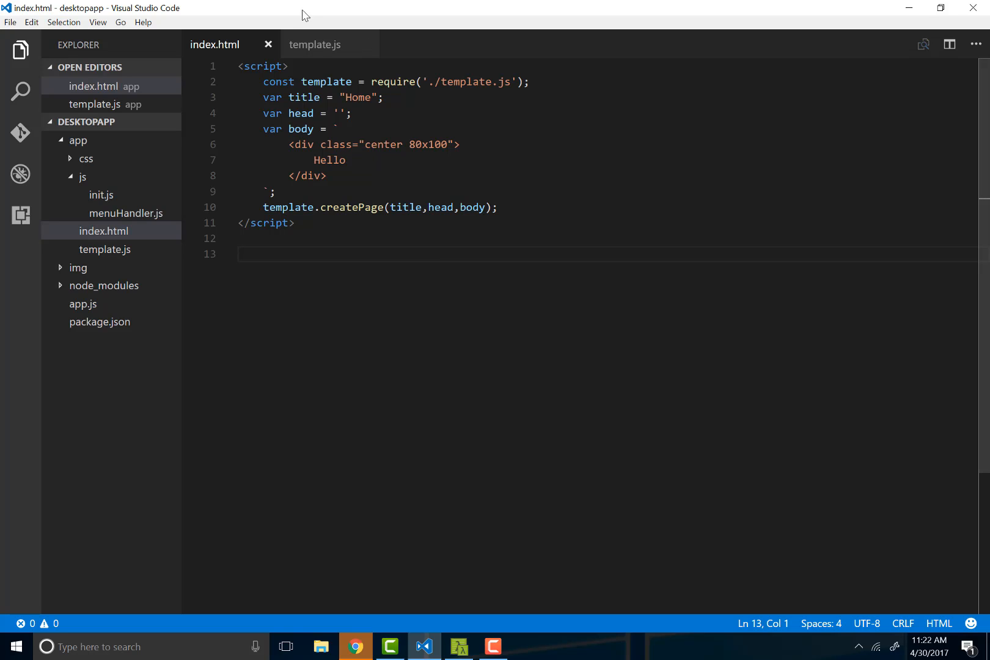
pyautogui.click(313, 44)
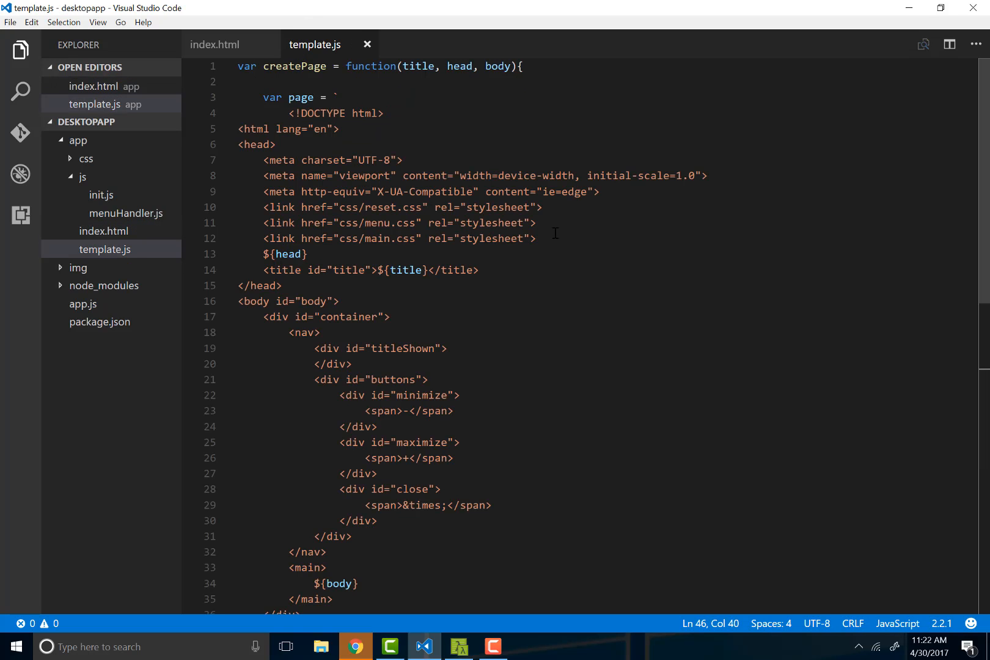
# - Put <link href='css/bootstrapper.css' rel='stylesheet'> in the head string and save index.html
pyautogui.tripleClick(398, 238)
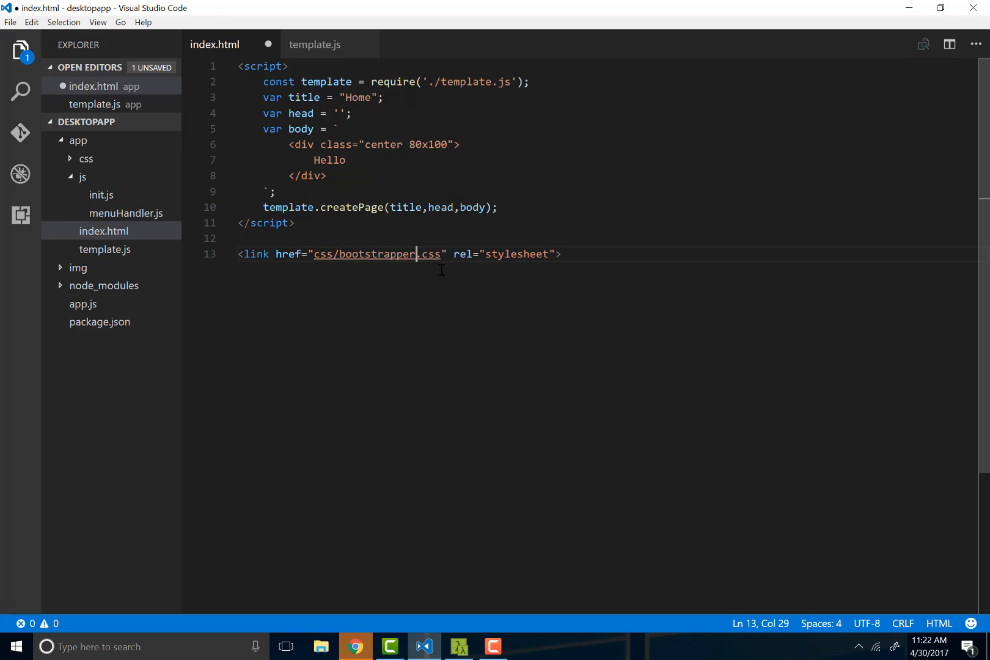
pyautogui.press('ctrl+s')
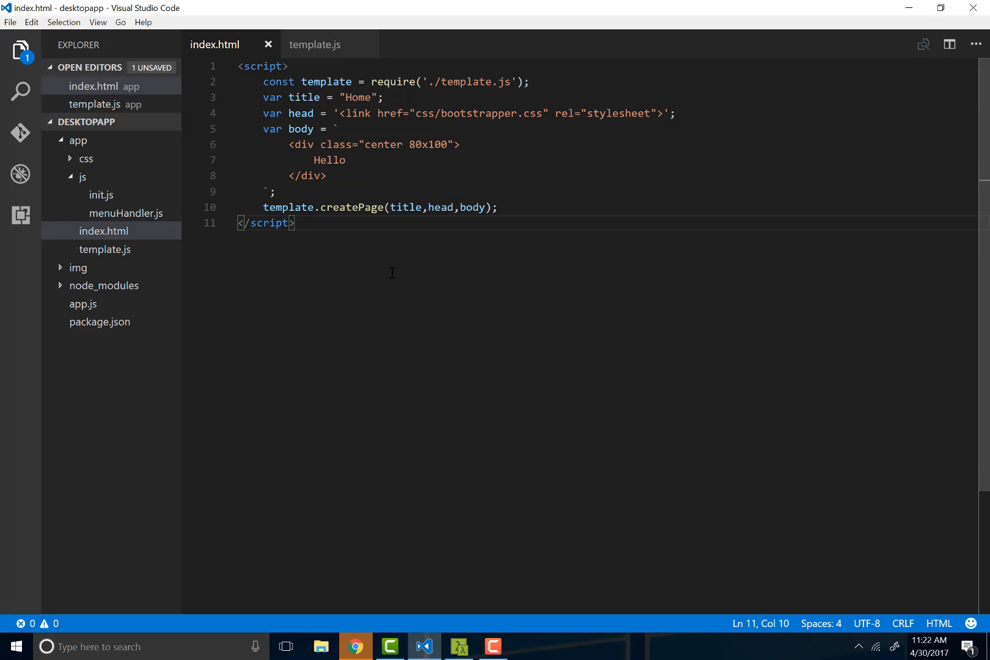
pyautogui.click(346, 159)
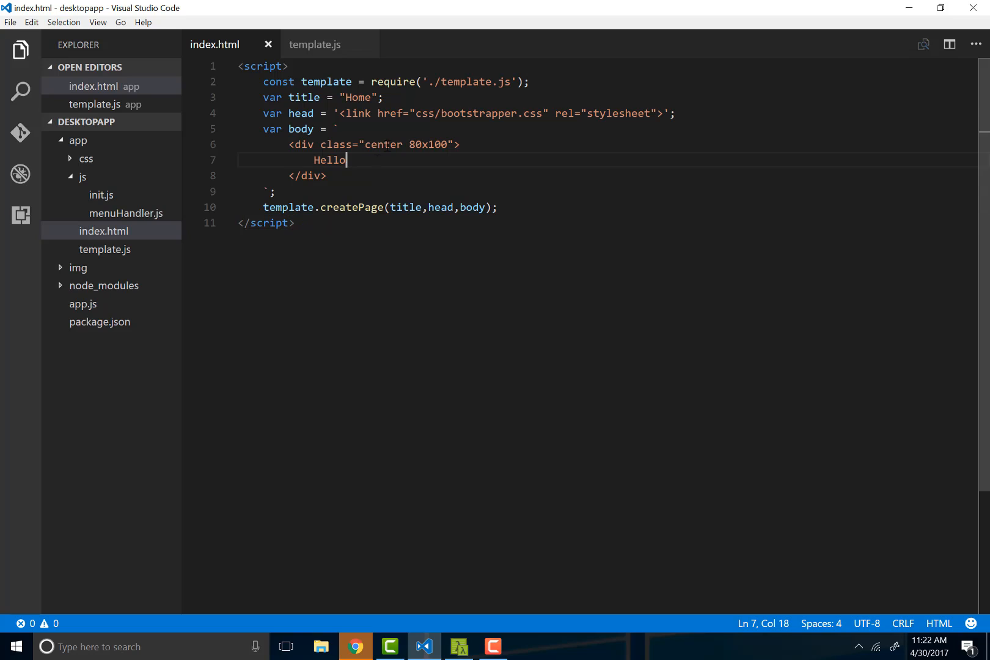
pyautogui.click(338, 129)
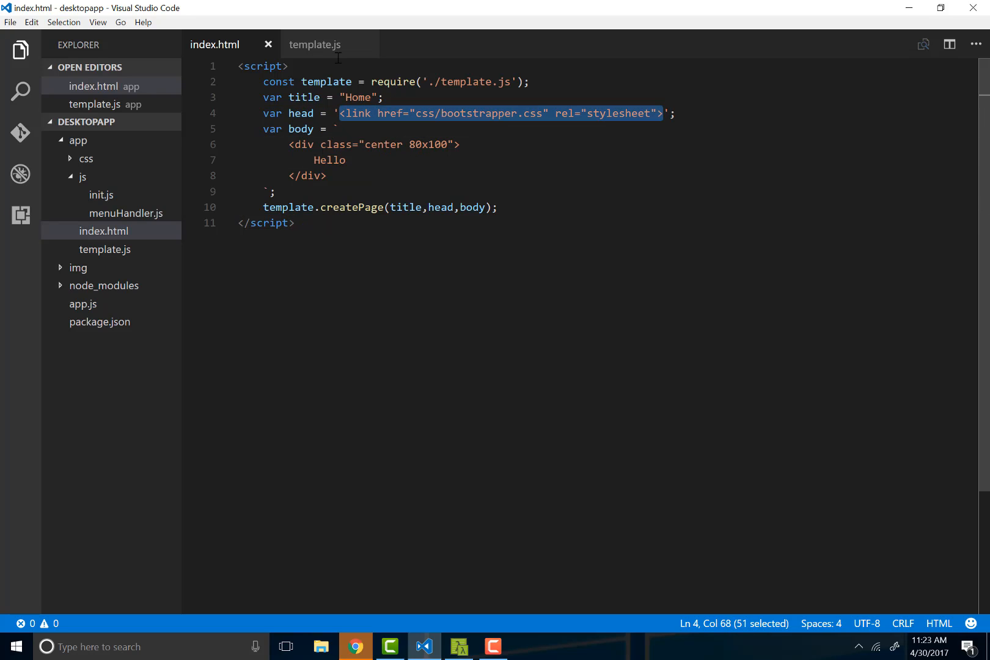
pyautogui.click(314, 44)
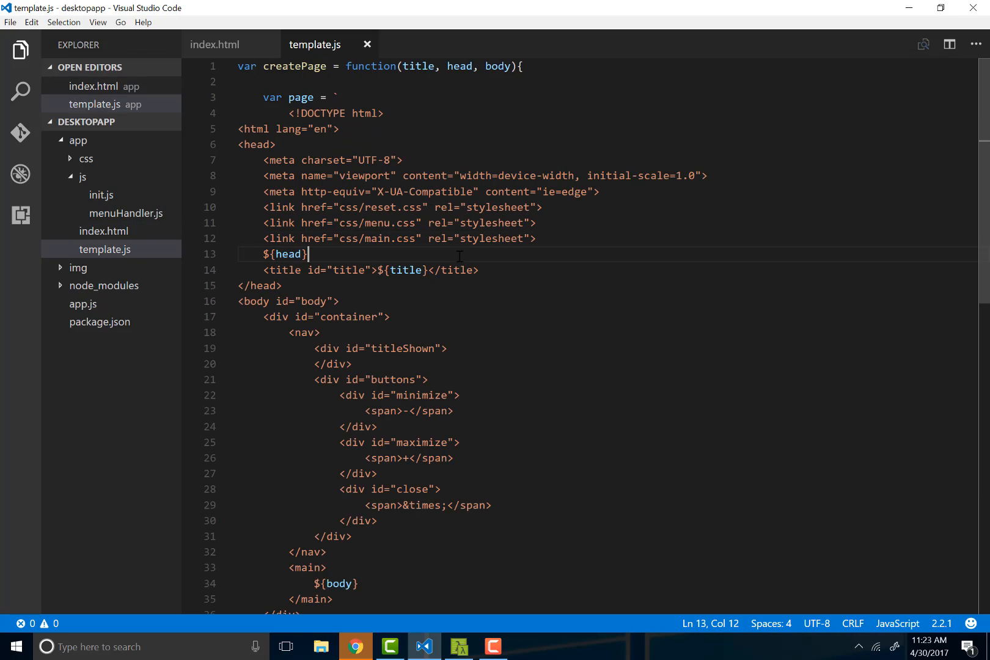
pyautogui.click(215, 44)
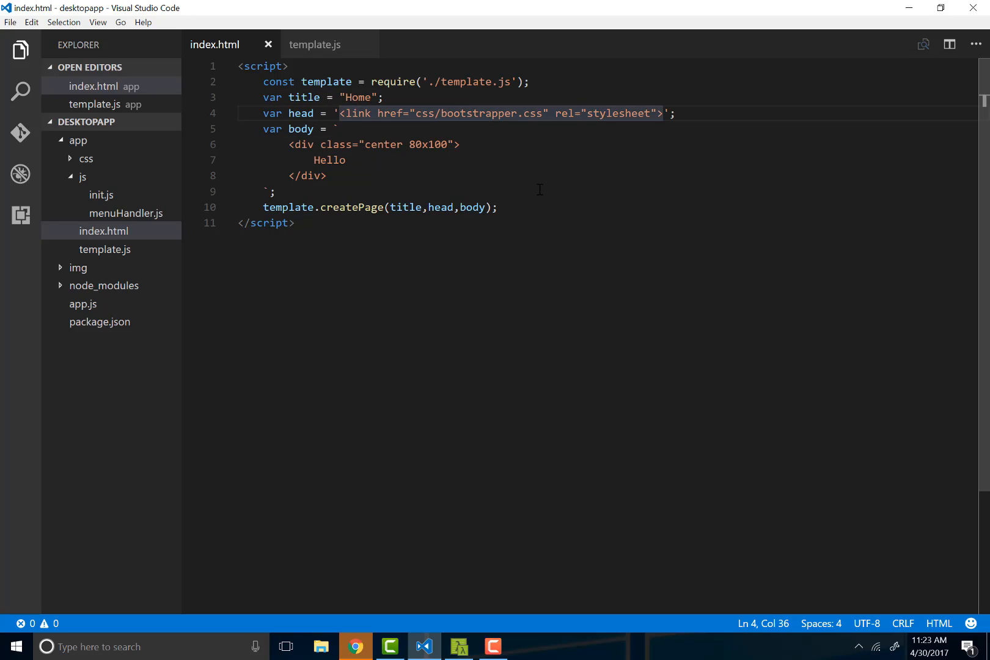
# - Start an empty .center rule in bootstrapper.css and save it
pyautogui.doubleClick(471, 114)
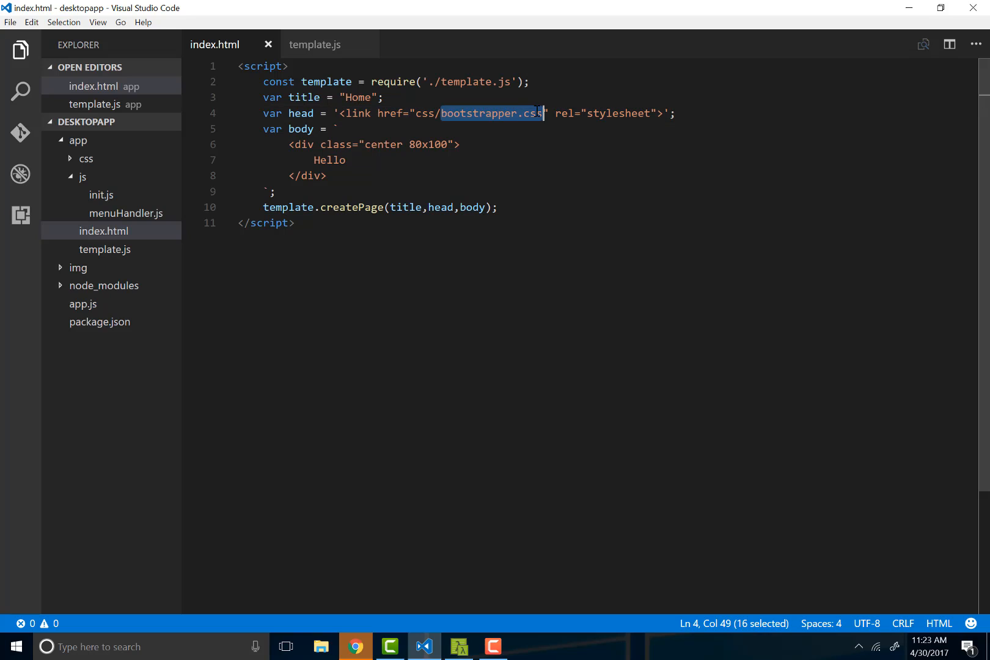
pyautogui.moveTo(107, 158)
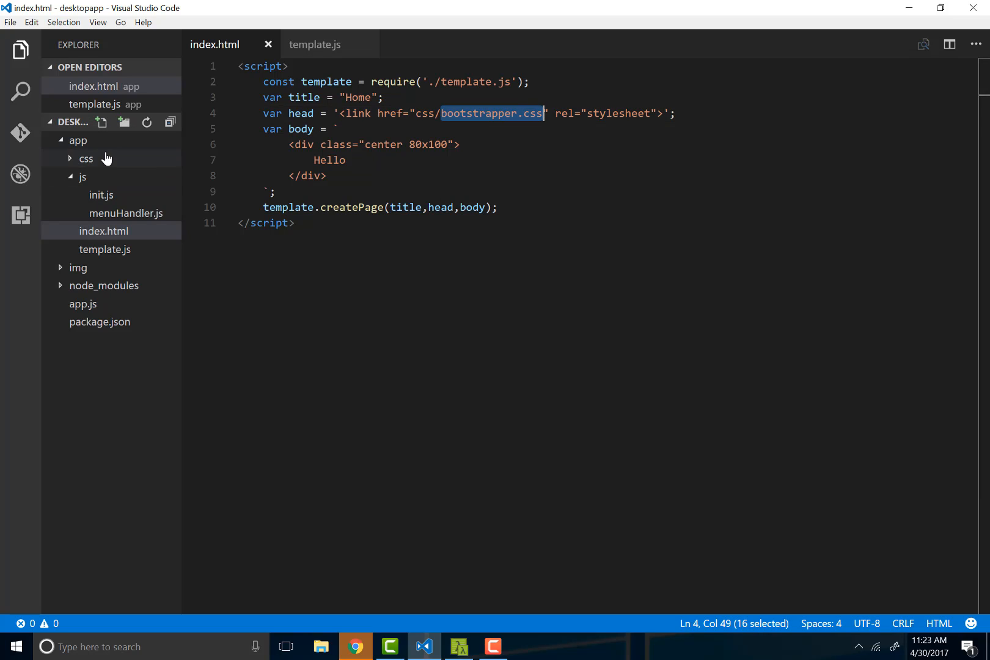
pyautogui.click(85, 158)
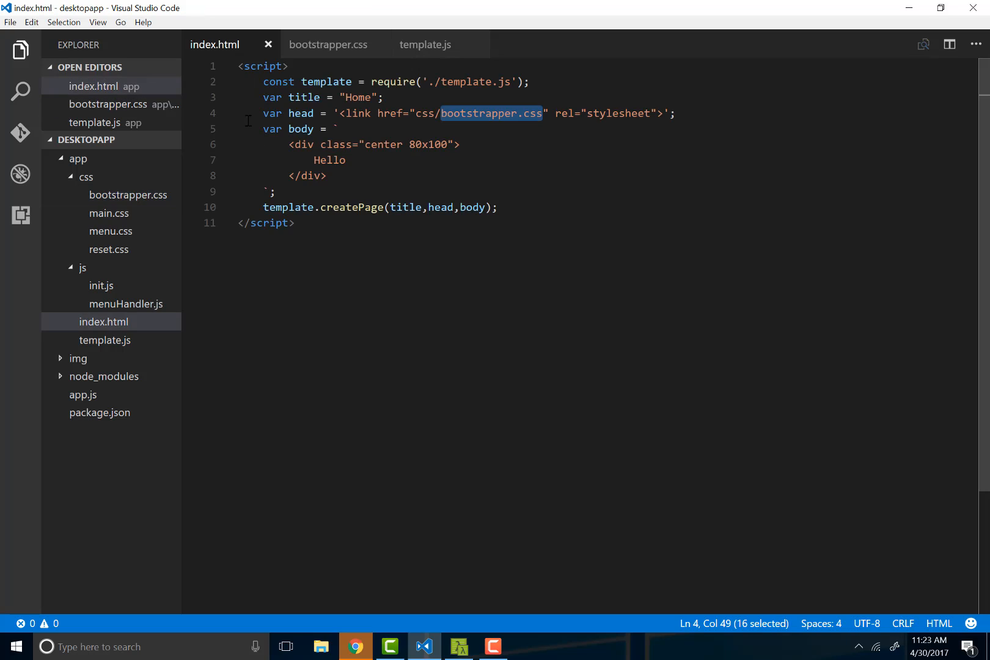
pyautogui.click(108, 249)
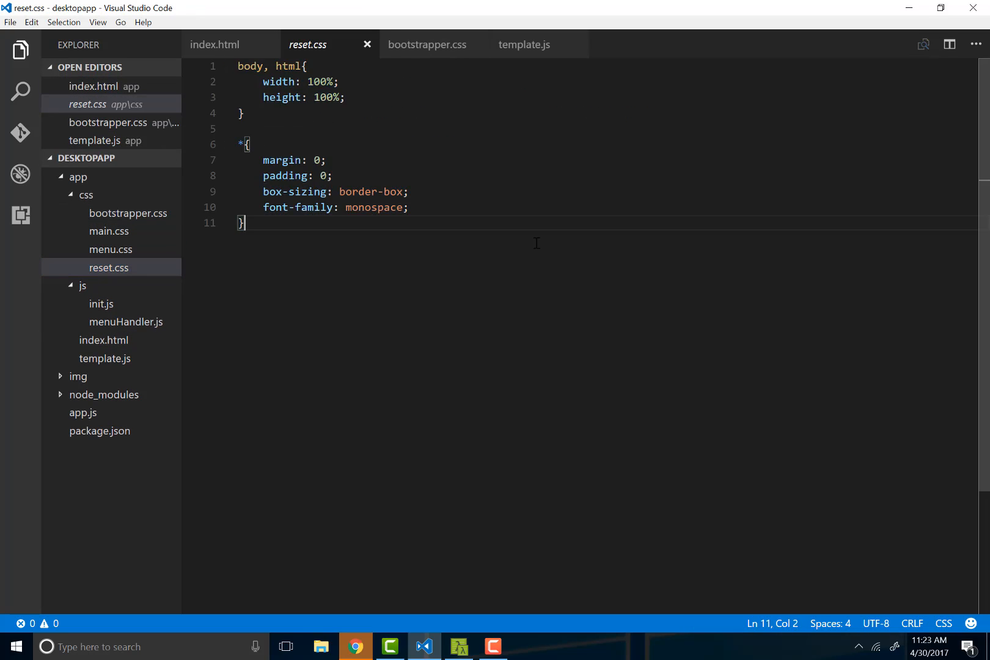
pyautogui.click(426, 44)
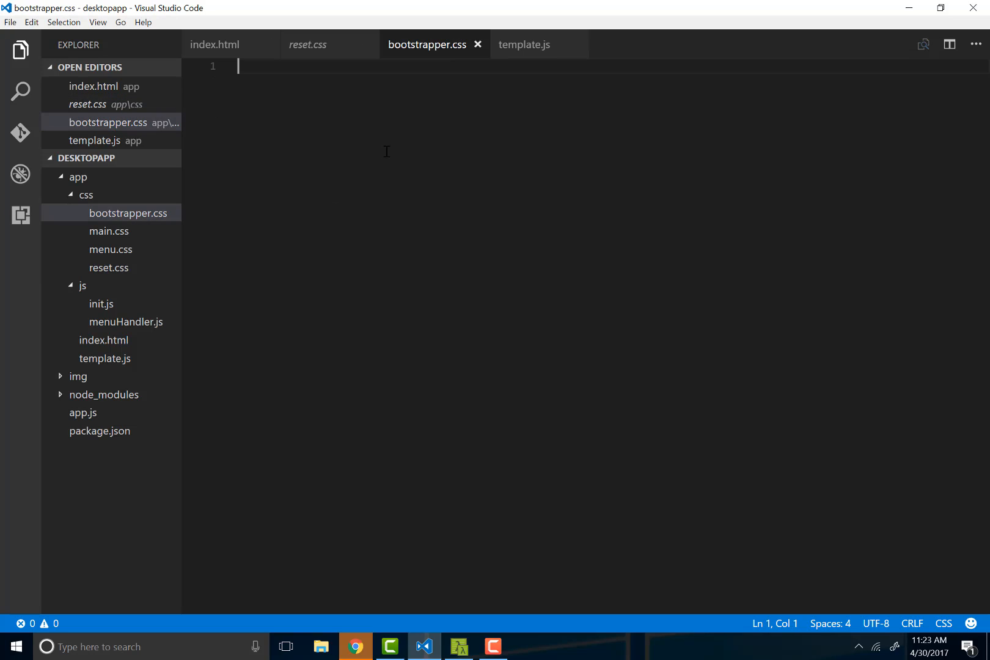
pyautogui.write('.center')
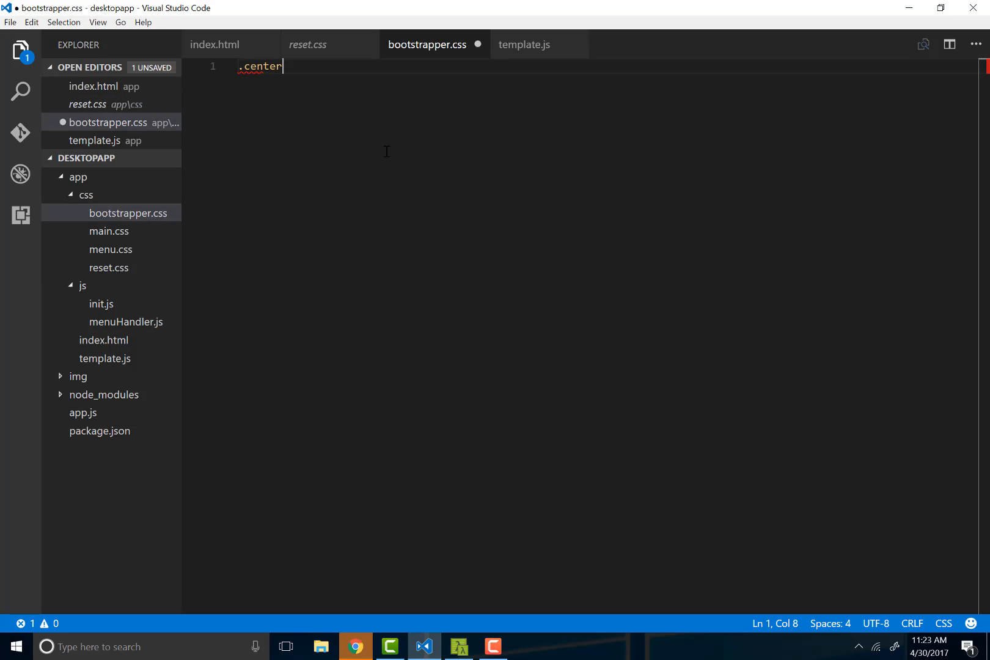
pyautogui.write('{')
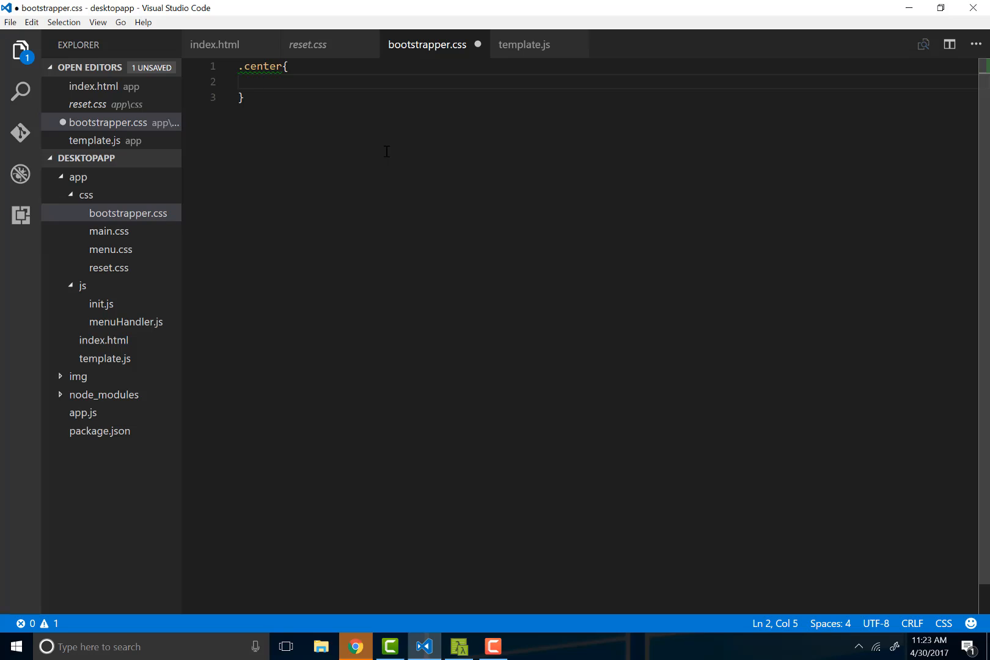
pyautogui.press('ctrl+s')
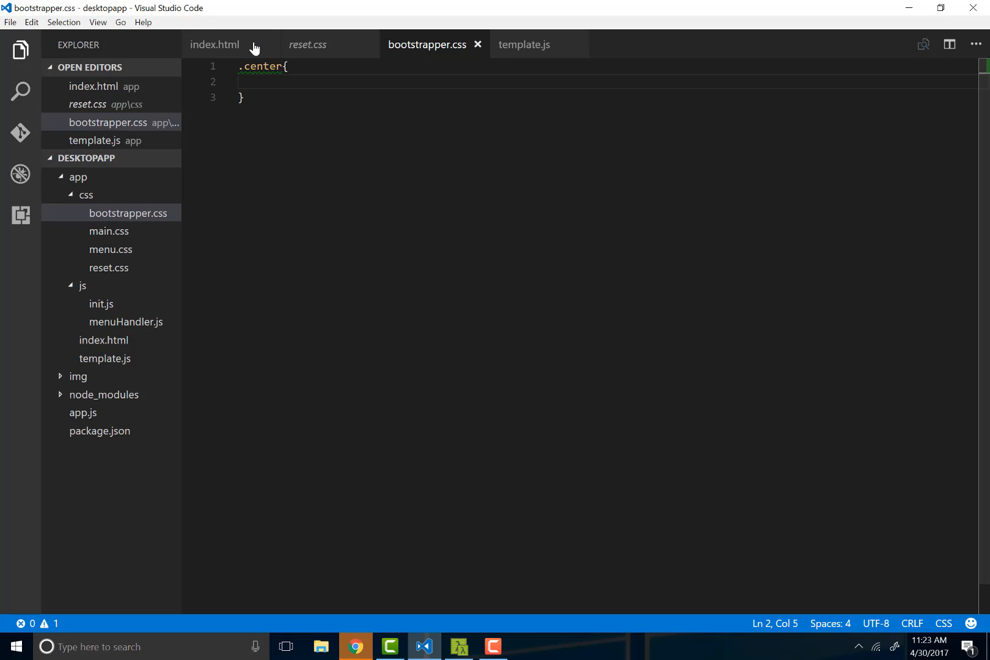
pyautogui.moveTo(261, 67)
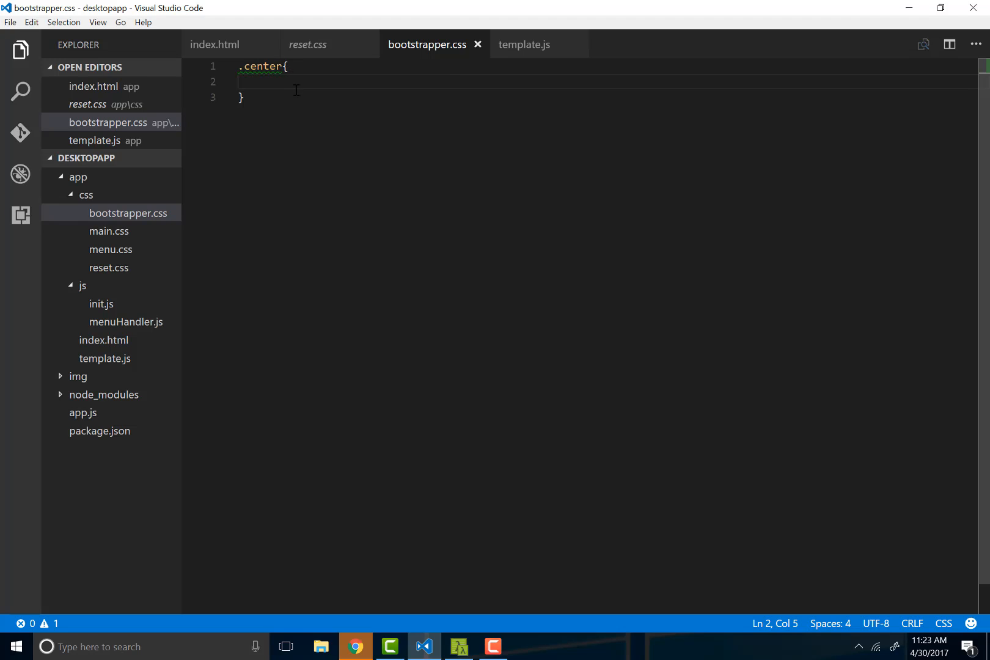
pyautogui.moveTo(472, 73)
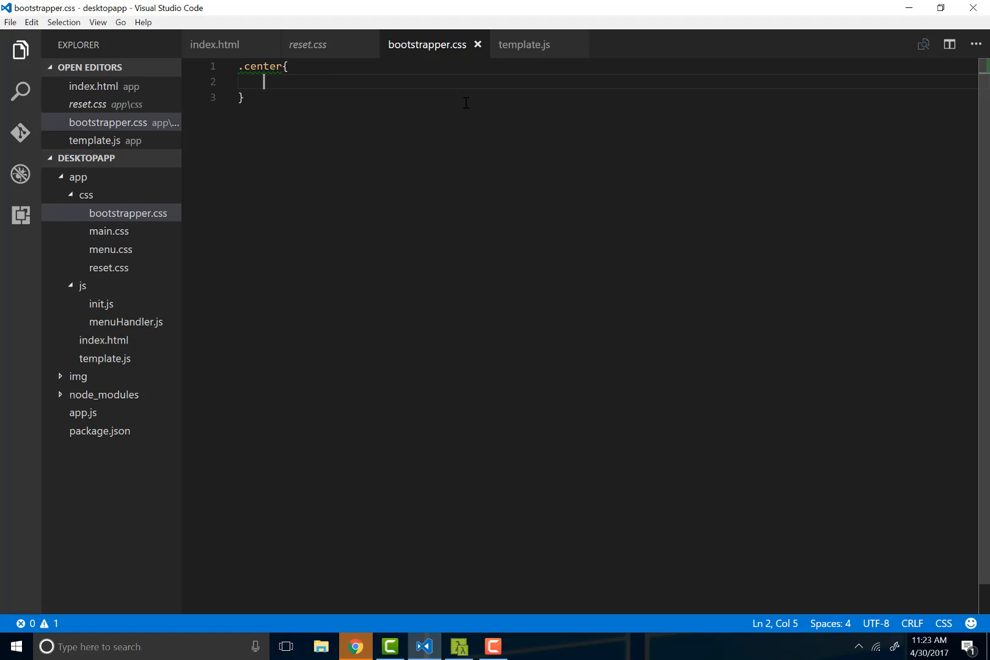
# - Add position: absolute and display: block to .center, and begin the translate transform
pyautogui.write('position: abs')
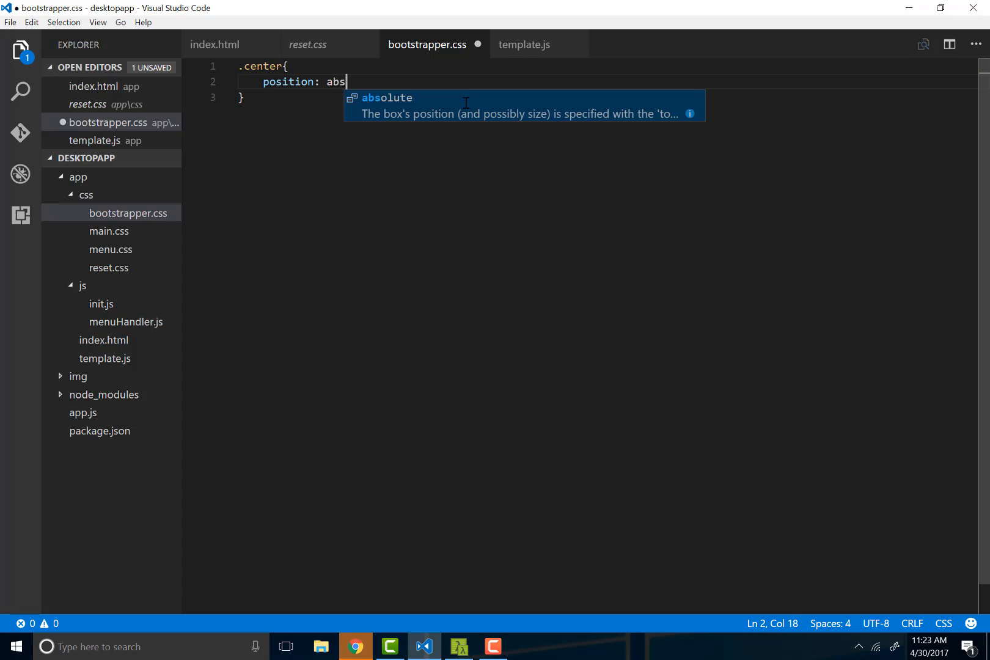
pyautogui.press('Enter')
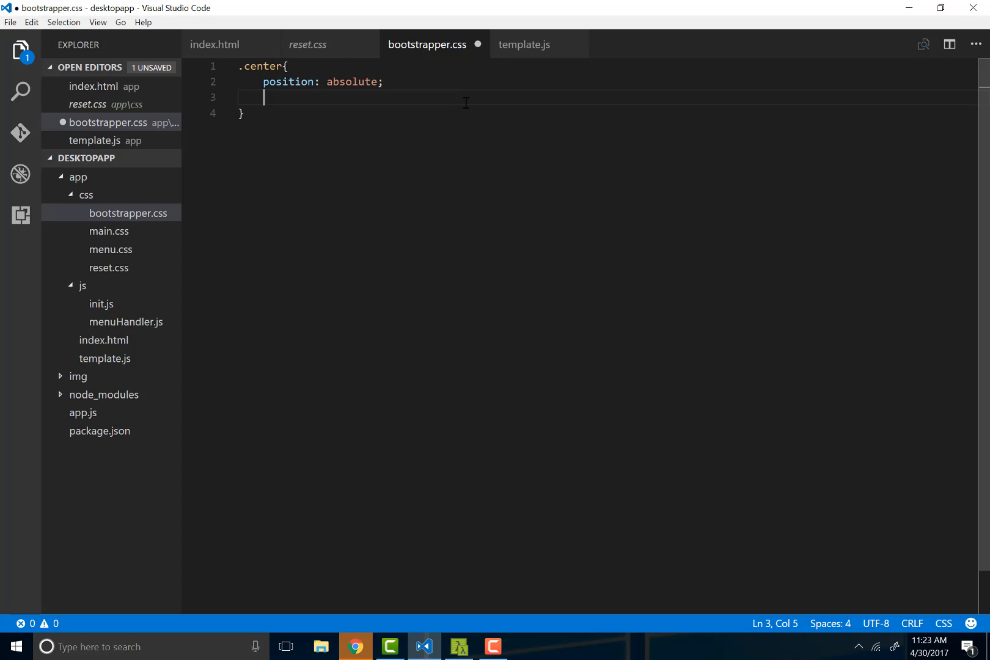
pyautogui.write('display:')
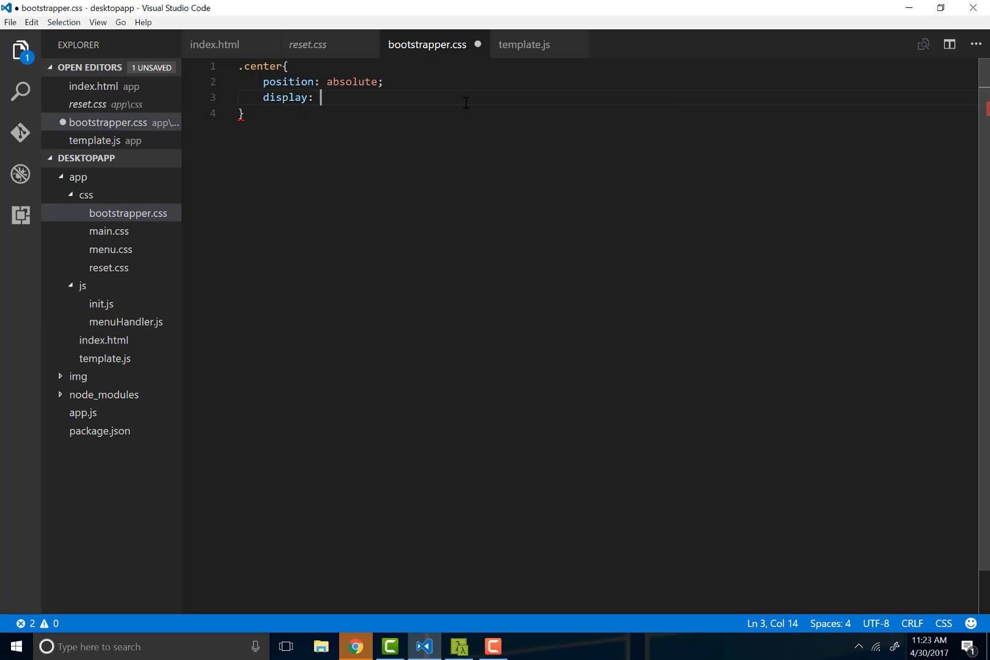
pyautogui.write('block;')
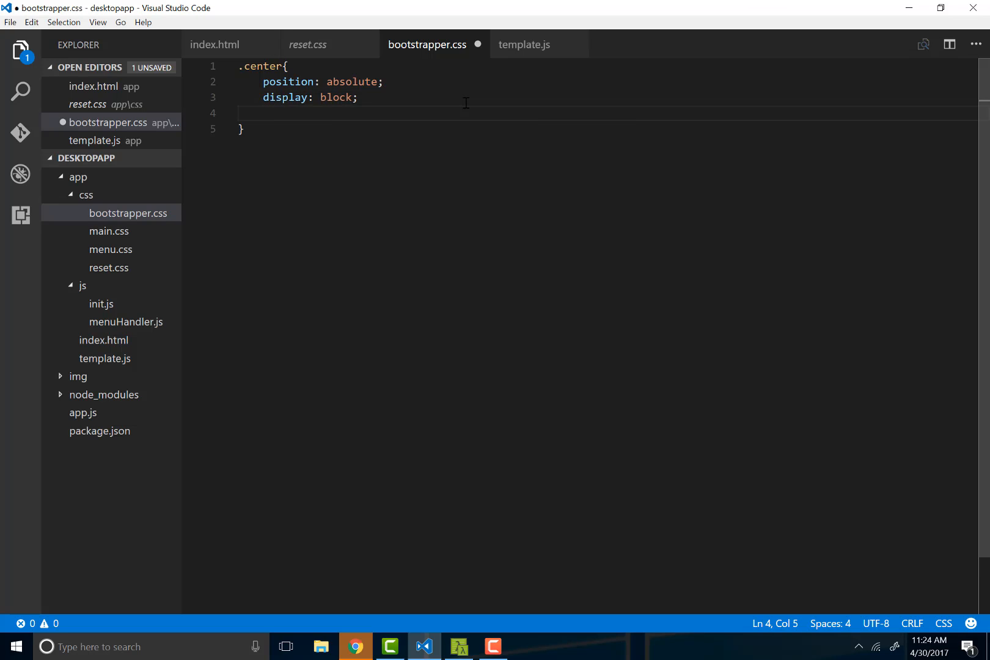
pyautogui.write('transform:')
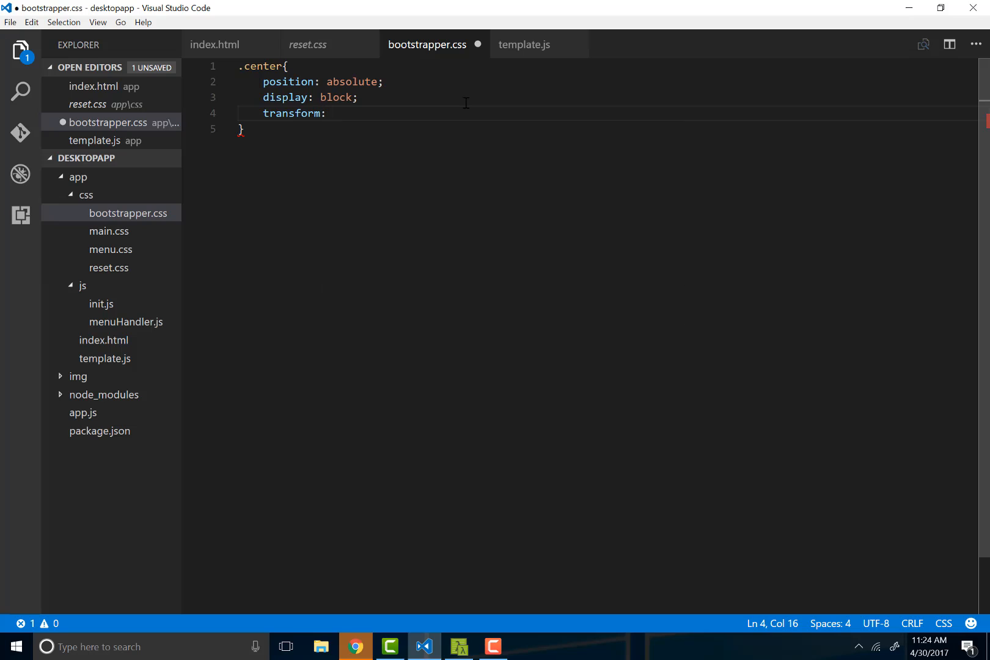
pyautogui.write('trans')
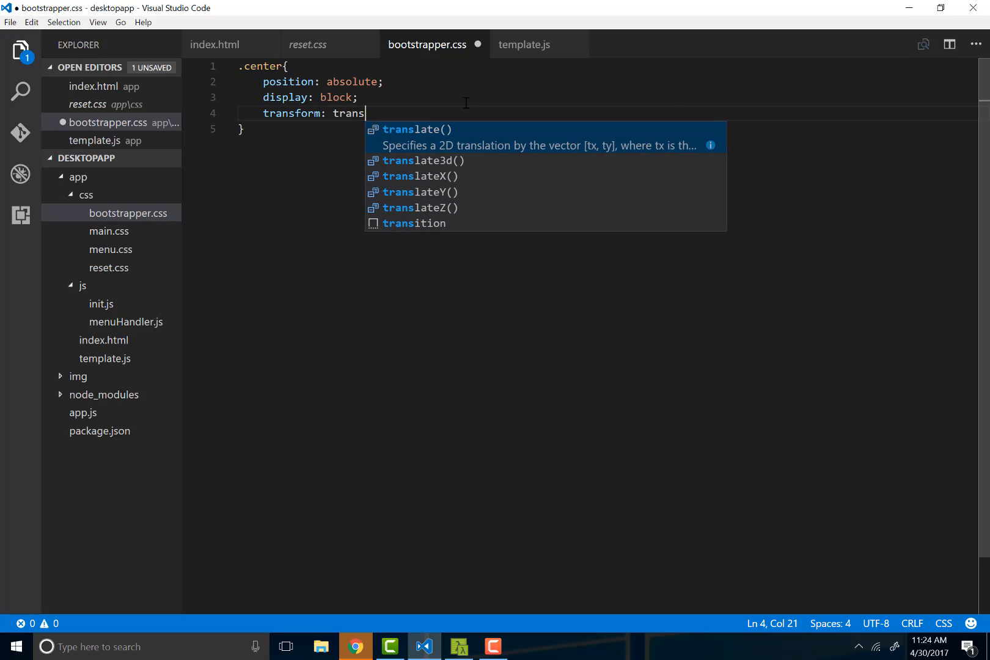
pyautogui.write('late')
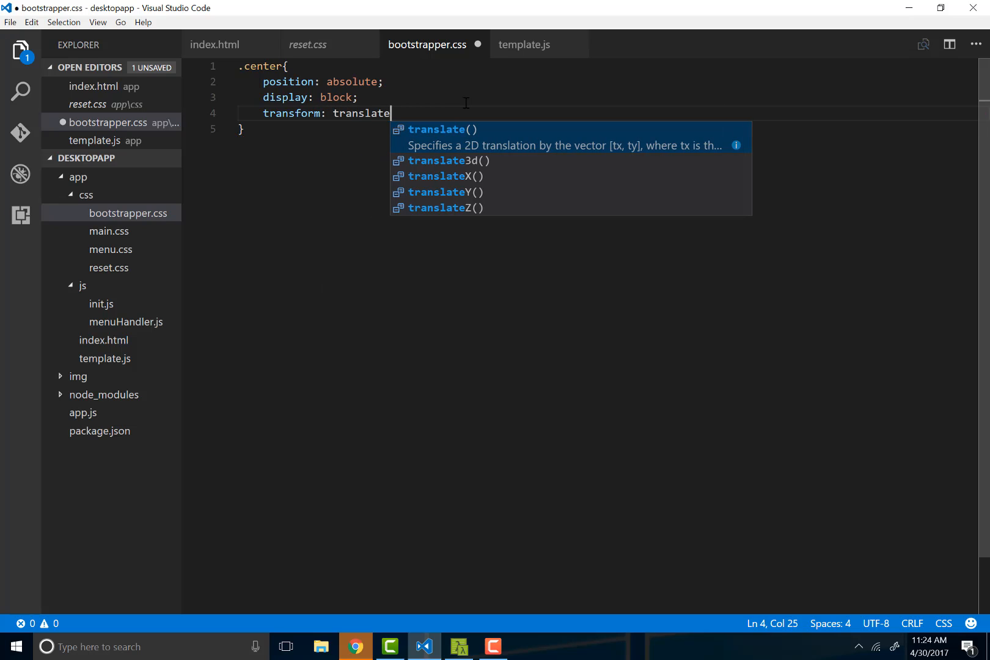
pyautogui.write('(-50')
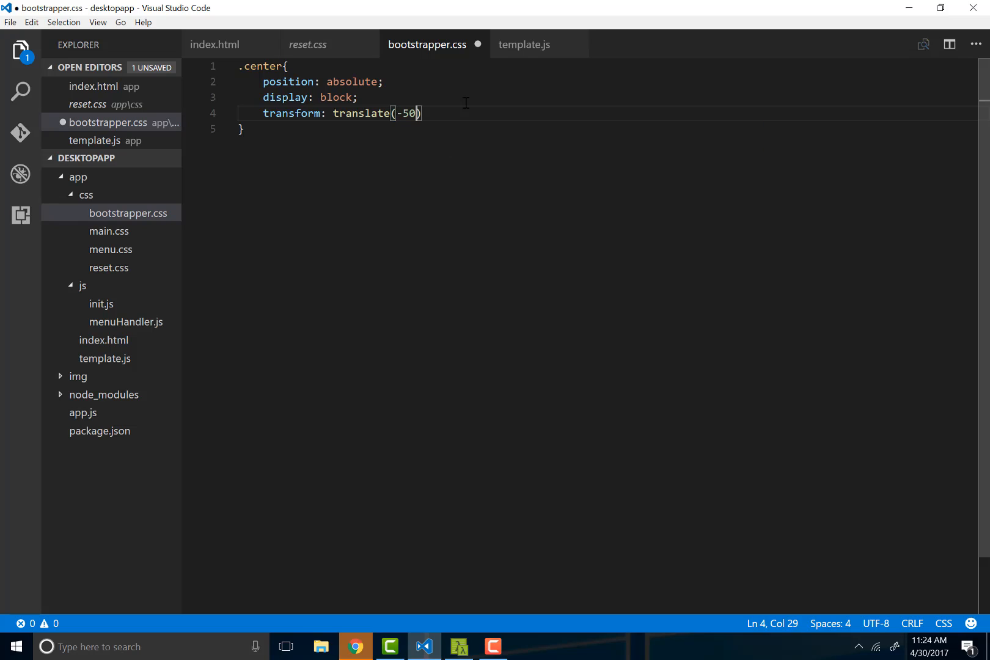
pyautogui.press('Backspace')
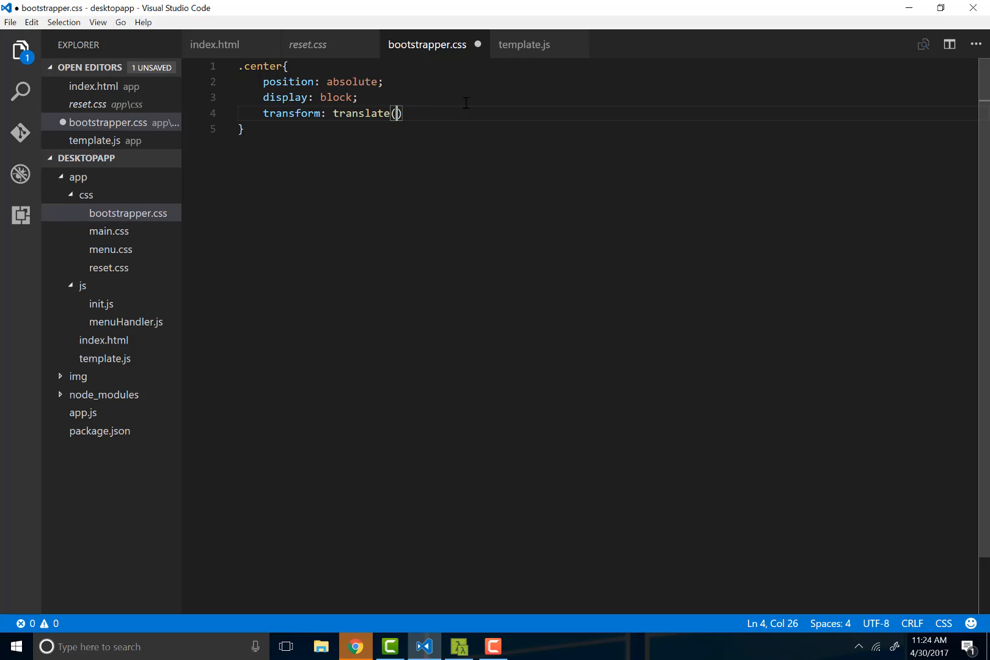
pyautogui.press('Enter')
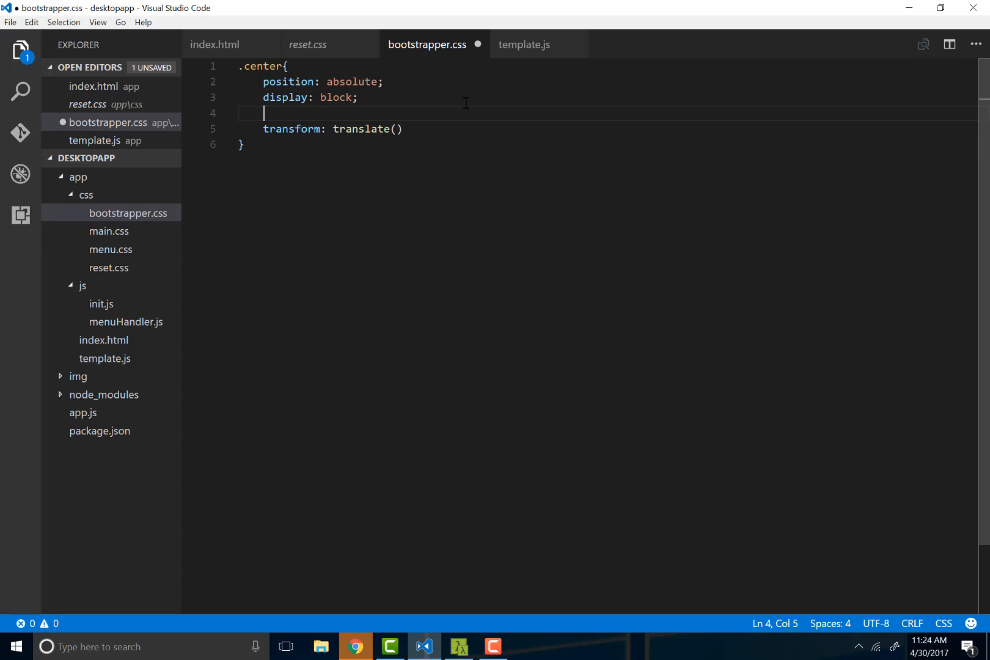
# - Add top: 50% and left: 50%, and complete transform: translate(-50%, -50%)
pyautogui.write('top: 50%;')
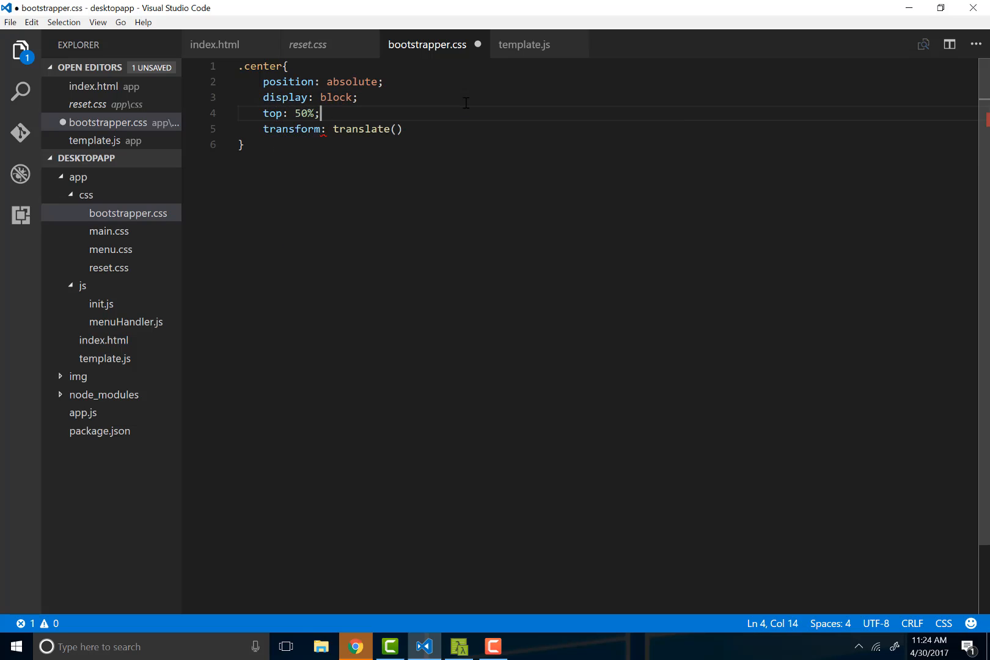
pyautogui.write('left: 50%;')
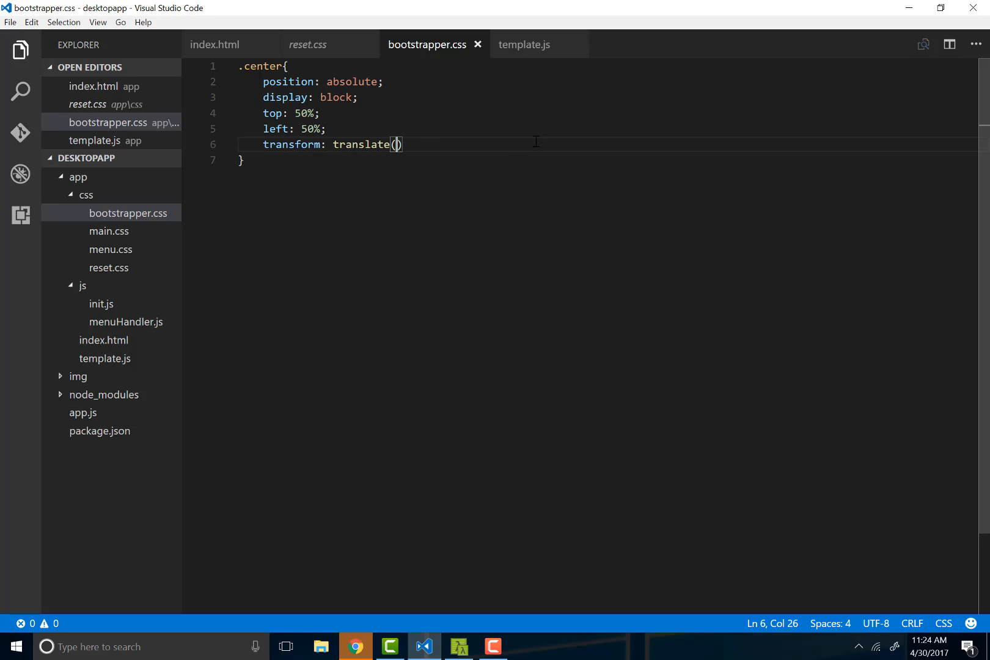
pyautogui.write('-50%')
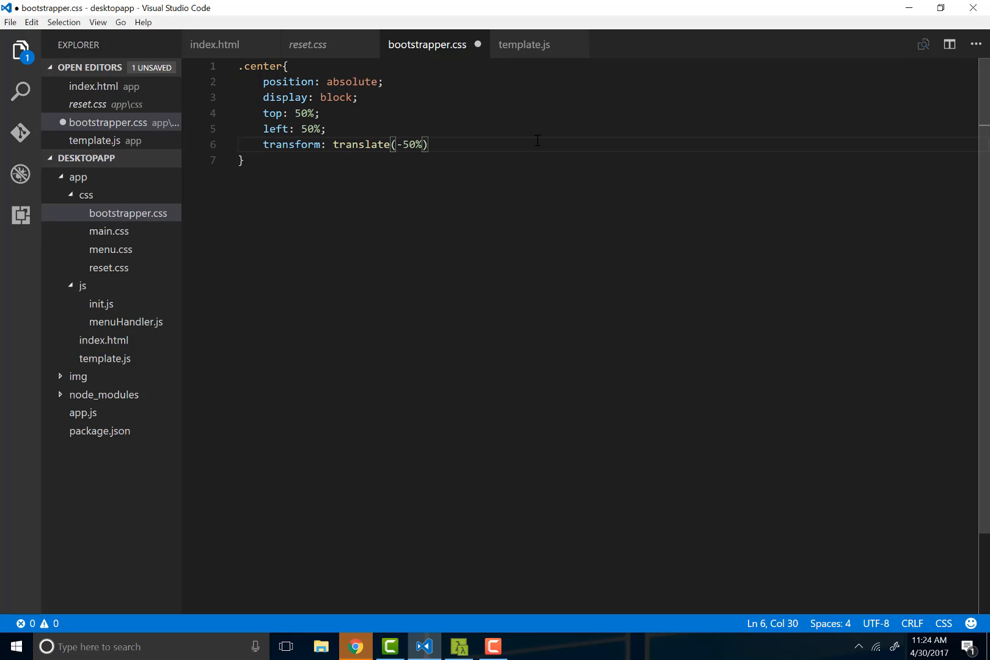
pyautogui.write(', -50')
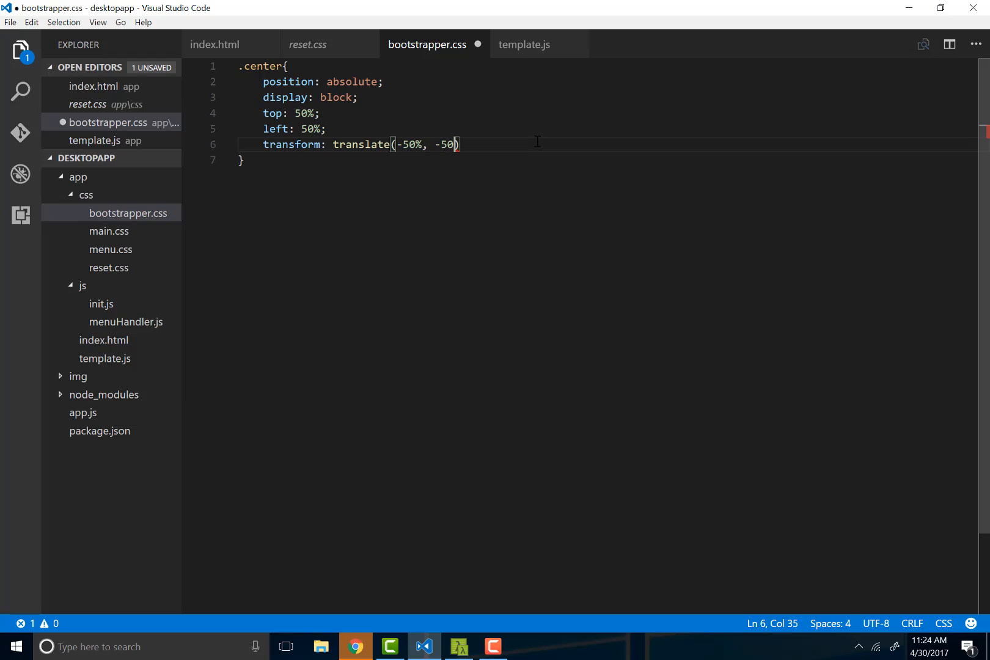
pyautogui.write('%);')
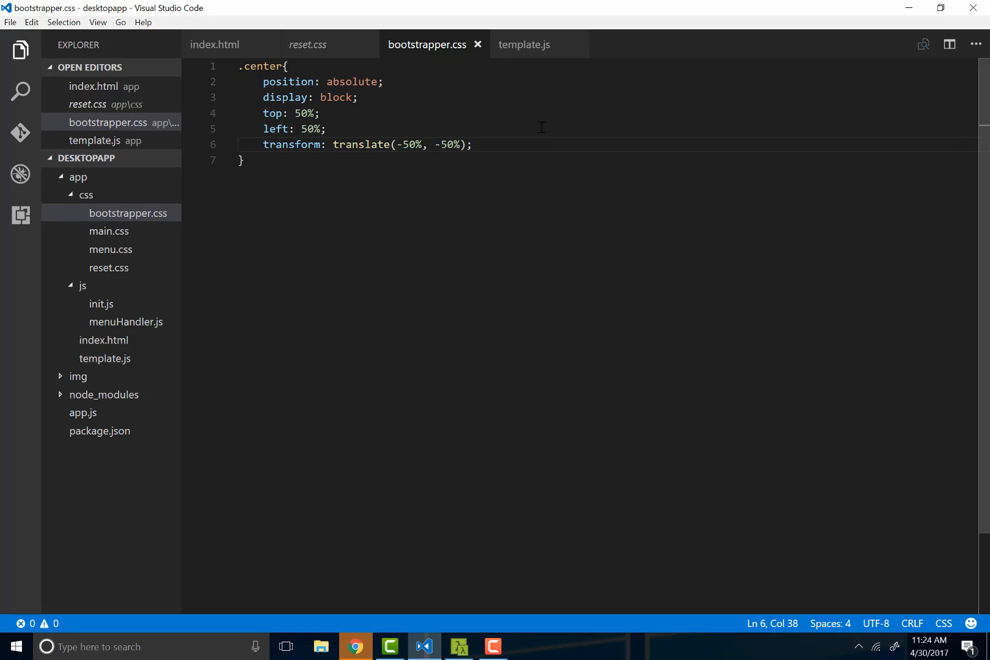
pyautogui.click(243, 160)
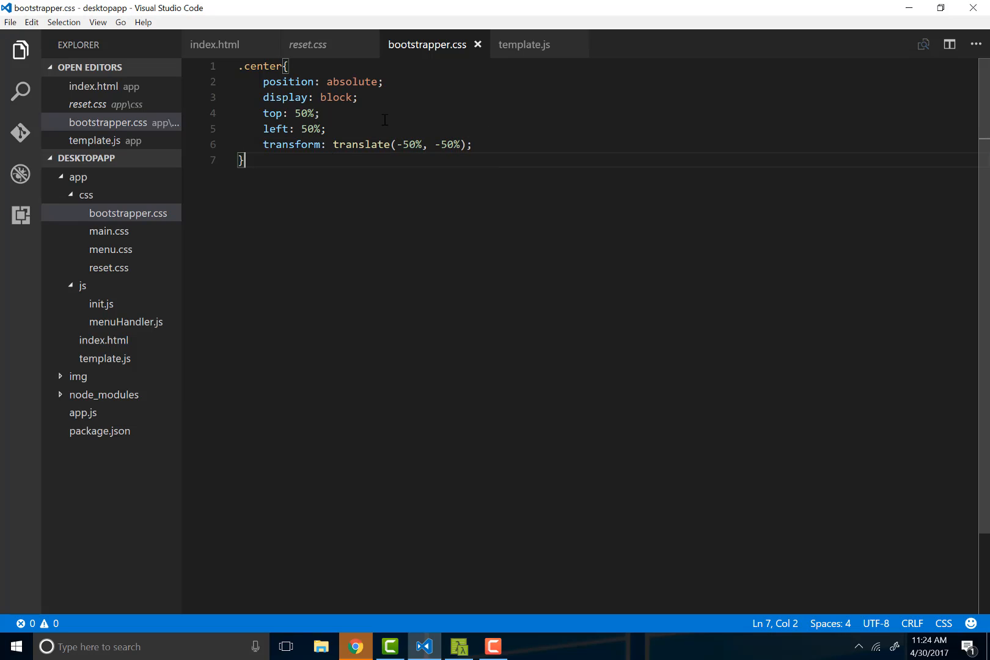
pyautogui.doubleClick(305, 114)
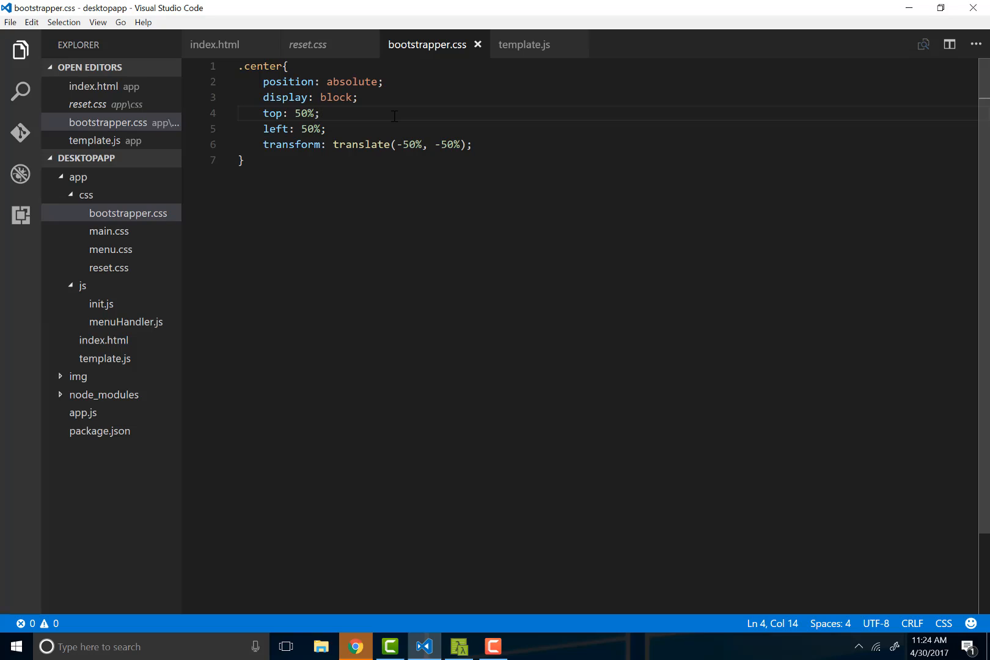
# - Select the first -50% translate value, then begin a '.8' class selector below .center
pyautogui.click(416, 145)
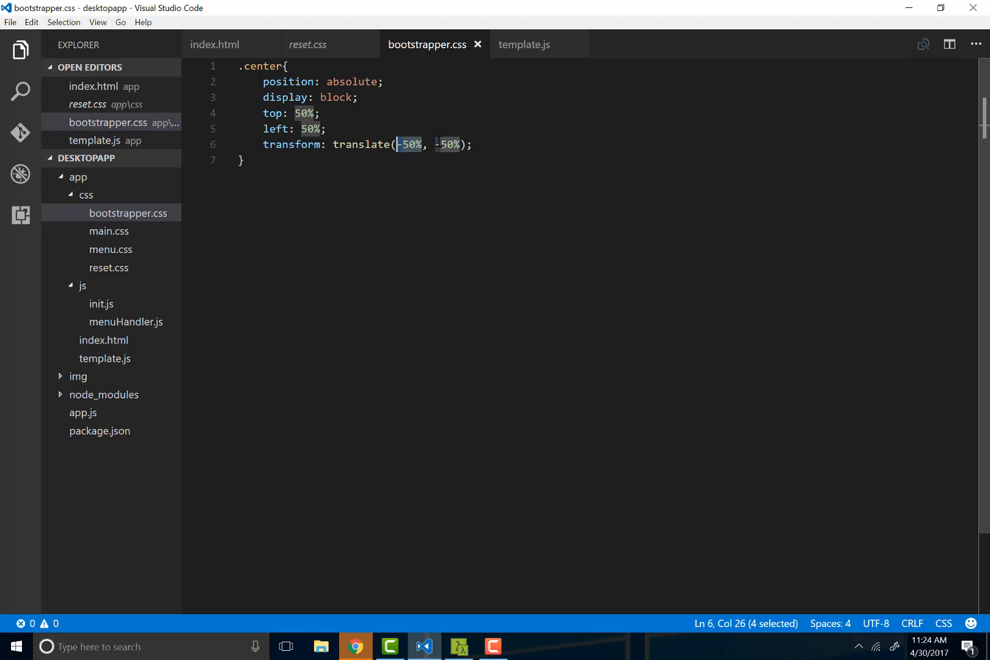
pyautogui.moveTo(299, 144)
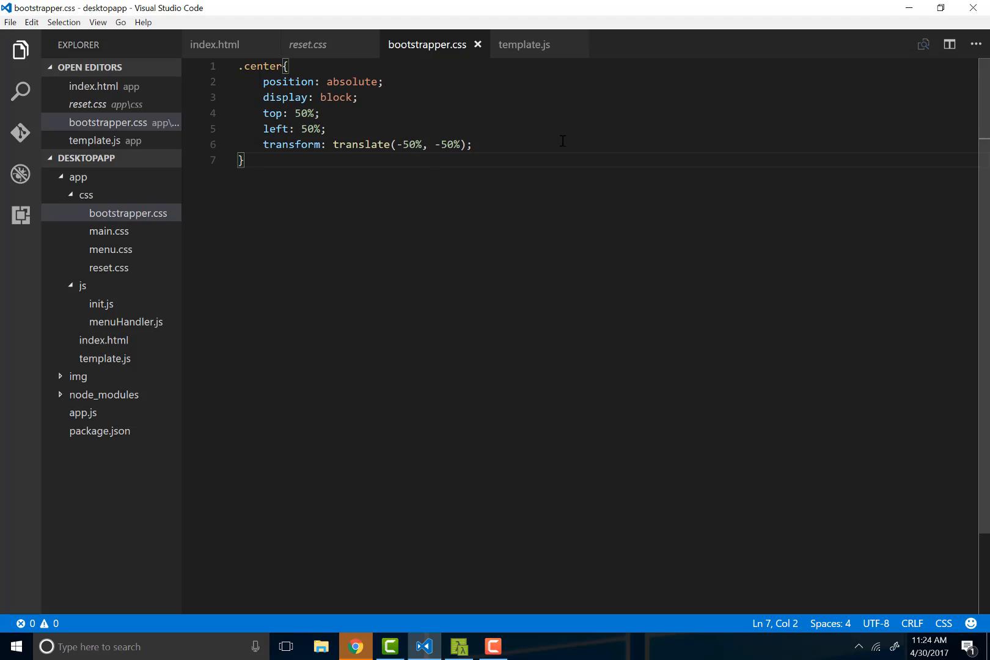
pyautogui.moveTo(452, 199)
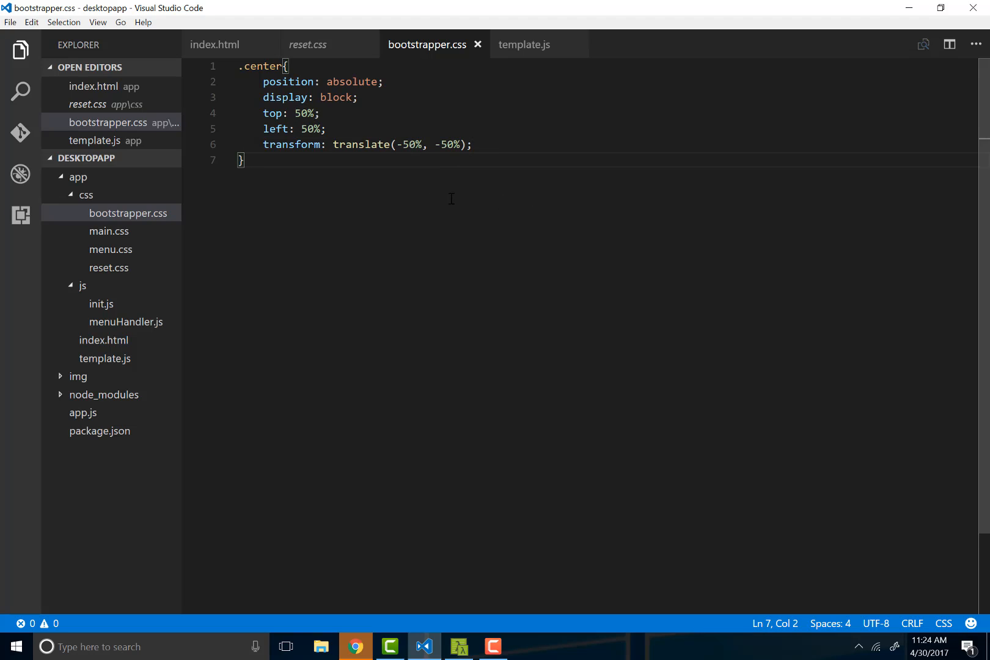
pyautogui.write('.8')
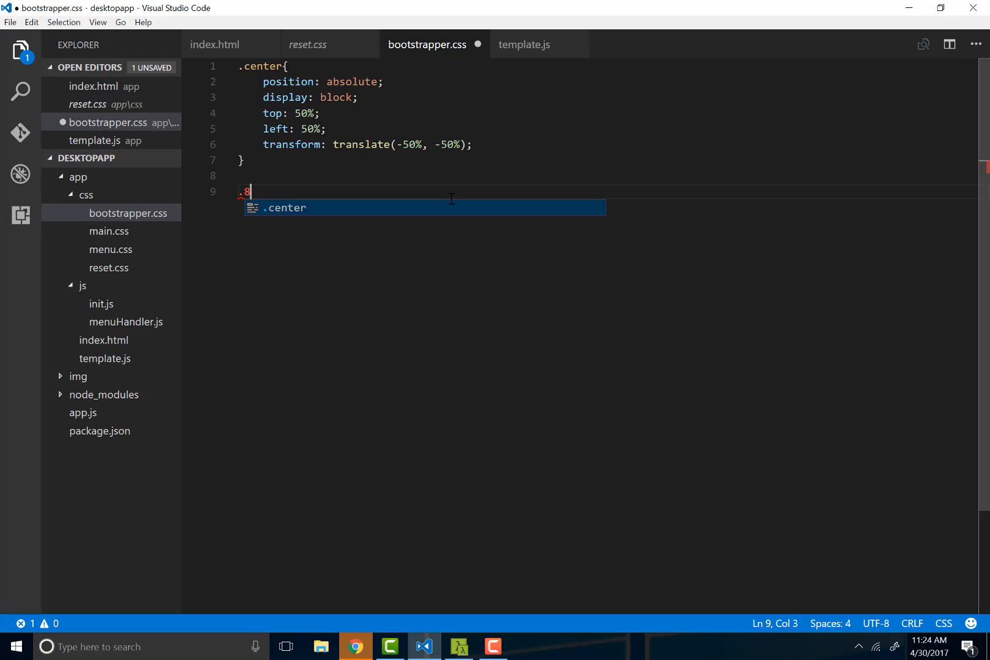
# - Complete the empty .80x100{ } rule below .center, then switch to reset.css
pyautogui.write('0x100')
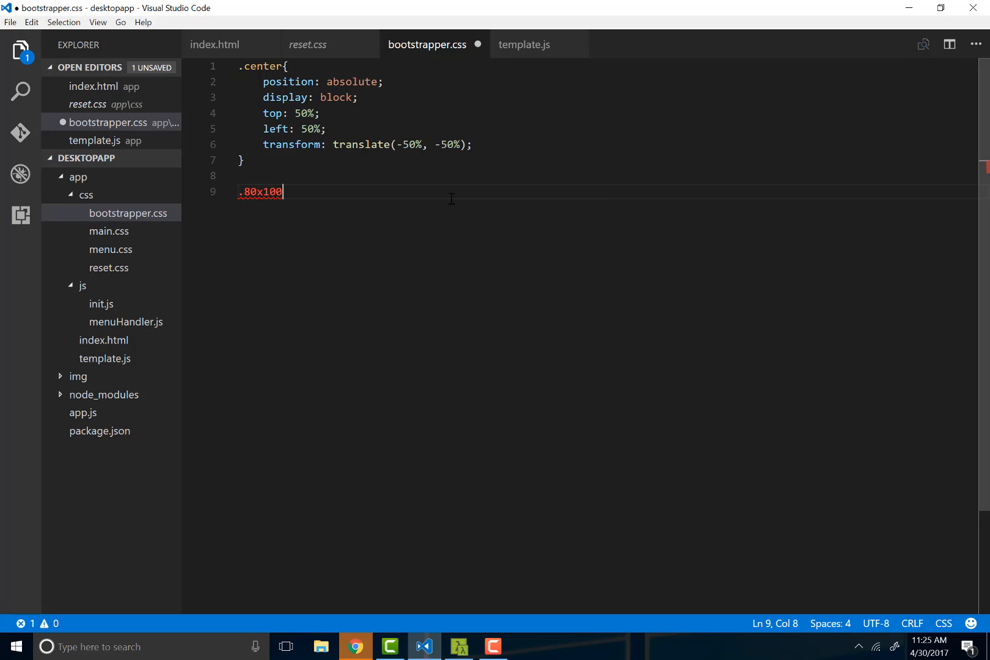
pyautogui.write('{')
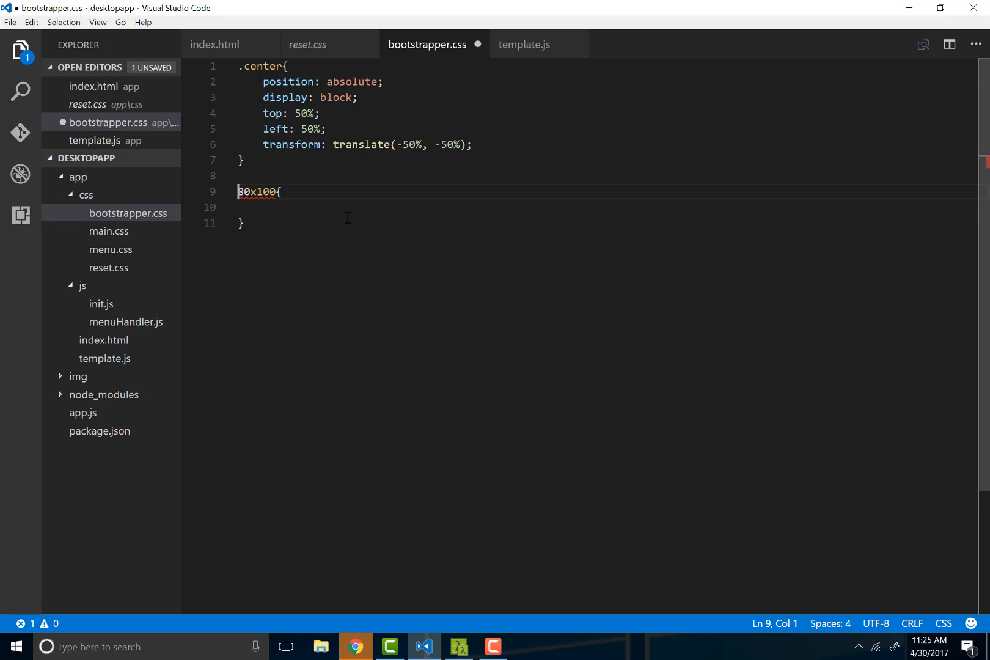
pyautogui.write('.')
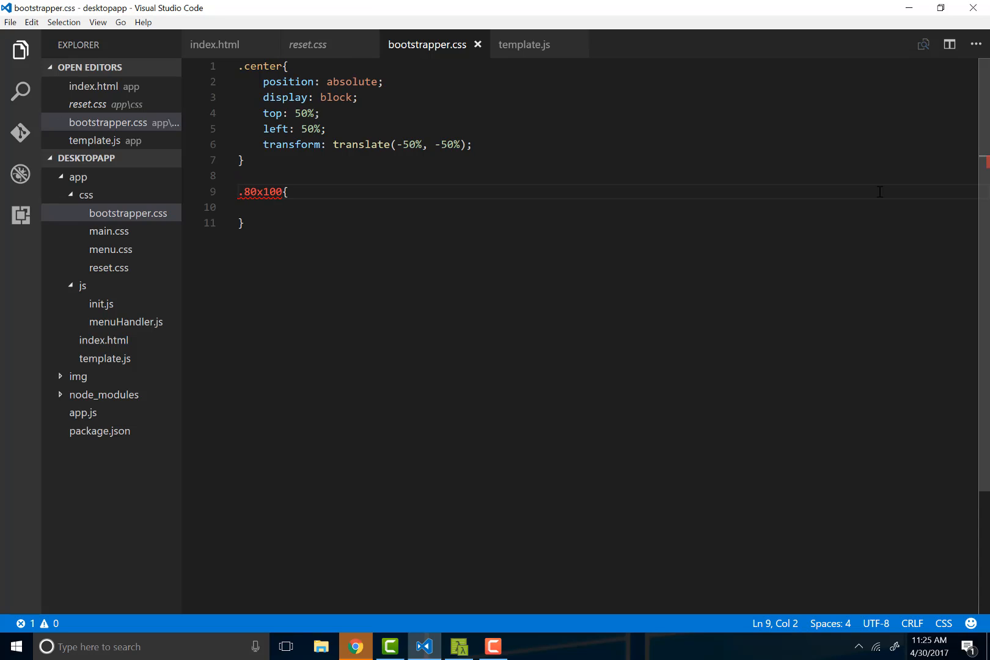
pyautogui.click(308, 44)
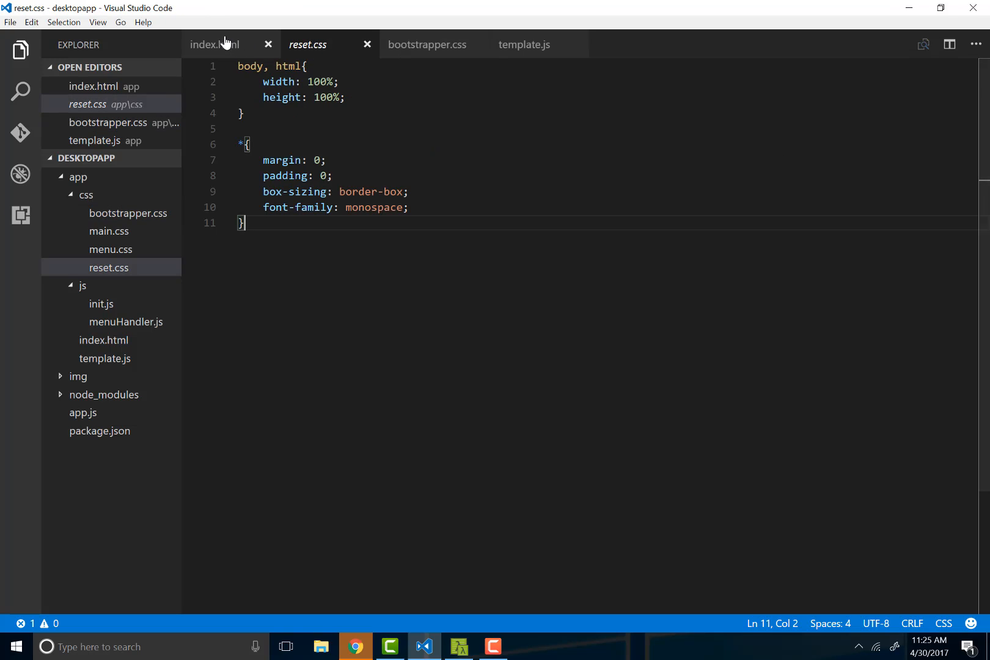
# - Browse index.html, menu.css and main.css, select the .80x100 rule, then return to index.html
pyautogui.click(214, 44)
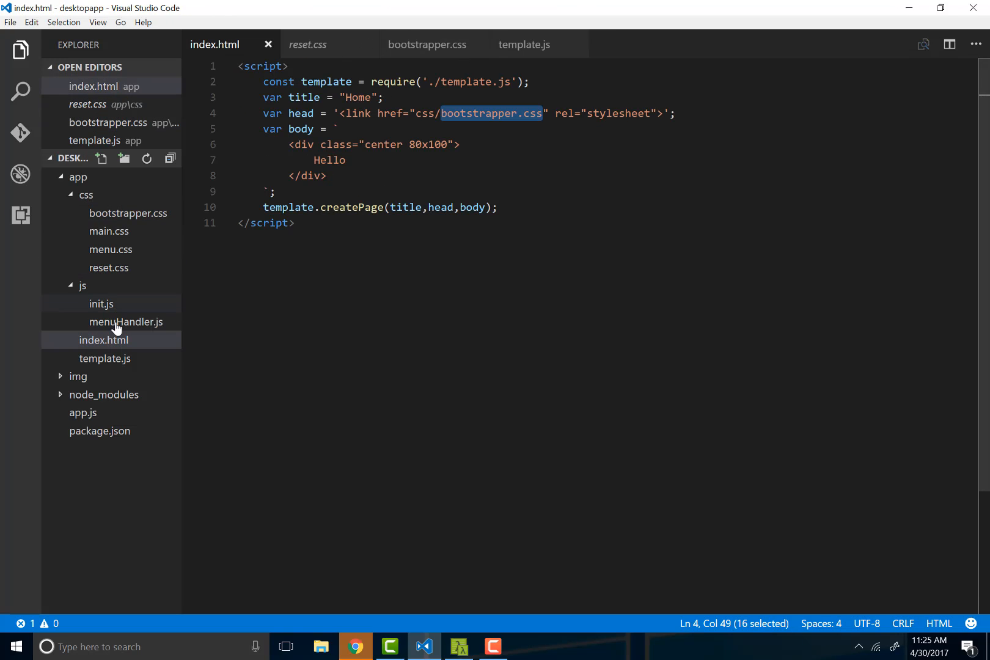
pyautogui.click(109, 249)
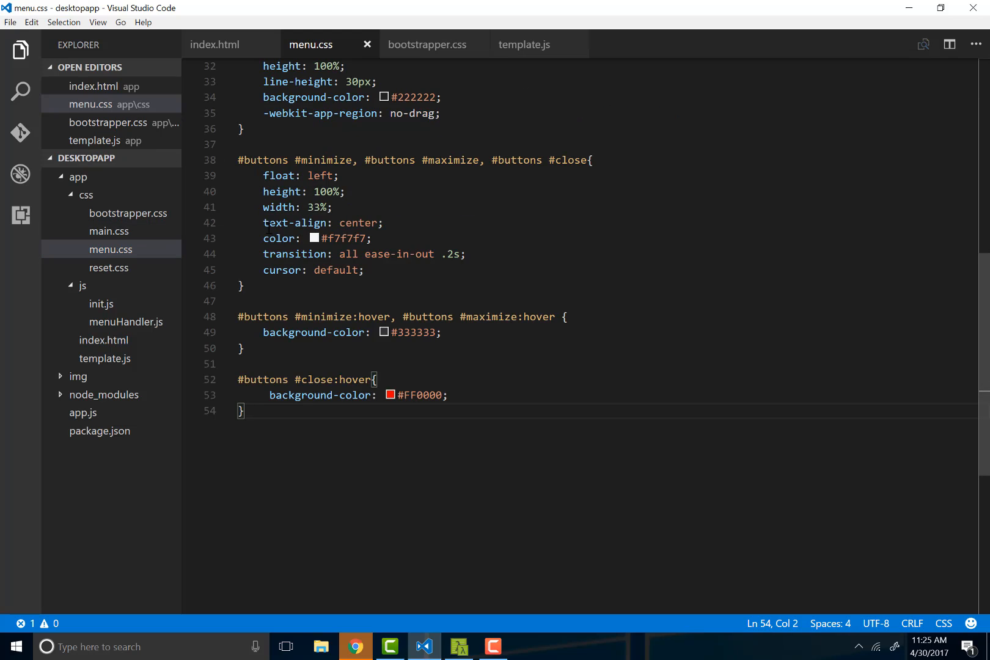
pyautogui.scroll(3)
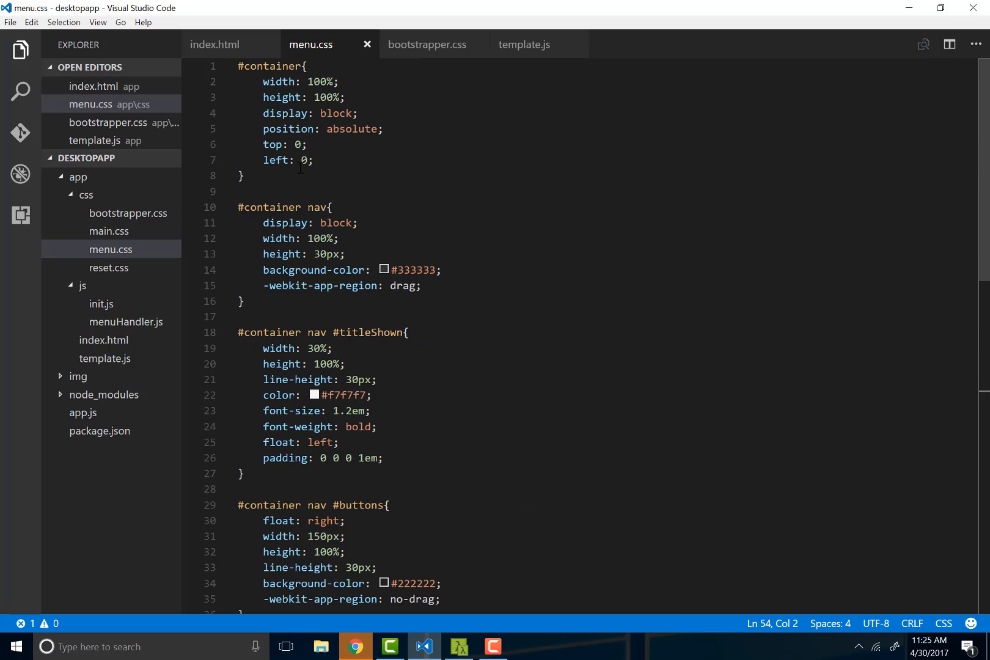
pyautogui.click(109, 249)
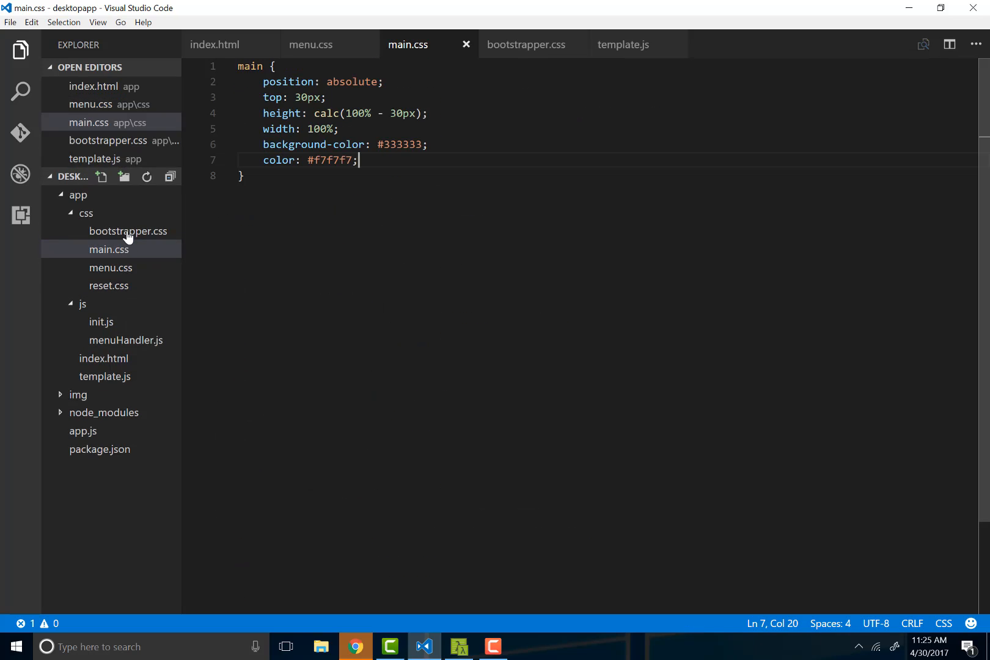
pyautogui.click(465, 44)
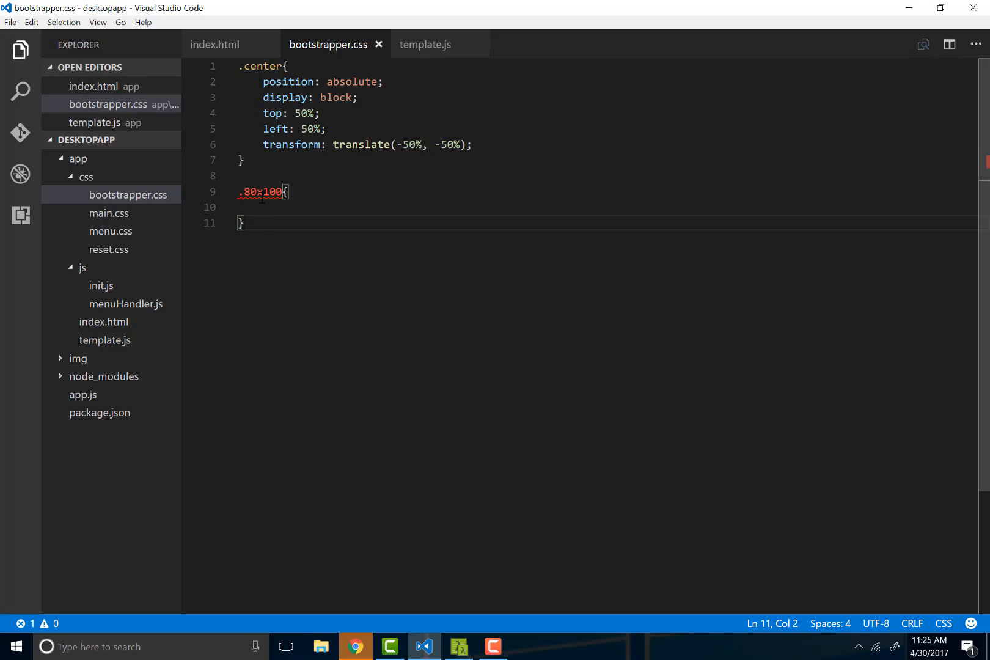
pyautogui.click(456, 161)
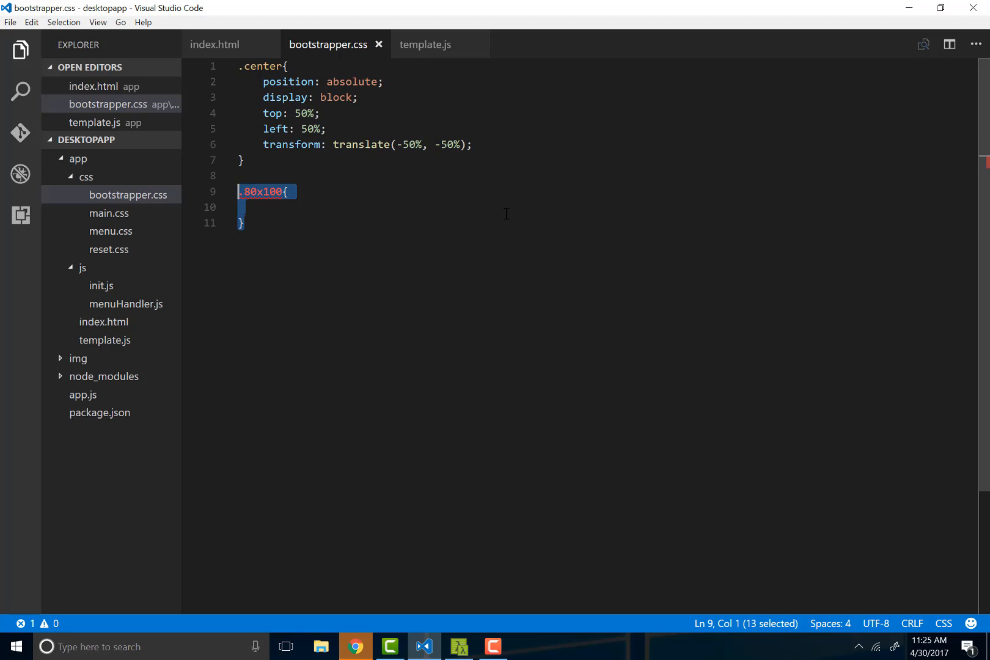
pyautogui.click(215, 44)
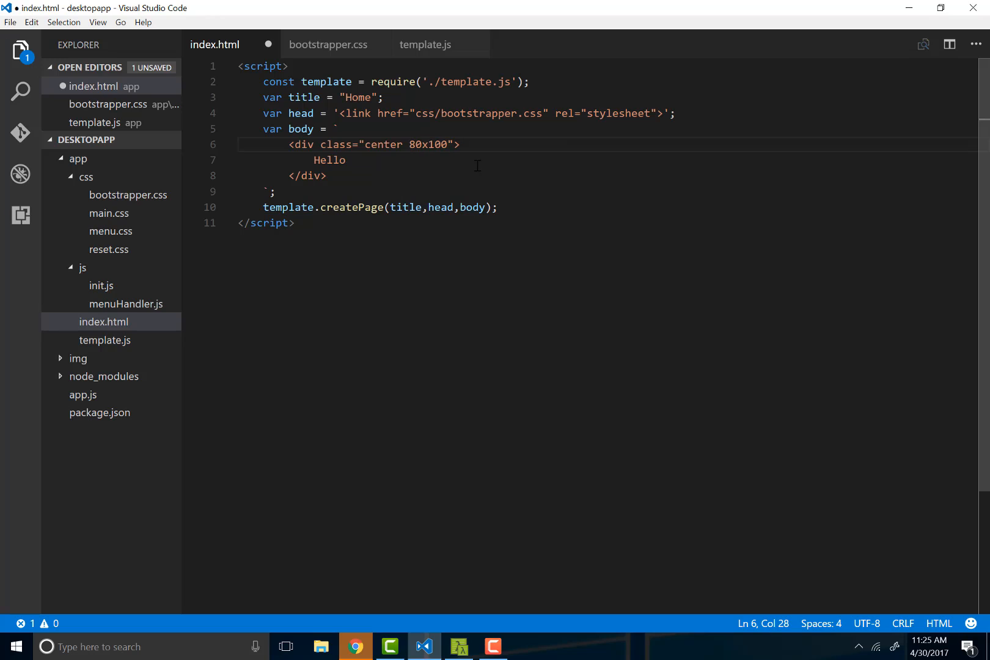
# - Replace the div's 80x100 class with width-80 height-100 in index.html, then go to bootstrapper.css
pyautogui.write('w')
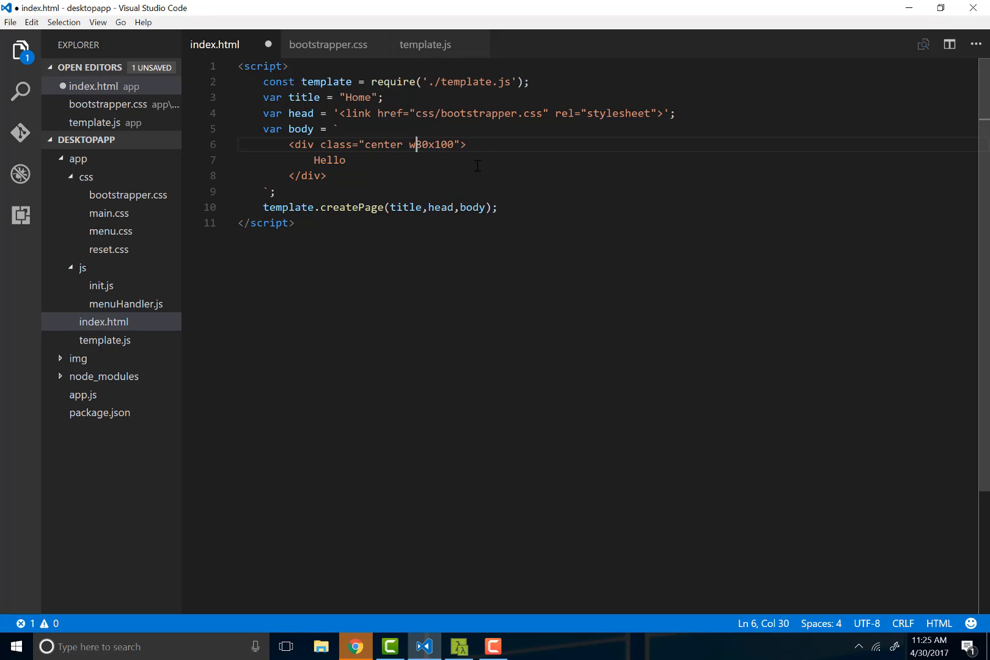
pyautogui.write('idth')
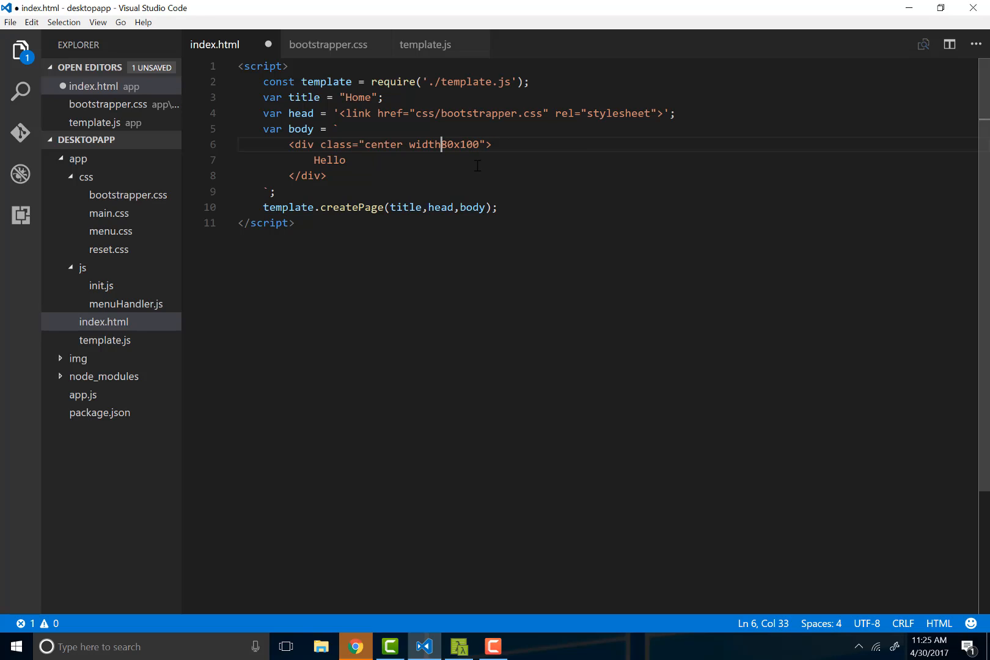
pyautogui.press('Backspace')
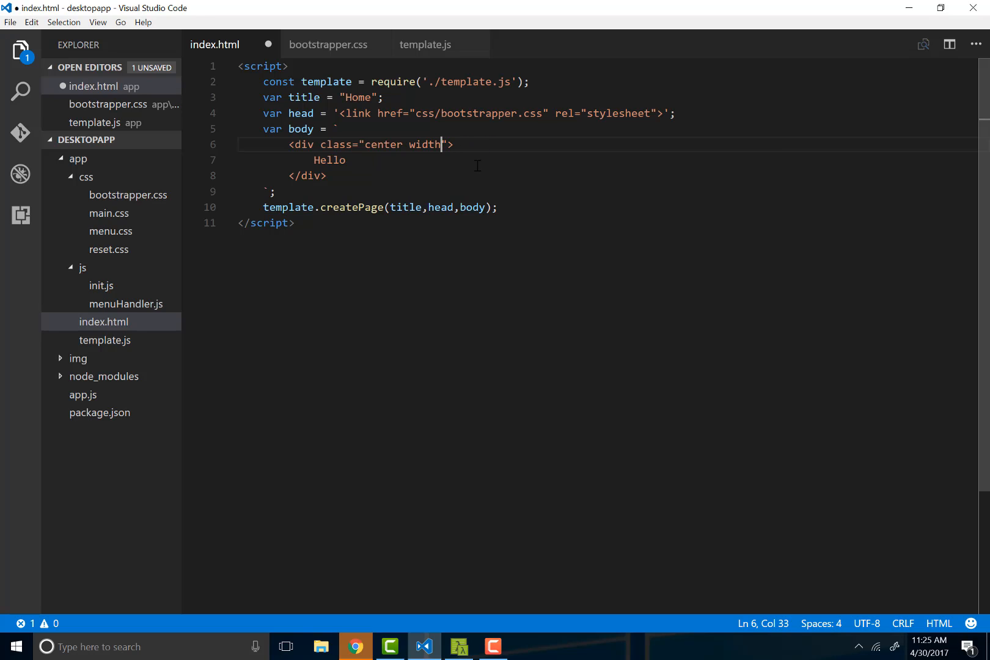
pyautogui.write('-80')
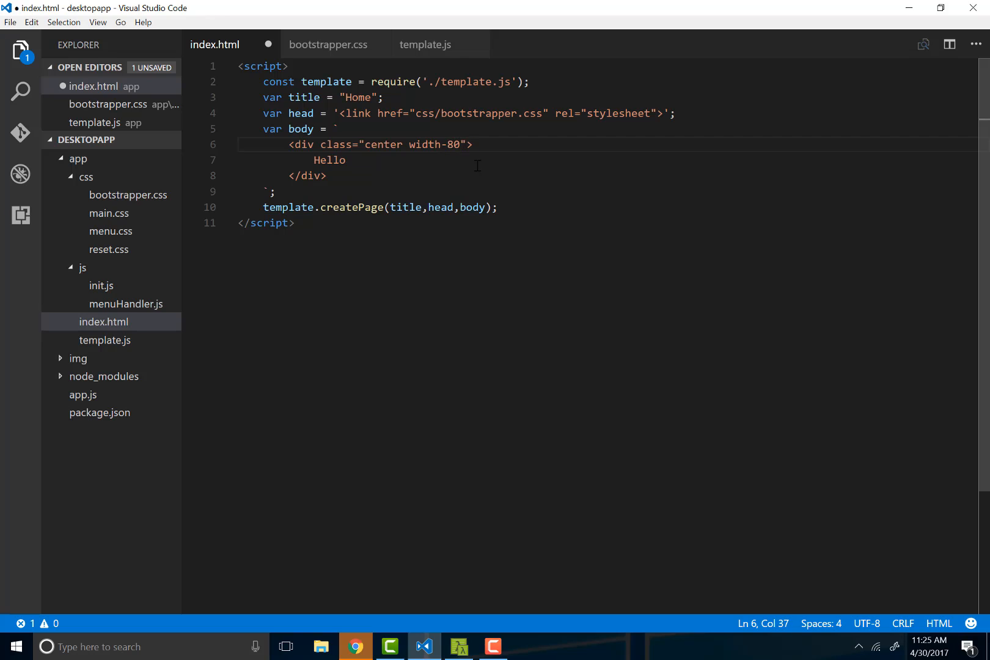
pyautogui.write('height-1')
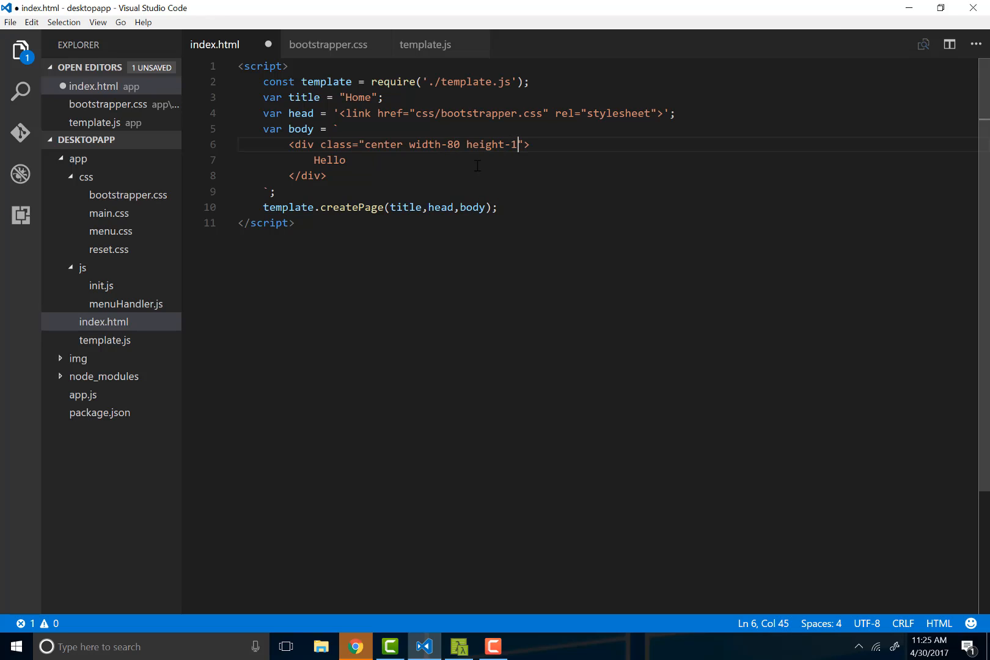
pyautogui.click(328, 44)
pyautogui.write('.width-{')
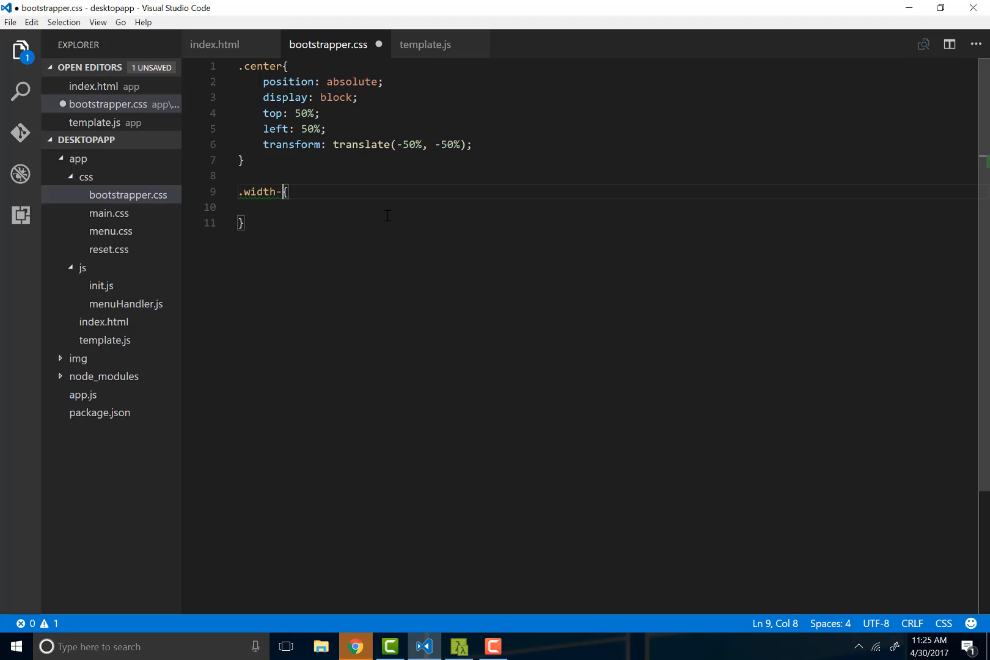
# - Rename the selector to .width-80 and give it display: block and width: 80%
pyautogui.write('80')
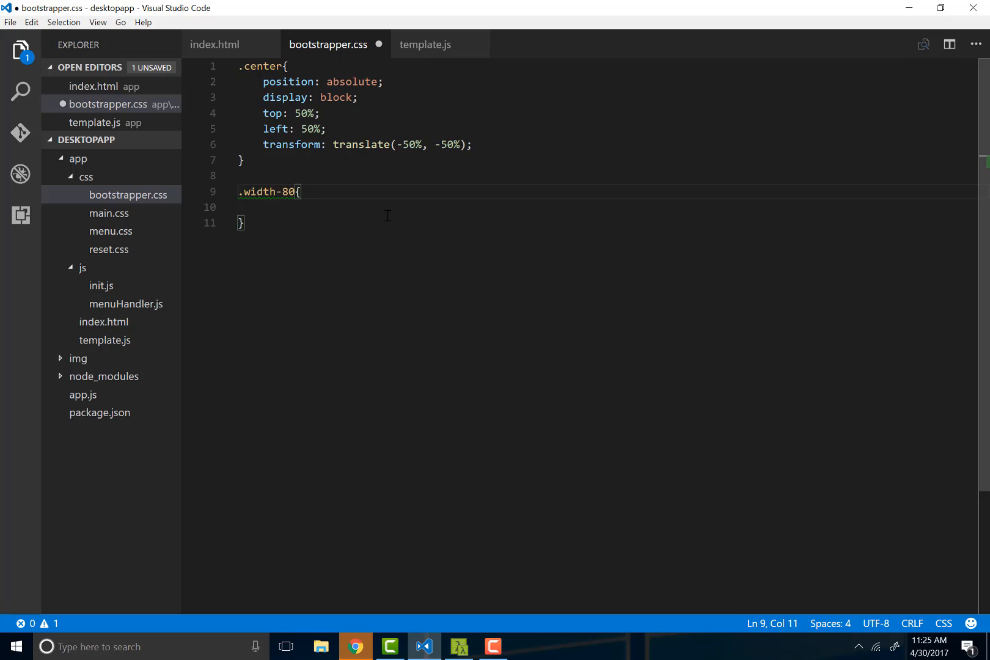
pyautogui.press('Return')
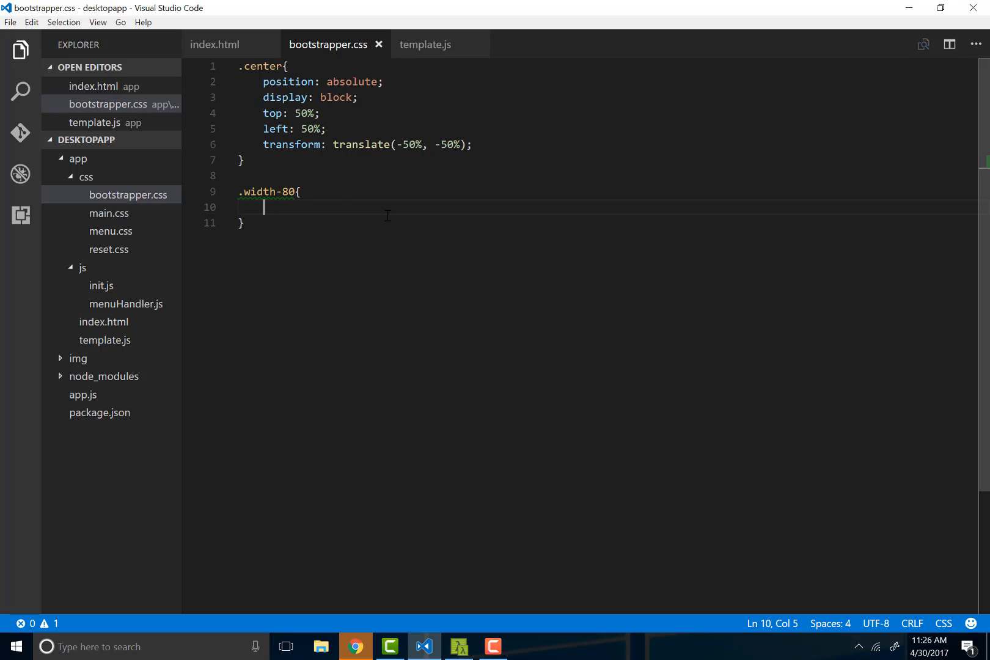
pyautogui.write('w')
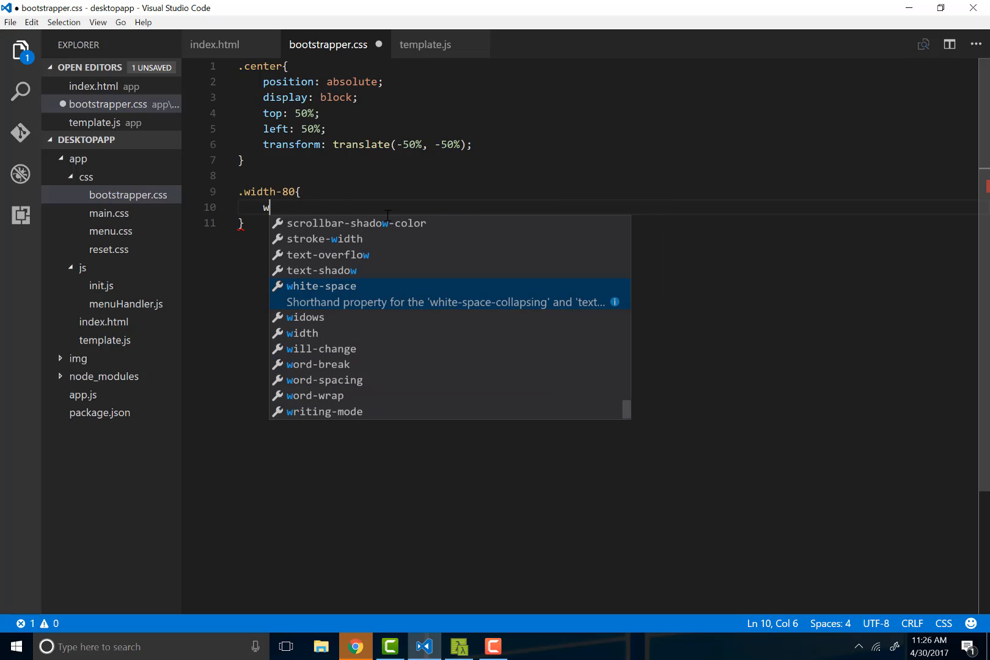
pyautogui.write('display: block;')
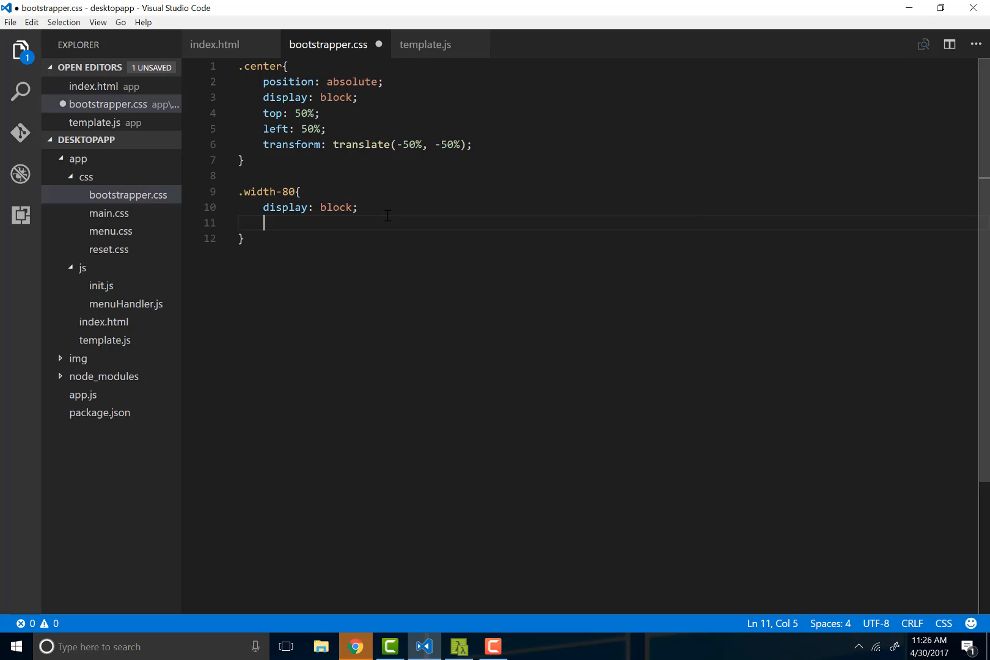
pyautogui.write('width: 80%;')
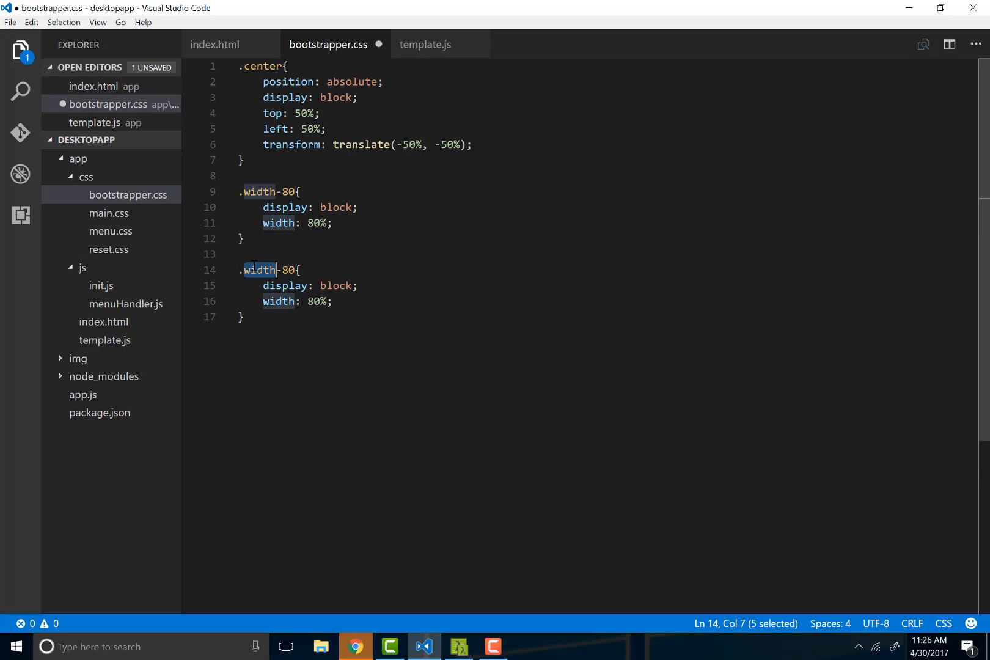
# - Duplicate it as .height-100 with width: 100%, save, and return to index.html
pyautogui.write('height')
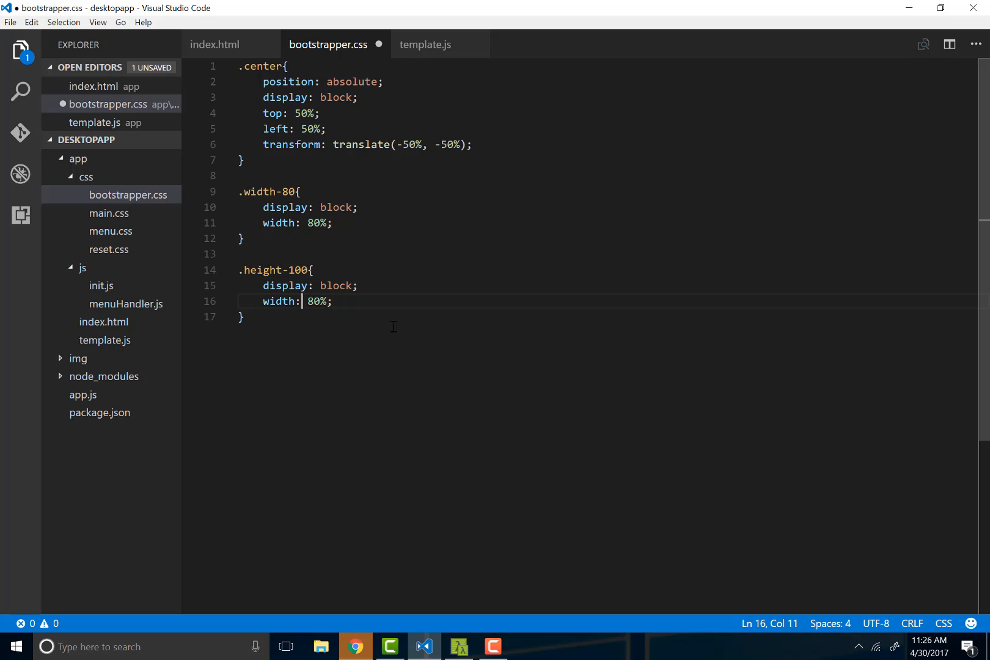
pyautogui.write('100')
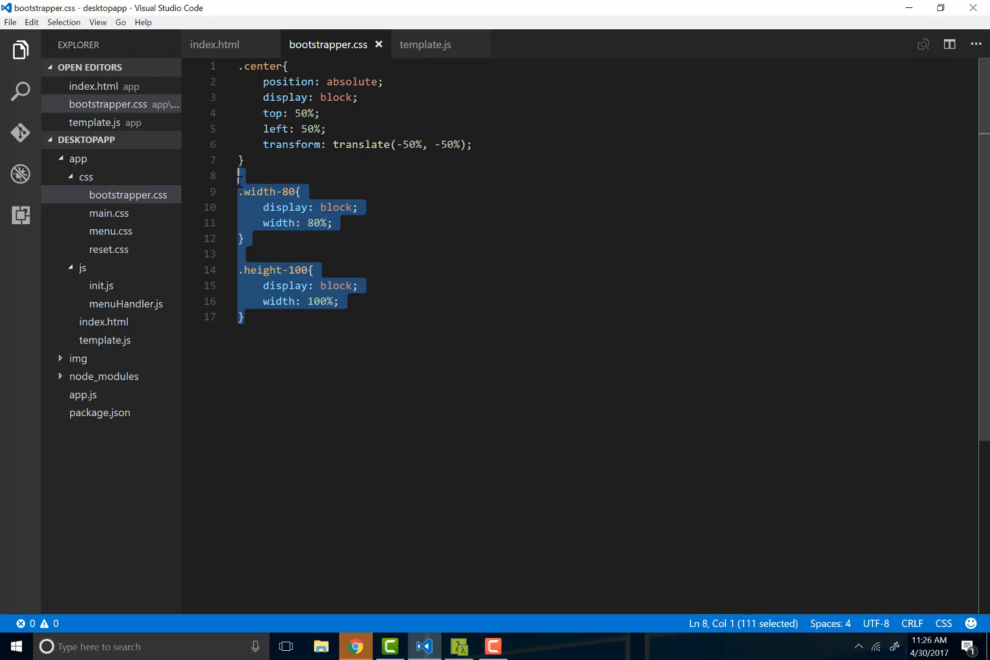
pyautogui.click(241, 176)
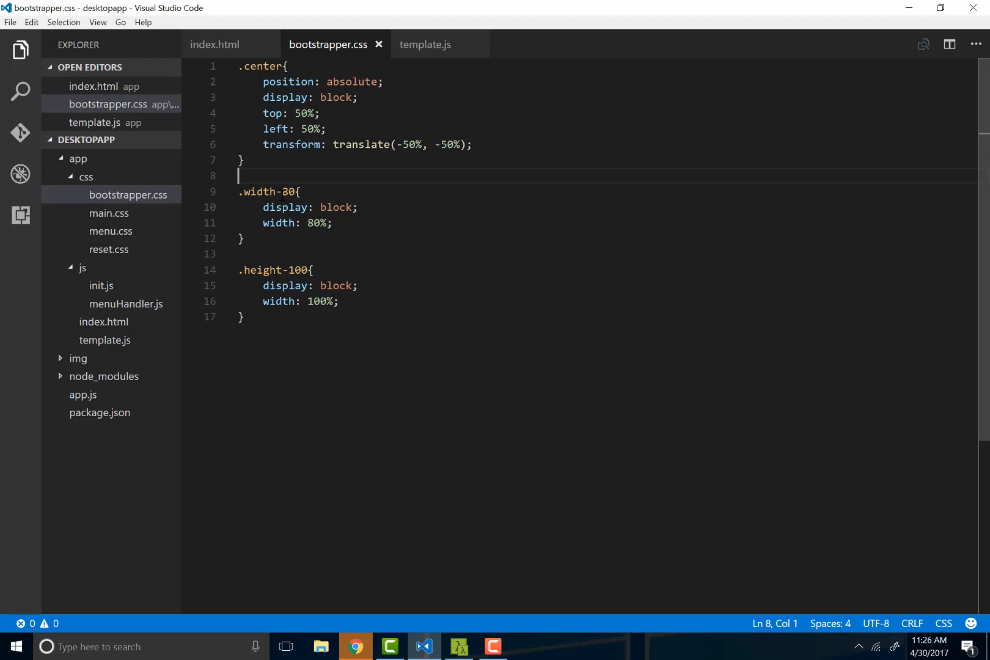
pyautogui.moveTo(274, 323)
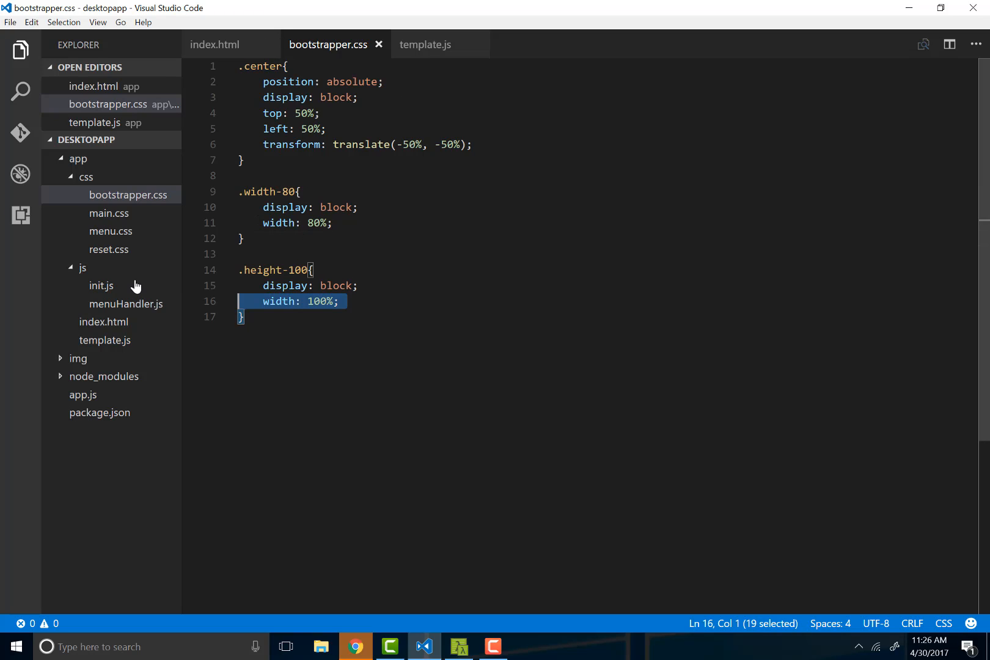
pyautogui.click(341, 302)
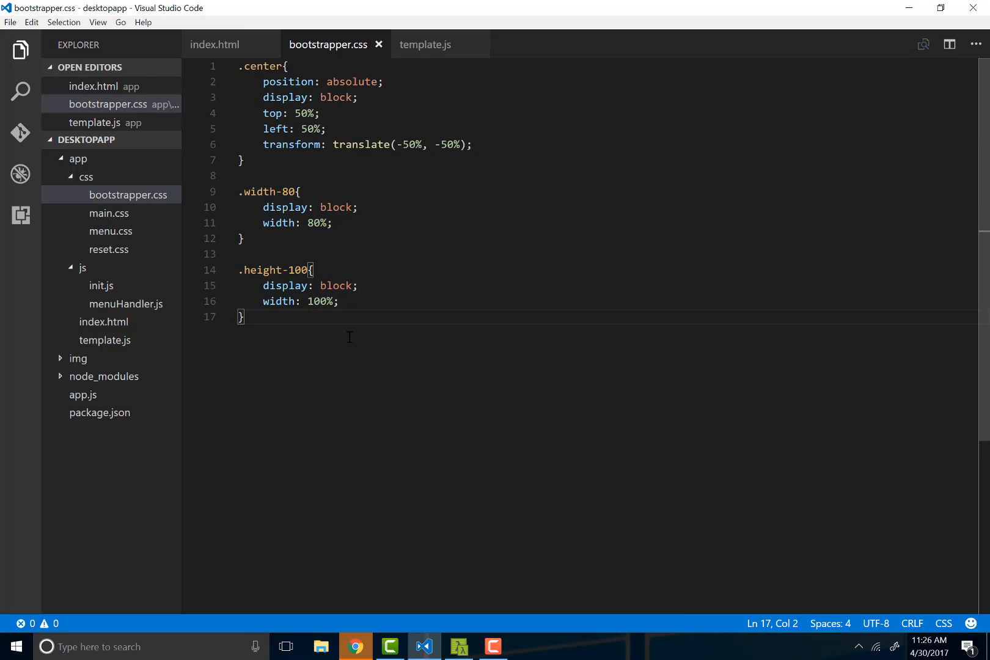
pyautogui.moveTo(345, 249)
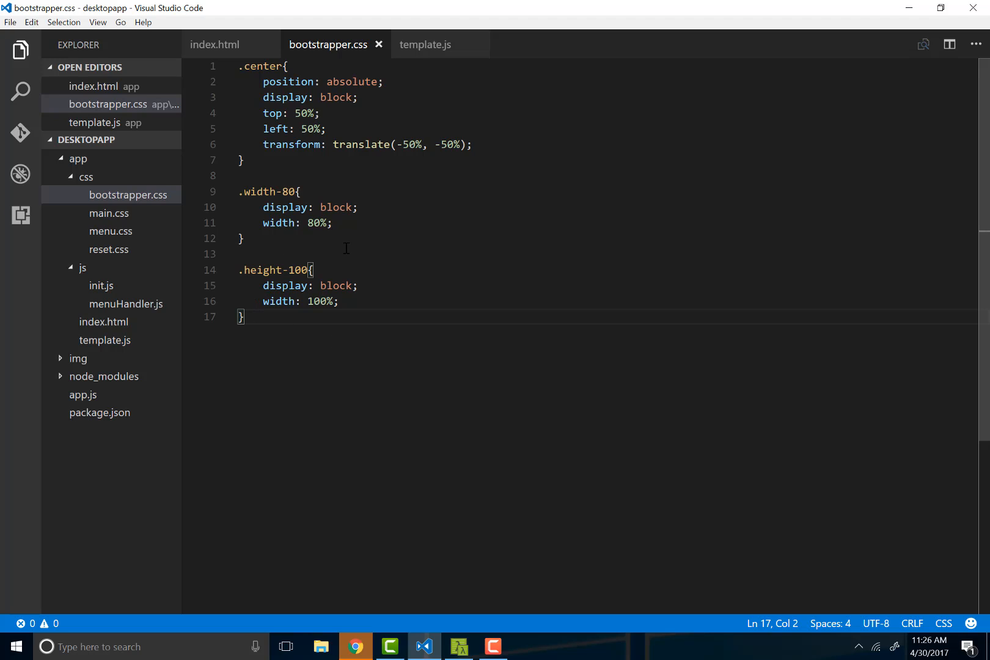
pyautogui.click(214, 44)
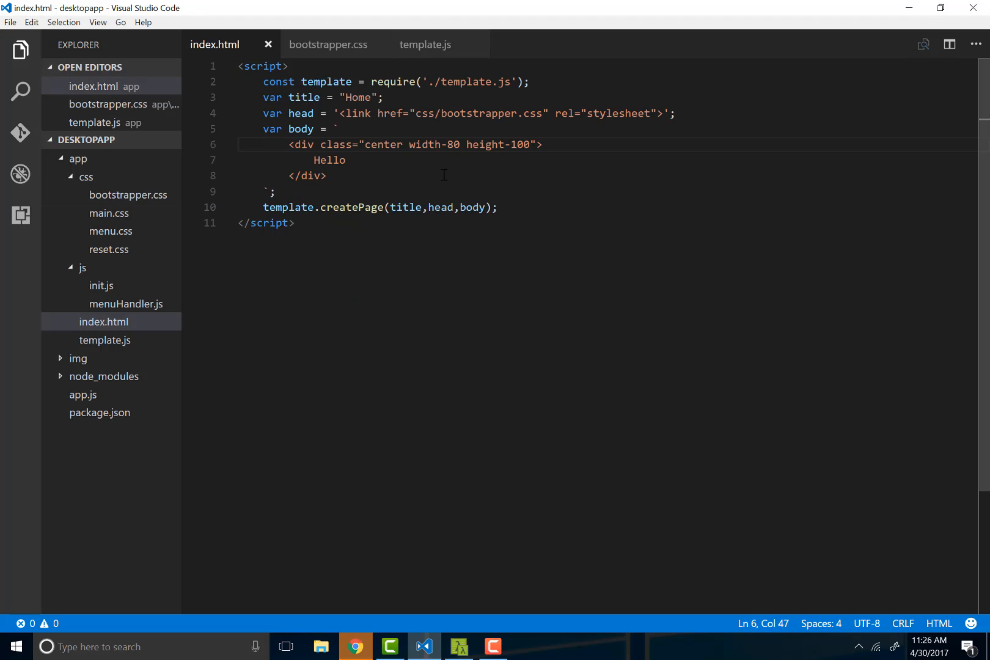
# - Start a new statement with 'w' on blank line 24 of app.js, after win.loadURL
pyautogui.click(347, 160)
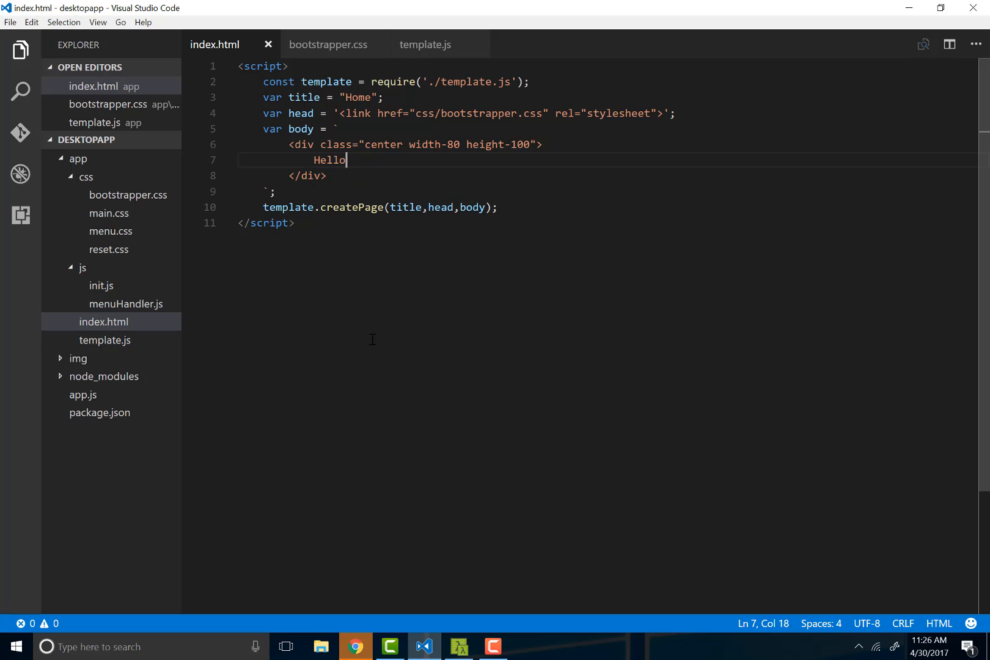
pyautogui.moveTo(128, 260)
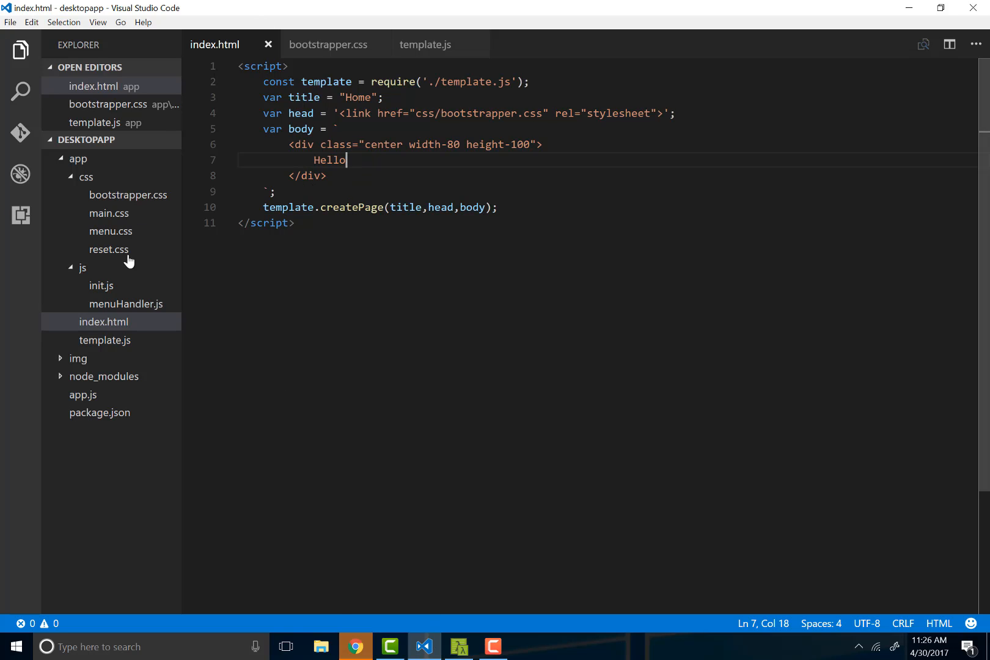
pyautogui.click(83, 413)
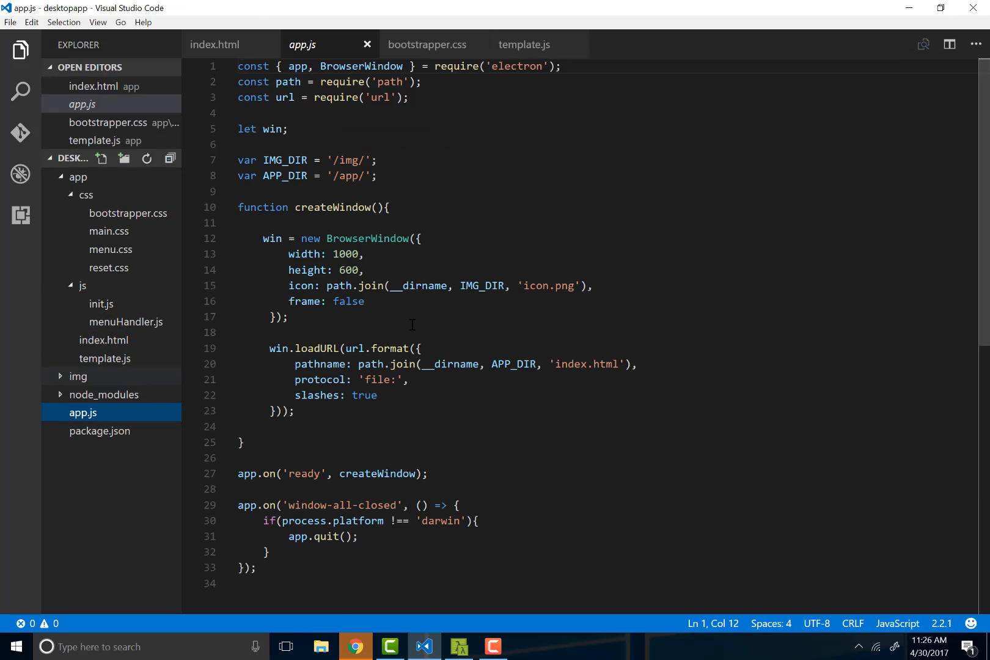
pyautogui.scroll(-3)
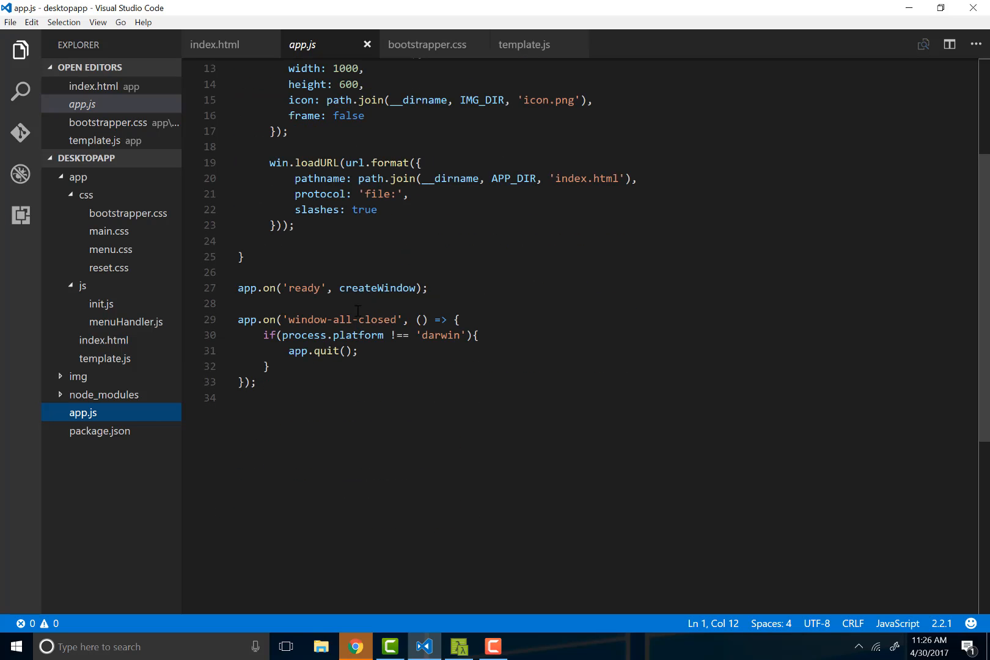
pyautogui.scroll(3)
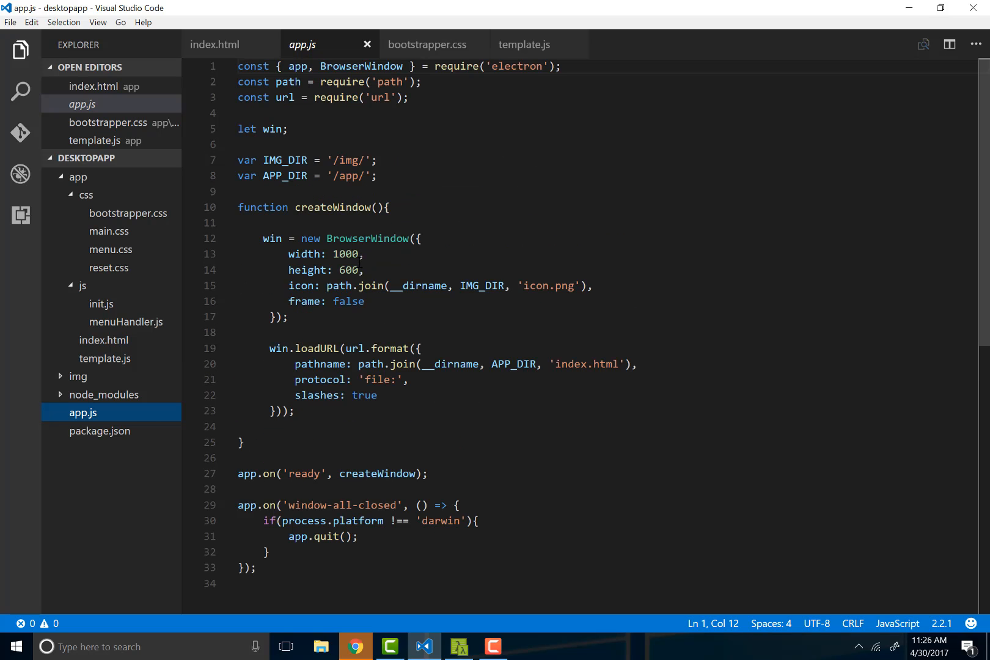
pyautogui.click(240, 426)
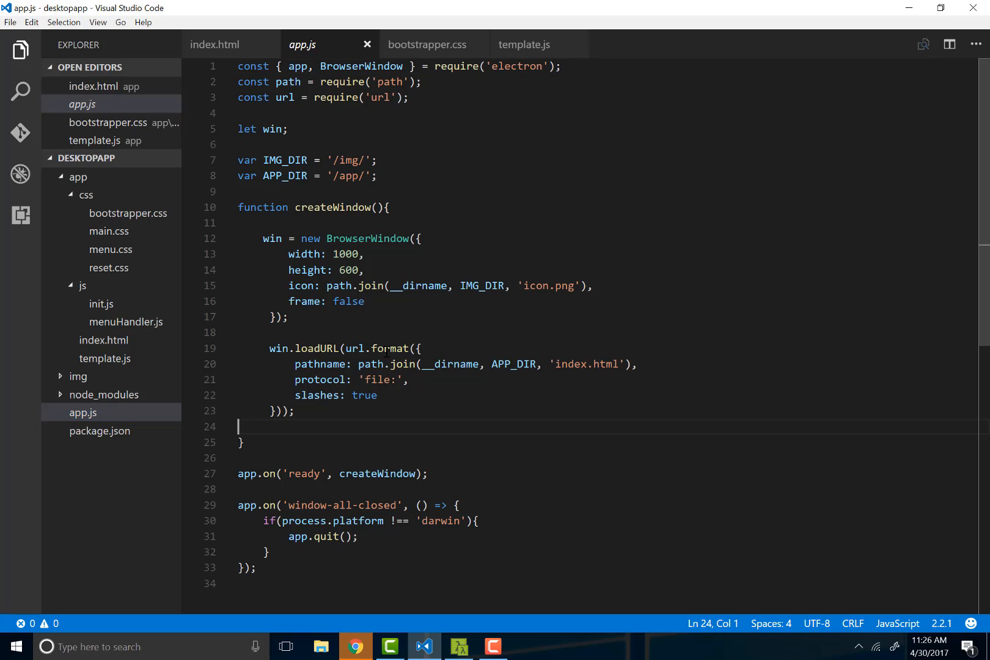
pyautogui.write('w')
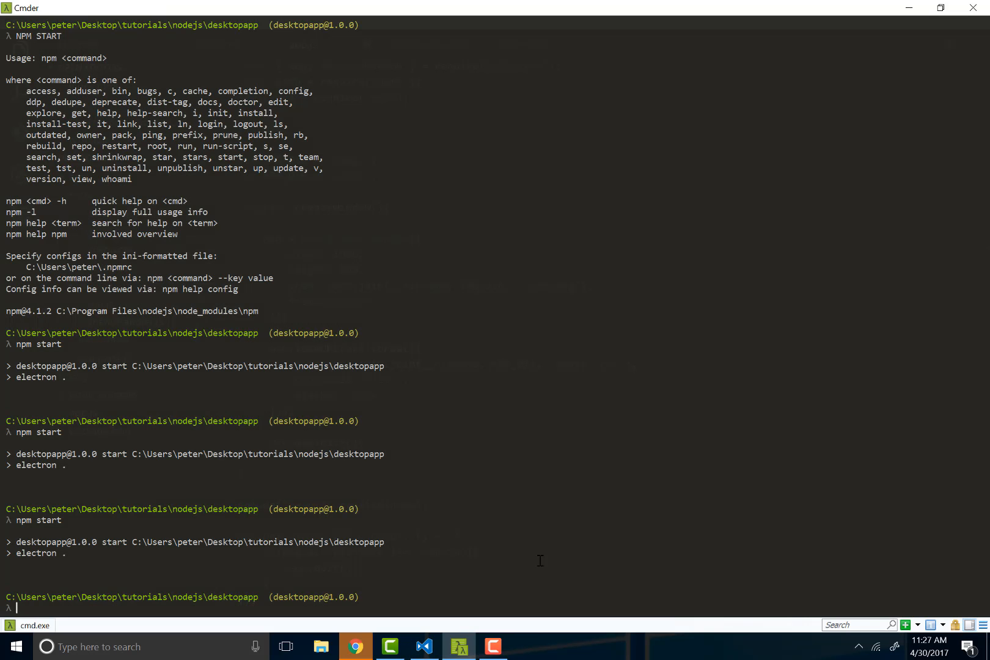
# - Run npm start, check the maximized Electron Home window, then close it
pyautogui.write('npm')
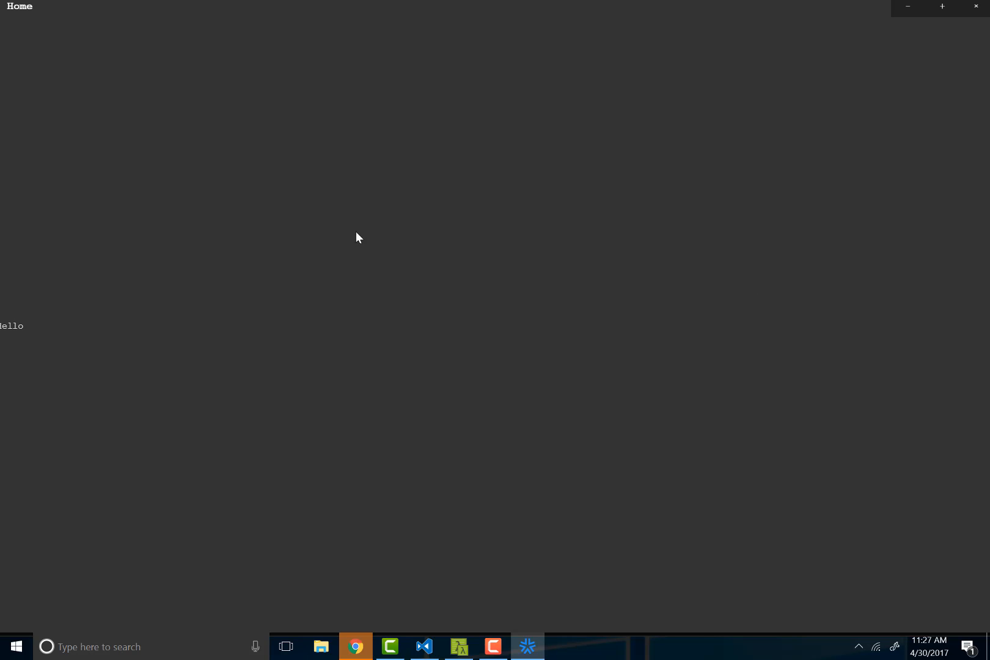
pyautogui.doubleClick(11, 326)
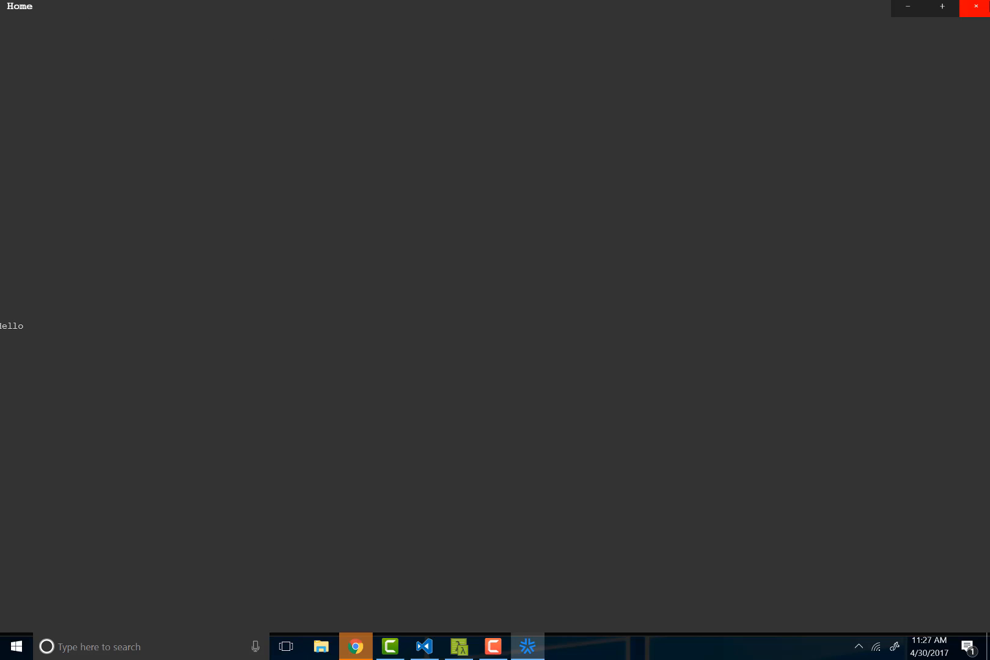
pyautogui.click(390, 646)
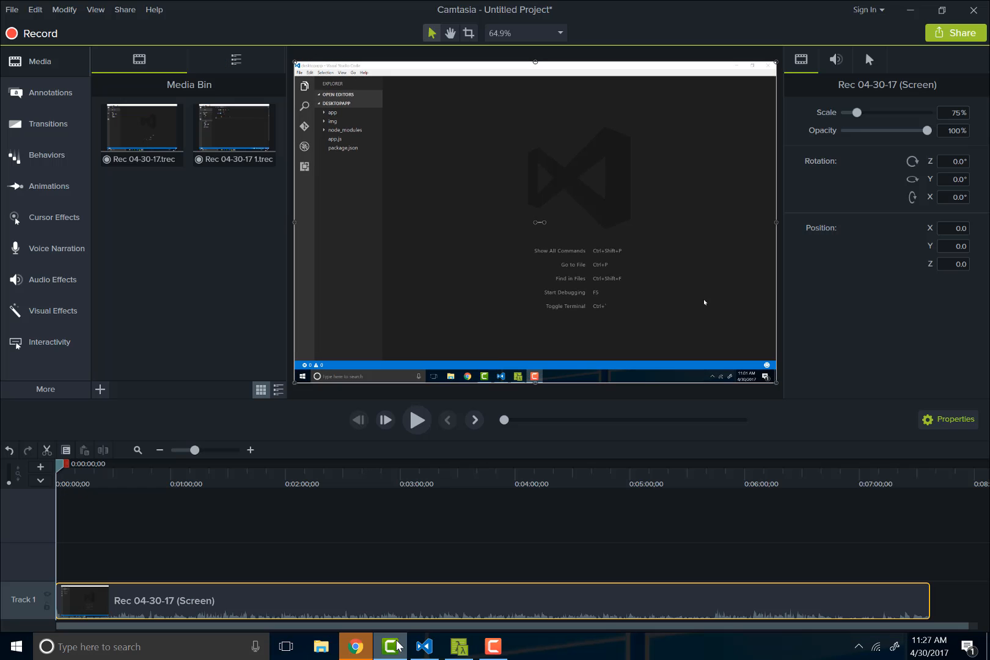
# - Add win.maximize() to createWindow in app.js, review bootstrapper.css, and switch back to Cmder
pyautogui.click(424, 652)
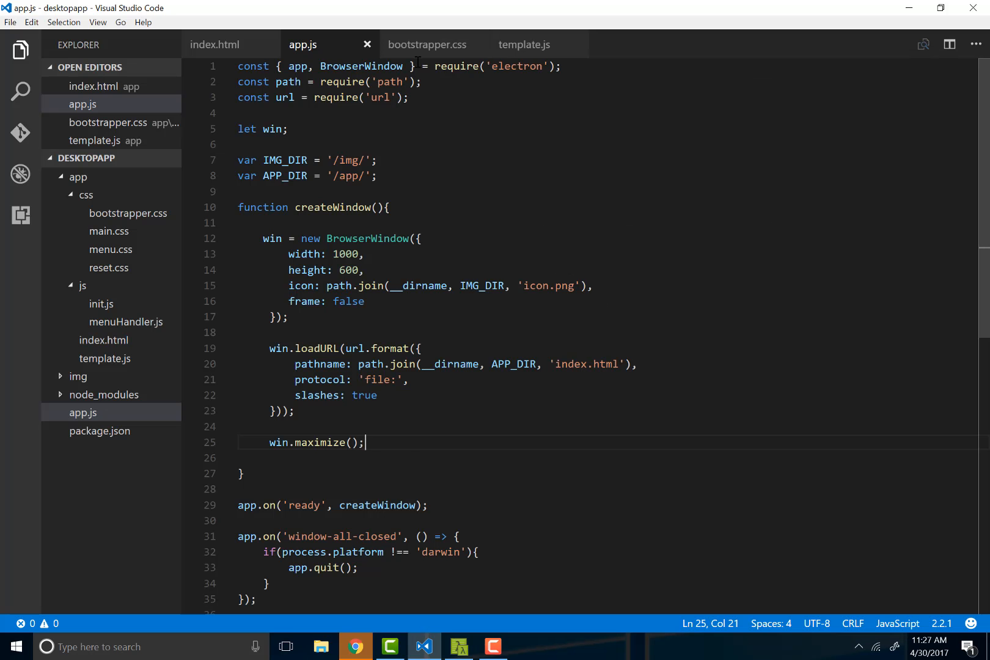
pyautogui.click(426, 44)
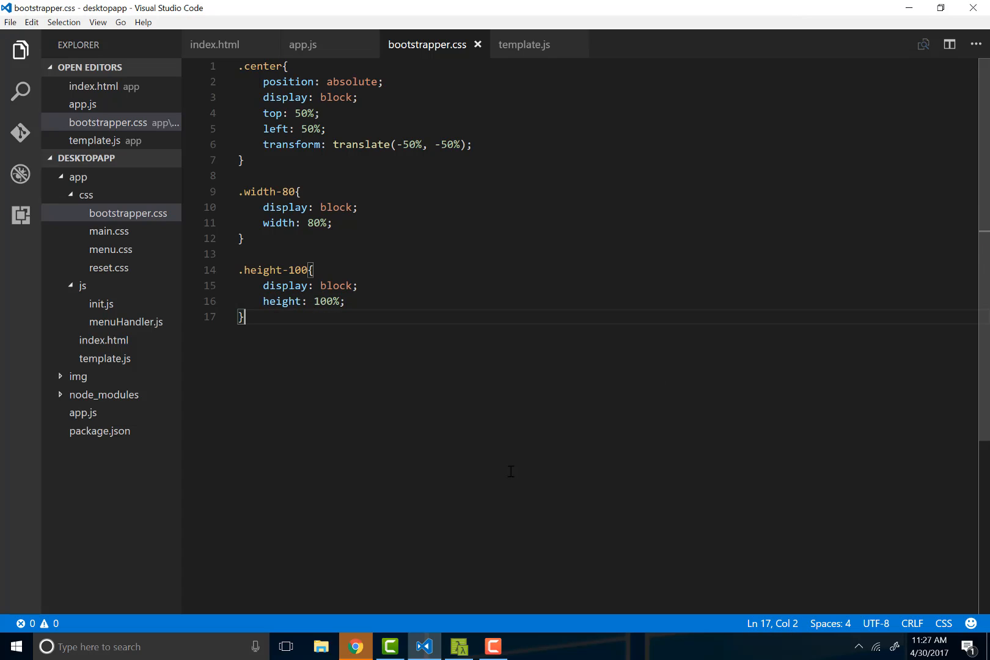
pyautogui.click(357, 646)
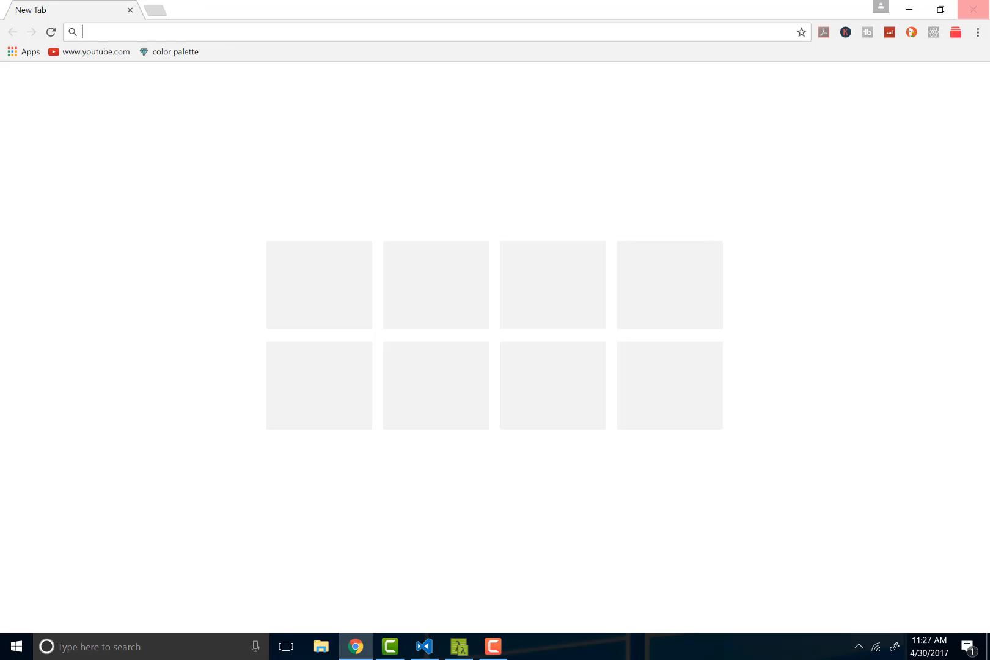
pyautogui.click(458, 646)
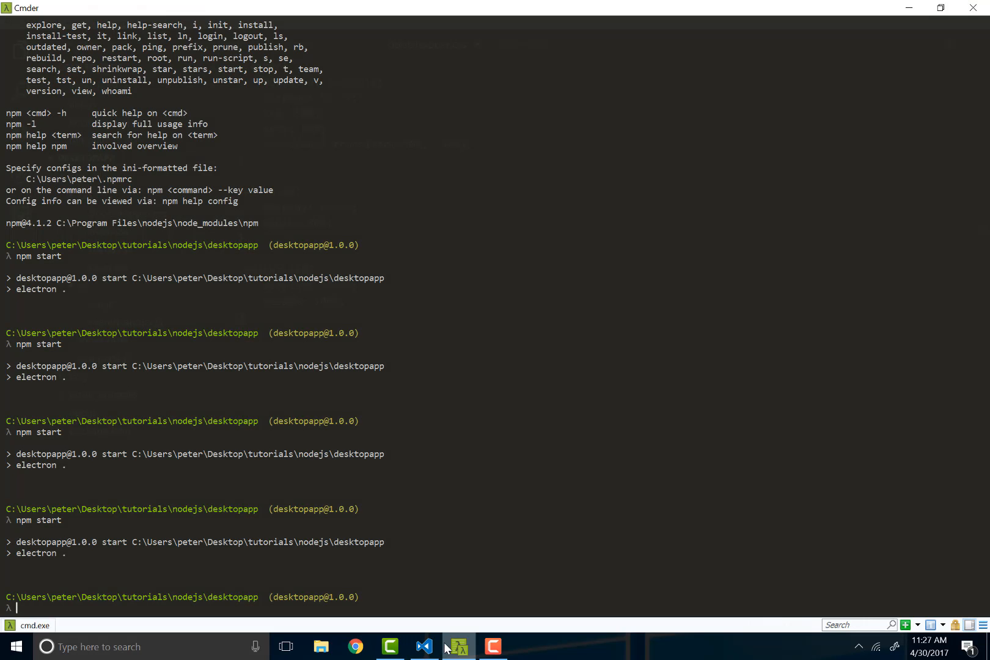
# - Relaunch the app with npm start, view the maximized Hello window, then close it
pyautogui.write('npm star')
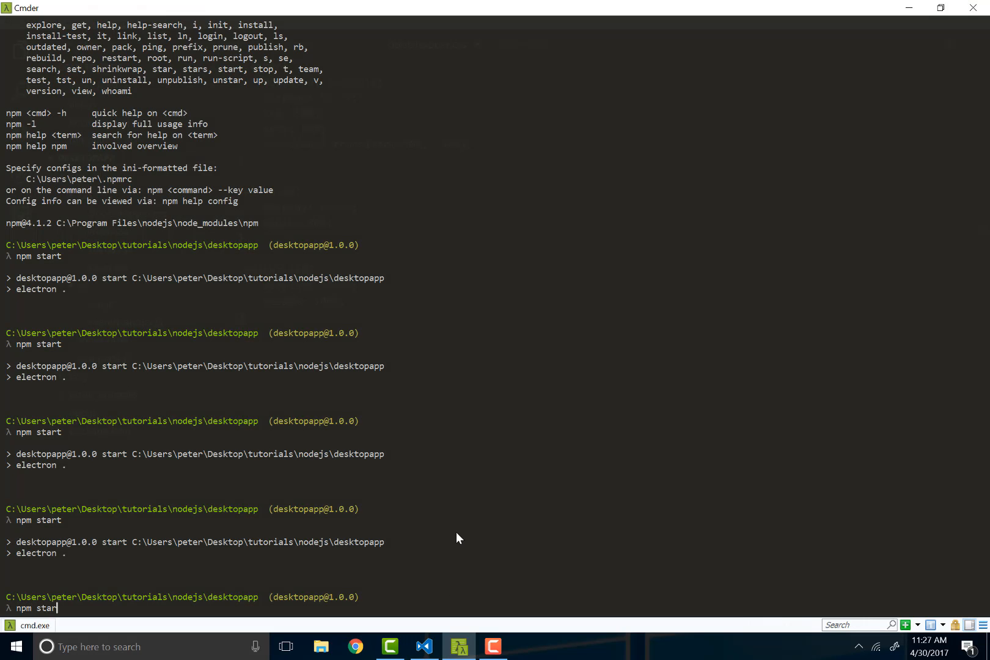
pyautogui.press('Return')
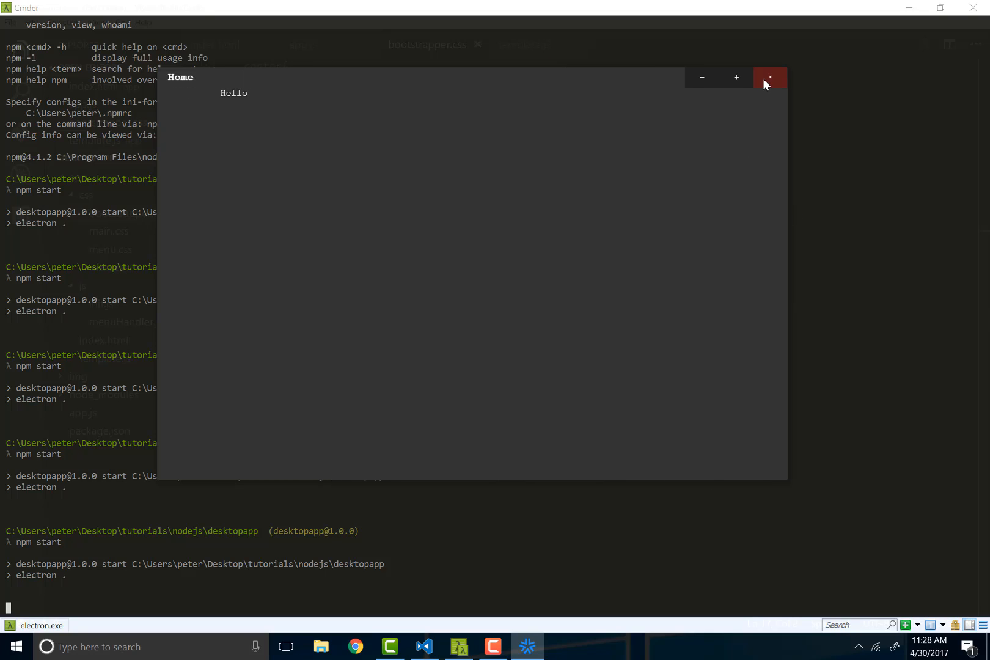
pyautogui.moveTo(264, 91)
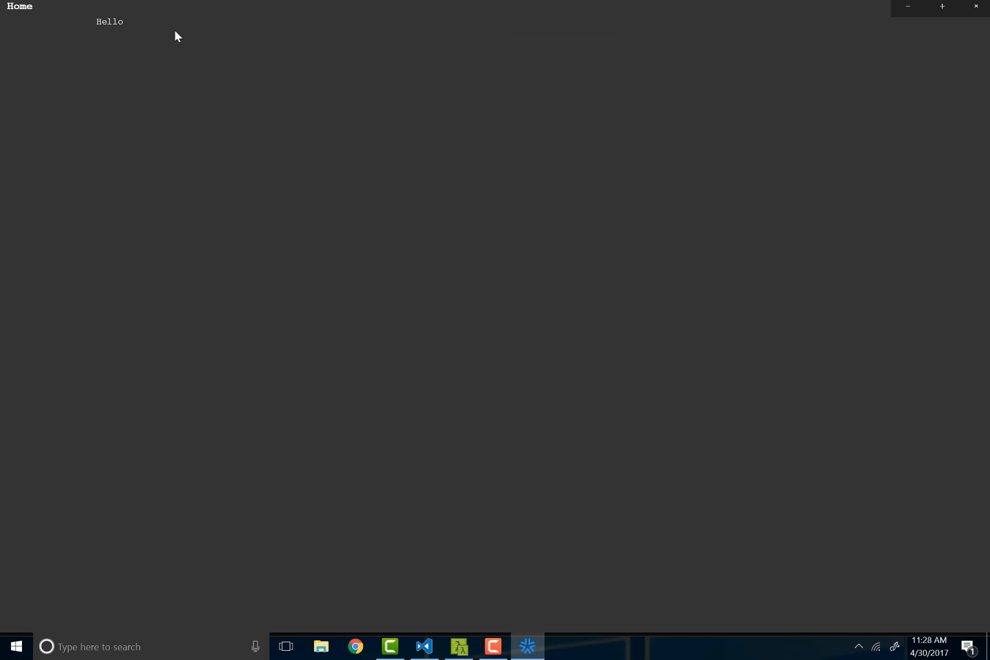
pyautogui.moveTo(68, 39)
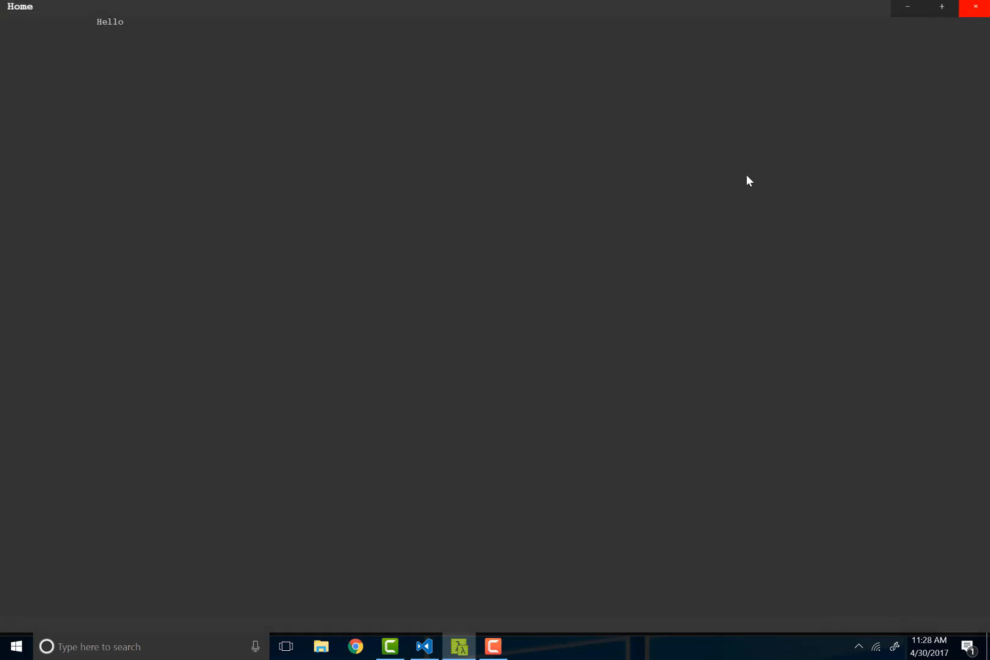
pyautogui.click(423, 646)
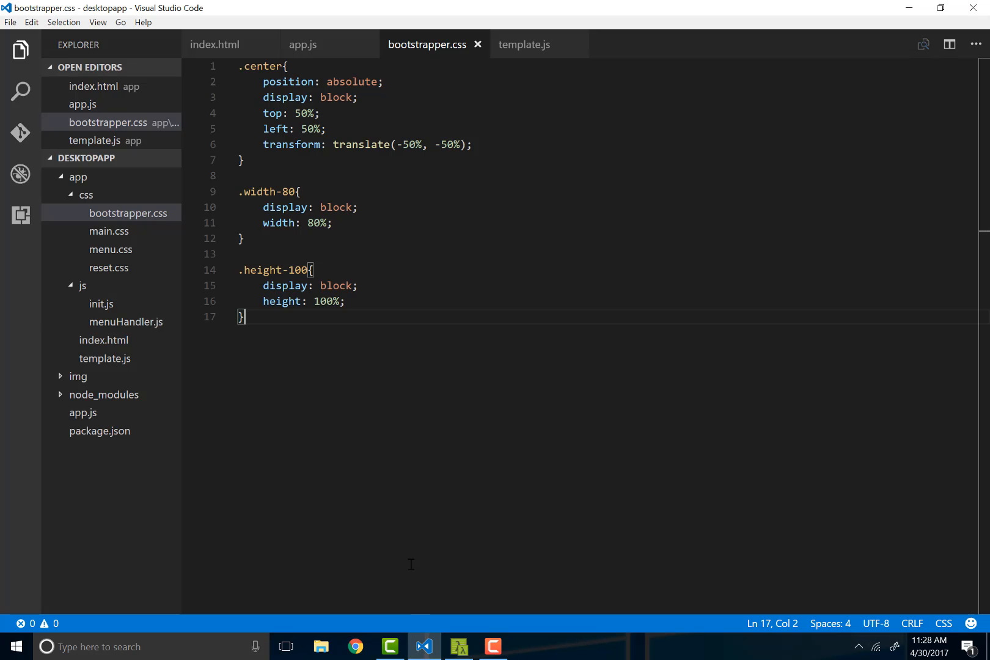
pyautogui.moveTo(404, 350)
pyautogui.write('.arial{')
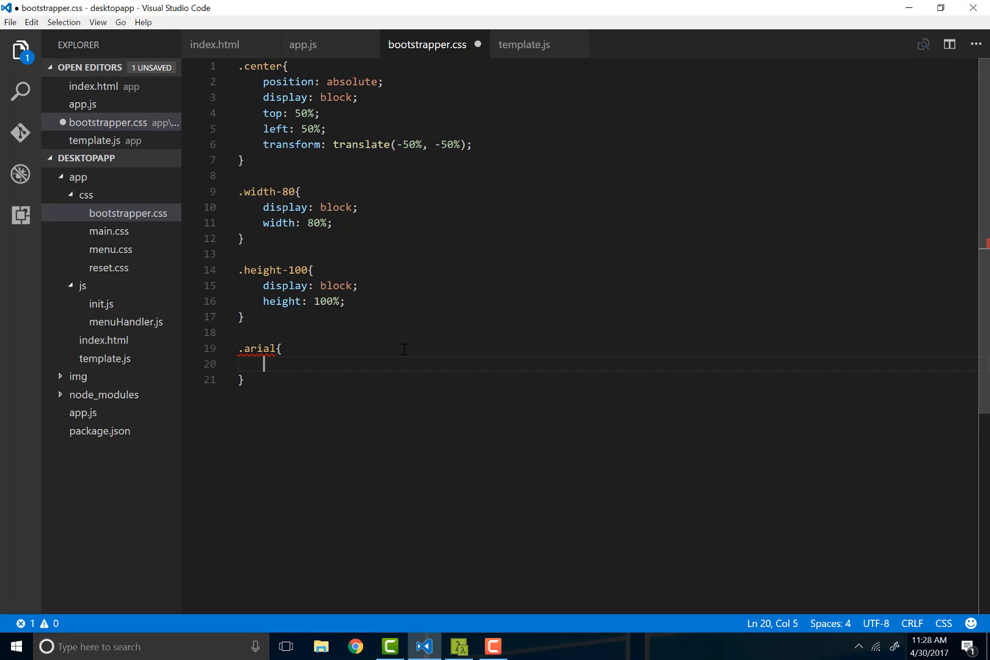
# - Add the .arial font-family: arial rule in bootstrapper.css and append arial to index.html's div class
pyautogui.write('font-family: arial;')
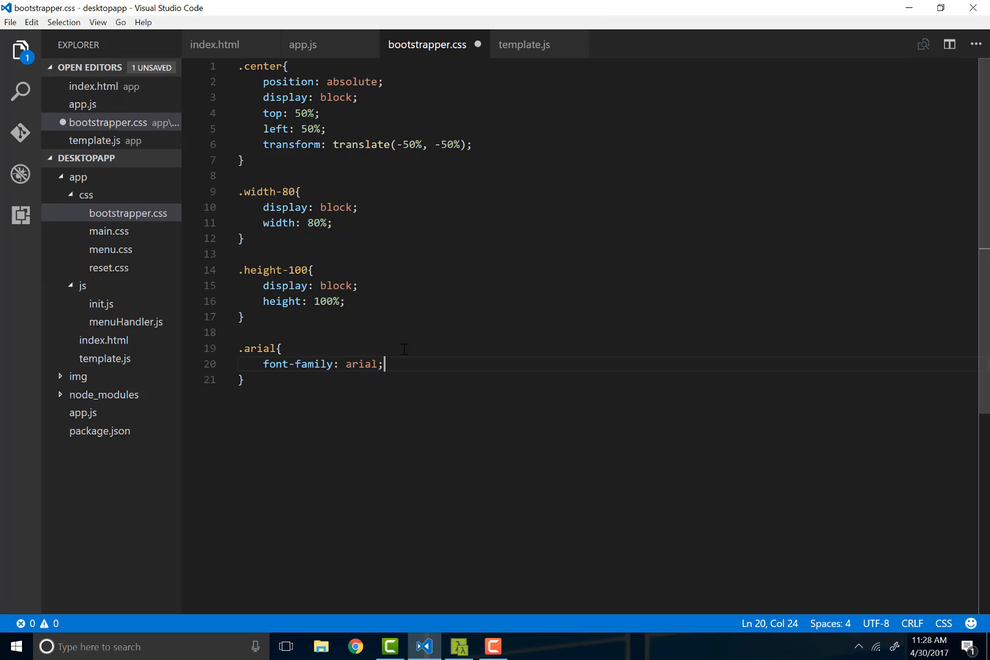
pyautogui.click(215, 44)
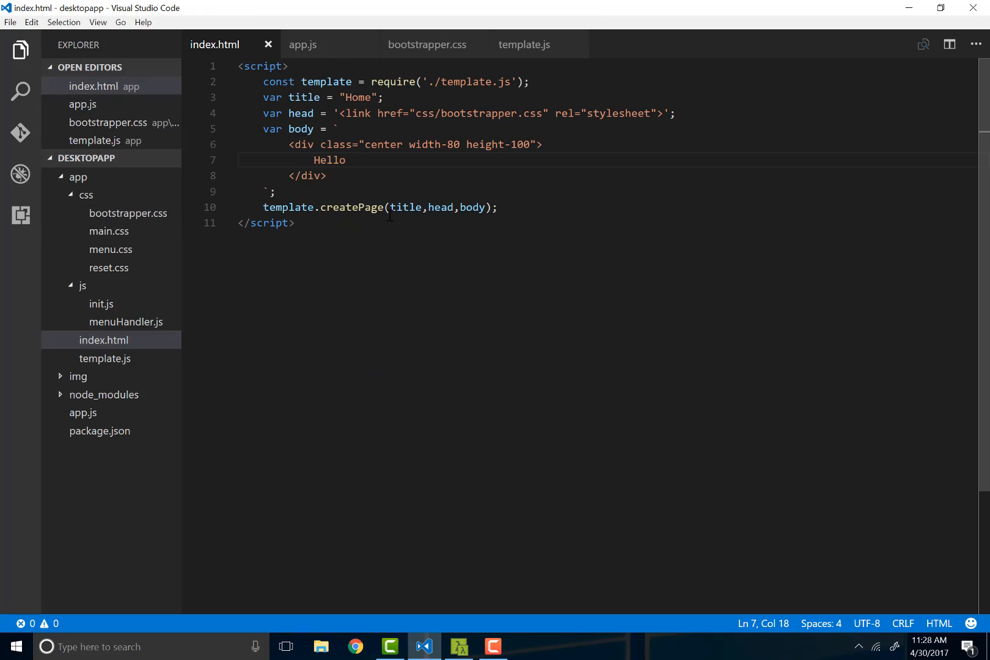
pyautogui.click(530, 144)
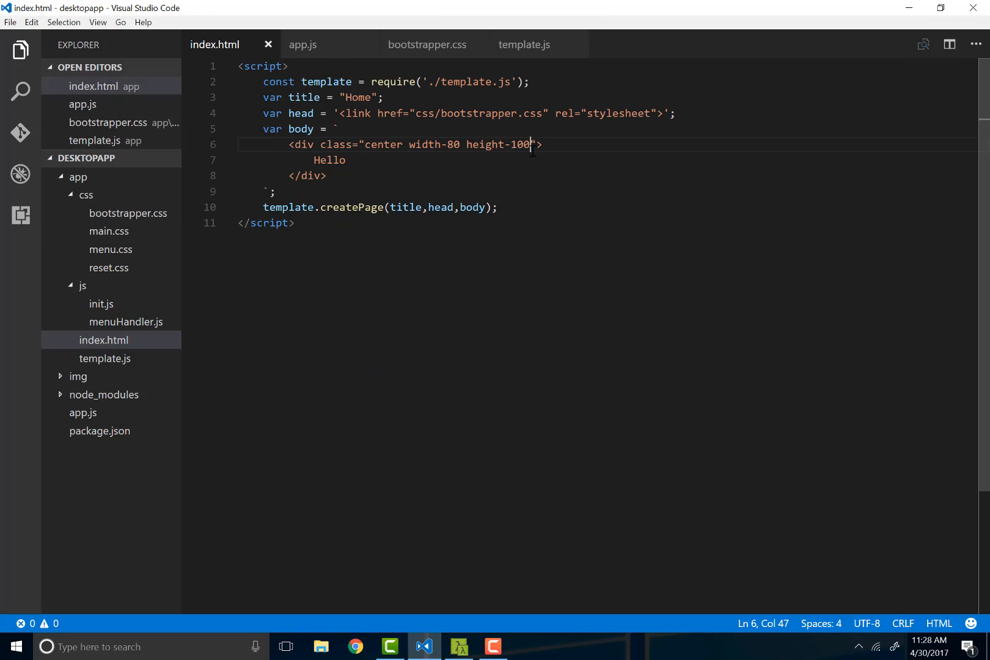
pyautogui.write('arial')
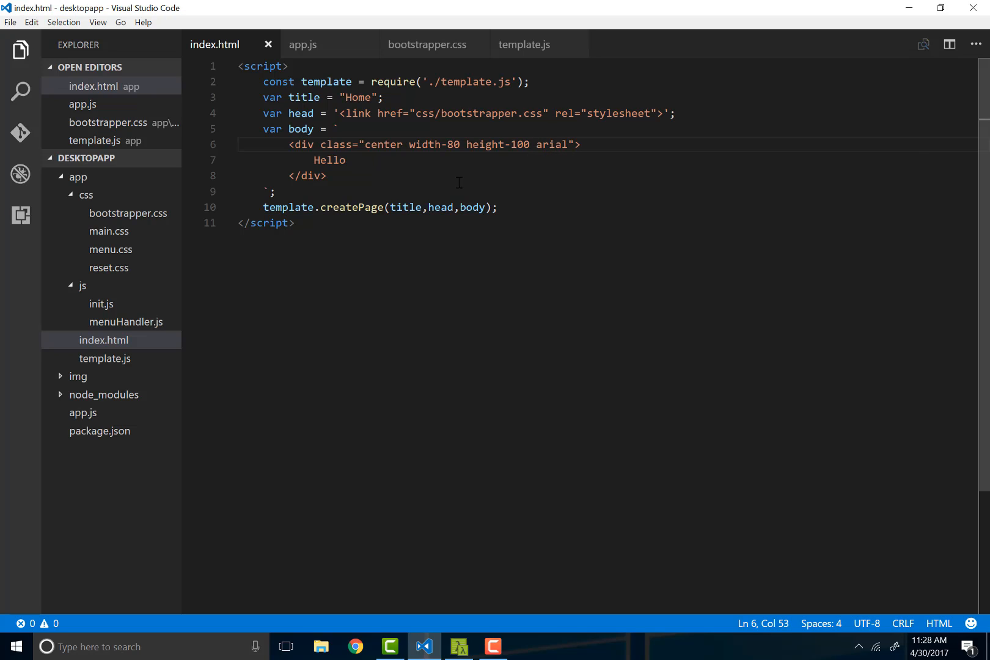
pyautogui.moveTo(483, 361)
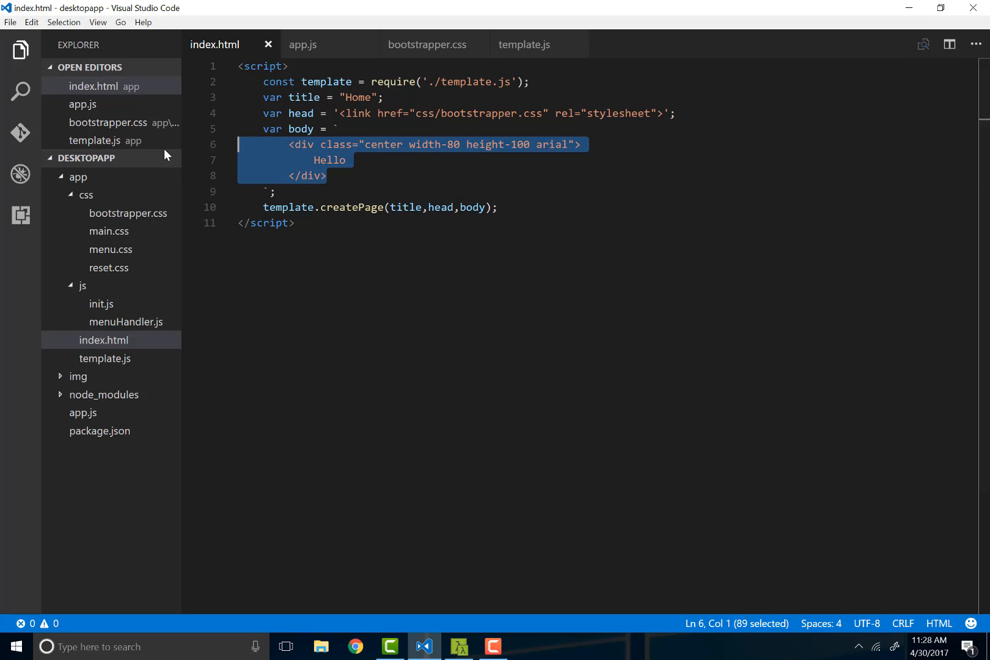
pyautogui.click(354, 176)
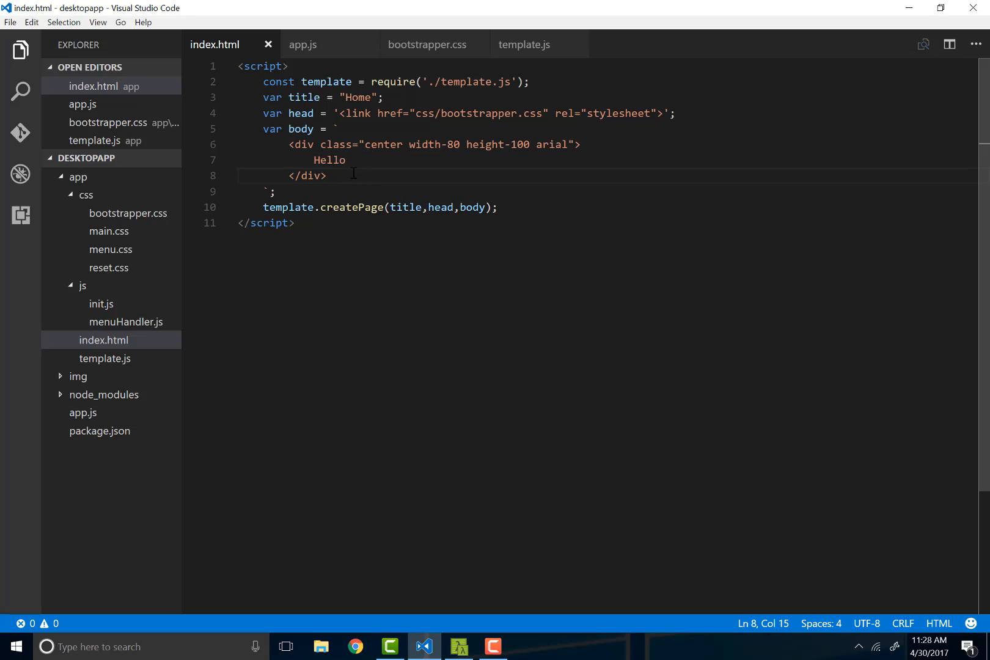
pyautogui.moveTo(283, 176)
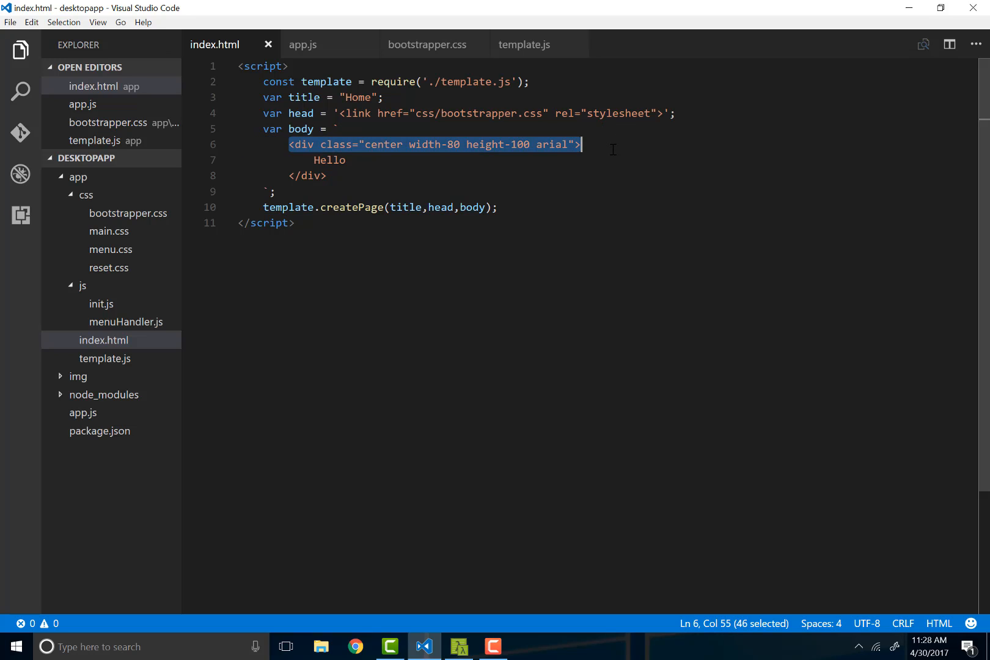
pyautogui.click(325, 175)
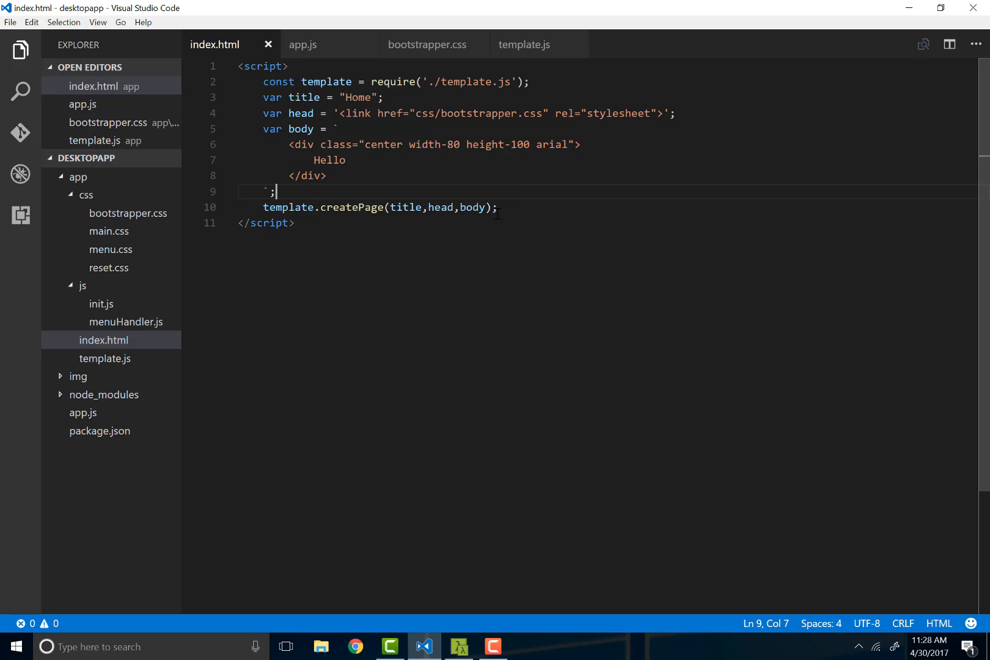
pyautogui.moveTo(262, 152)
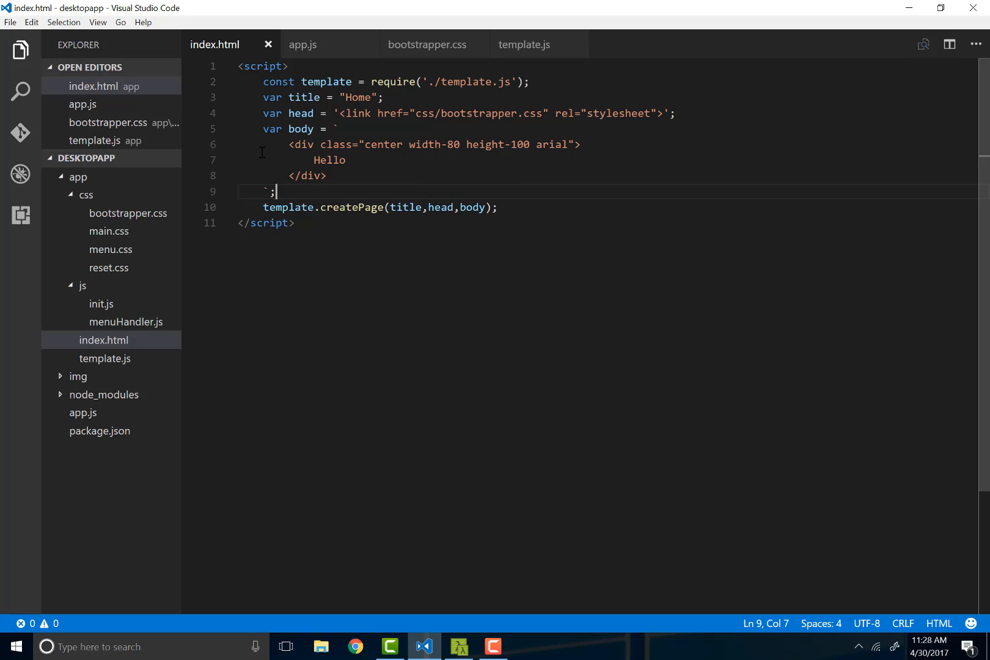
pyautogui.moveTo(450, 614)
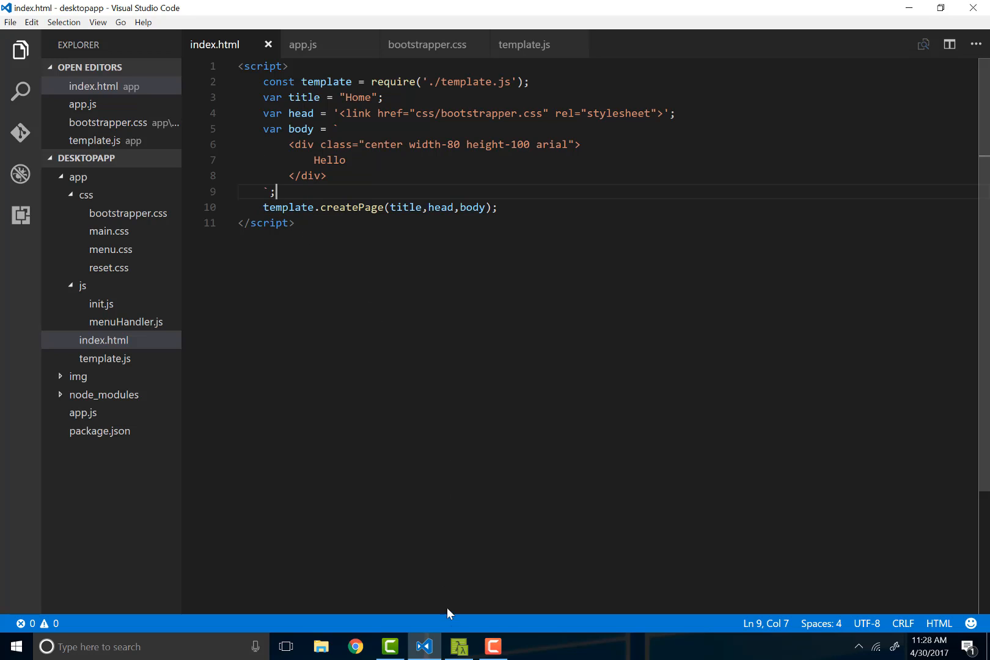
pyautogui.moveTo(423, 190)
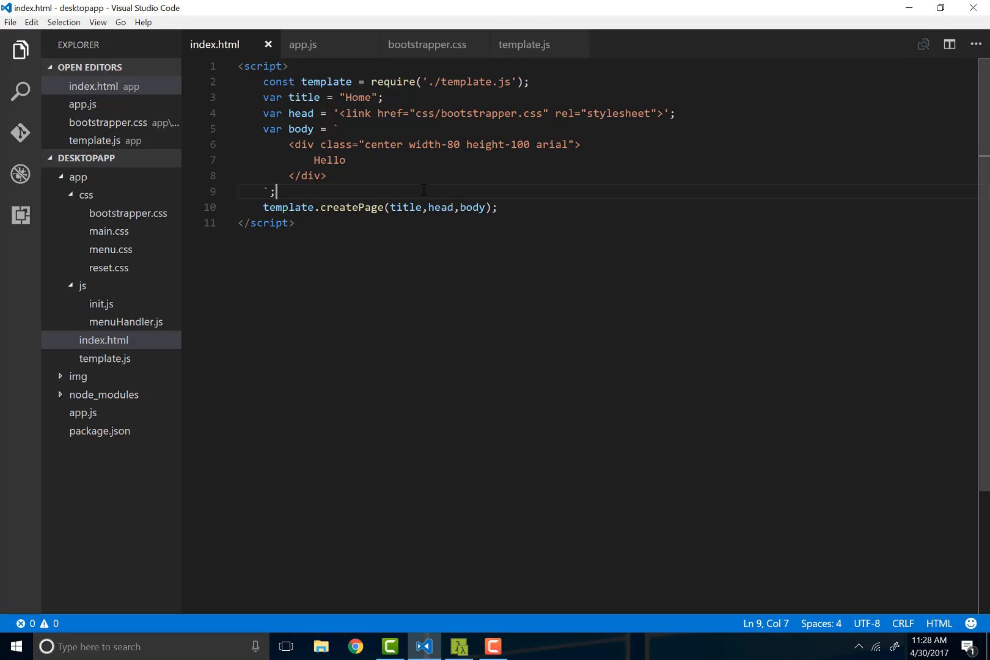